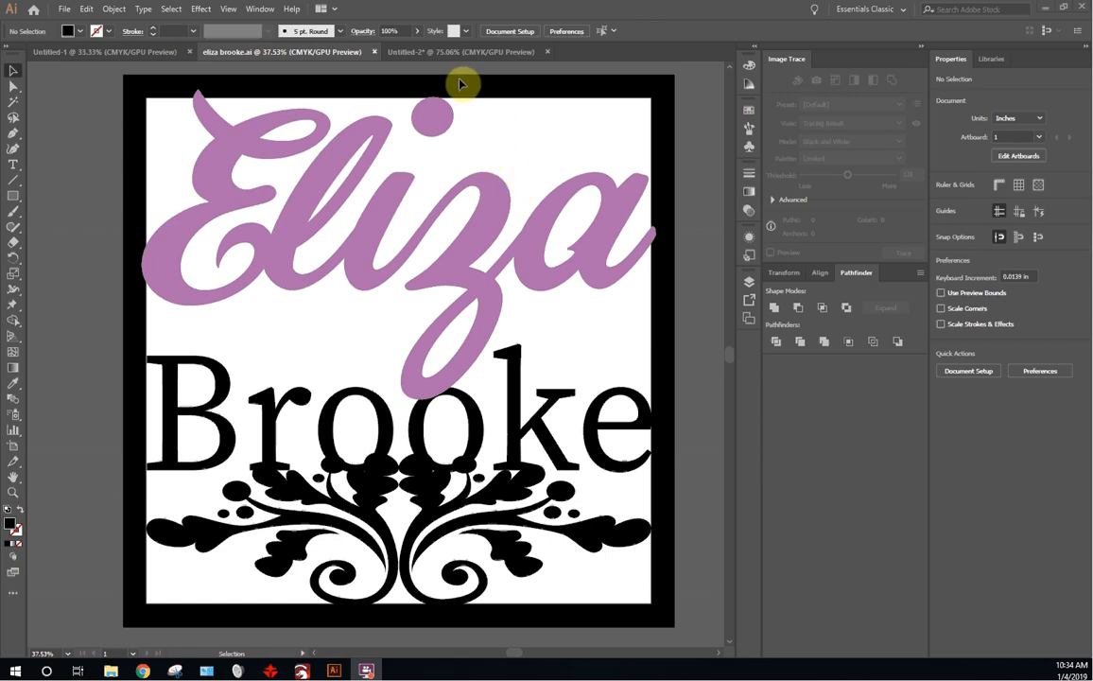
{"action": "mouse_move", "coordinate": [484, 57]}
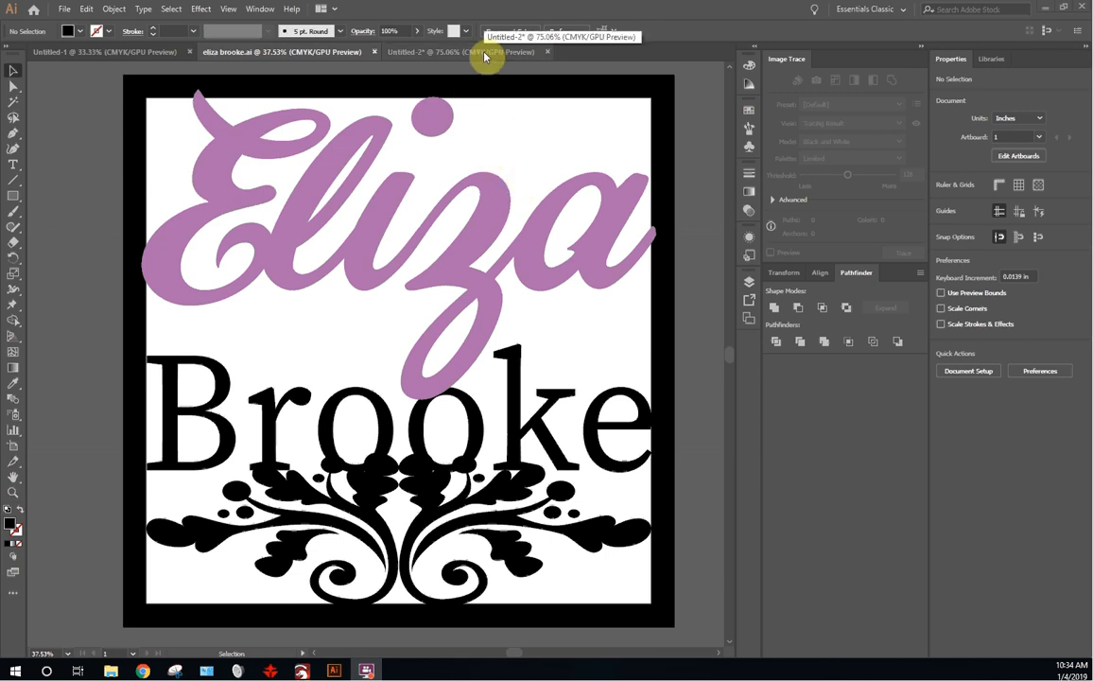
Step: Review the flourish artwork and the finished Eliza Brooke sign, then switch to the blank Untitled-1 document
{"action": "left_click", "coordinate": [435, 51]}
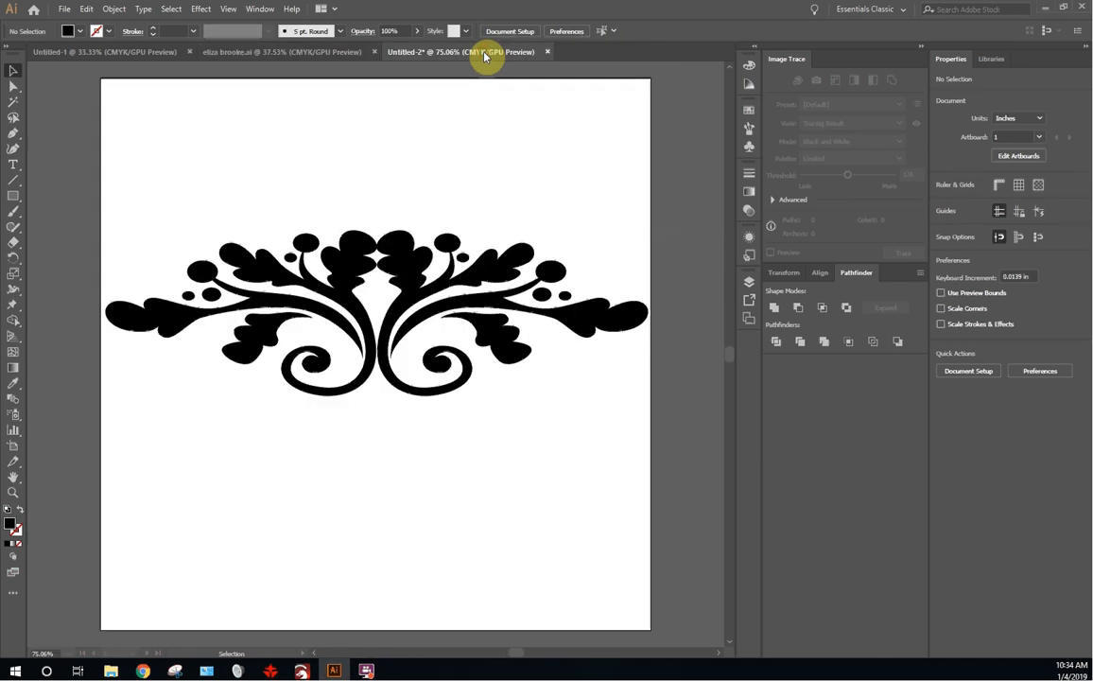
{"action": "left_click", "coordinate": [280, 51]}
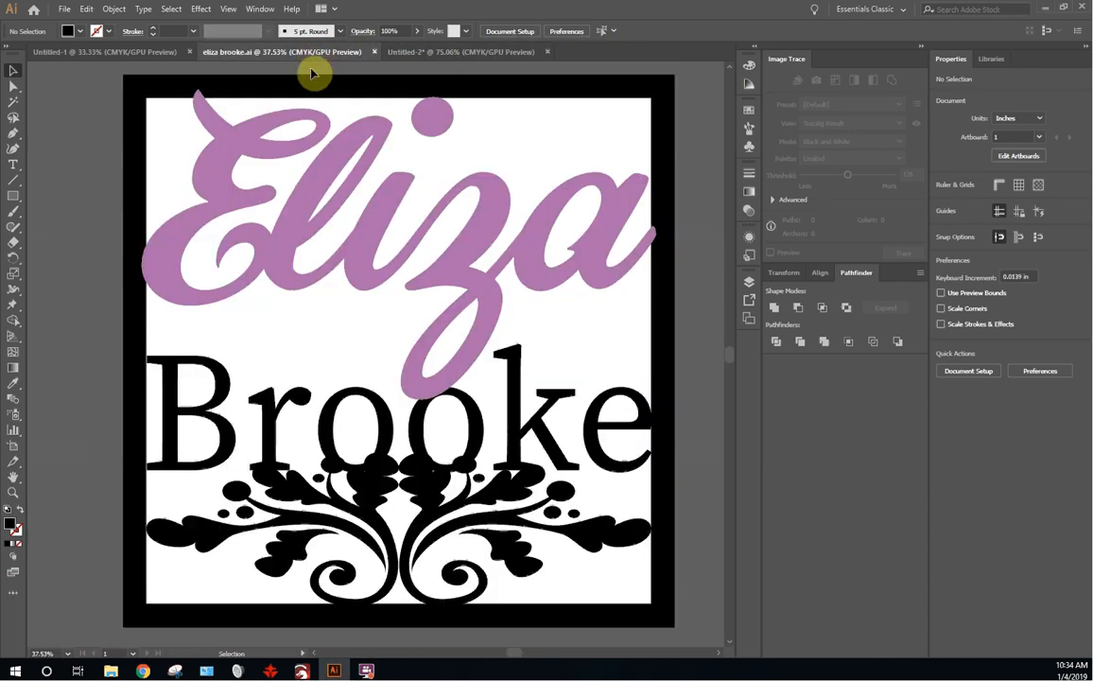
{"action": "mouse_move", "coordinate": [258, 148]}
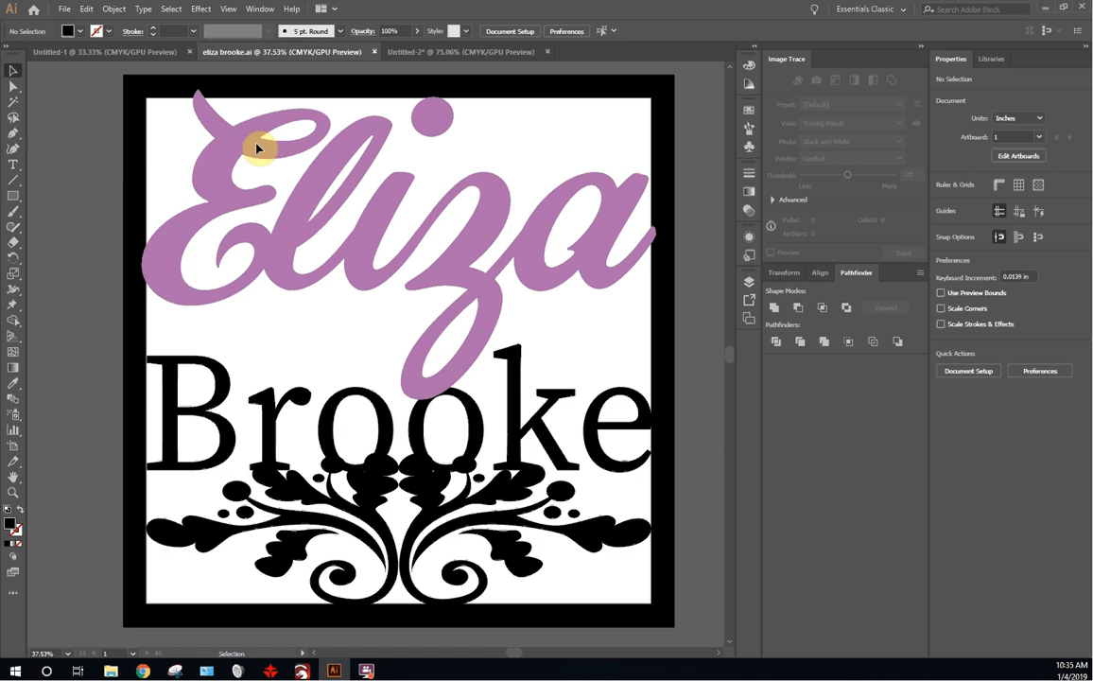
{"action": "mouse_move", "coordinate": [276, 148]}
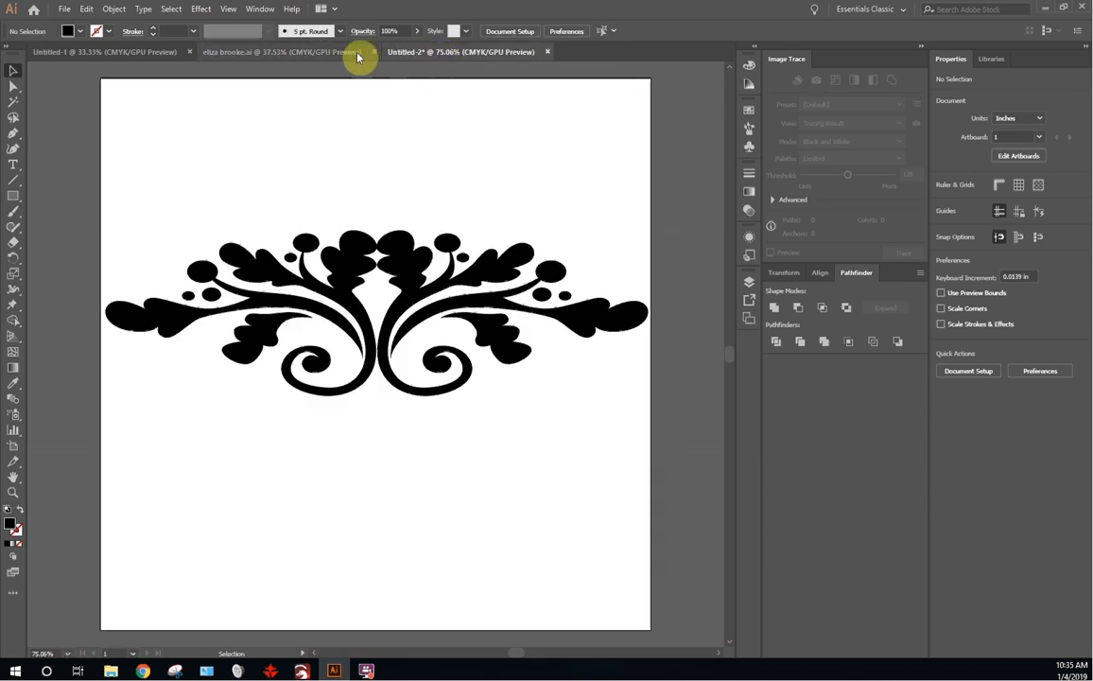
{"action": "left_click", "coordinate": [280, 51]}
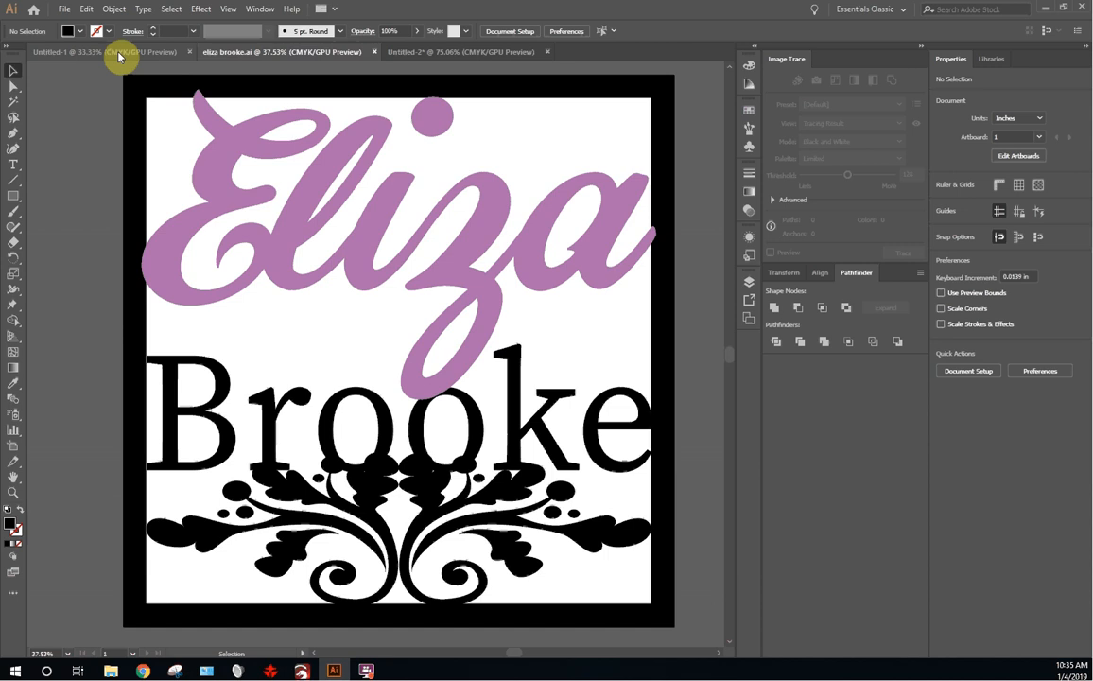
{"action": "left_click", "coordinate": [104, 51]}
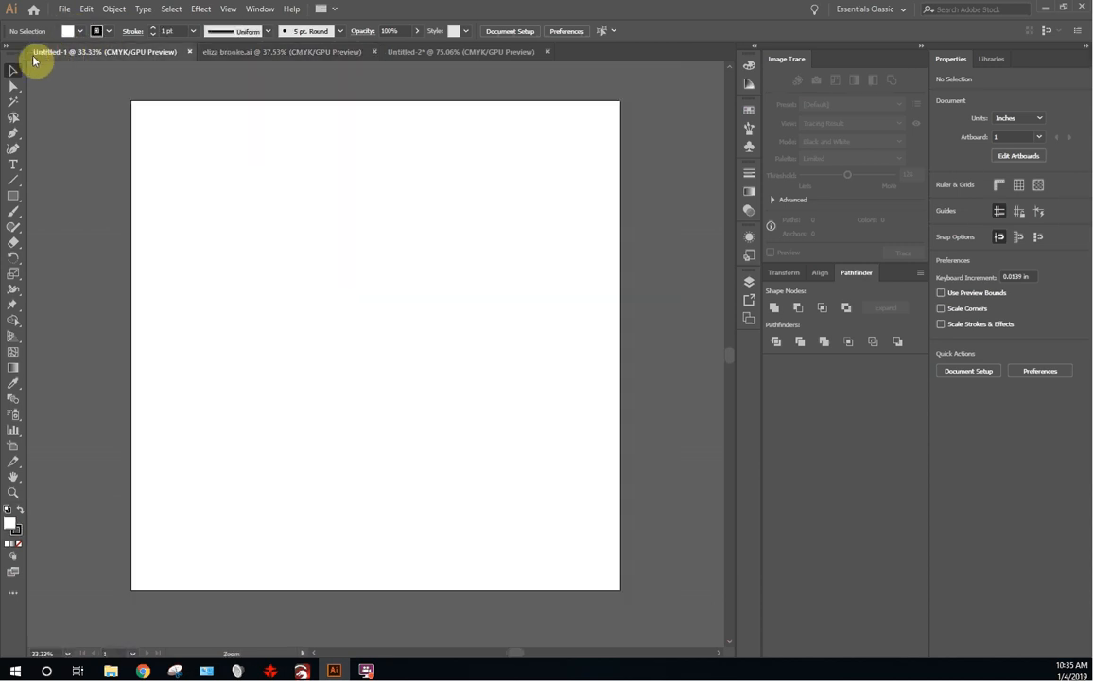
Step: Draw a 24 x 24 in square with the Rectangle tool, align it to the artboard and set its fill to None
{"action": "left_click", "coordinate": [13, 194]}
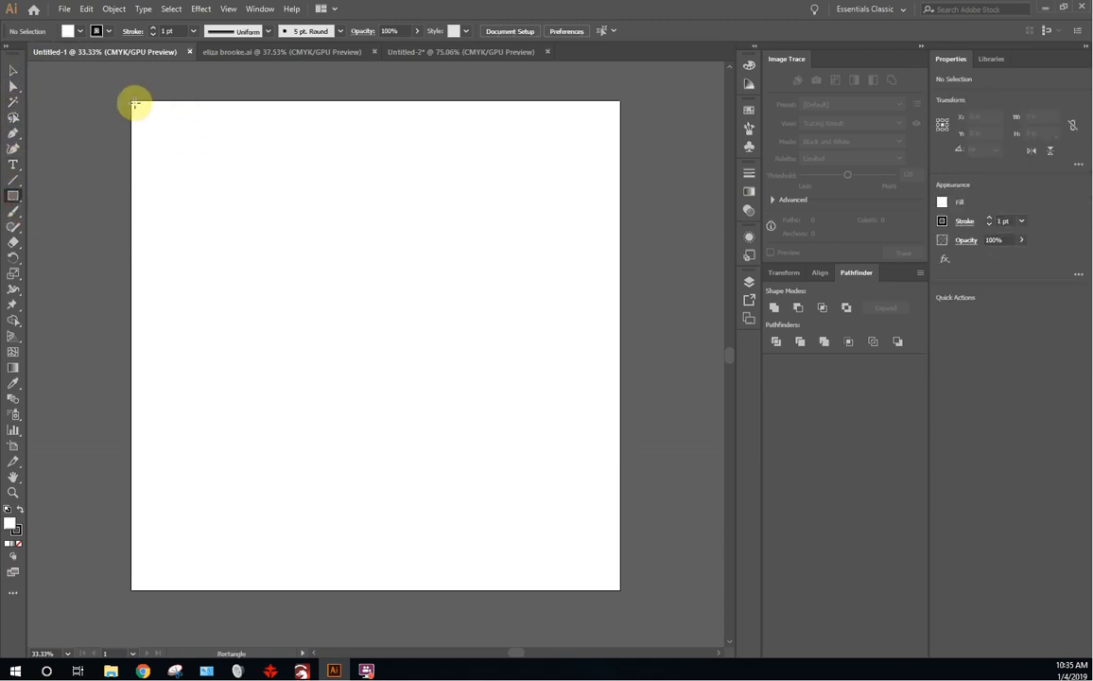
{"action": "left_click_drag", "start_coordinate": [136, 104], "coordinate": [584, 552]}
{"action": "type", "text": "24"}
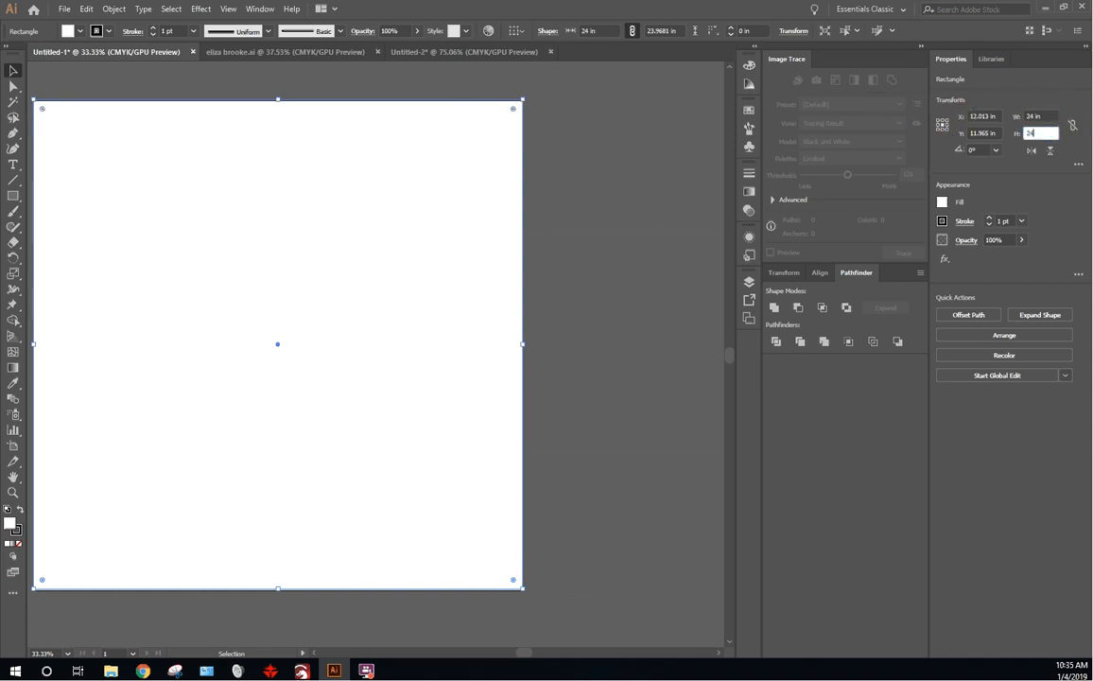
{"action": "key", "text": "Return"}
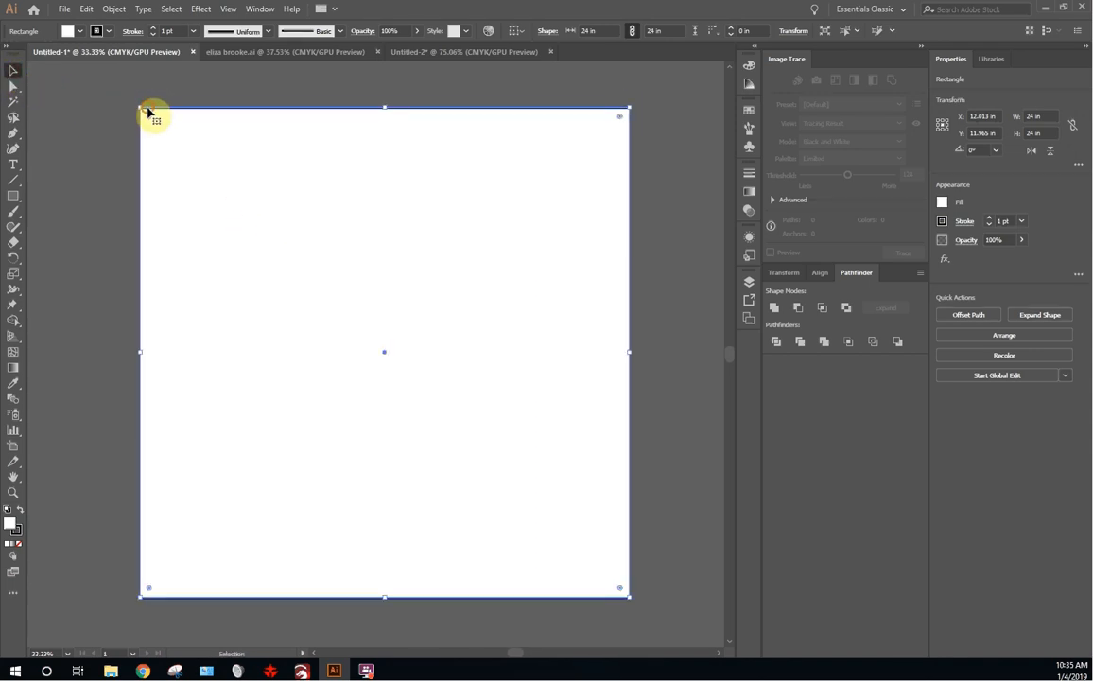
{"action": "left_click_drag", "start_coordinate": [148, 115], "coordinate": [148, 126]}
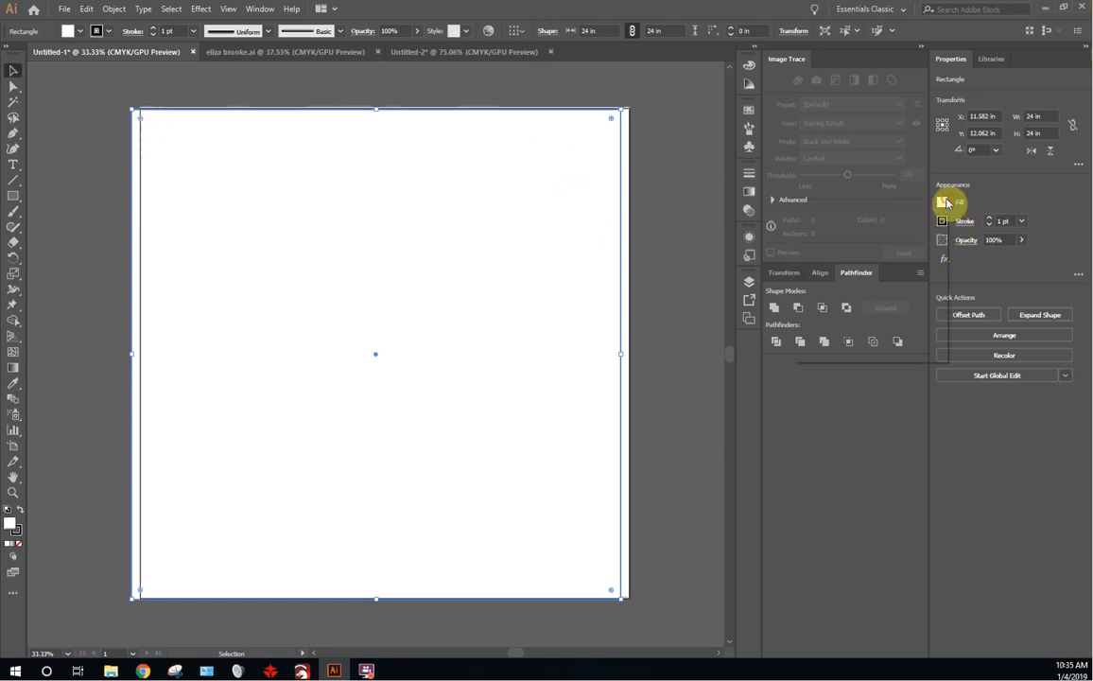
{"action": "left_click", "coordinate": [941, 202]}
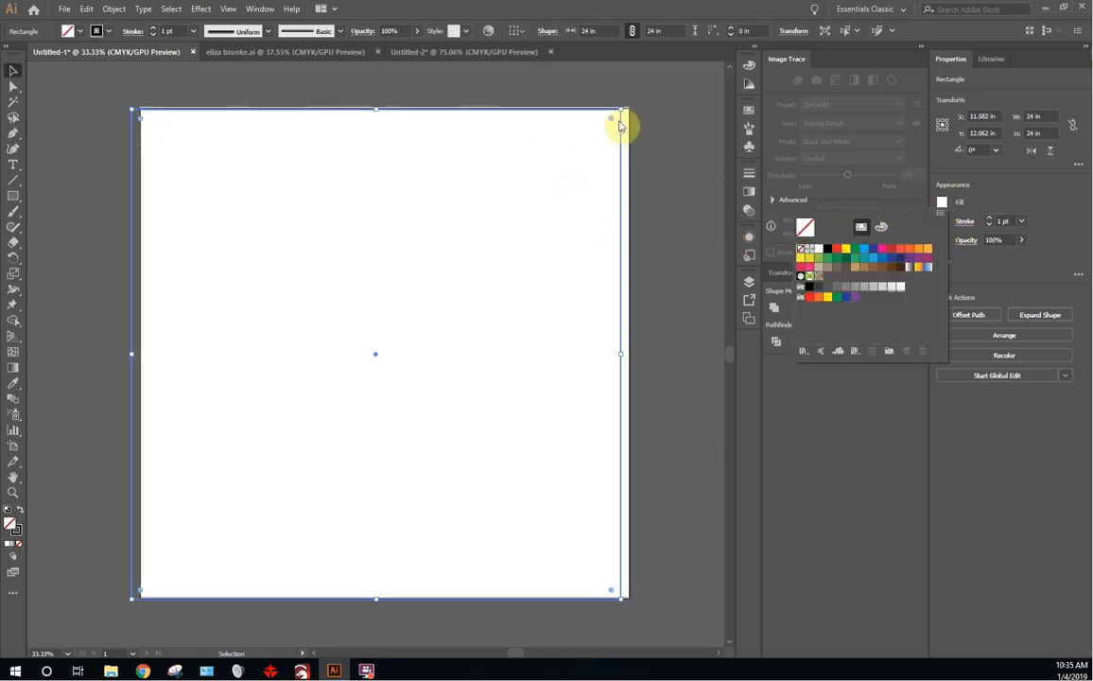
{"action": "mouse_move", "coordinate": [131, 113]}
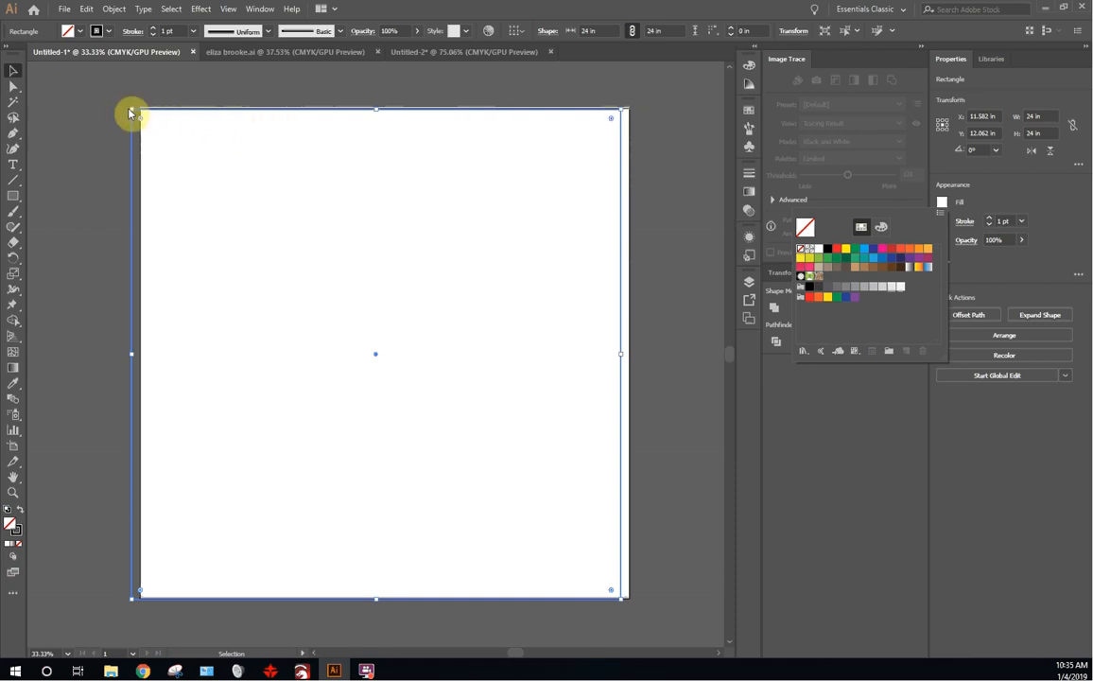
{"action": "mouse_move", "coordinate": [132, 113]}
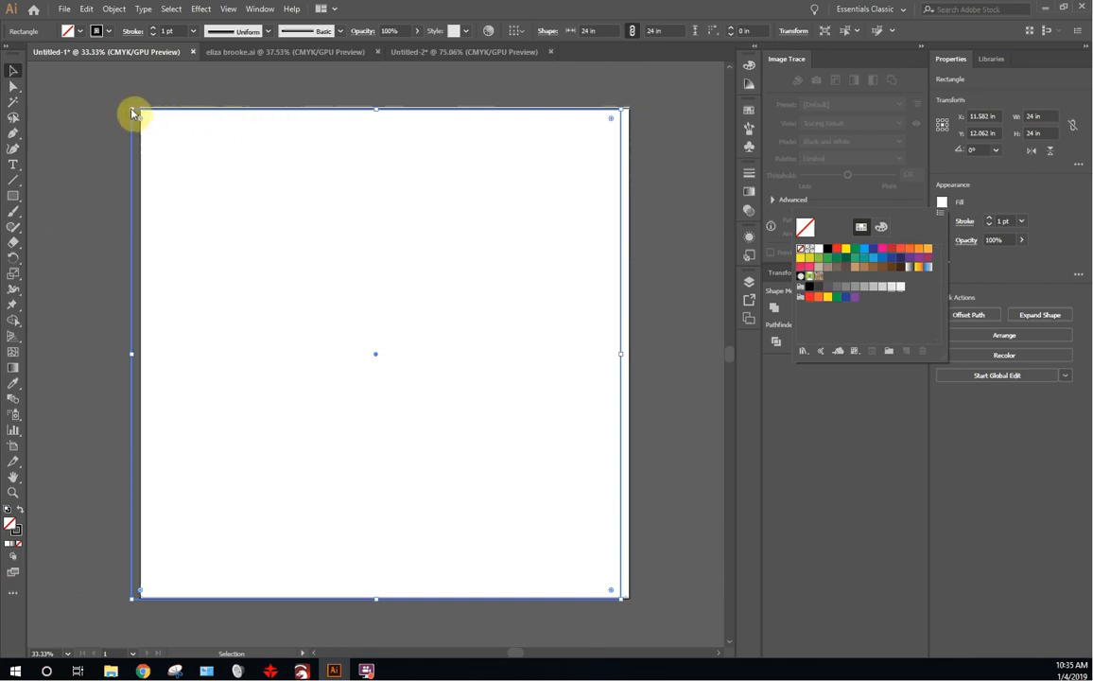
{"action": "left_click", "coordinate": [117, 106]}
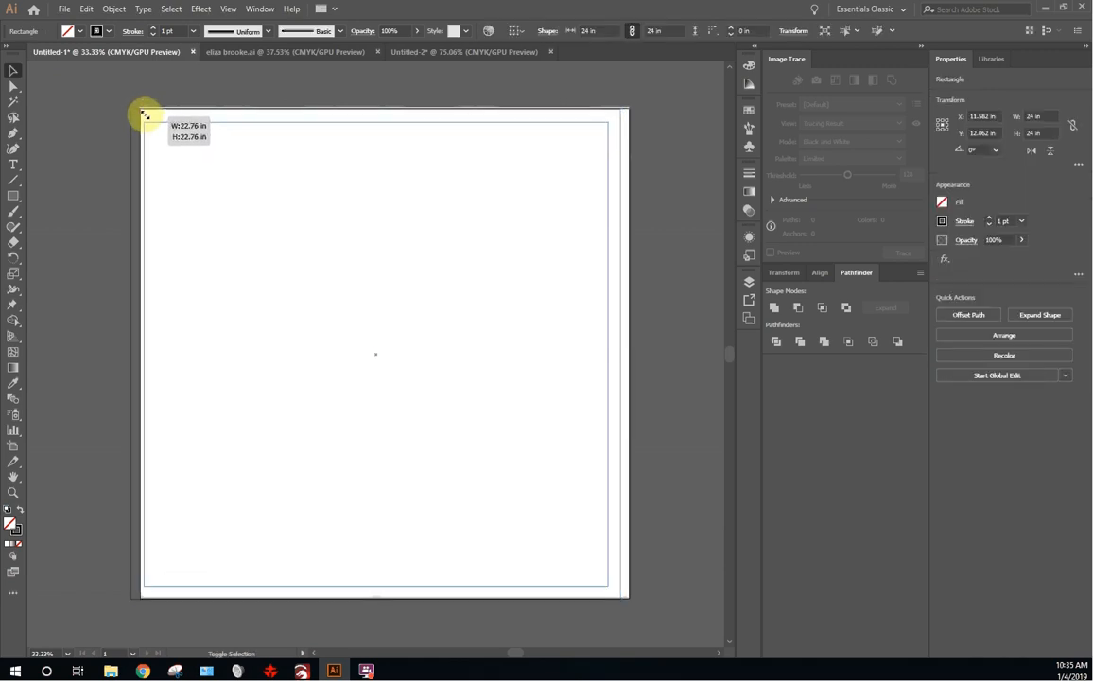
Step: Draw a slightly smaller rectangle inset inside the square and remove the outer square's fill
{"action": "left_click_drag", "start_coordinate": [143, 114], "coordinate": [596, 568]}
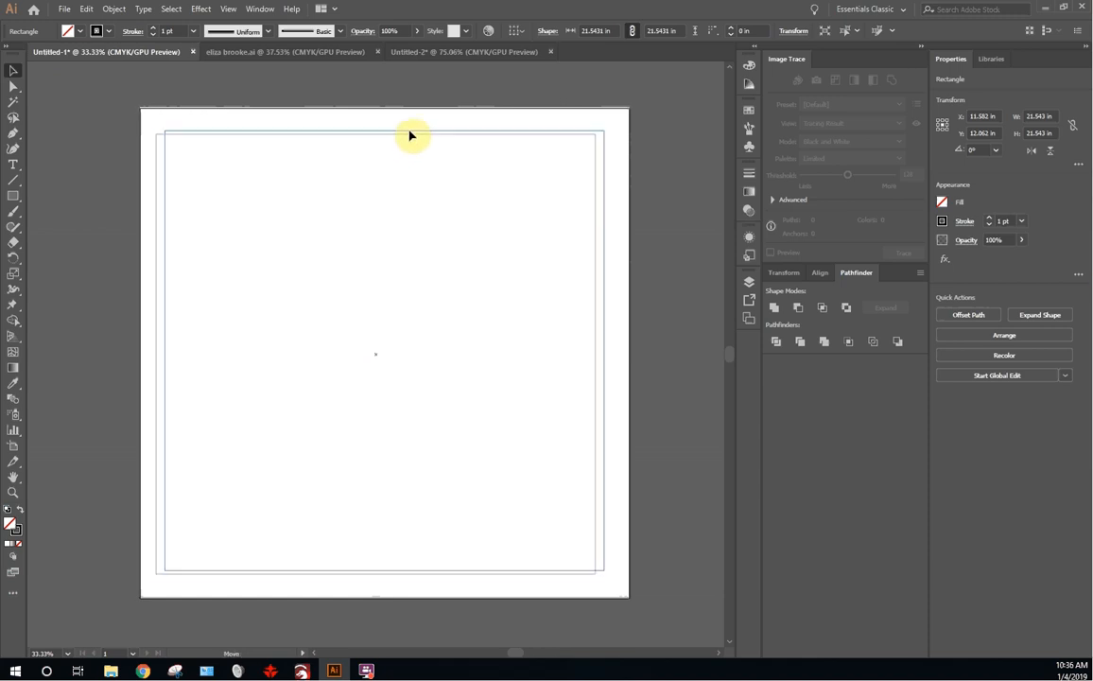
{"action": "left_click", "coordinate": [412, 136]}
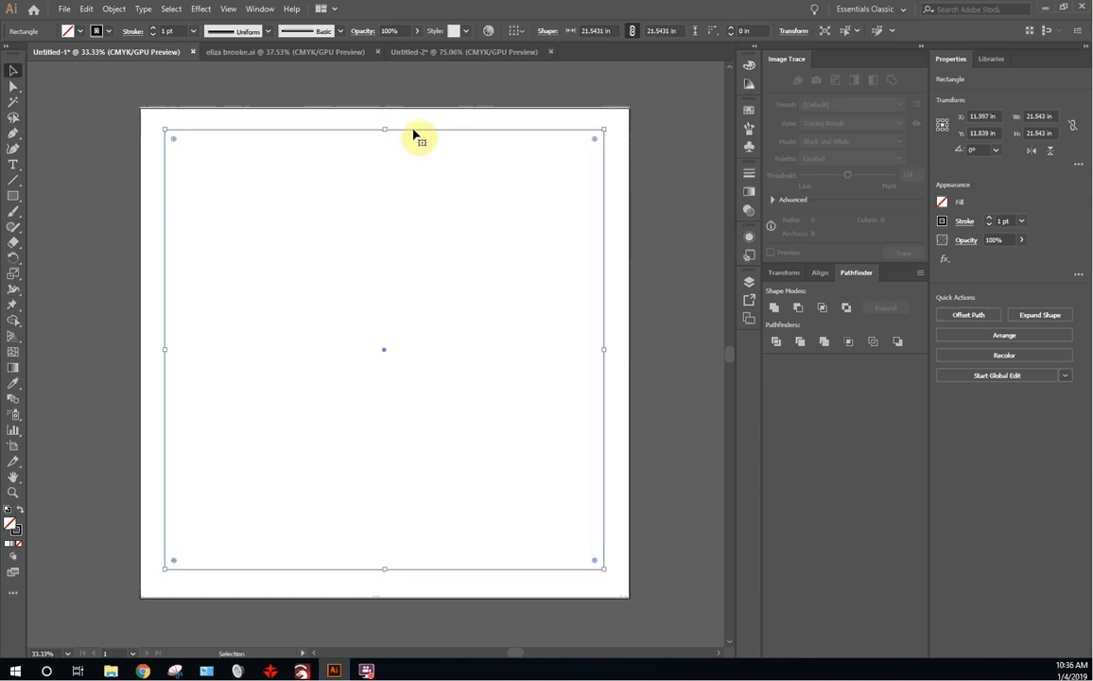
{"action": "mouse_move", "coordinate": [465, 250]}
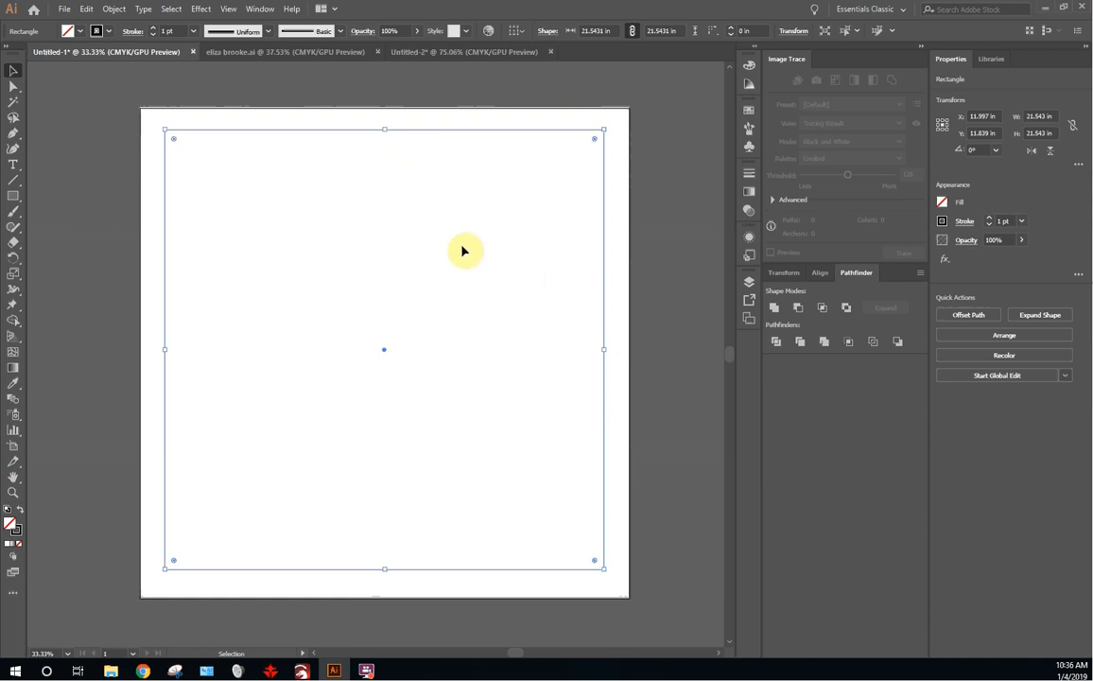
{"action": "mouse_move", "coordinate": [482, 131]}
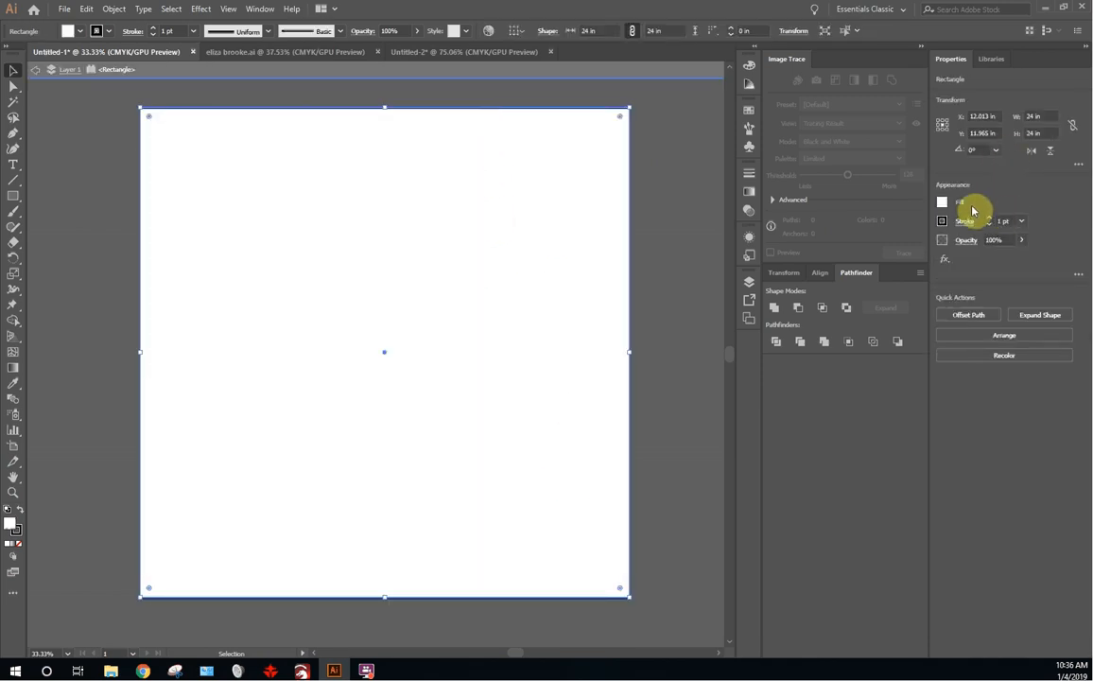
{"action": "left_click", "coordinate": [942, 200]}
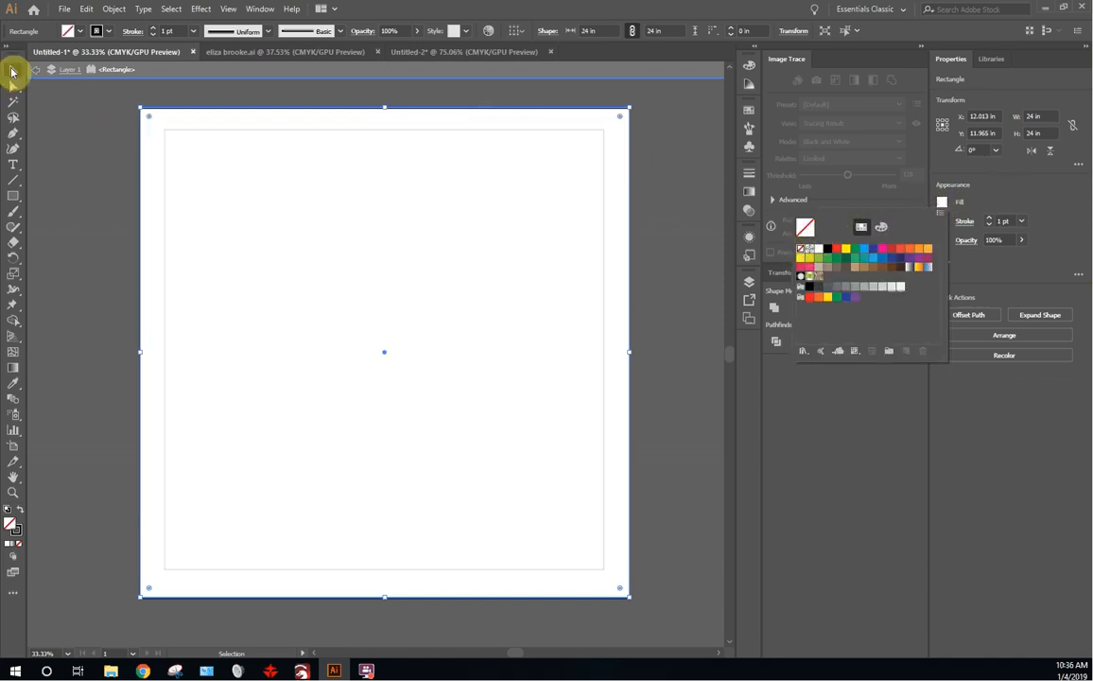
{"action": "left_click", "coordinate": [250, 121]}
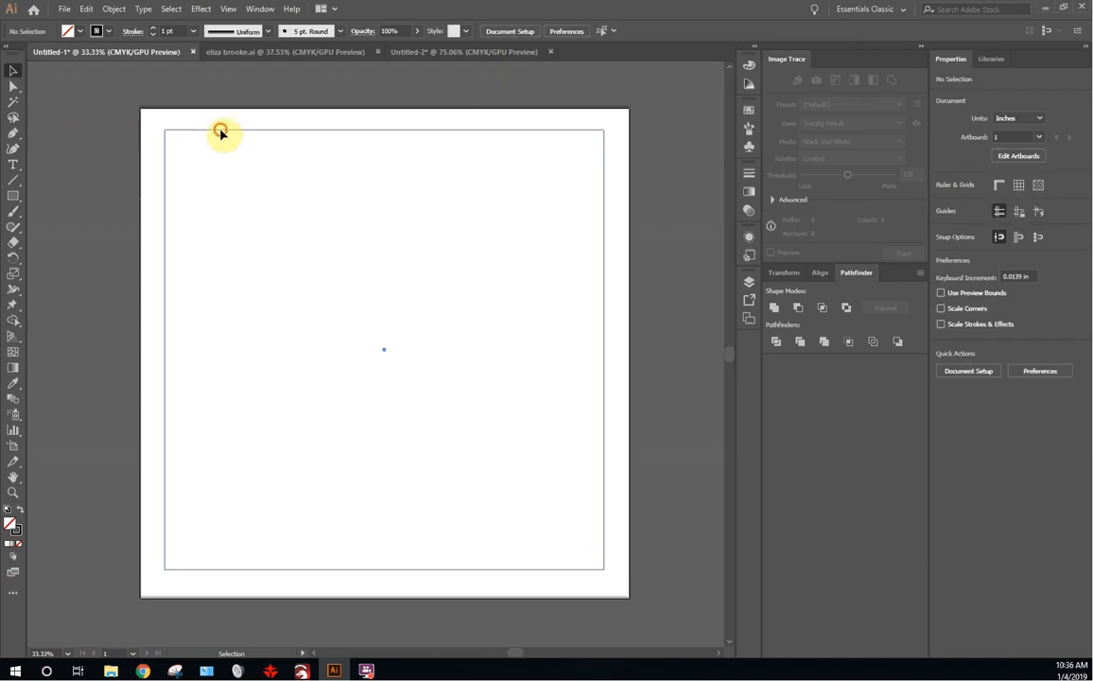
Step: Select the rectangle outlines and raise their stroke weight to 2 pt
{"action": "left_click_drag", "start_coordinate": [219, 130], "coordinate": [626, 115]}
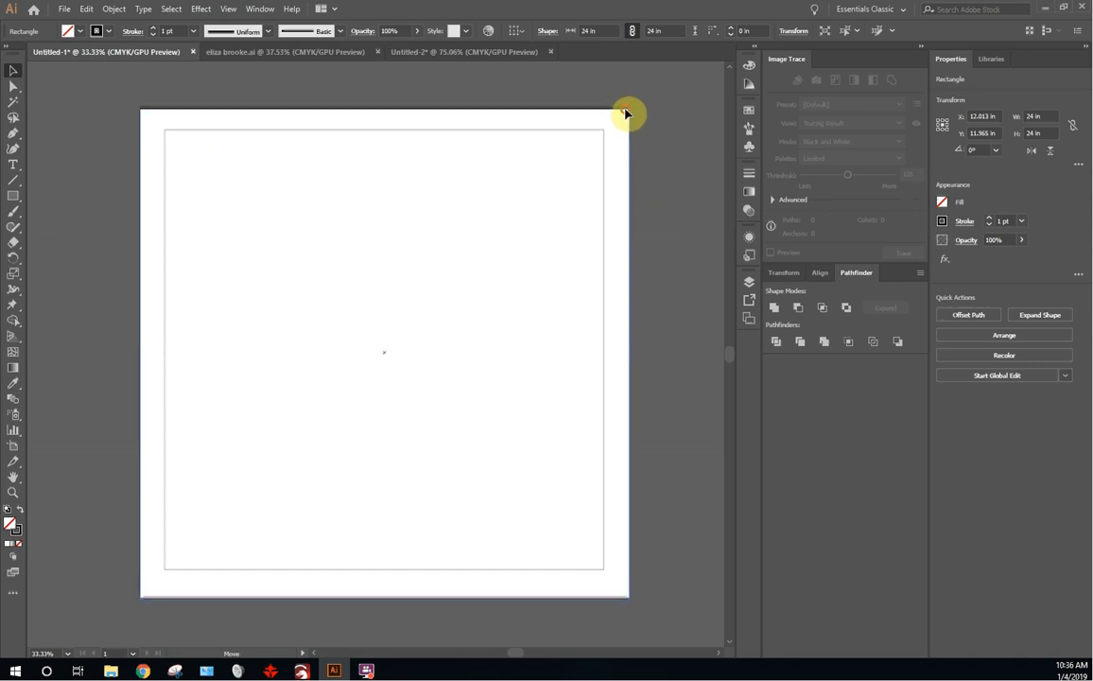
{"action": "left_click", "coordinate": [605, 179]}
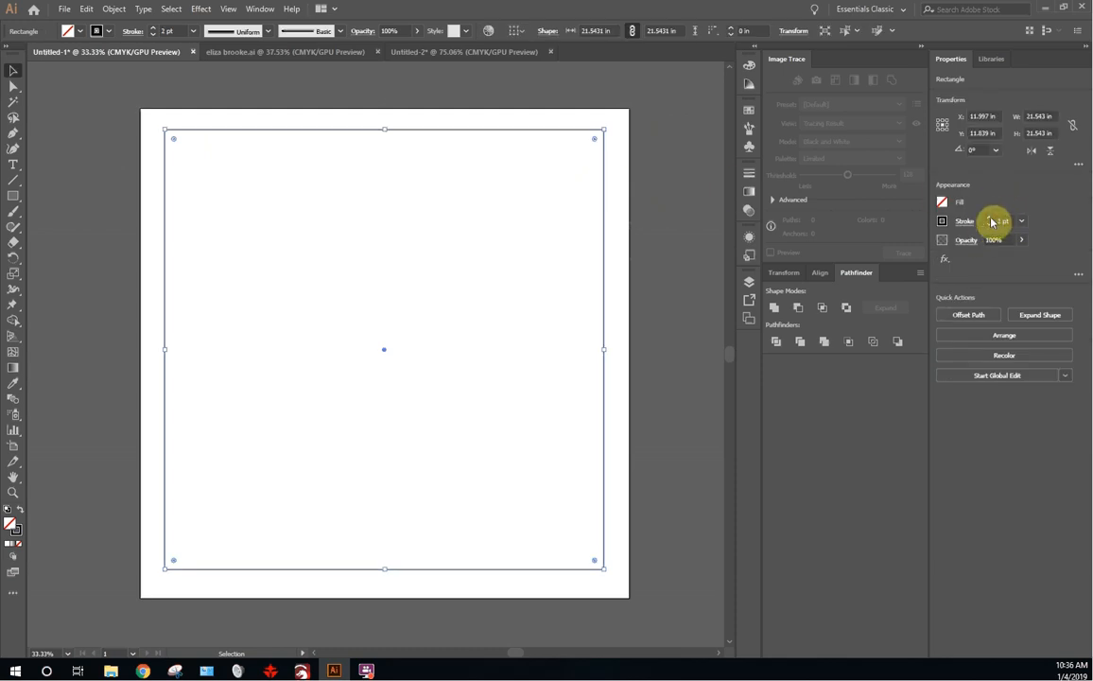
{"action": "left_click", "coordinate": [174, 397]}
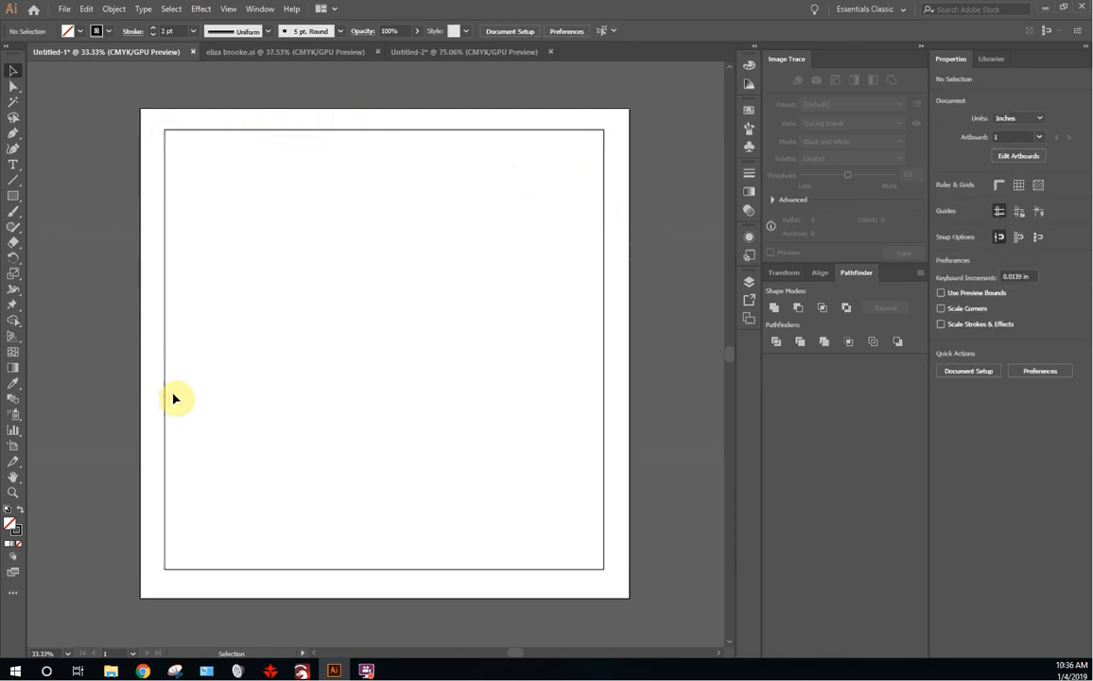
{"action": "mouse_move", "coordinate": [173, 118]}
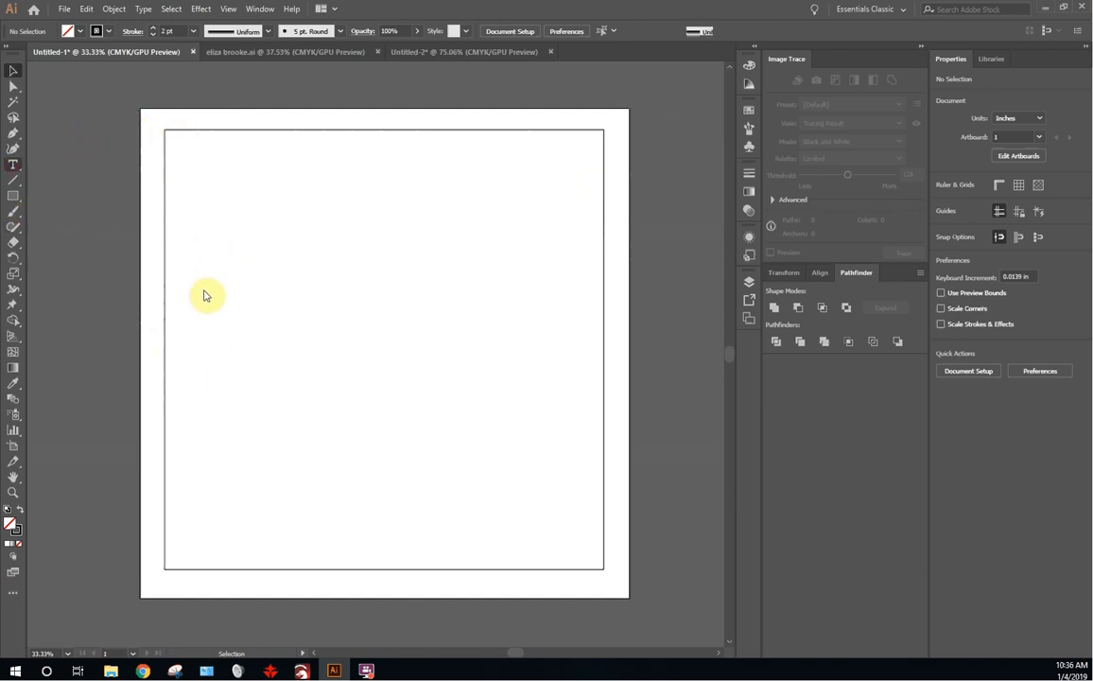
Step: Add the word Eliza in Myriad Pro at a larger size and move it onto the page
{"action": "left_click", "coordinate": [13, 163]}
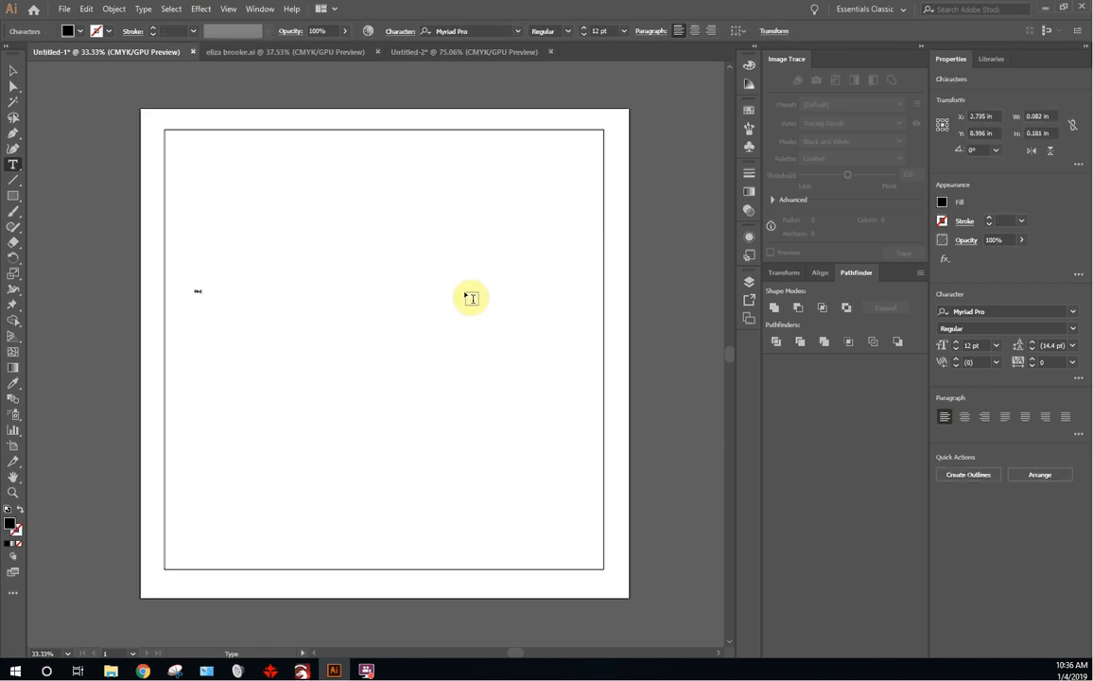
{"action": "mouse_move", "coordinate": [207, 300]}
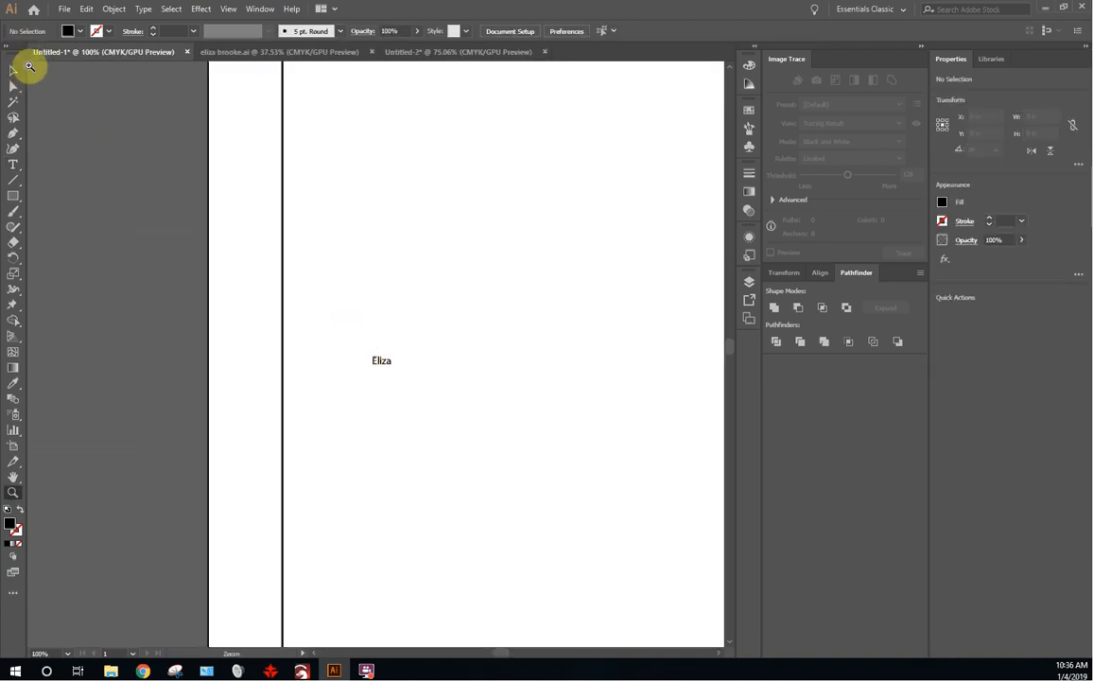
{"action": "left_click", "coordinate": [382, 359]}
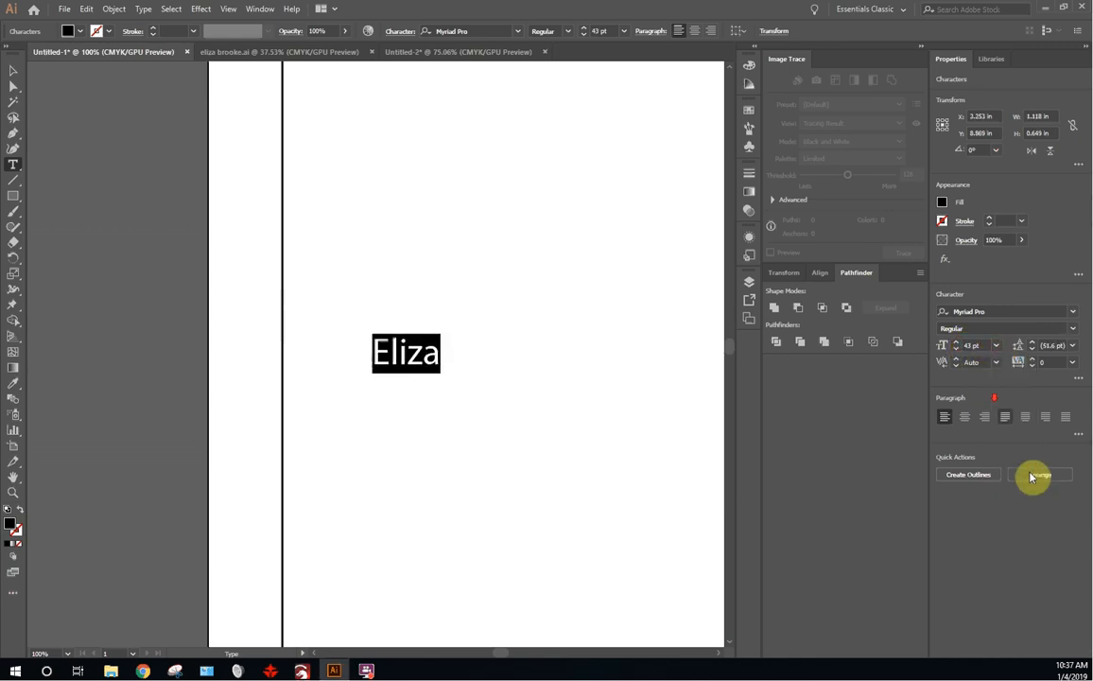
{"action": "left_click", "coordinate": [995, 344]}
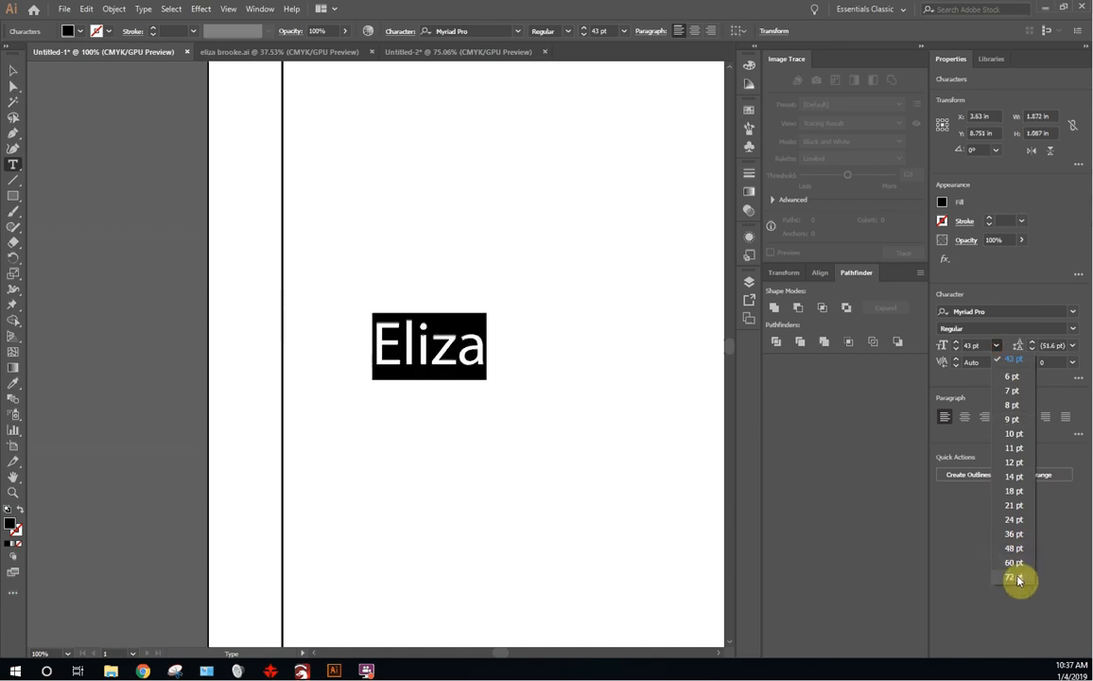
{"action": "left_click", "coordinate": [1012, 579]}
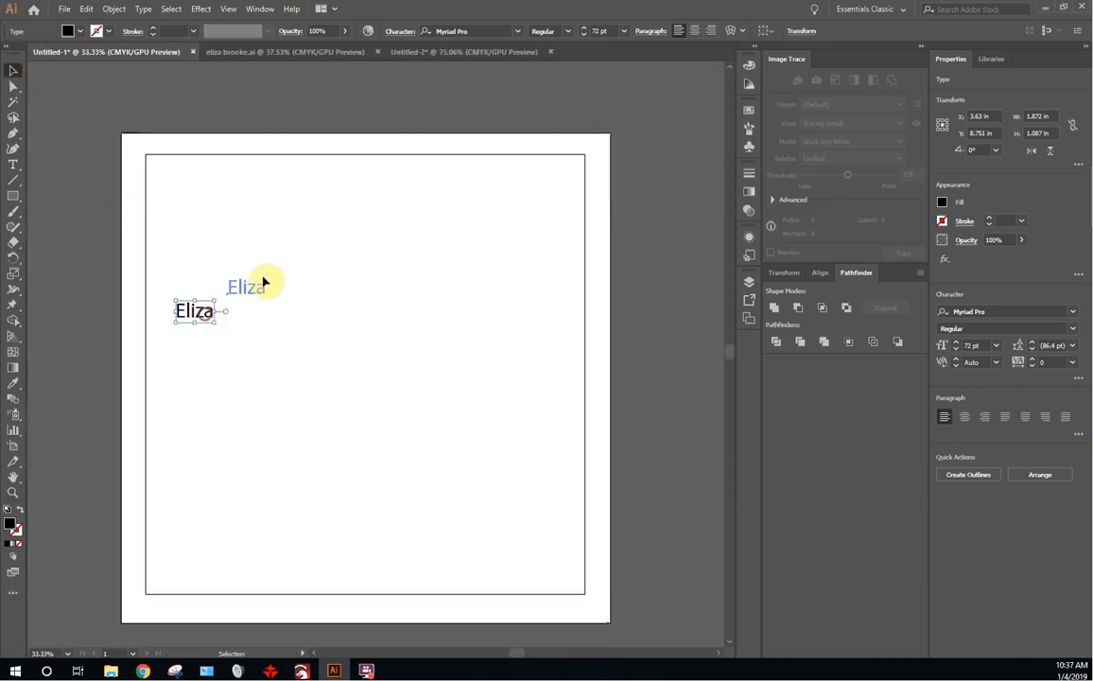
{"action": "left_click_drag", "start_coordinate": [193, 310], "coordinate": [191, 220]}
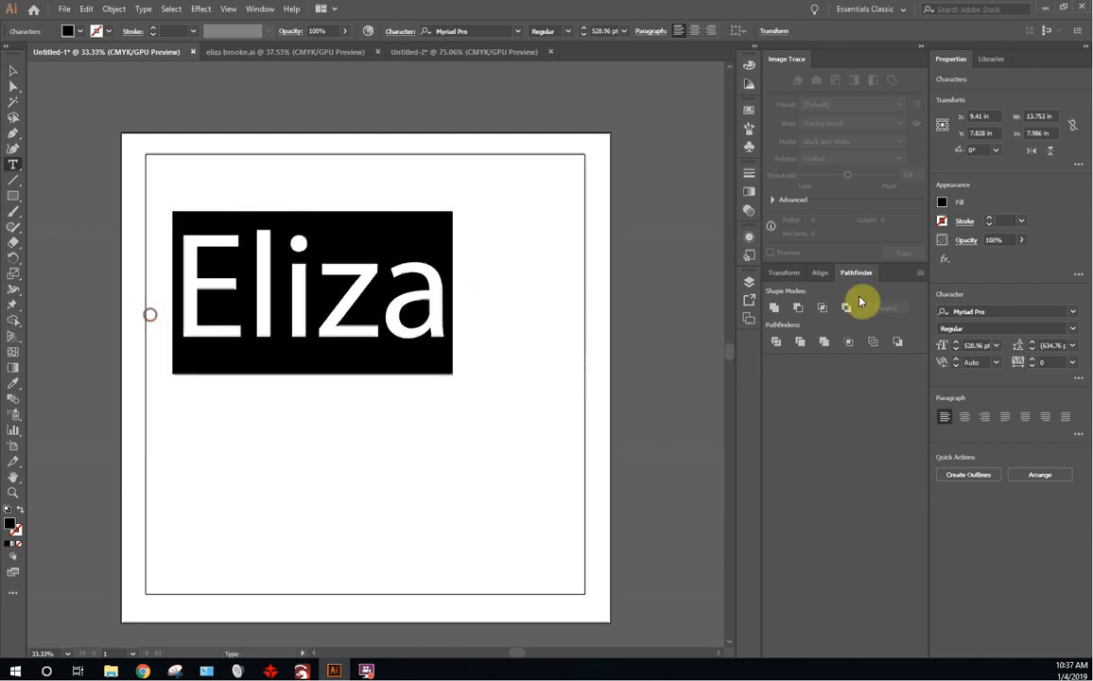
Step: Preview script fonts including Viktor Script and set Eliza in Bistro Script
{"action": "left_click", "coordinate": [1002, 310]}
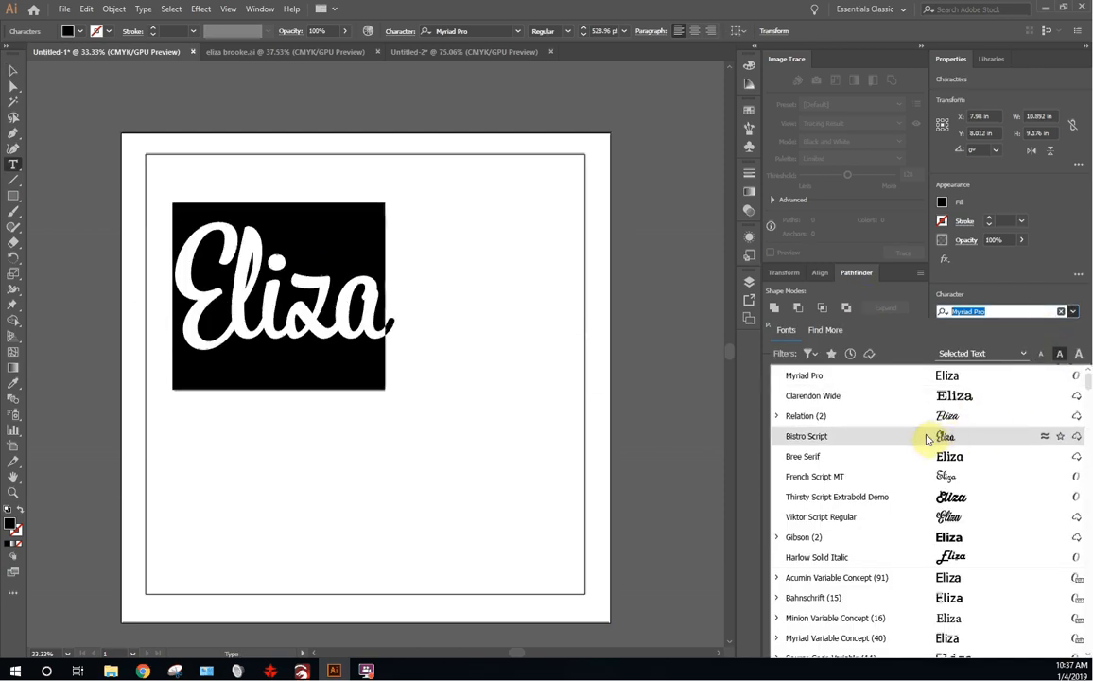
{"action": "left_click", "coordinate": [806, 416]}
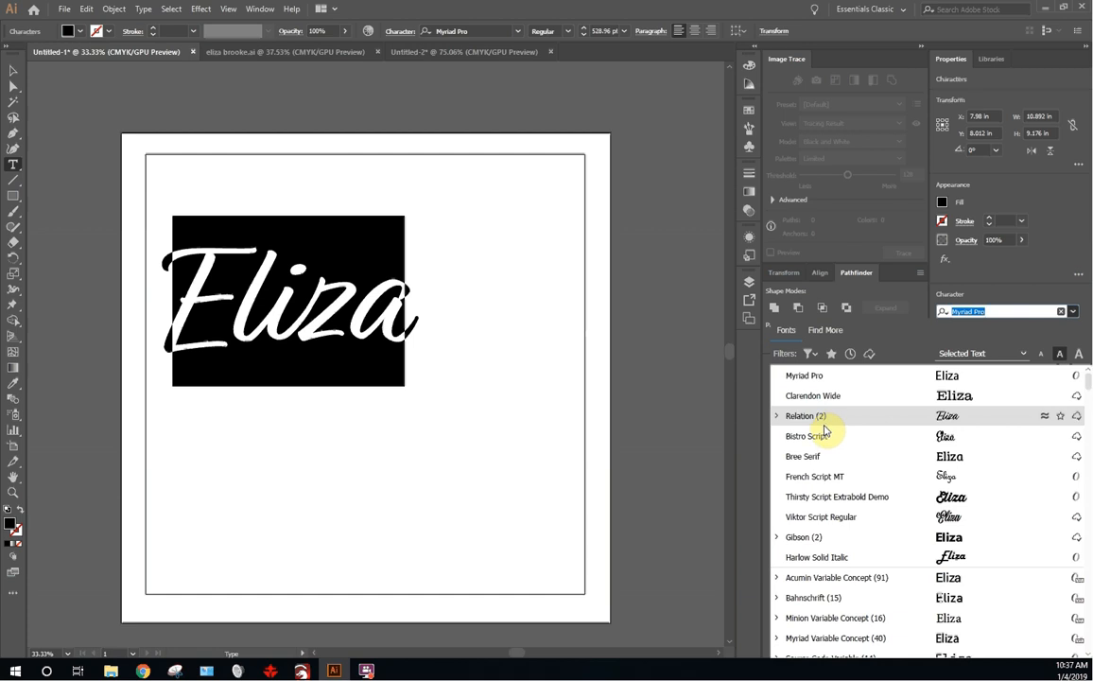
{"action": "left_click", "coordinate": [836, 495]}
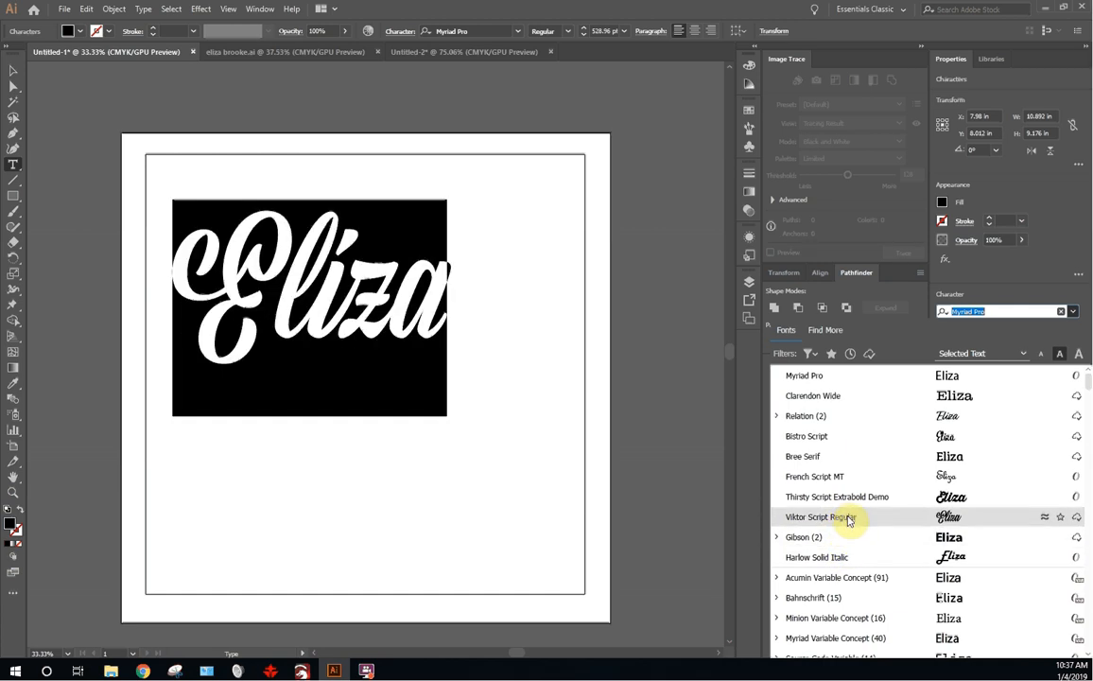
{"action": "left_click", "coordinate": [836, 496]}
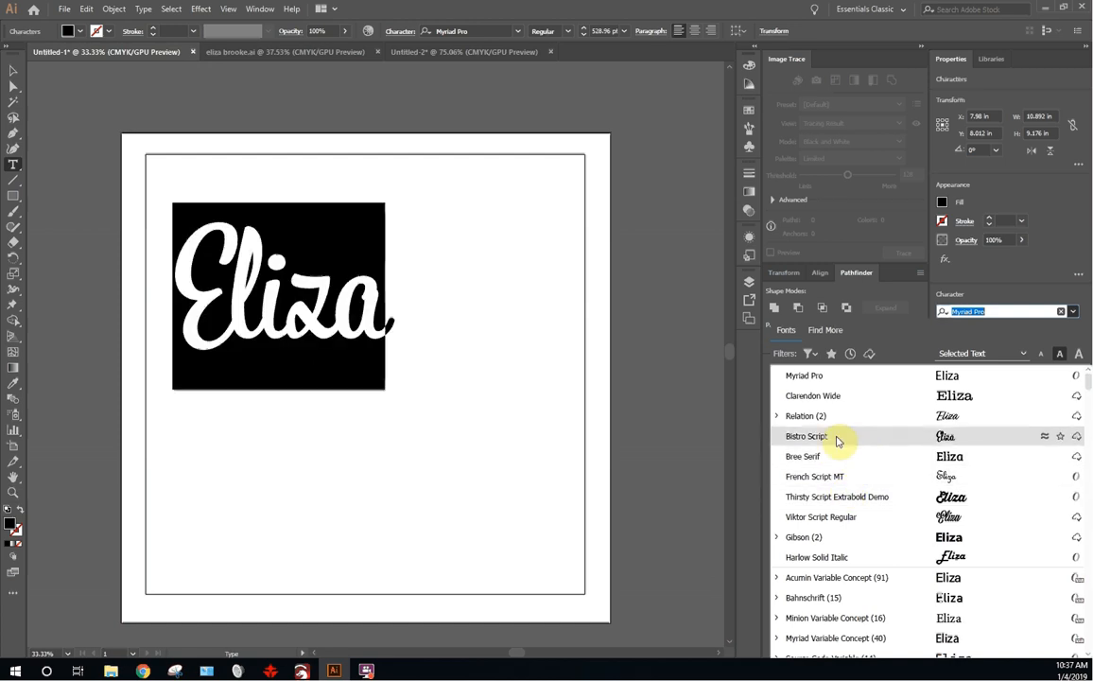
{"action": "left_click", "coordinate": [806, 435]}
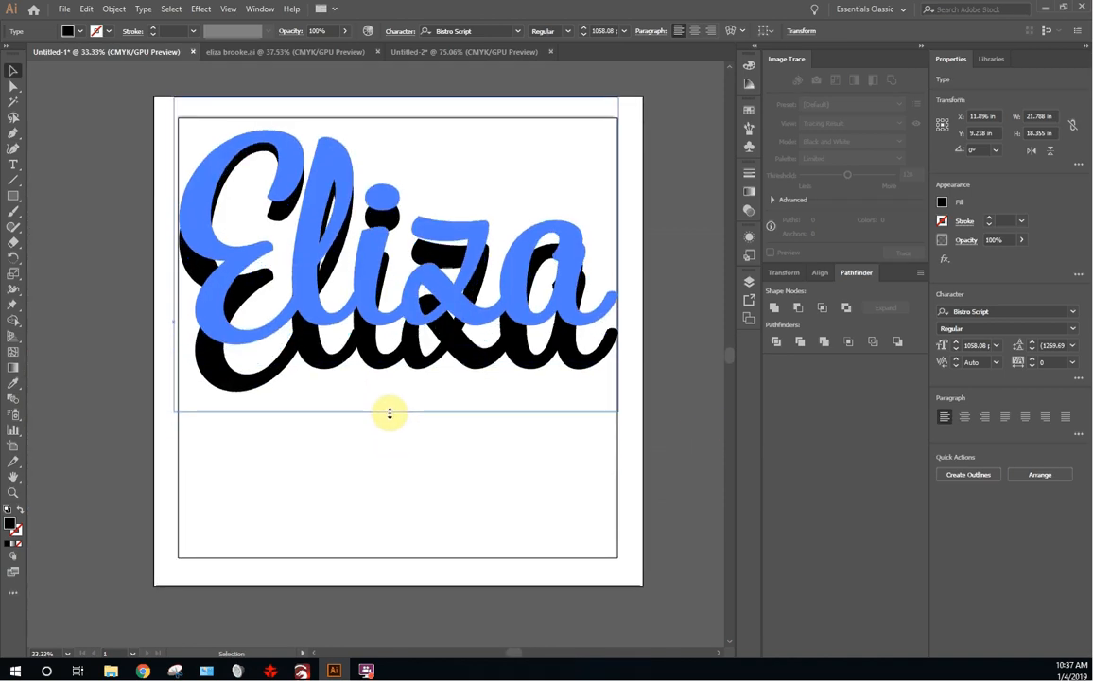
Step: Enlarge Eliza to span the page width and switch to the finished Eliza Brooke design
{"action": "left_click_drag", "start_coordinate": [390, 412], "coordinate": [376, 272]}
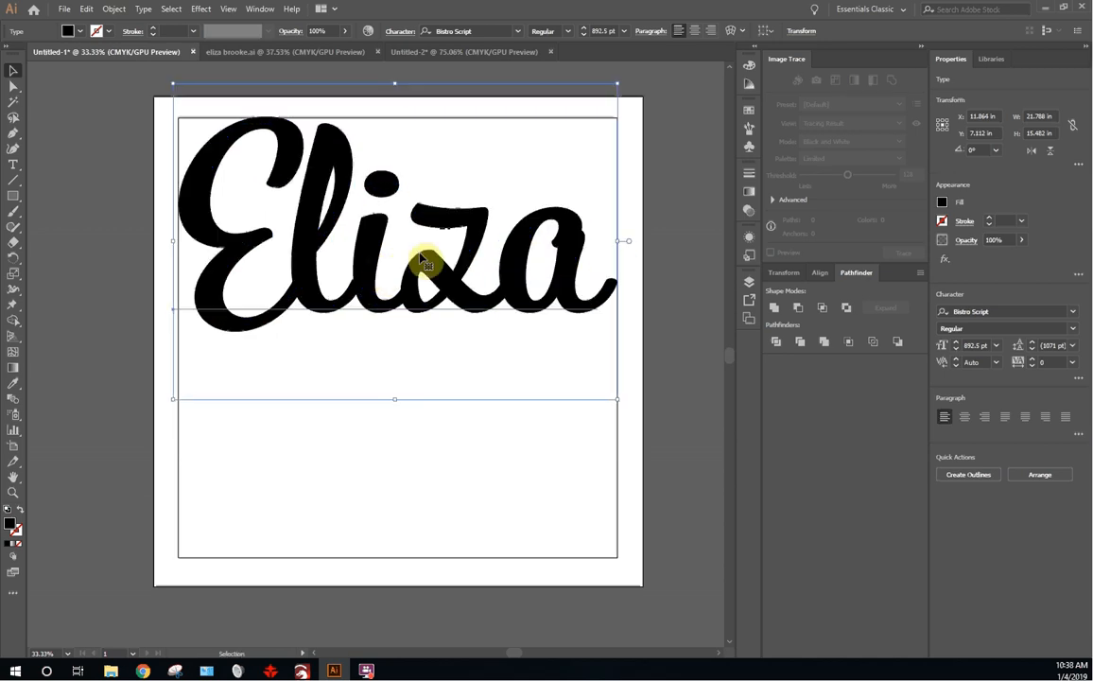
{"action": "mouse_move", "coordinate": [458, 234]}
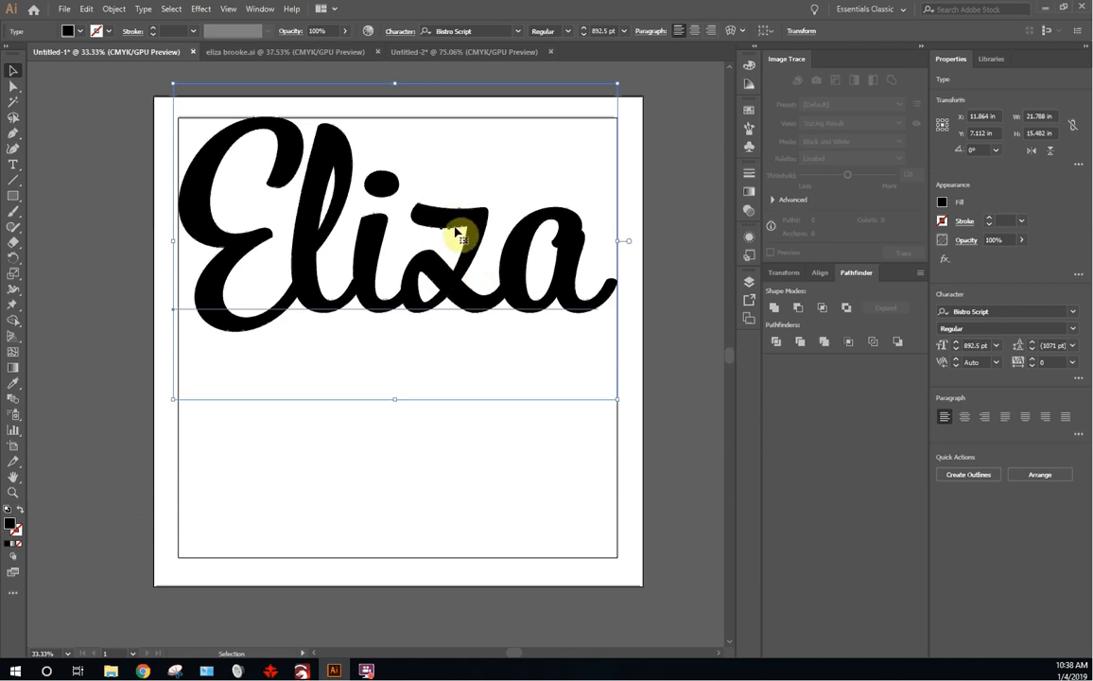
{"action": "left_click", "coordinate": [284, 51]}
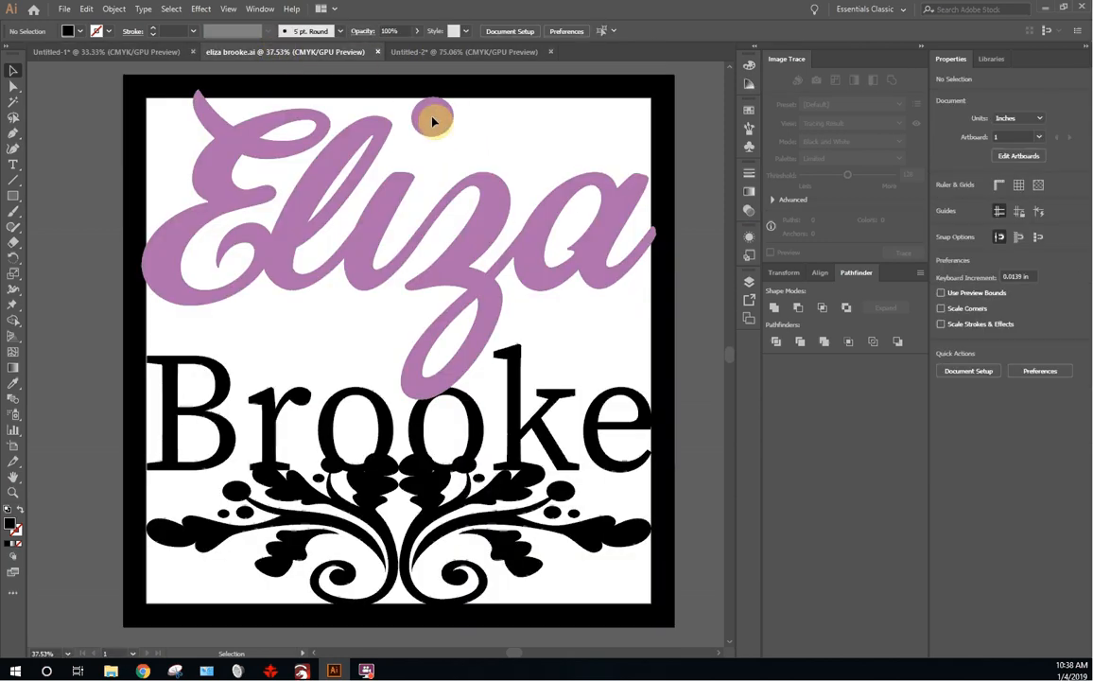
{"action": "mouse_move", "coordinate": [412, 265]}
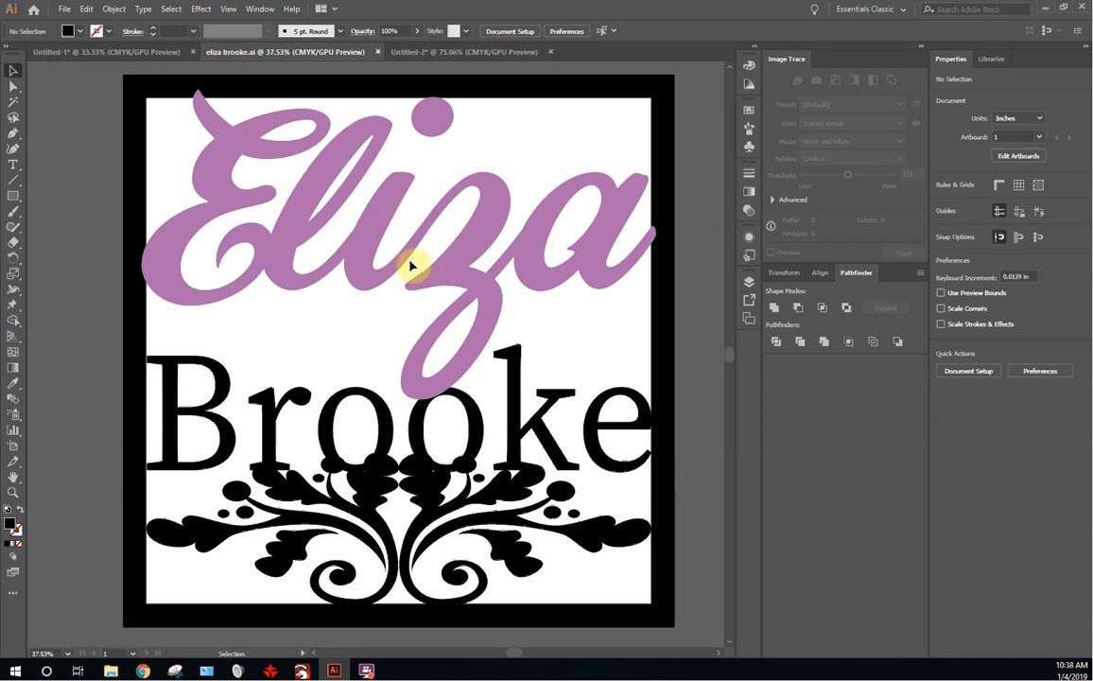
{"action": "mouse_move", "coordinate": [117, 298]}
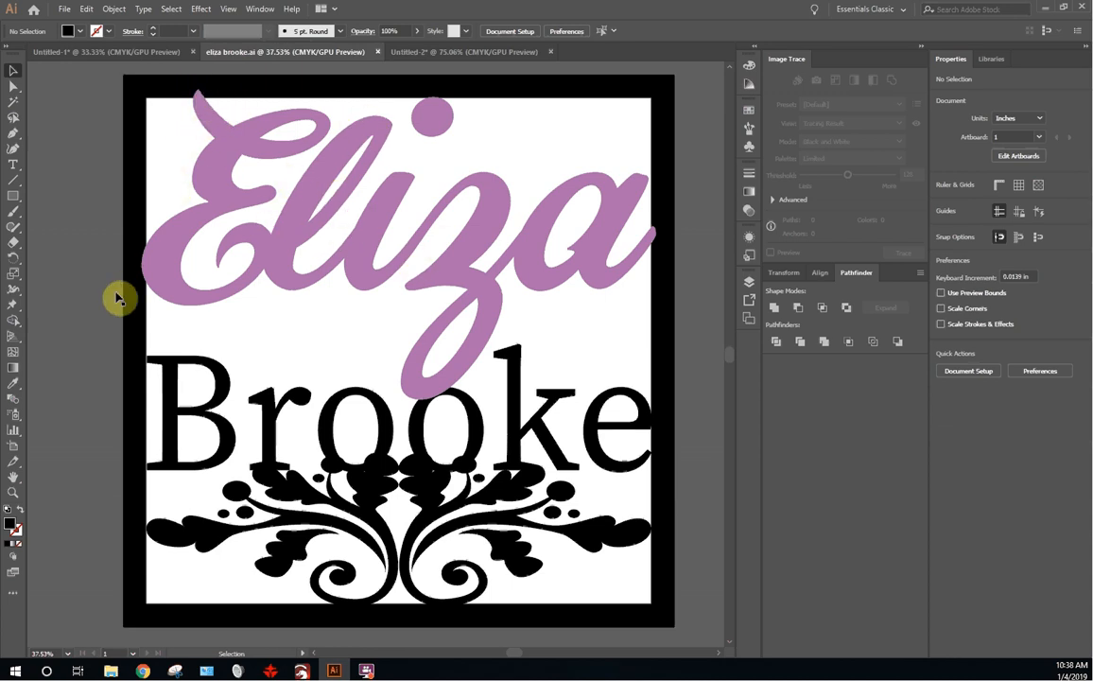
{"action": "mouse_move", "coordinate": [220, 83]}
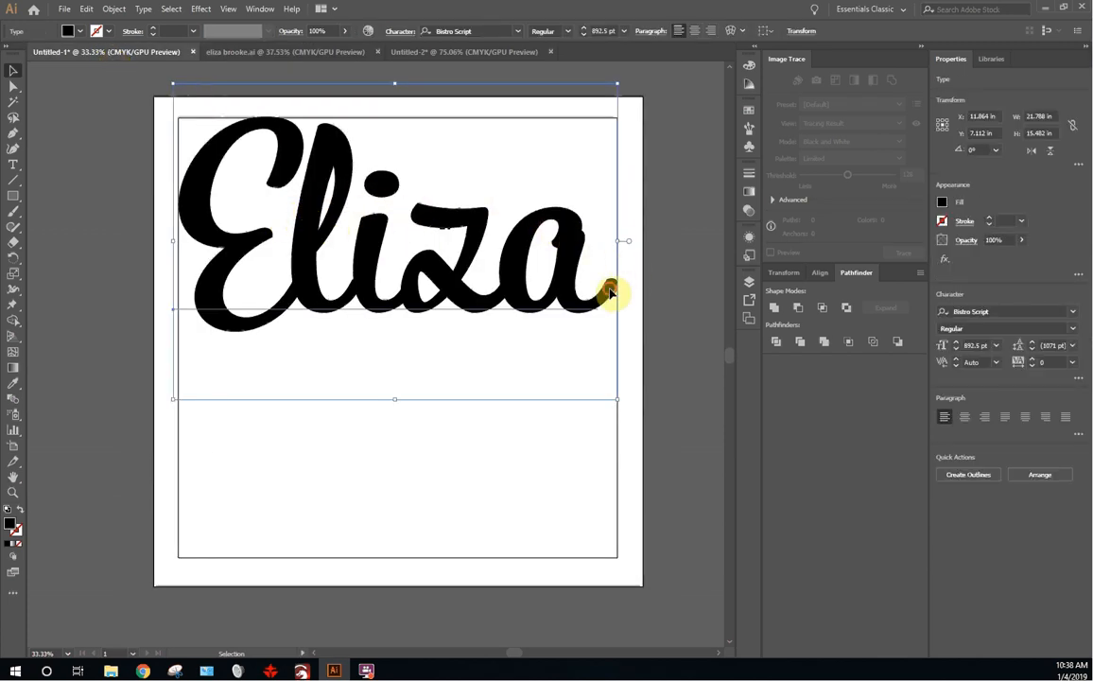
{"action": "mouse_move", "coordinate": [558, 244]}
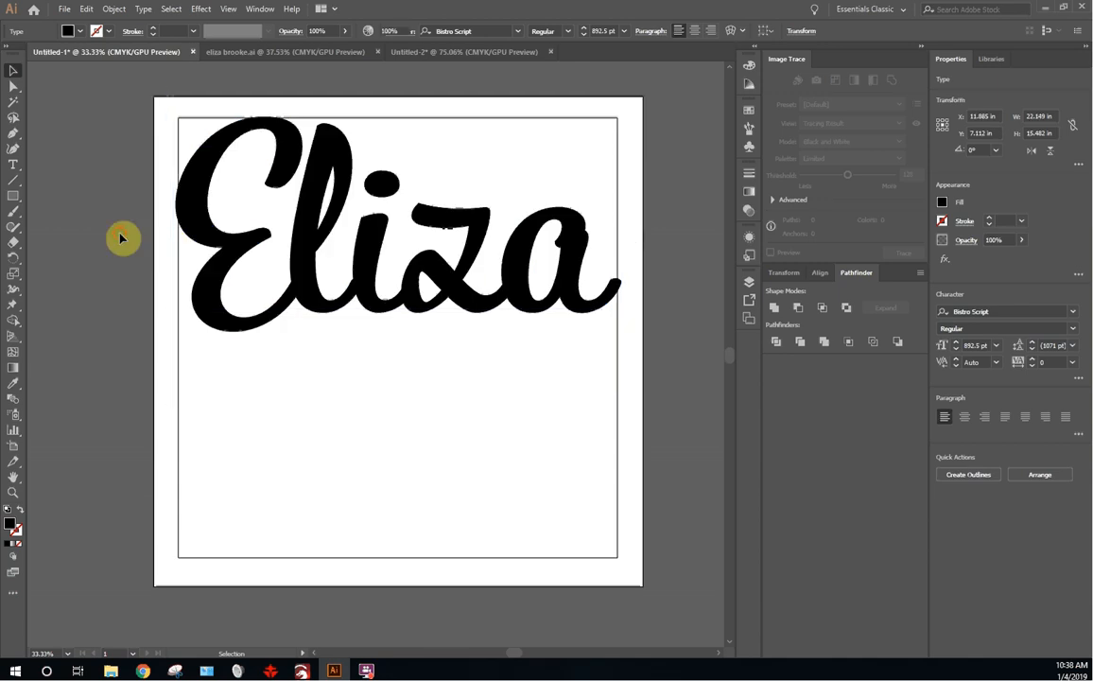
Step: Back on the untitled artboard, clear the selection and reselect the Eliza text
{"action": "left_click", "coordinate": [375, 181]}
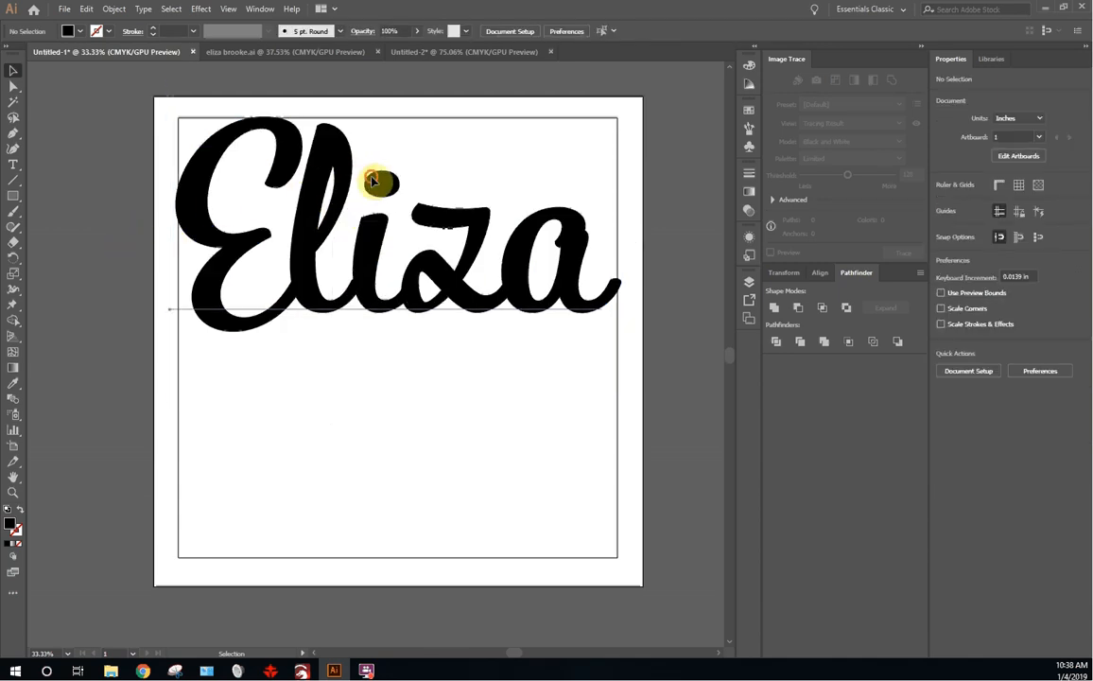
{"action": "left_click", "coordinate": [379, 181]}
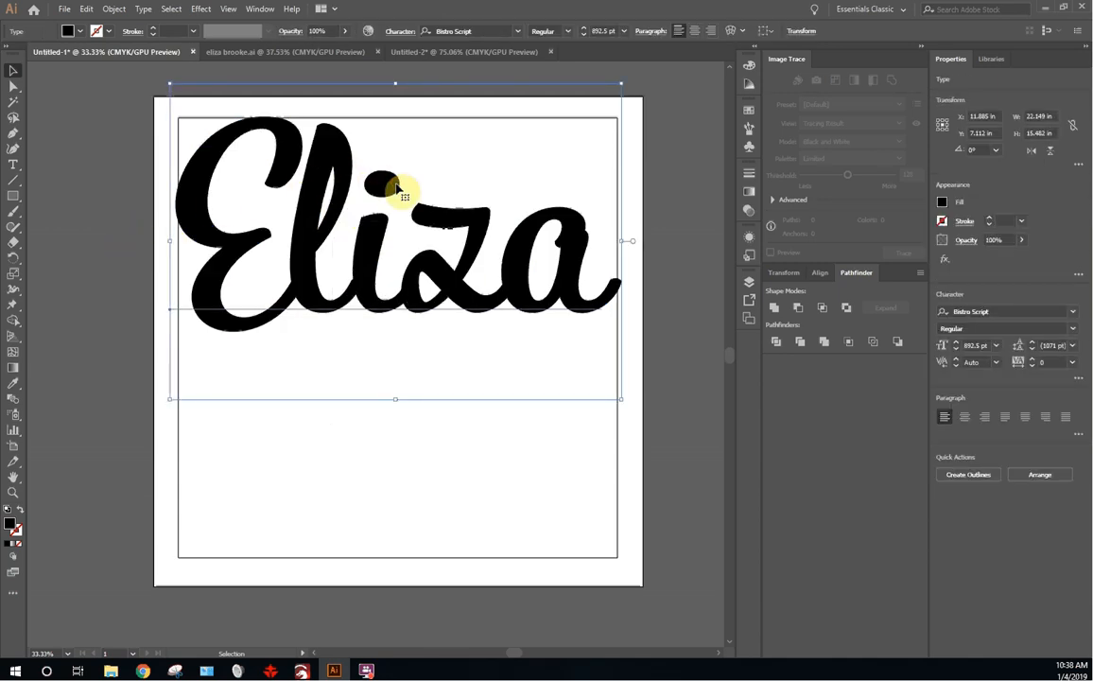
Step: Convert the Eliza text to outlined shapes with Create Outlines and select the dot of the i
{"action": "right_click", "coordinate": [405, 195]}
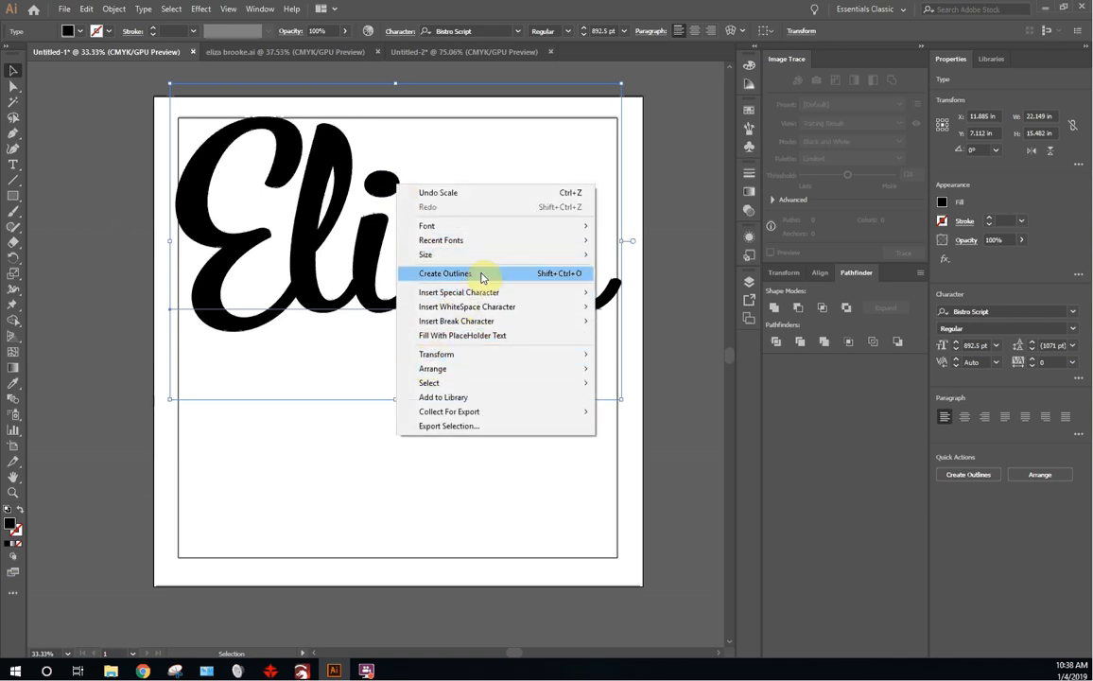
{"action": "left_click", "coordinate": [445, 273]}
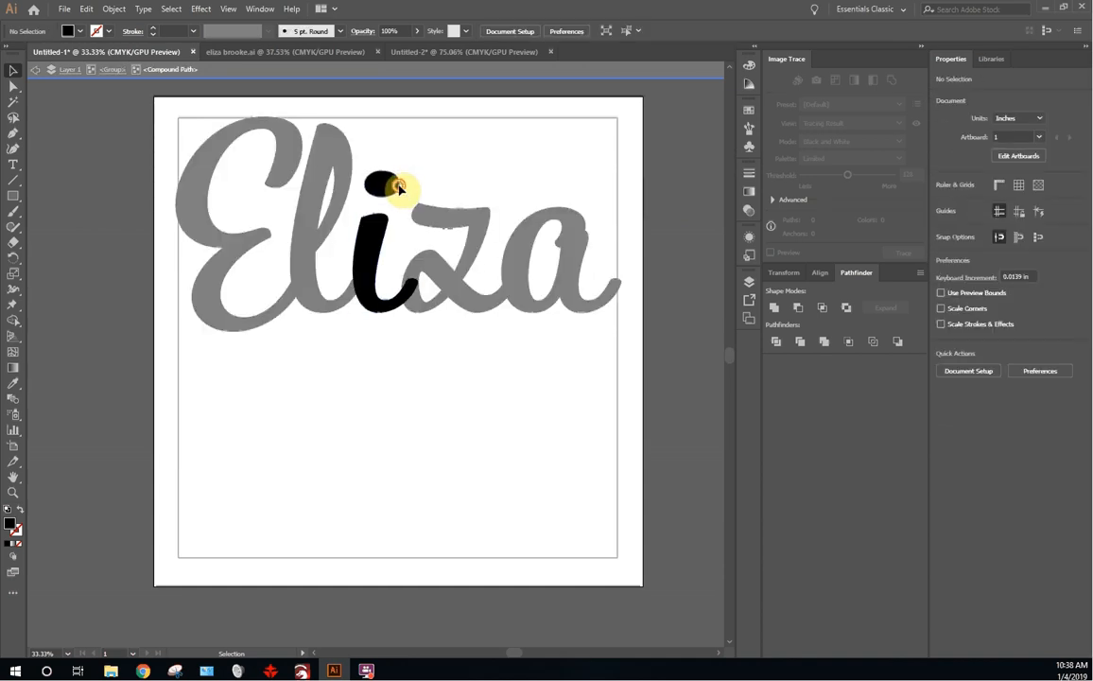
{"action": "left_click", "coordinate": [382, 185]}
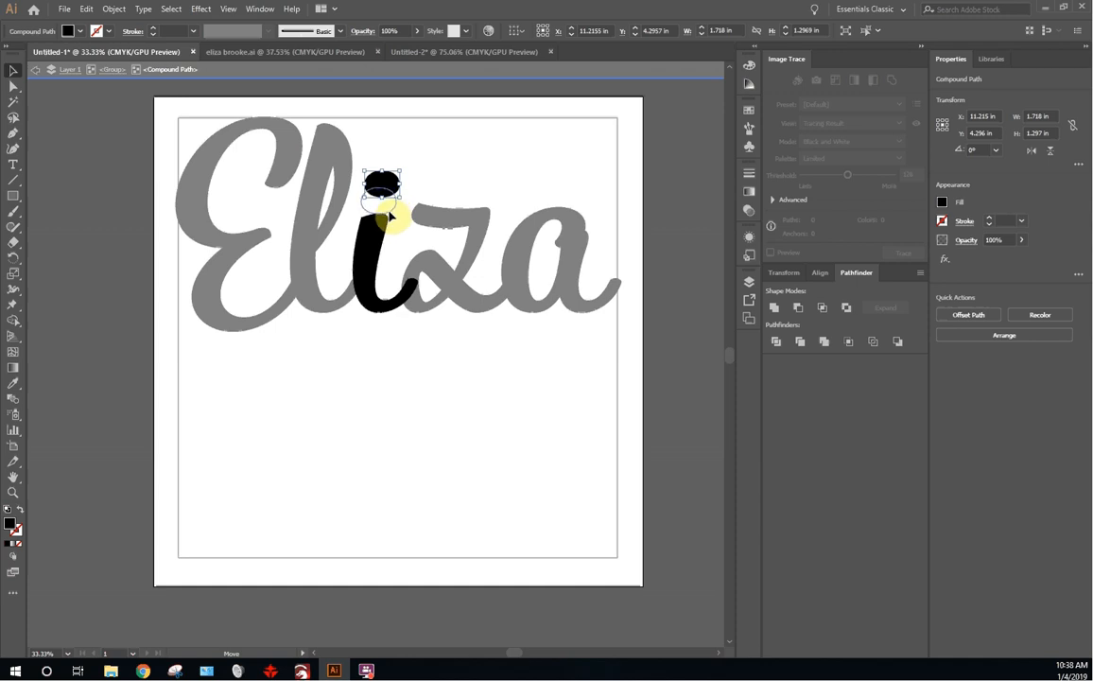
Step: Step in and out of the letter i shape to inspect its dot, then return to the whole word
{"action": "left_click", "coordinate": [679, 162]}
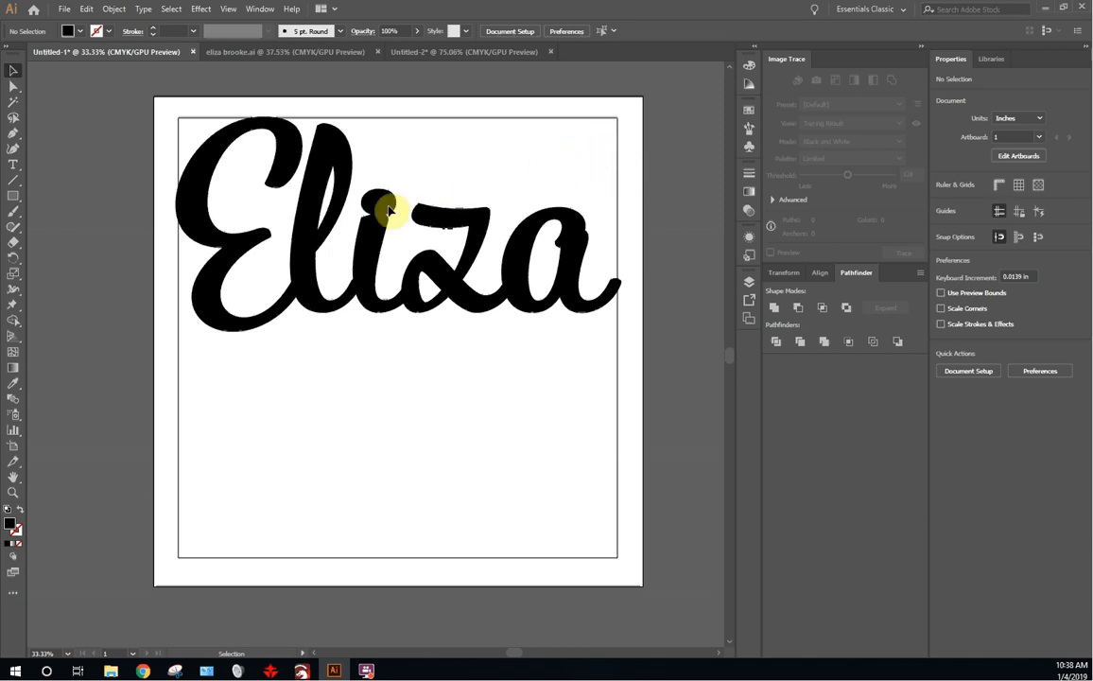
{"action": "left_click", "coordinate": [388, 210]}
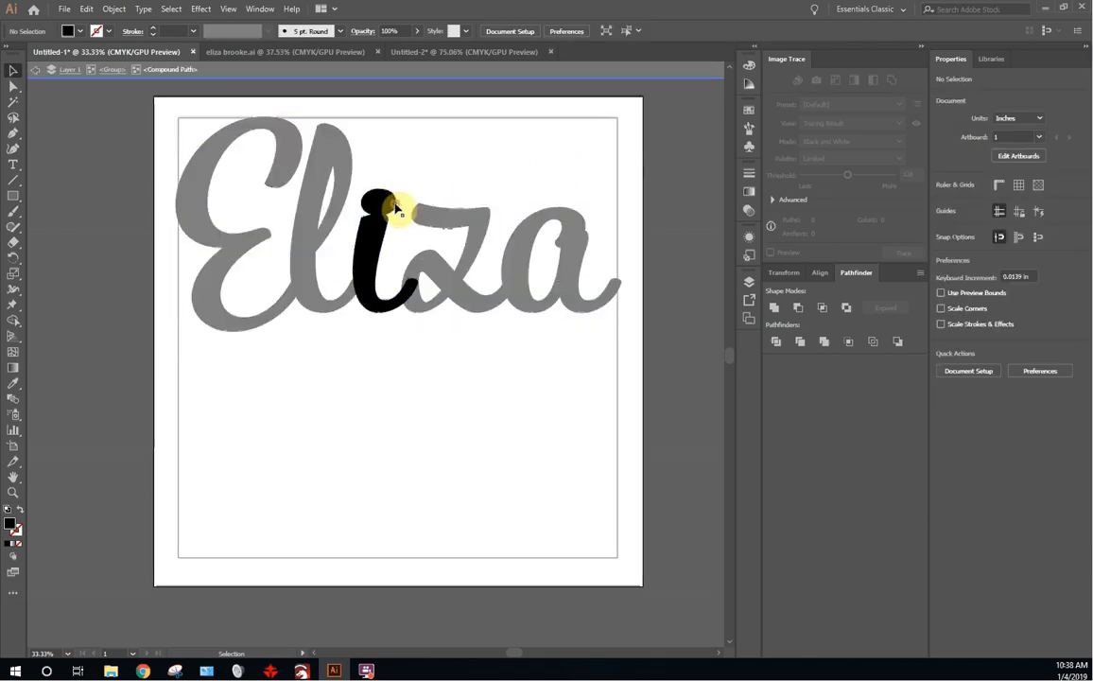
{"action": "left_click", "coordinate": [388, 210]}
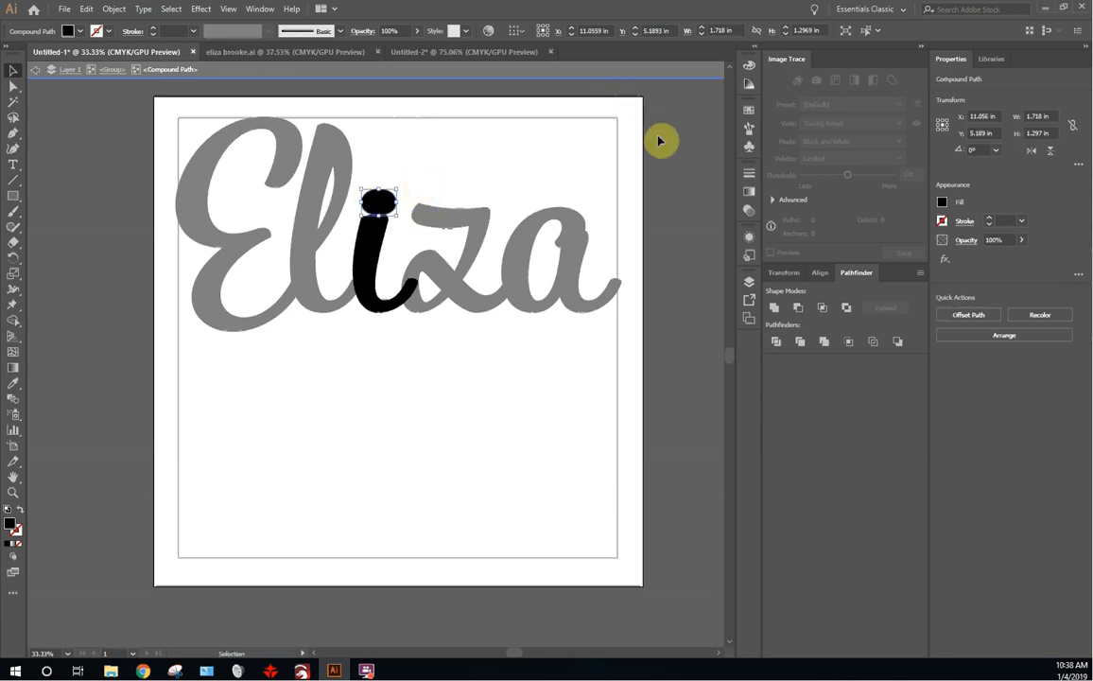
{"action": "left_click", "coordinate": [89, 129]}
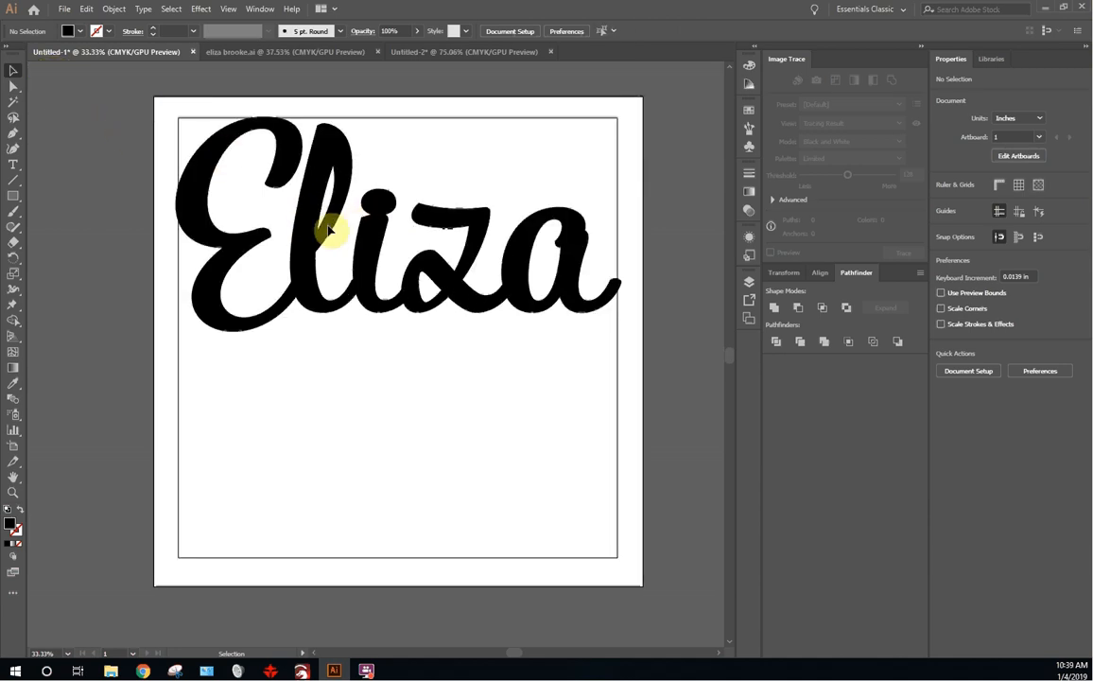
{"action": "mouse_move", "coordinate": [174, 231]}
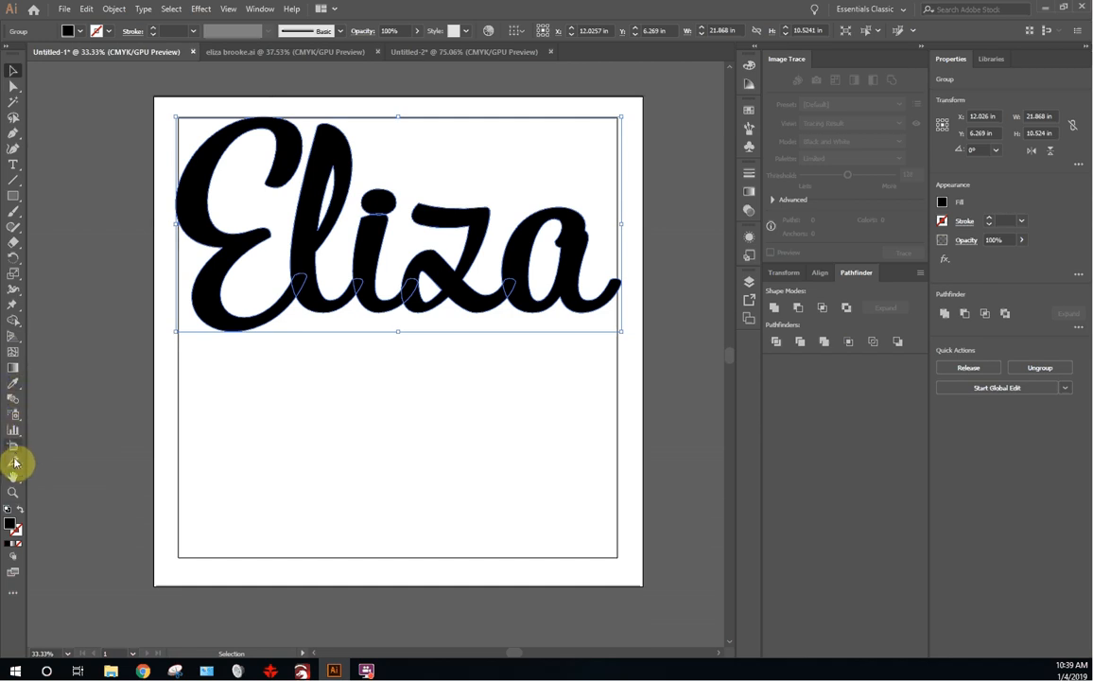
{"action": "mouse_move", "coordinate": [15, 302]}
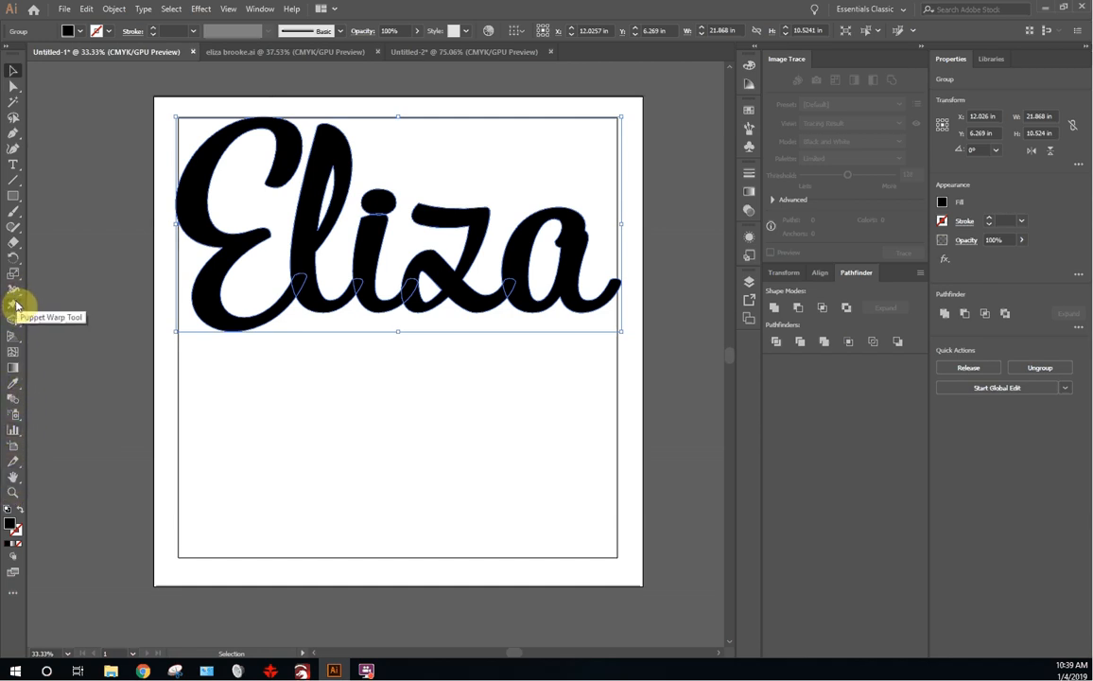
Step: Puppet-warp the outlined word to bend the top of the E, finish warping, and open the Eliza group
{"action": "left_click", "coordinate": [13, 305]}
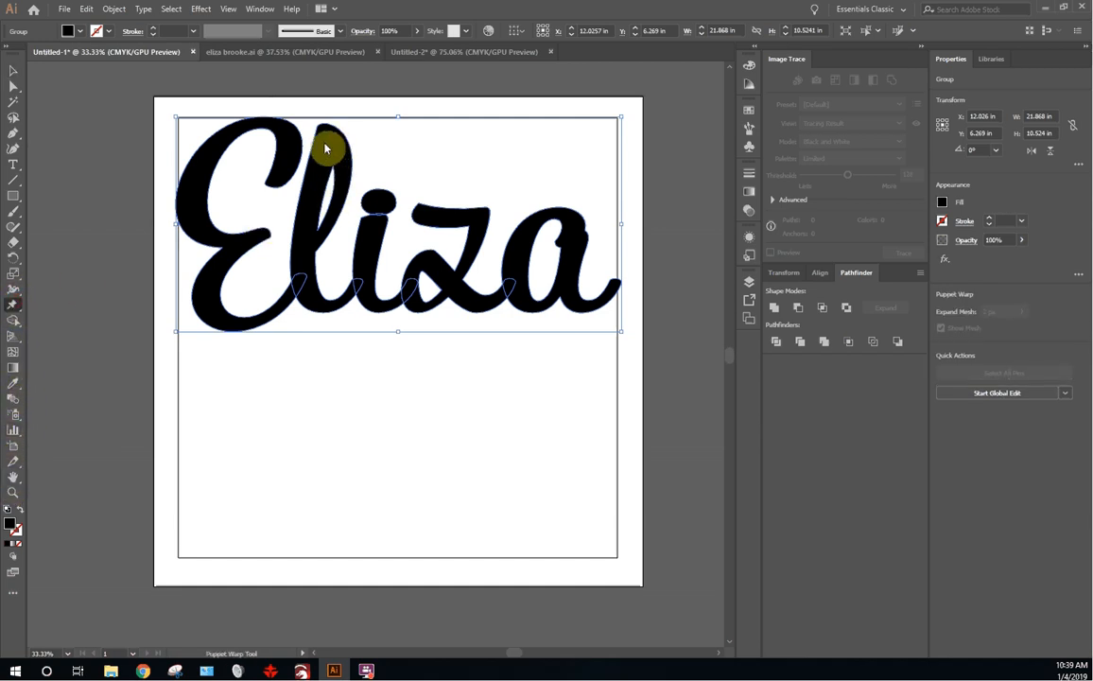
{"action": "left_click", "coordinate": [325, 142]}
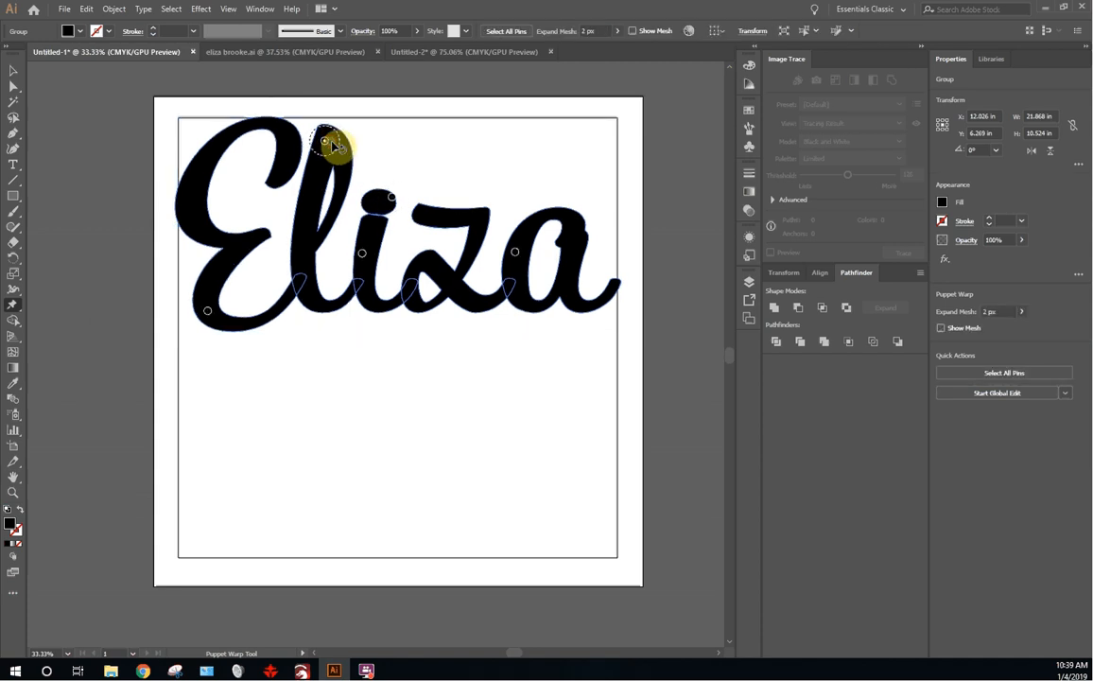
{"action": "left_click_drag", "start_coordinate": [325, 141], "coordinate": [320, 163]}
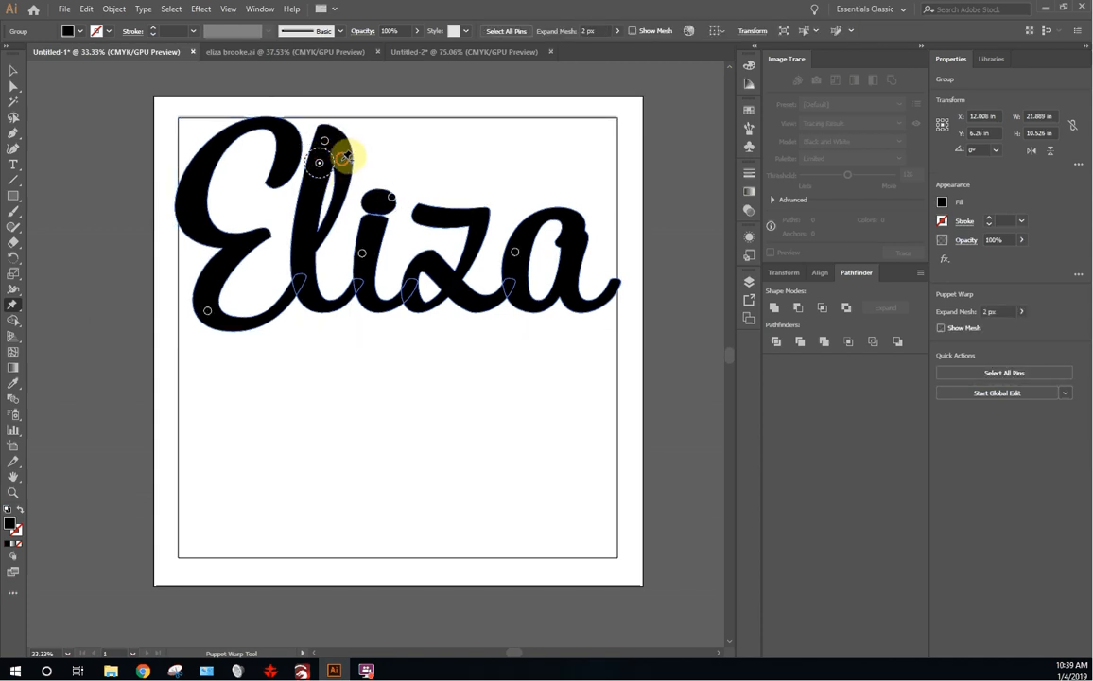
{"action": "left_click_drag", "start_coordinate": [345, 155], "coordinate": [325, 136]}
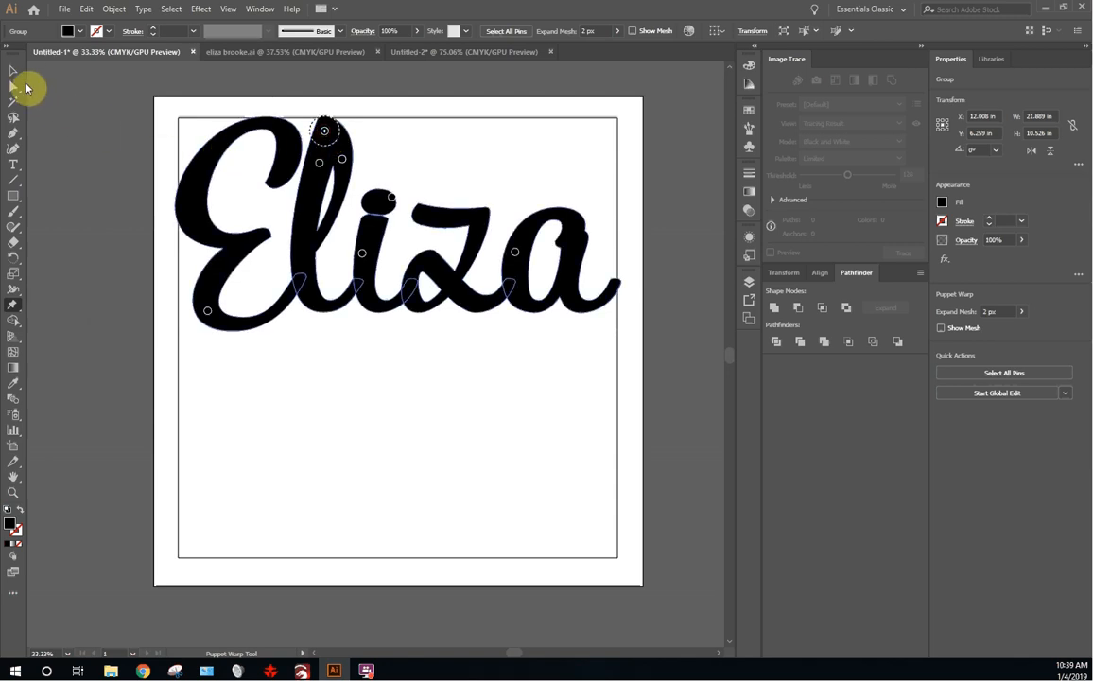
{"action": "left_click", "coordinate": [13, 70]}
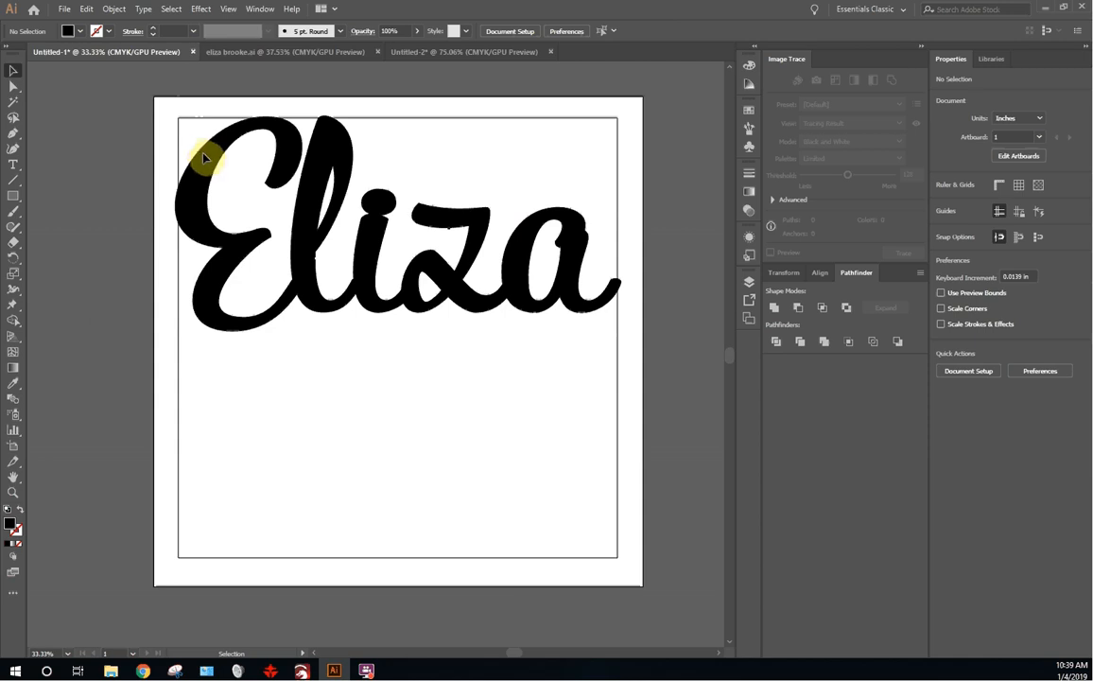
{"action": "left_click", "coordinate": [205, 155]}
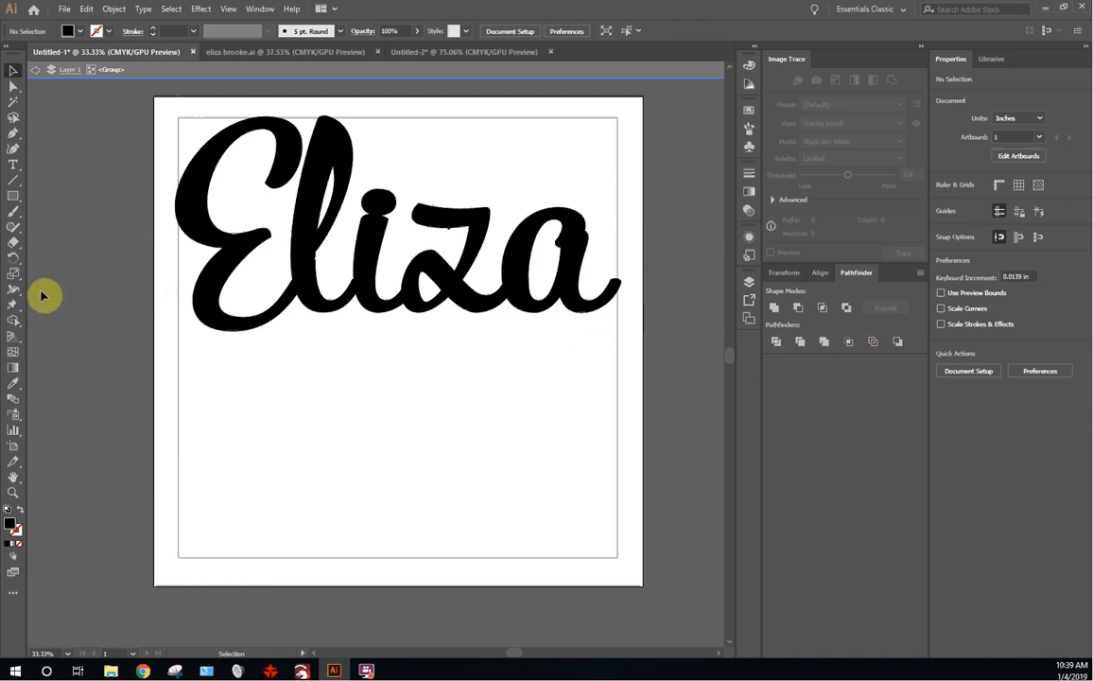
Step: Type Brooke below Eliza and set it in Clarendon Wide
{"action": "left_click", "coordinate": [13, 163]}
{"action": "type", "text": "Br"}
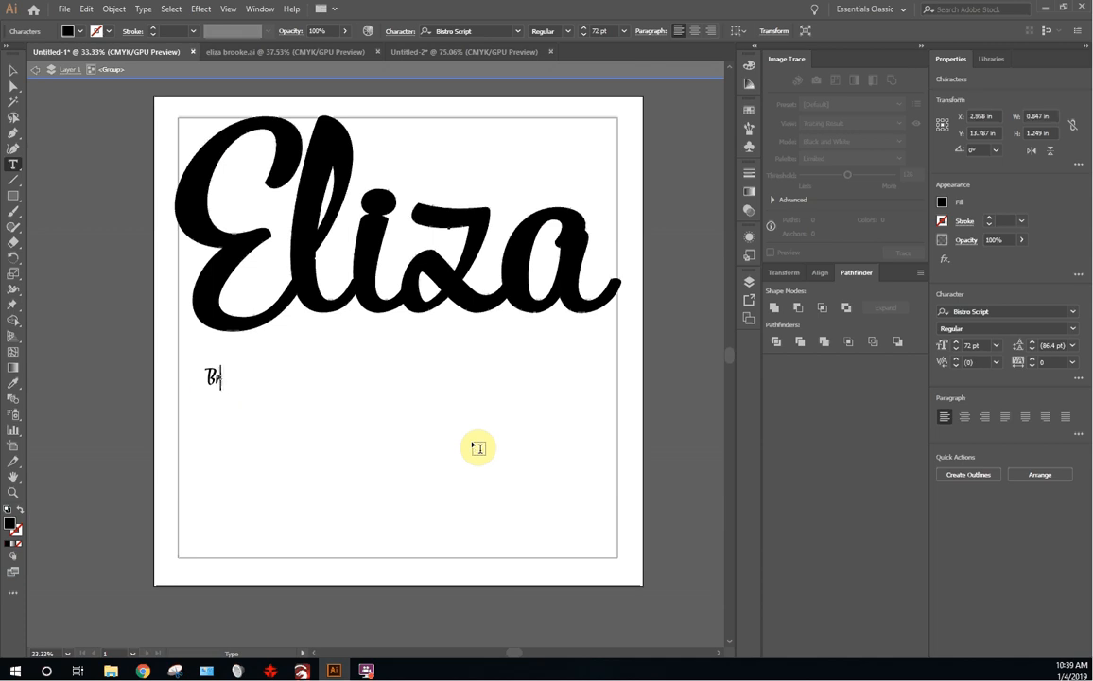
{"action": "type", "text": "ooke"}
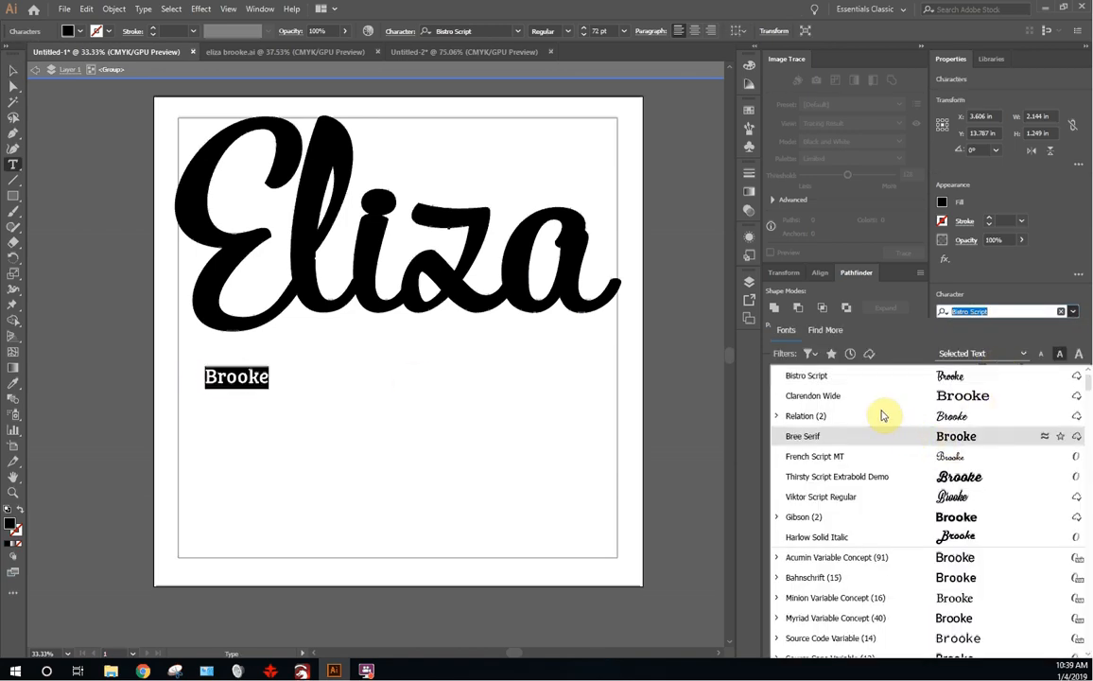
{"action": "left_click", "coordinate": [814, 396]}
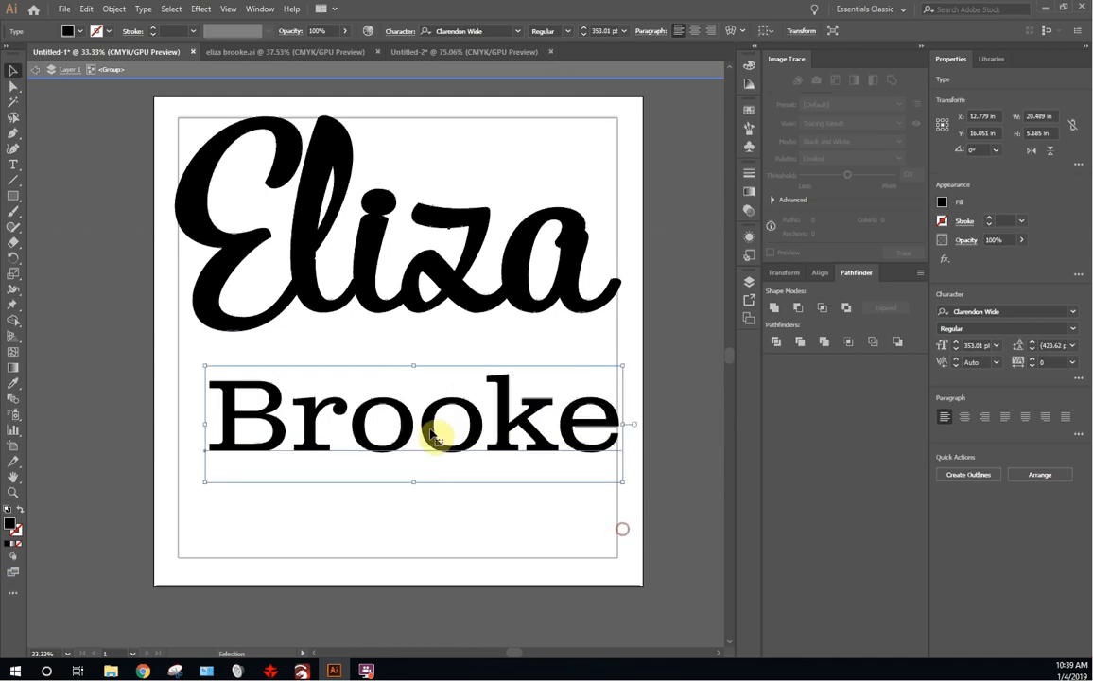
Step: Enlarge Brooke beneath Eliza to match its width and check the layout
{"action": "left_click_drag", "start_coordinate": [435, 426], "coordinate": [388, 369]}
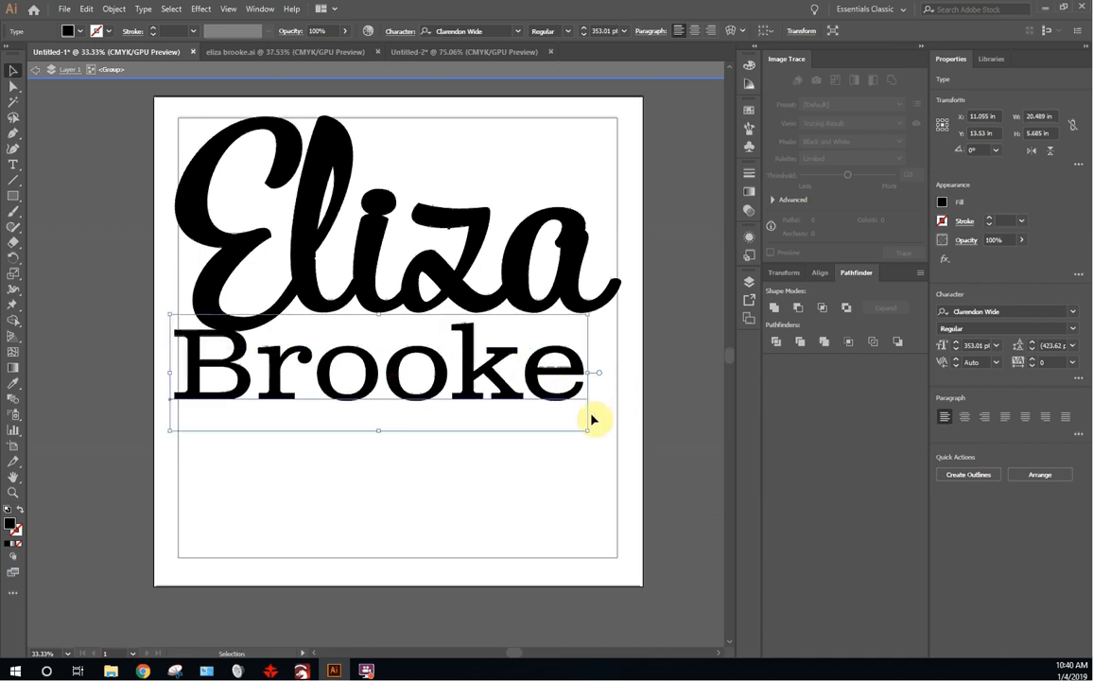
{"action": "left_click", "coordinate": [378, 369]}
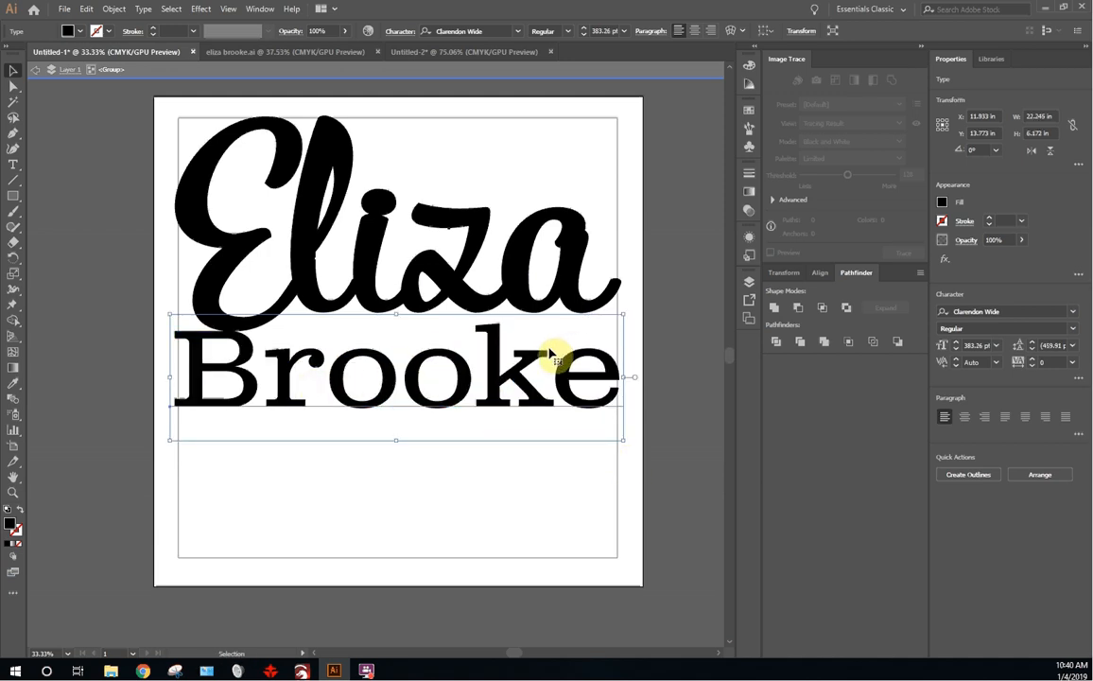
{"action": "left_click", "coordinate": [320, 272]}
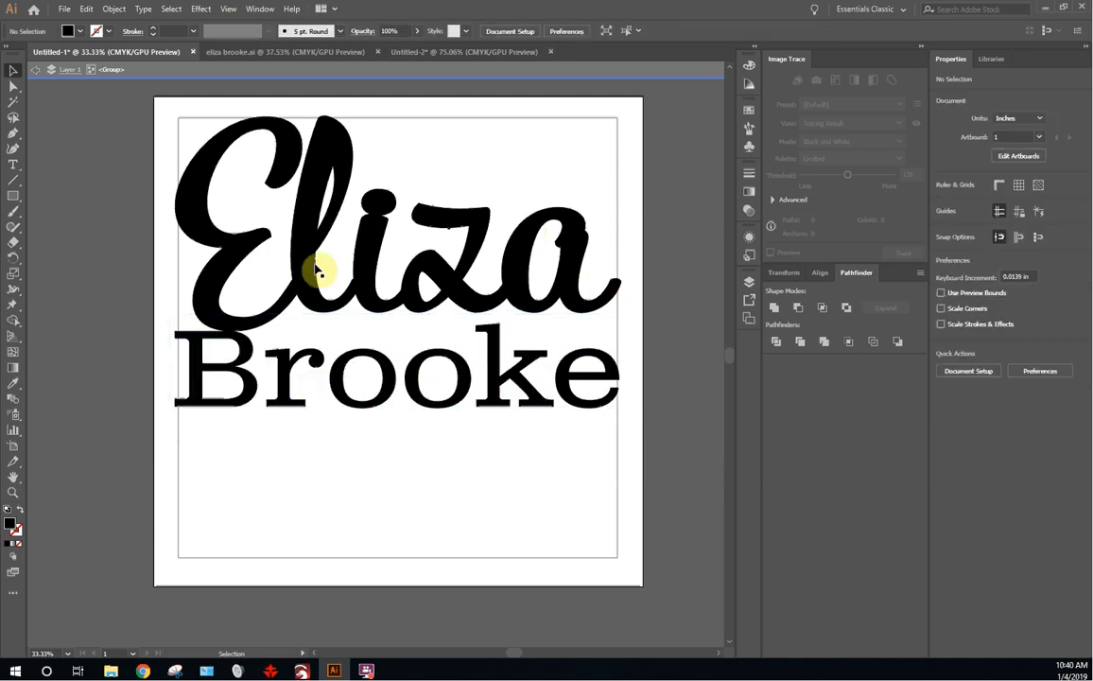
{"action": "left_click", "coordinate": [236, 350]}
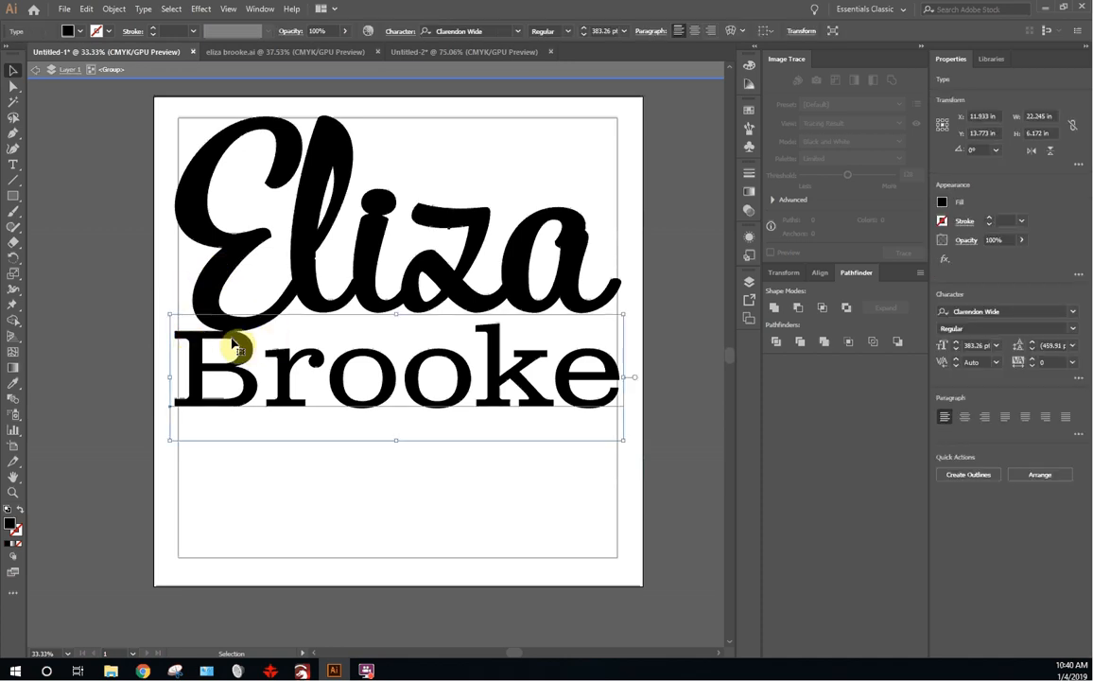
{"action": "mouse_move", "coordinate": [651, 265]}
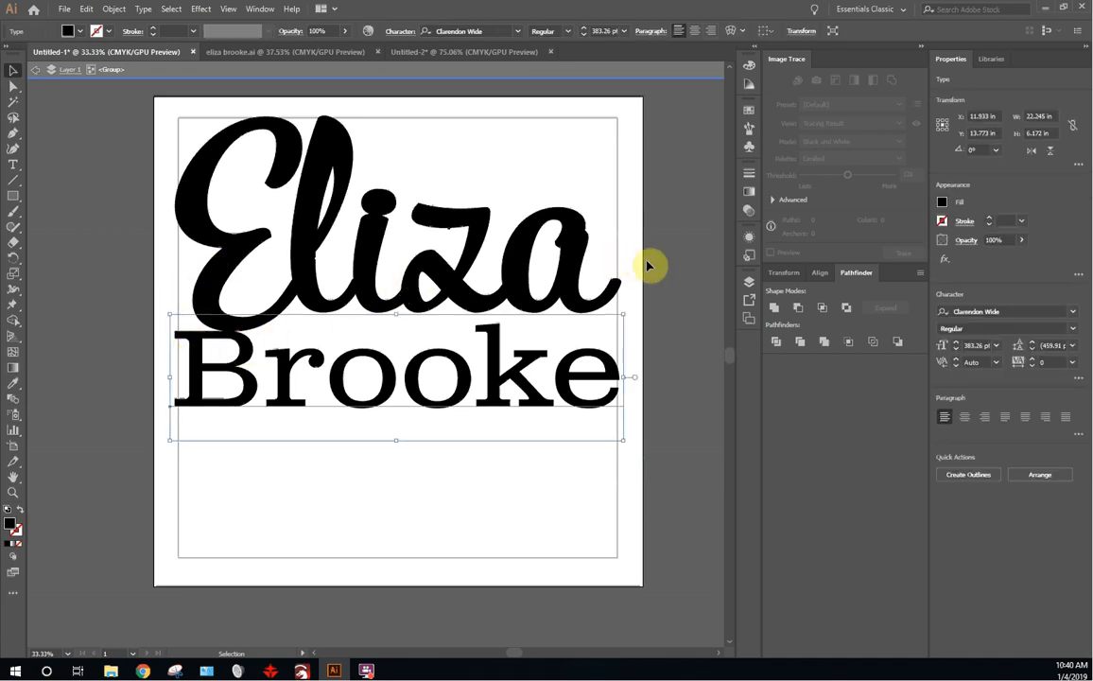
{"action": "mouse_move", "coordinate": [325, 121]}
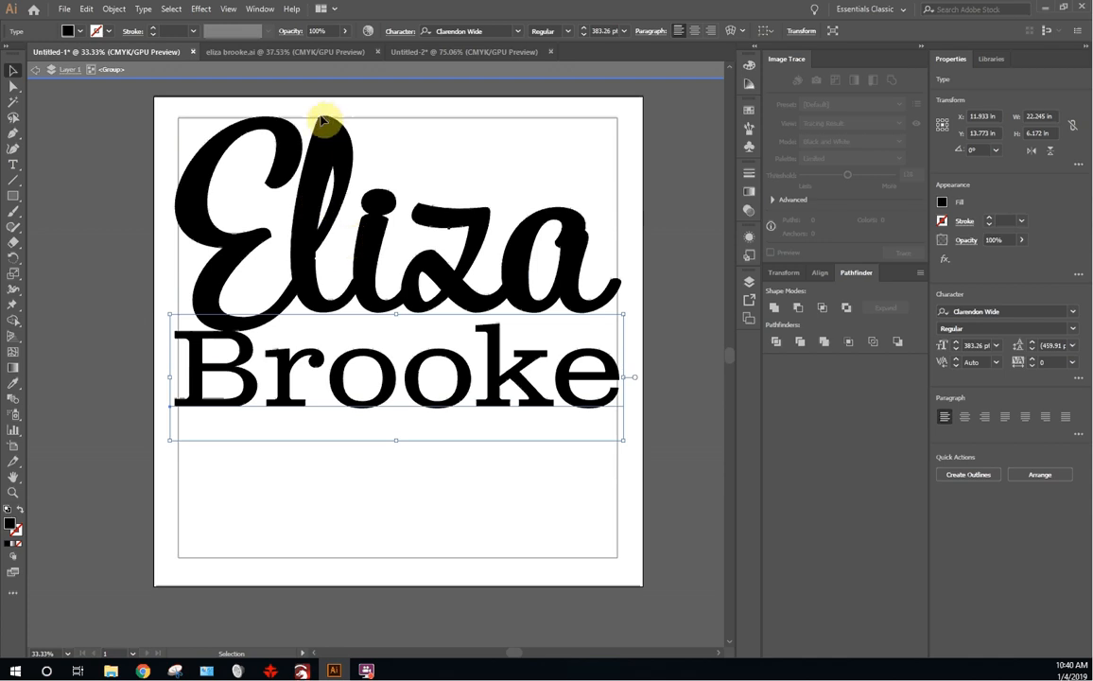
{"action": "mouse_move", "coordinate": [133, 337]}
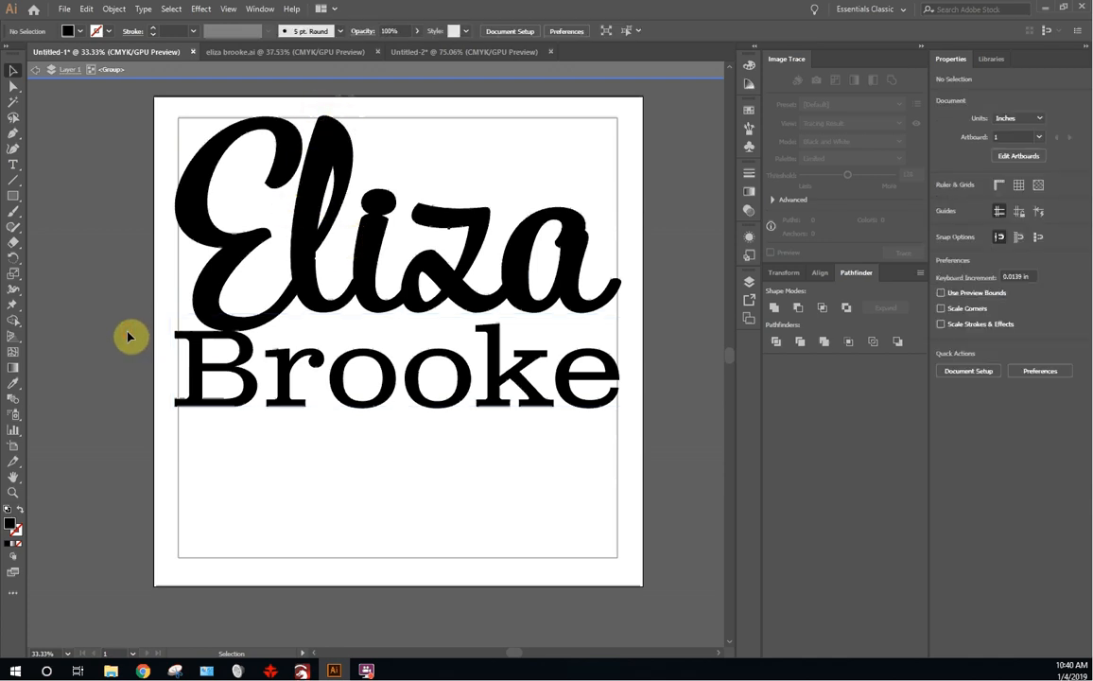
{"action": "mouse_move", "coordinate": [471, 72]}
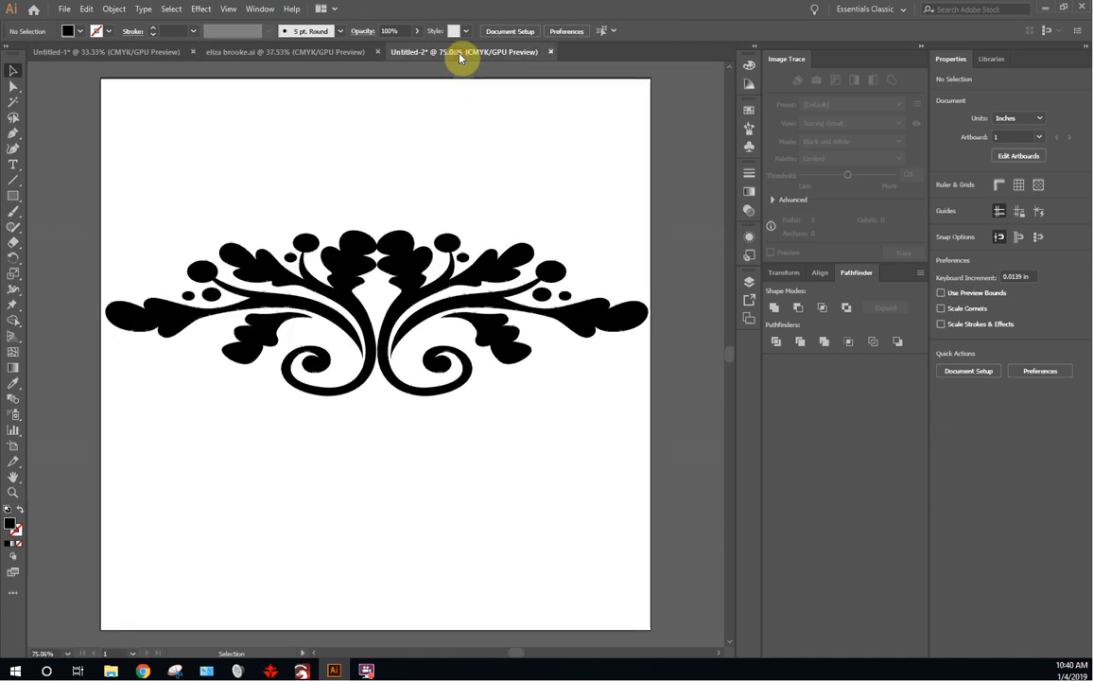
Step: In the ornament document, examine the left and right swirl pieces and a small dot individually
{"action": "left_click", "coordinate": [506, 267]}
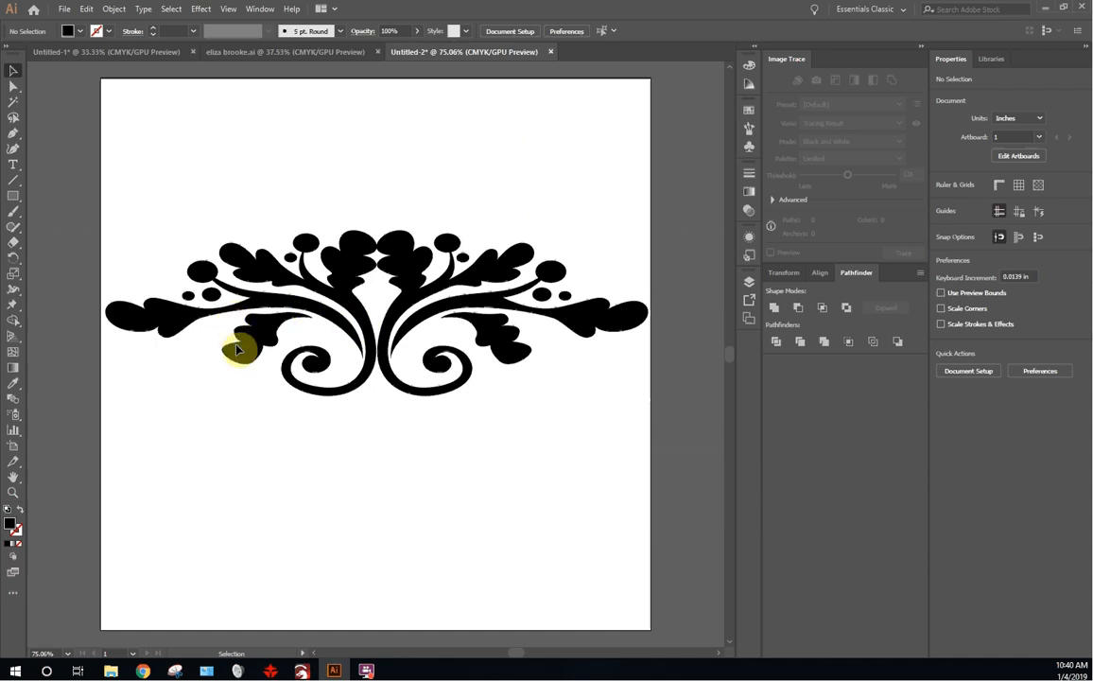
{"action": "right_click", "coordinate": [303, 321]}
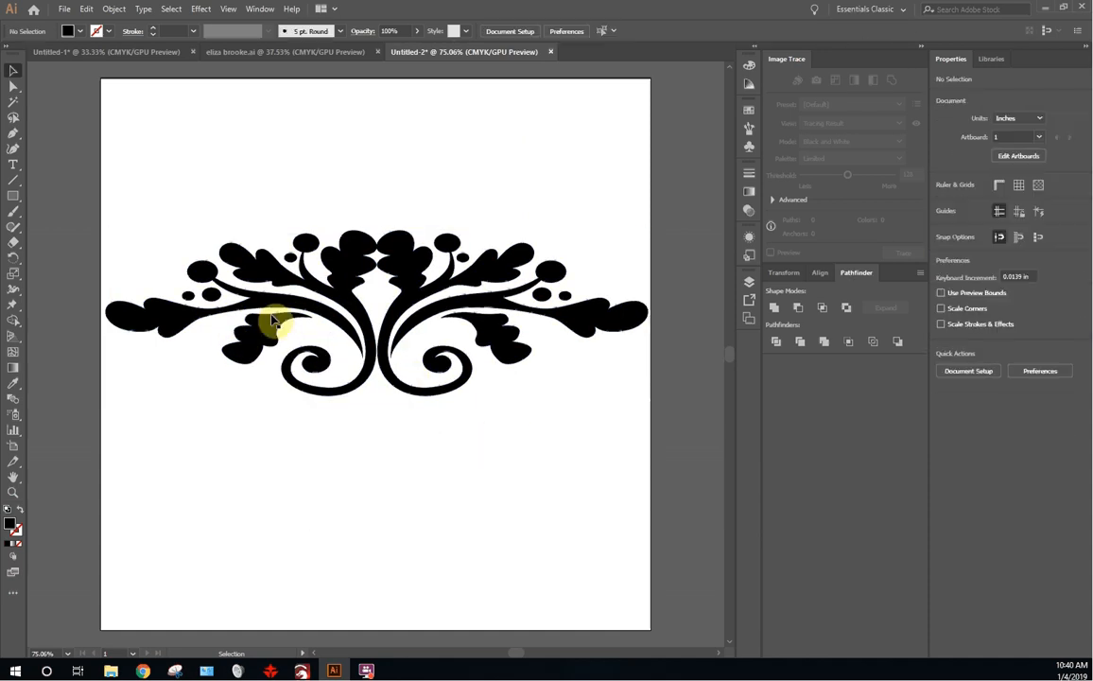
{"action": "left_click", "coordinate": [275, 336]}
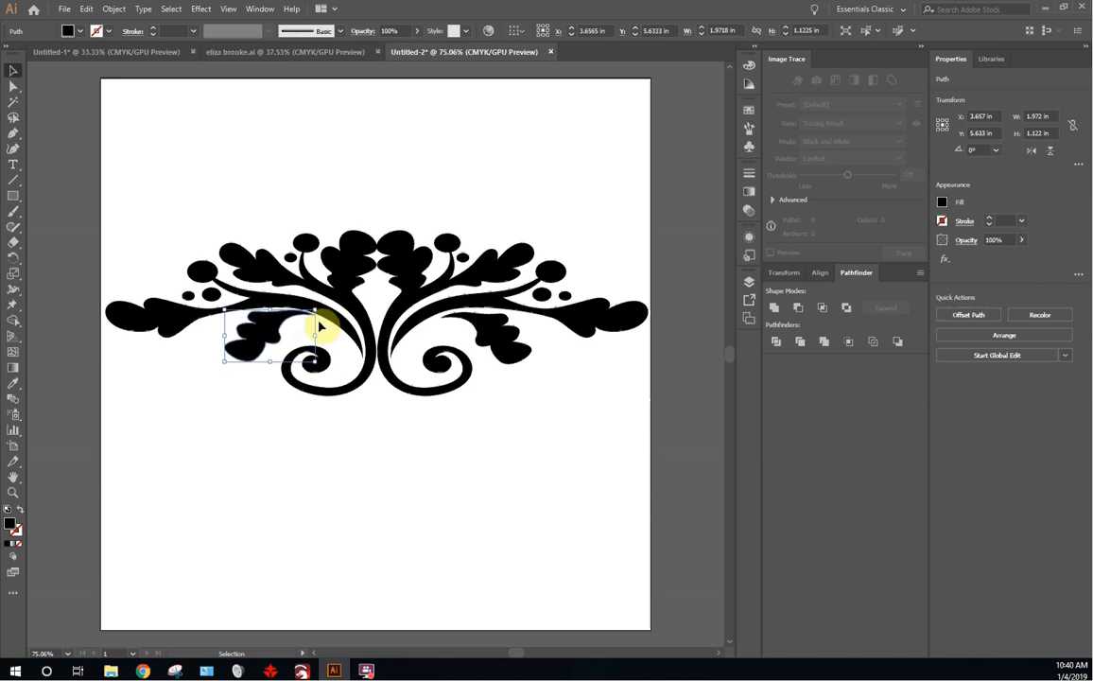
{"action": "left_click", "coordinate": [518, 341]}
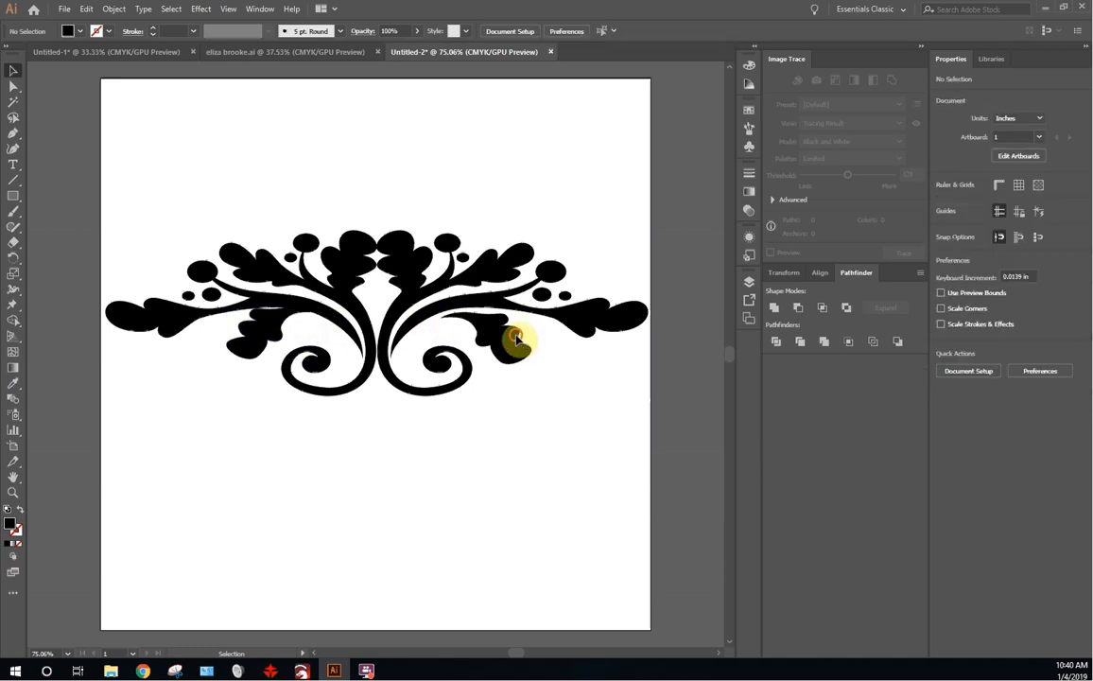
{"action": "left_click", "coordinate": [511, 341]}
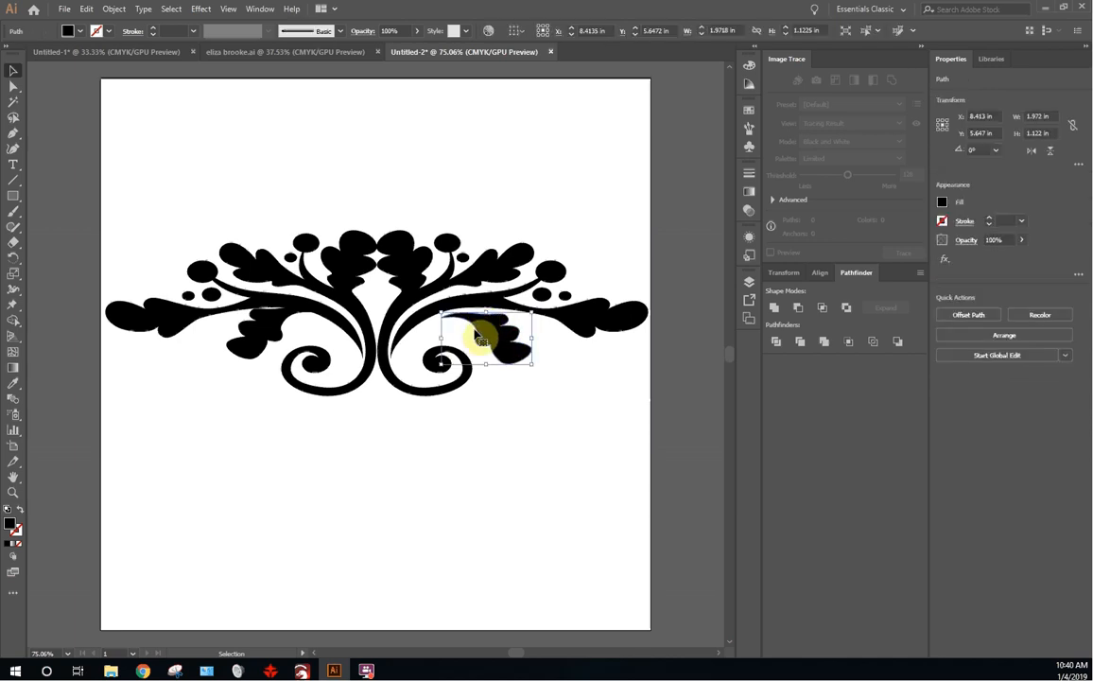
{"action": "left_click_drag", "start_coordinate": [483, 341], "coordinate": [548, 299]}
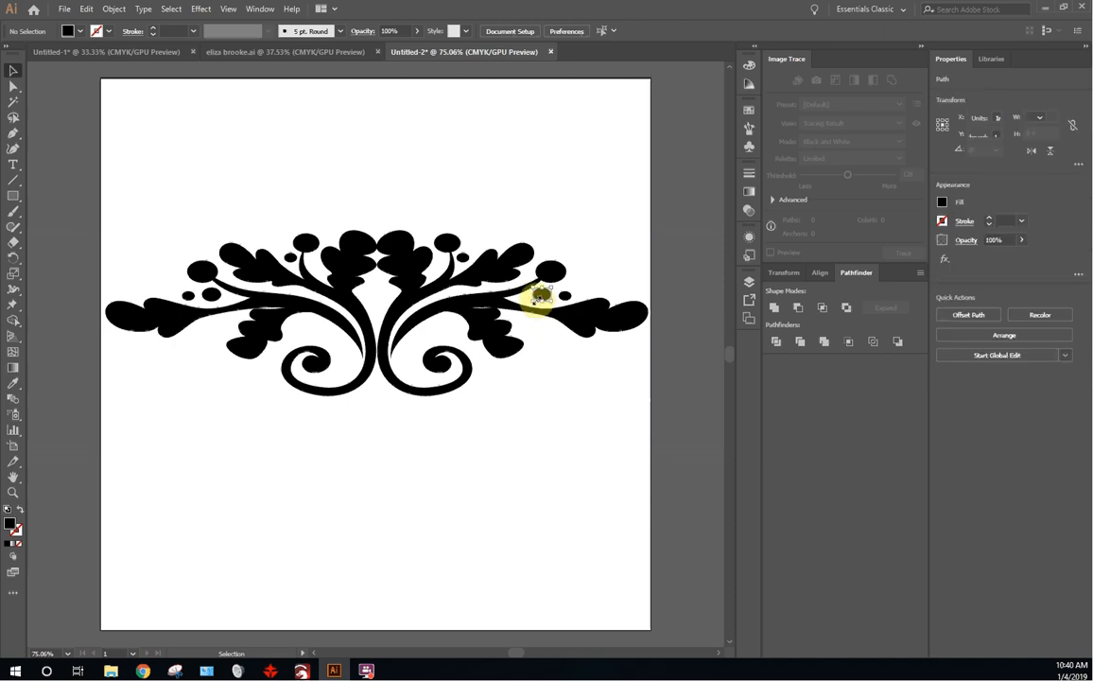
{"action": "left_click", "coordinate": [539, 298]}
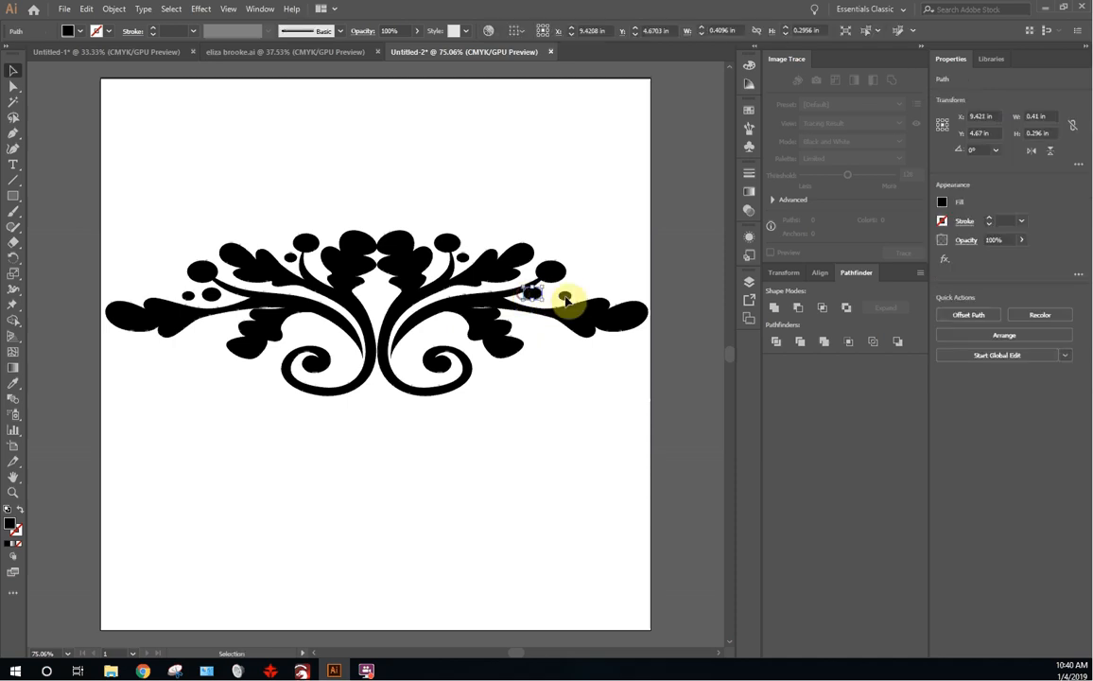
{"action": "left_click", "coordinate": [229, 320]}
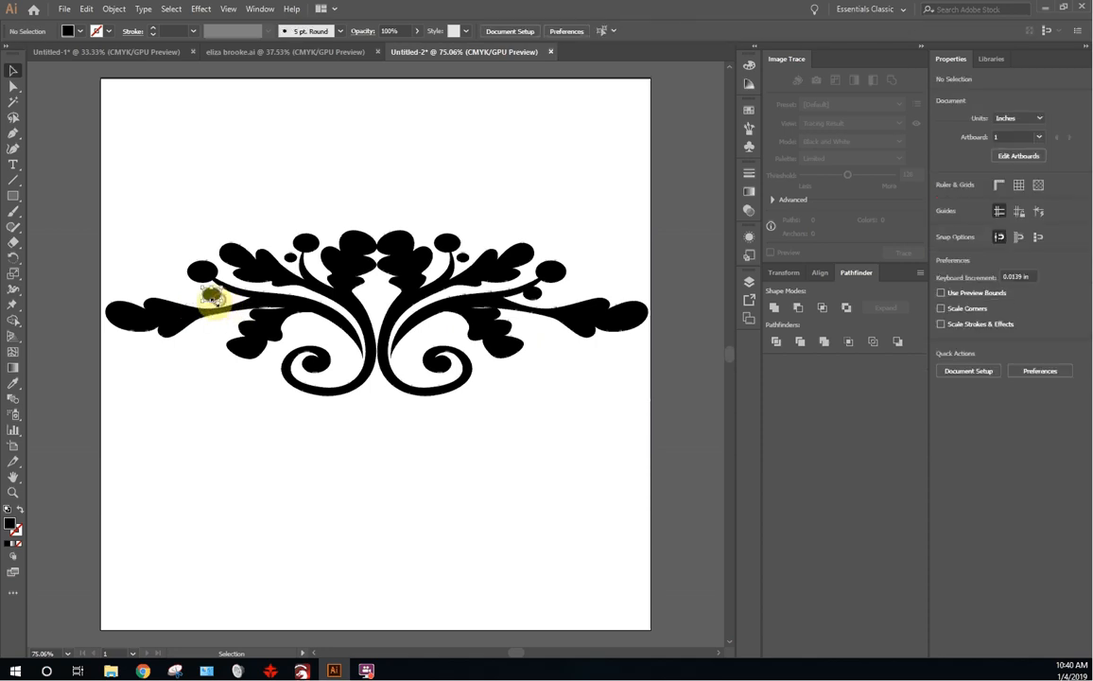
{"action": "left_click", "coordinate": [211, 295]}
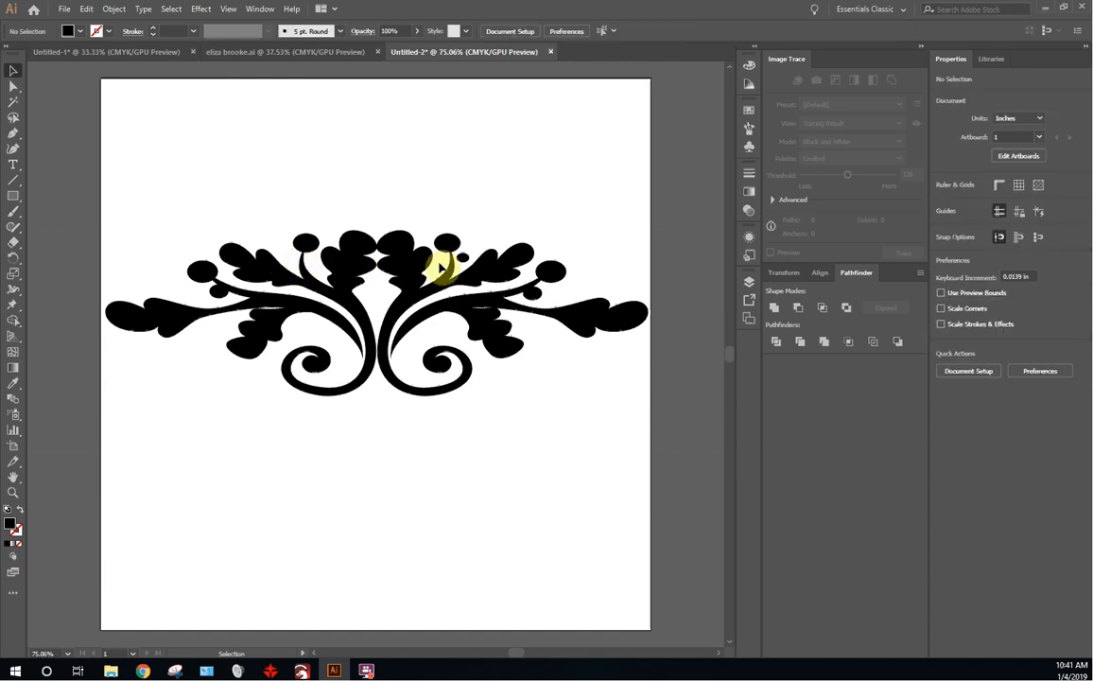
Step: Select the pieces around the right swirl, the left half, then the whole flourish ornament for copying
{"action": "left_click_drag", "start_coordinate": [443, 268], "coordinate": [575, 377]}
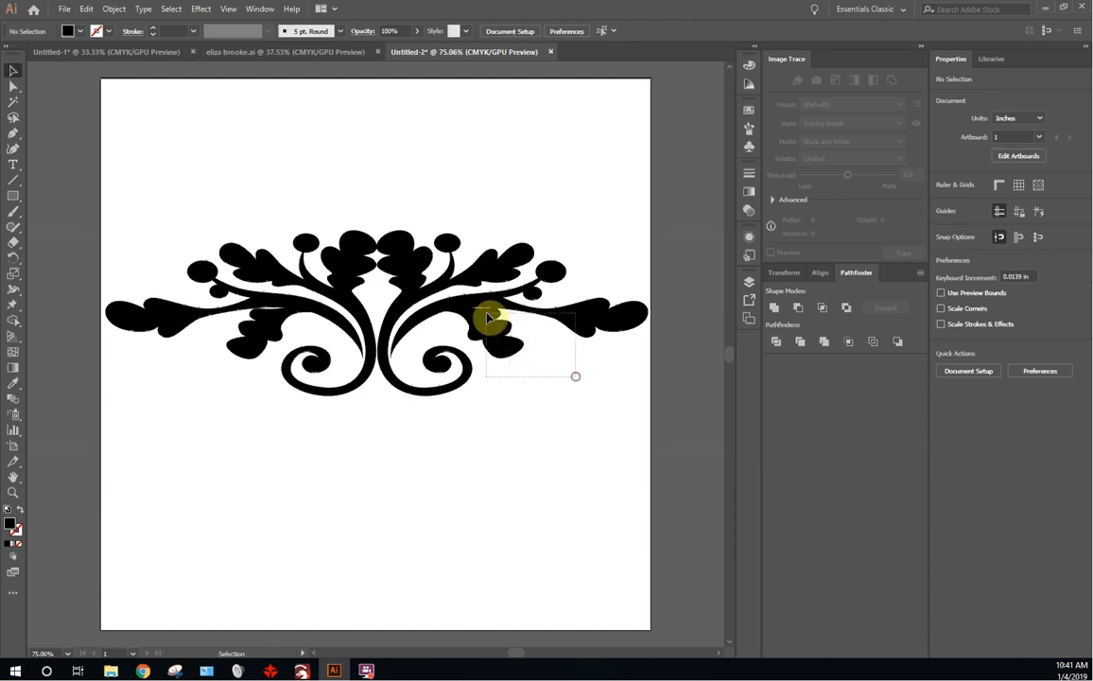
{"action": "left_click", "coordinate": [495, 318]}
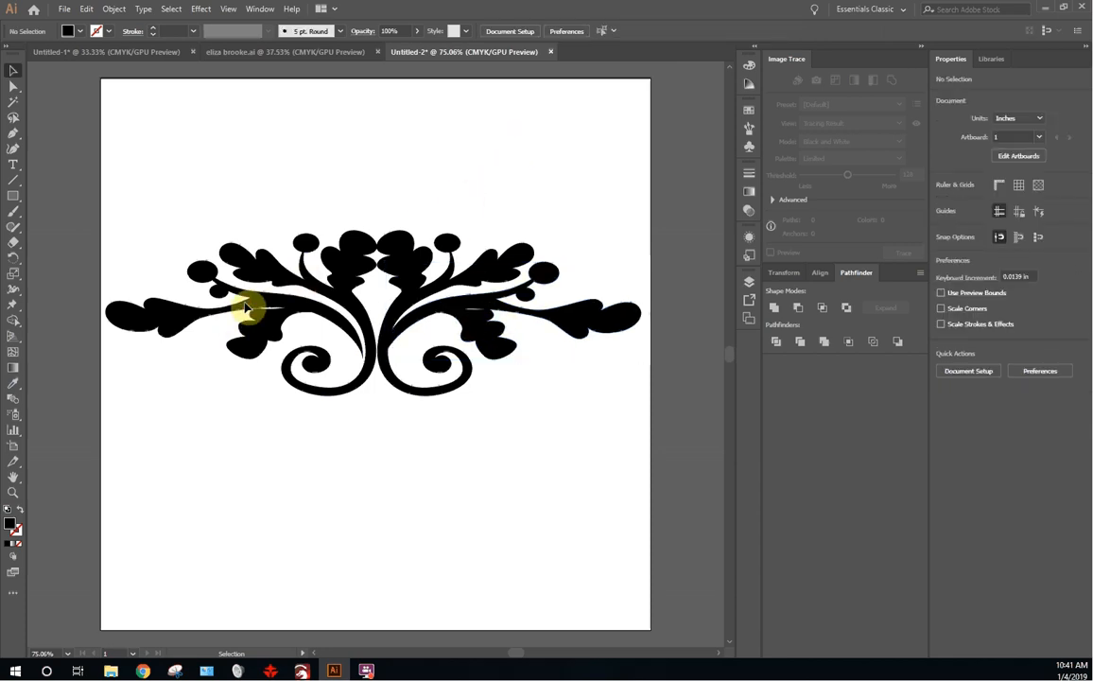
{"action": "mouse_move", "coordinate": [253, 337]}
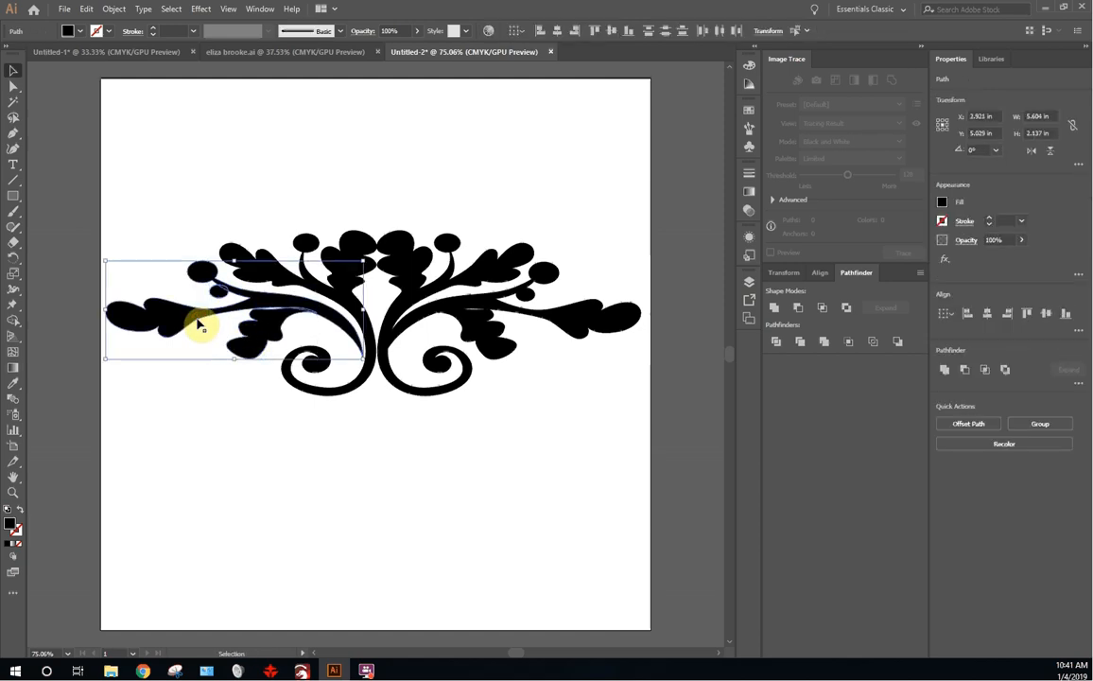
{"action": "left_click_drag", "start_coordinate": [201, 326], "coordinate": [200, 337]}
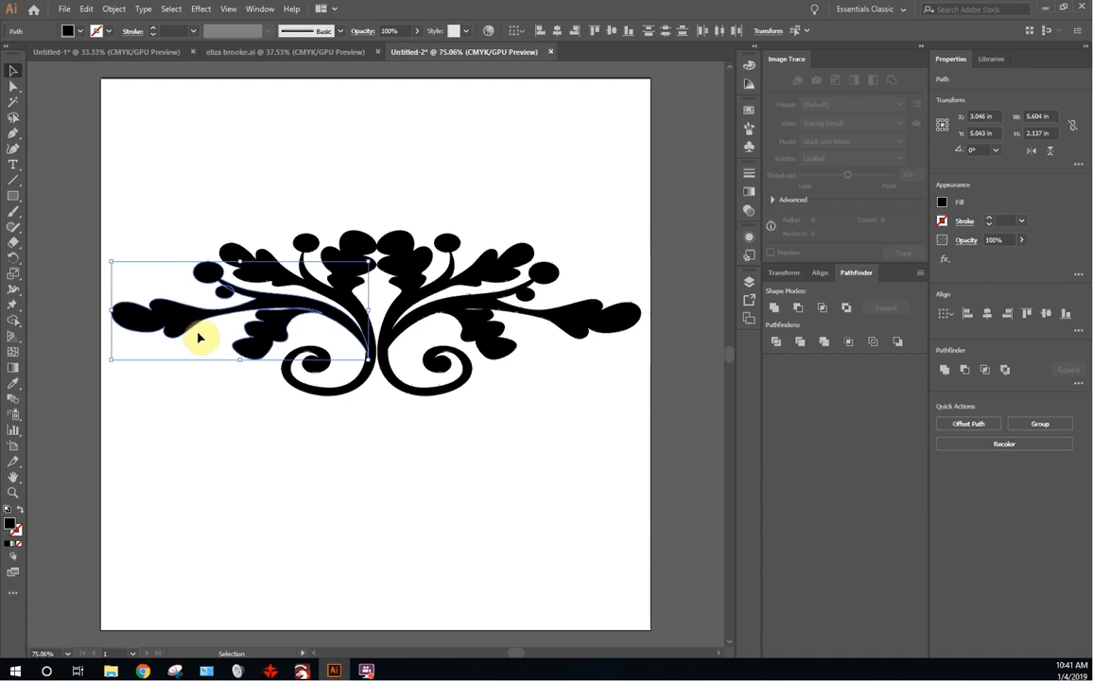
{"action": "left_click", "coordinate": [148, 203]}
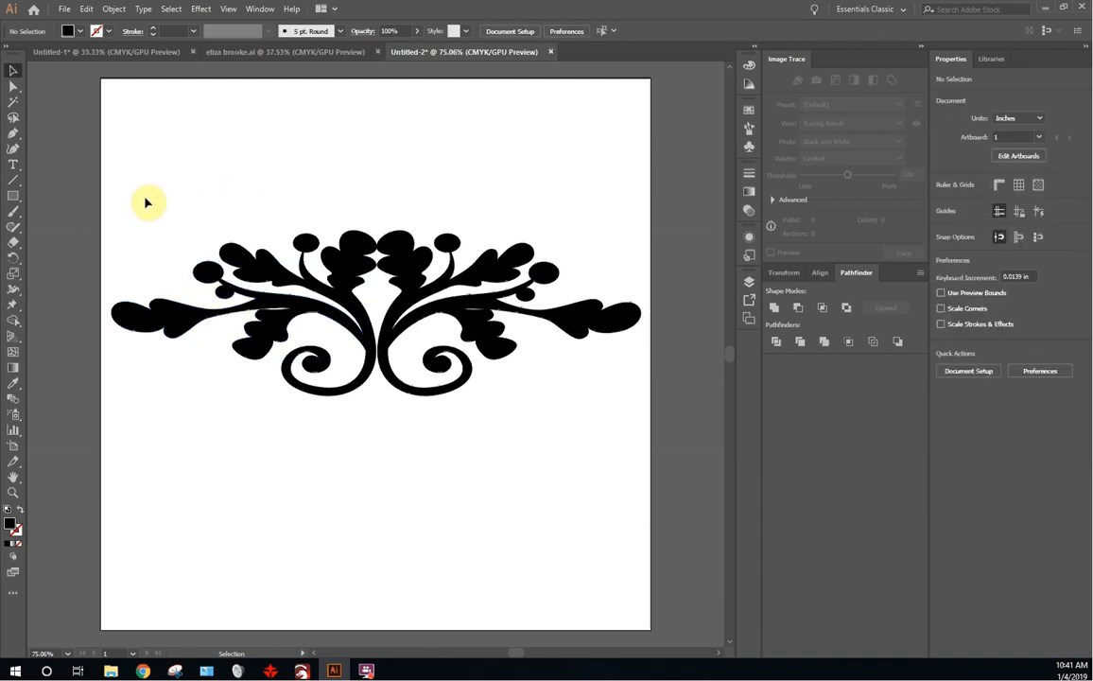
{"action": "mouse_move", "coordinate": [163, 216]}
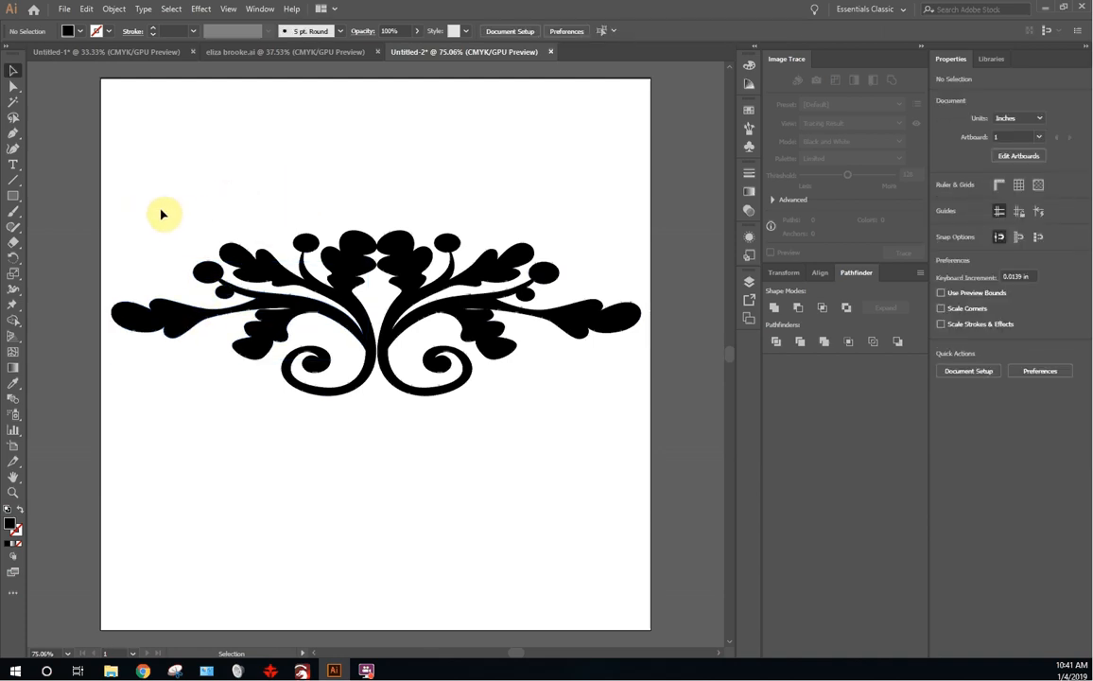
{"action": "left_click_drag", "start_coordinate": [163, 214], "coordinate": [564, 375]}
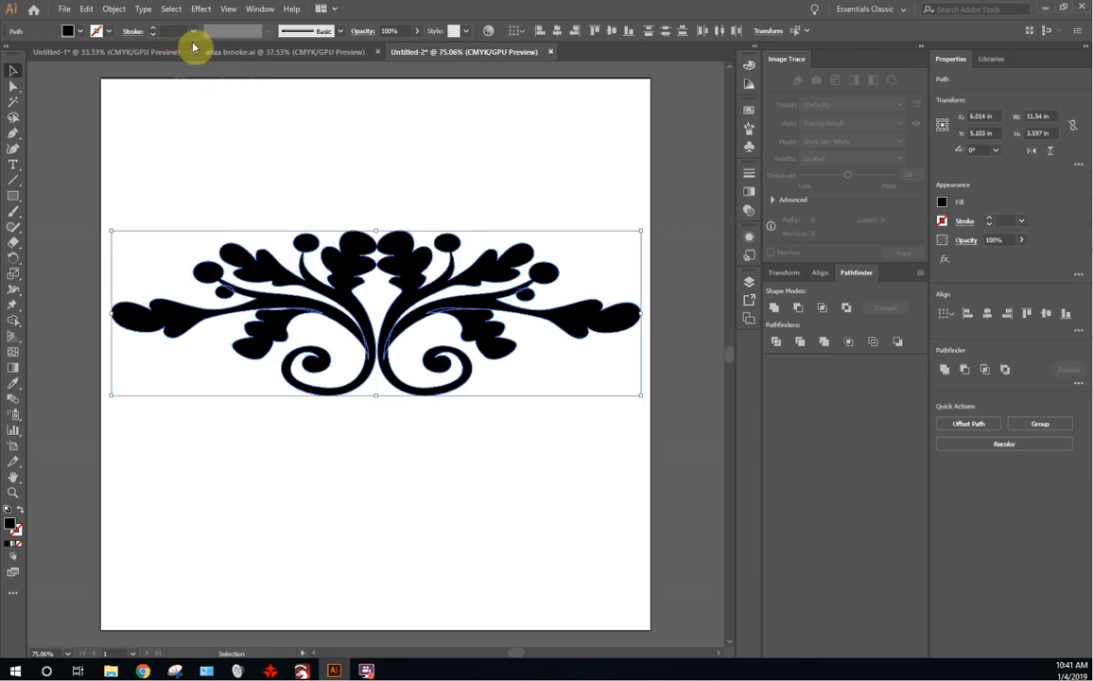
Step: Paste the flourish into the sign document, enlarge it to the lettering's width and set it under Brooke
{"action": "left_click", "coordinate": [274, 51]}
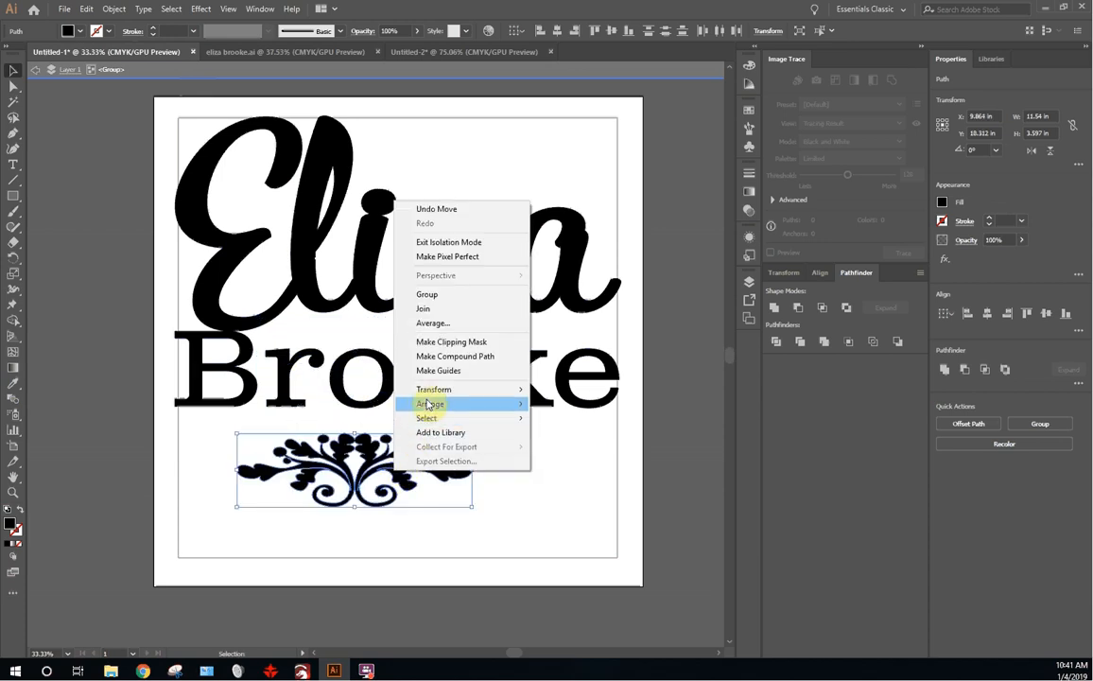
{"action": "left_click", "coordinate": [427, 295]}
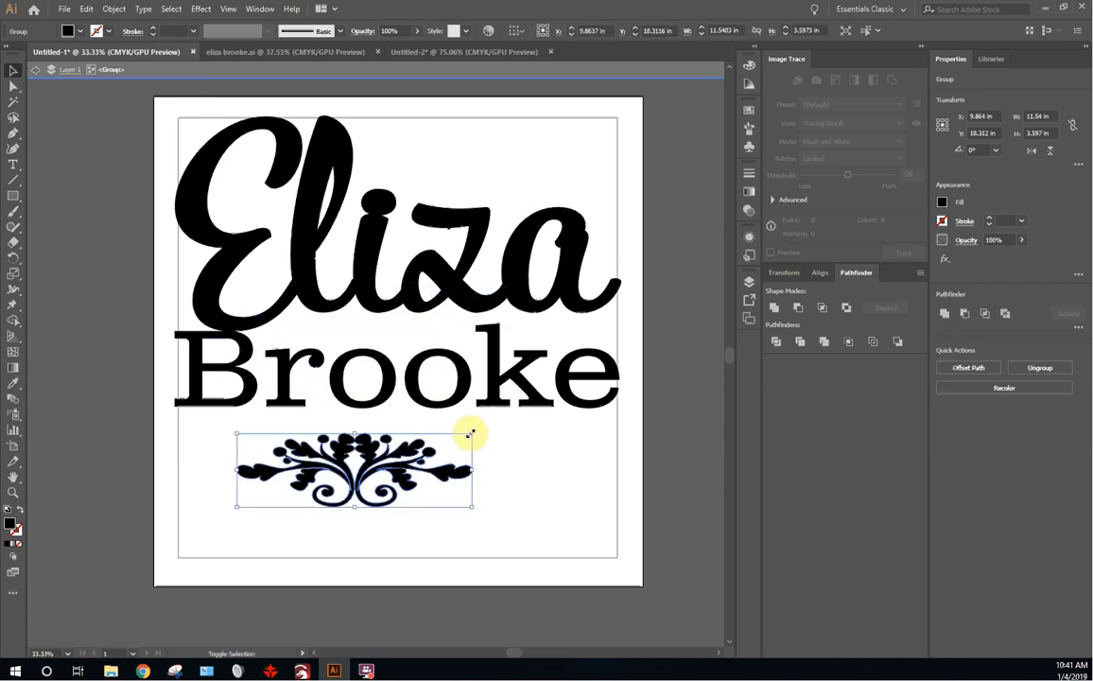
{"action": "left_click_drag", "start_coordinate": [471, 435], "coordinate": [626, 575]}
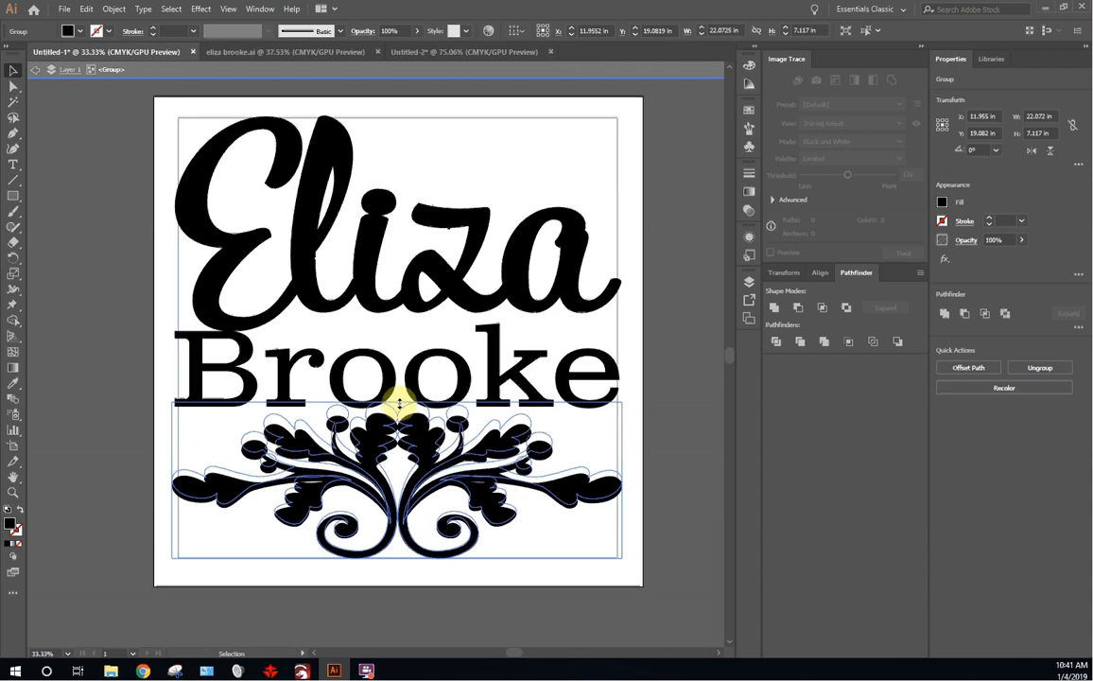
{"action": "left_click_drag", "start_coordinate": [399, 405], "coordinate": [369, 431]}
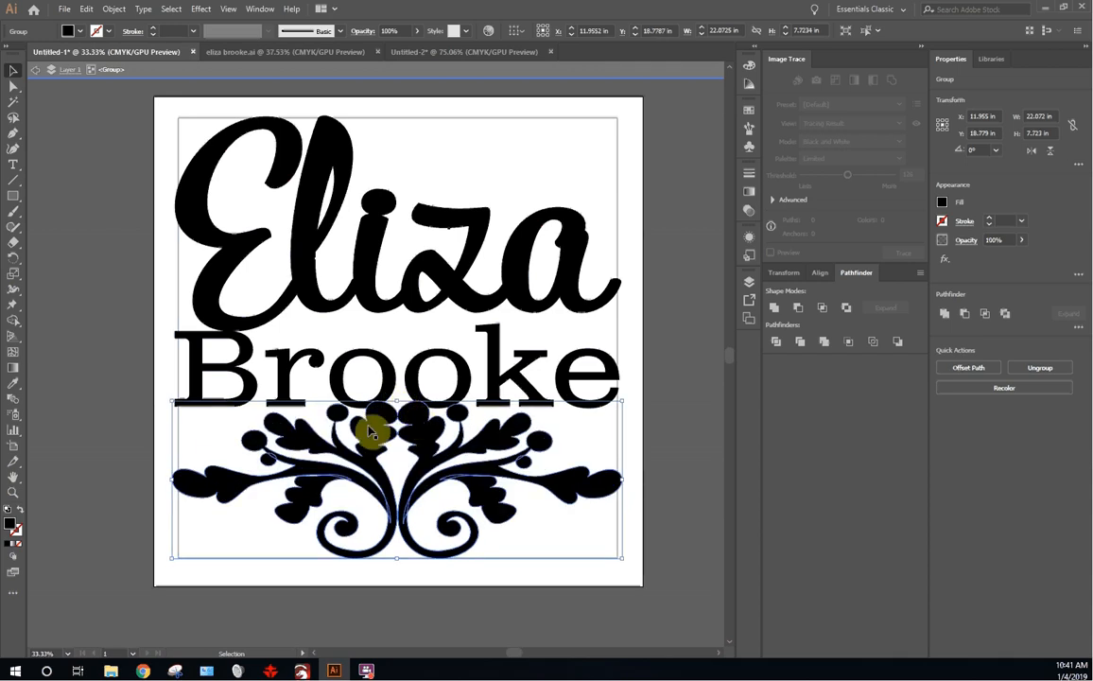
{"action": "mouse_move", "coordinate": [545, 442]}
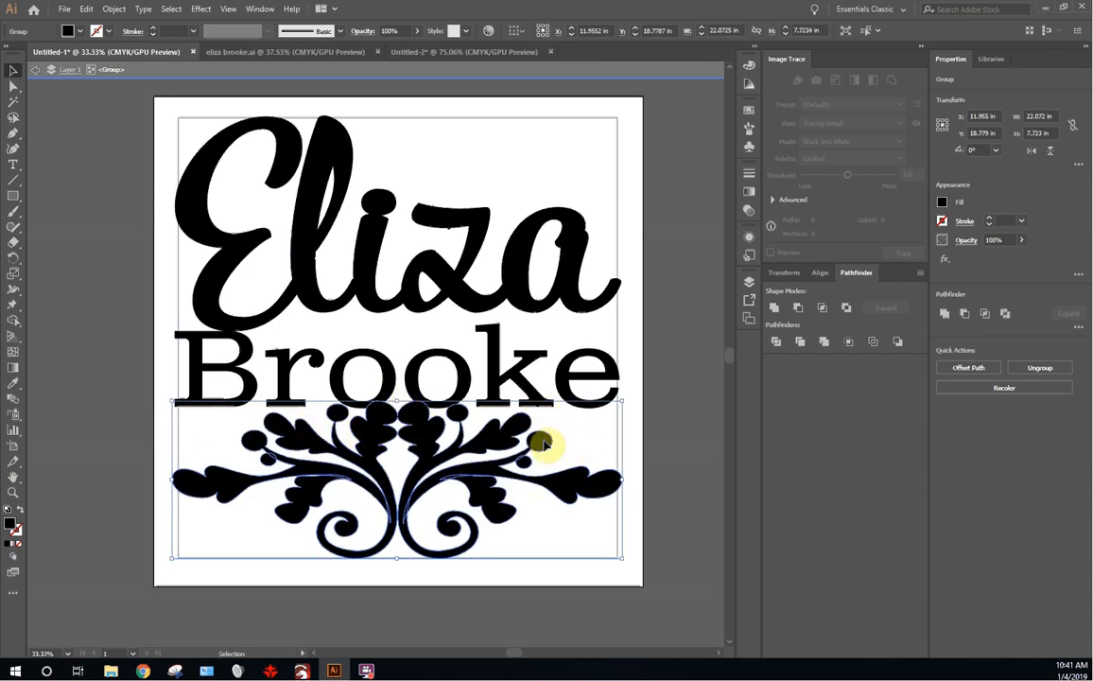
{"action": "left_click", "coordinate": [666, 465]}
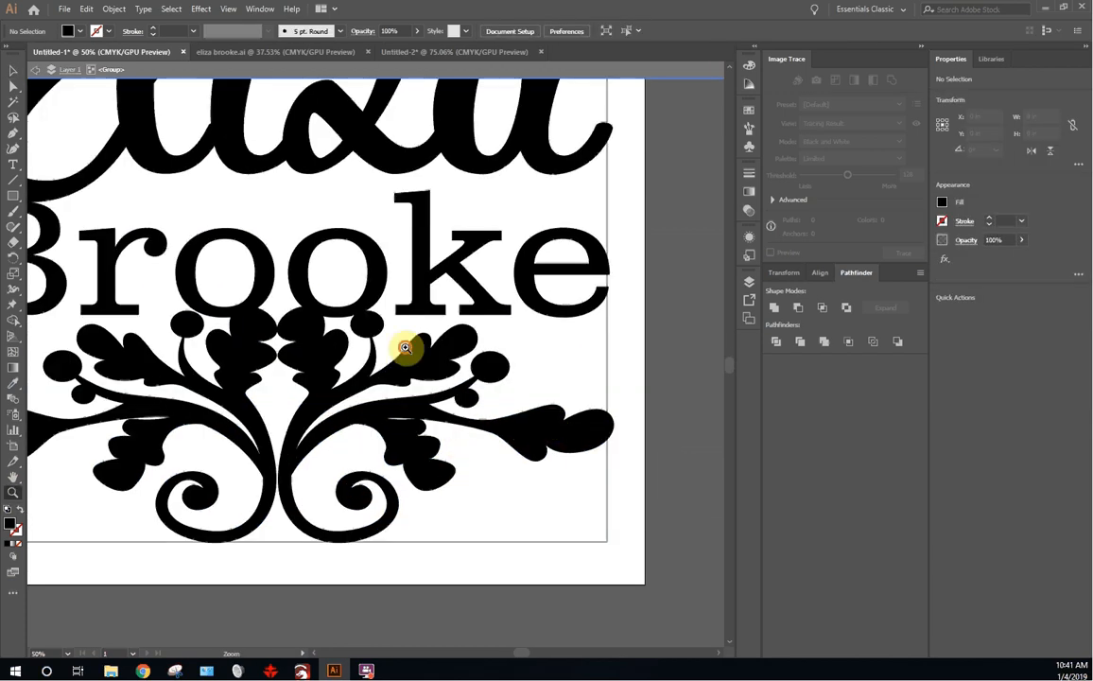
Step: Zoom to the ornament below Brooke, select its group and switch to the Puppet Warp Tool
{"action": "left_click", "coordinate": [405, 348]}
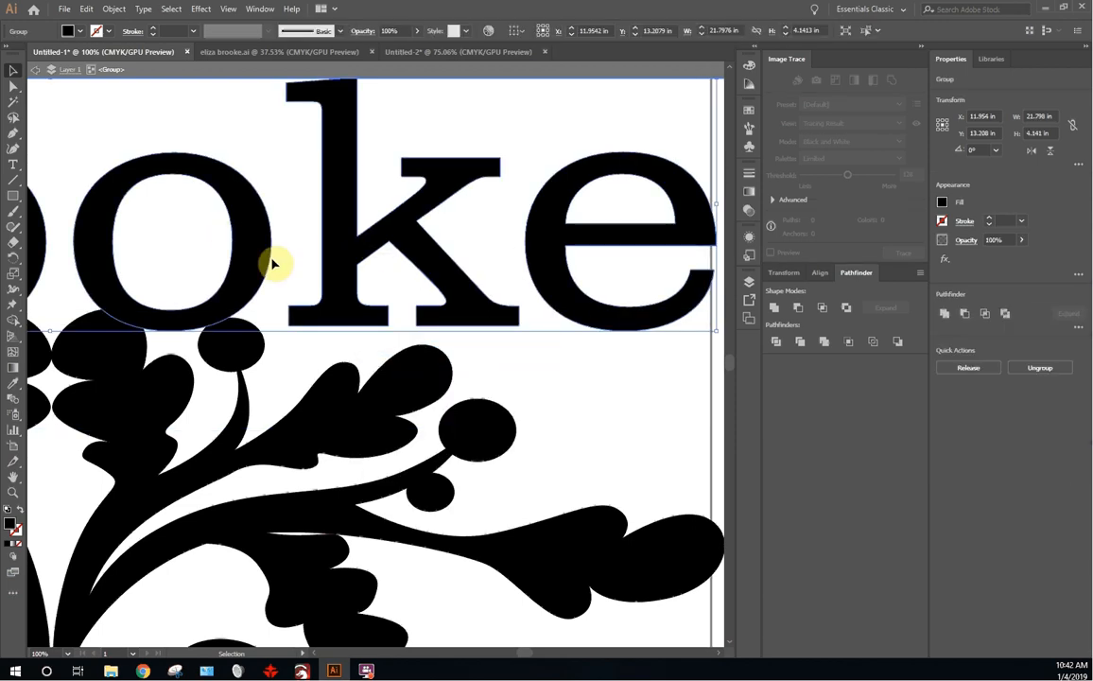
{"action": "mouse_move", "coordinate": [15, 331]}
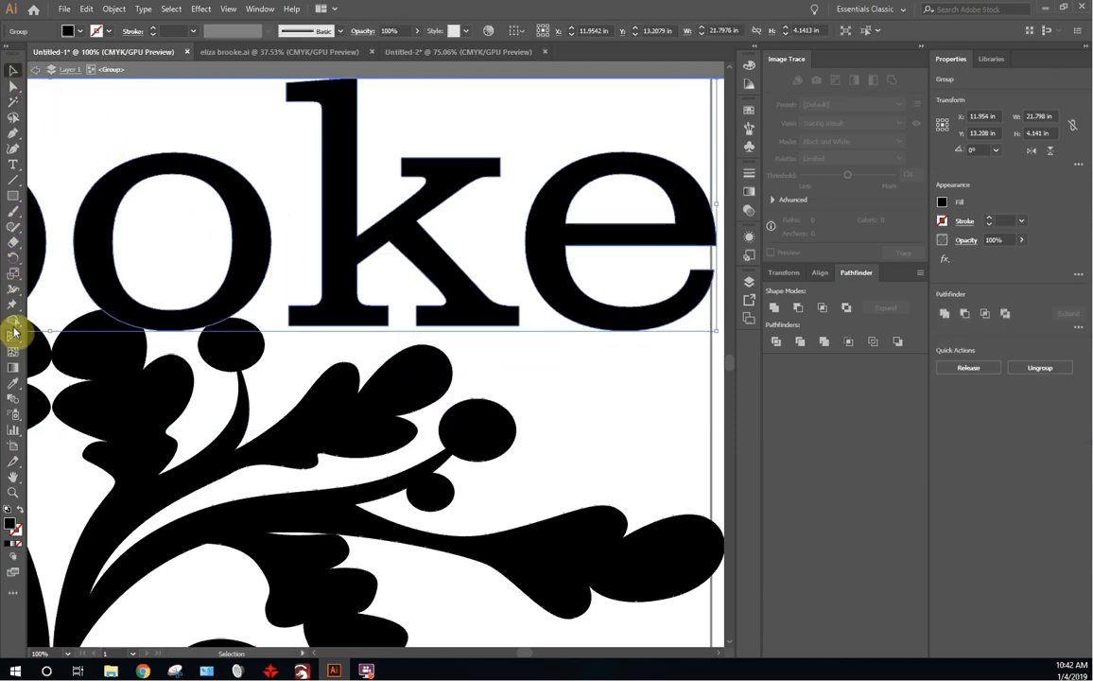
{"action": "left_click", "coordinate": [14, 302]}
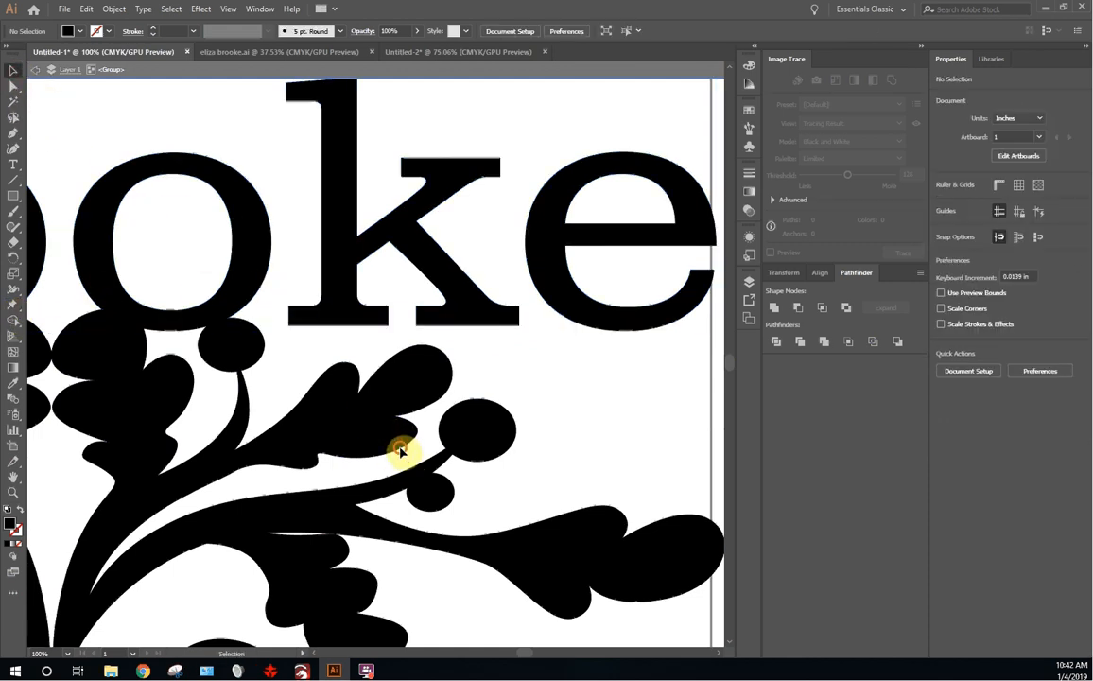
{"action": "left_click", "coordinate": [403, 452]}
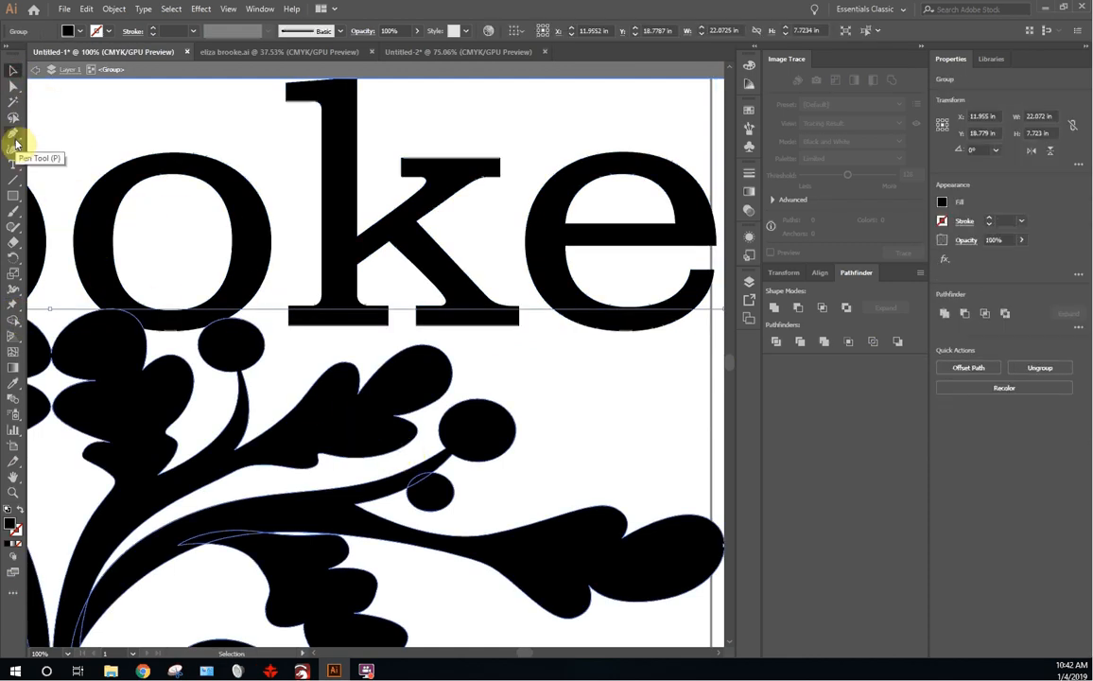
{"action": "mouse_move", "coordinate": [14, 306]}
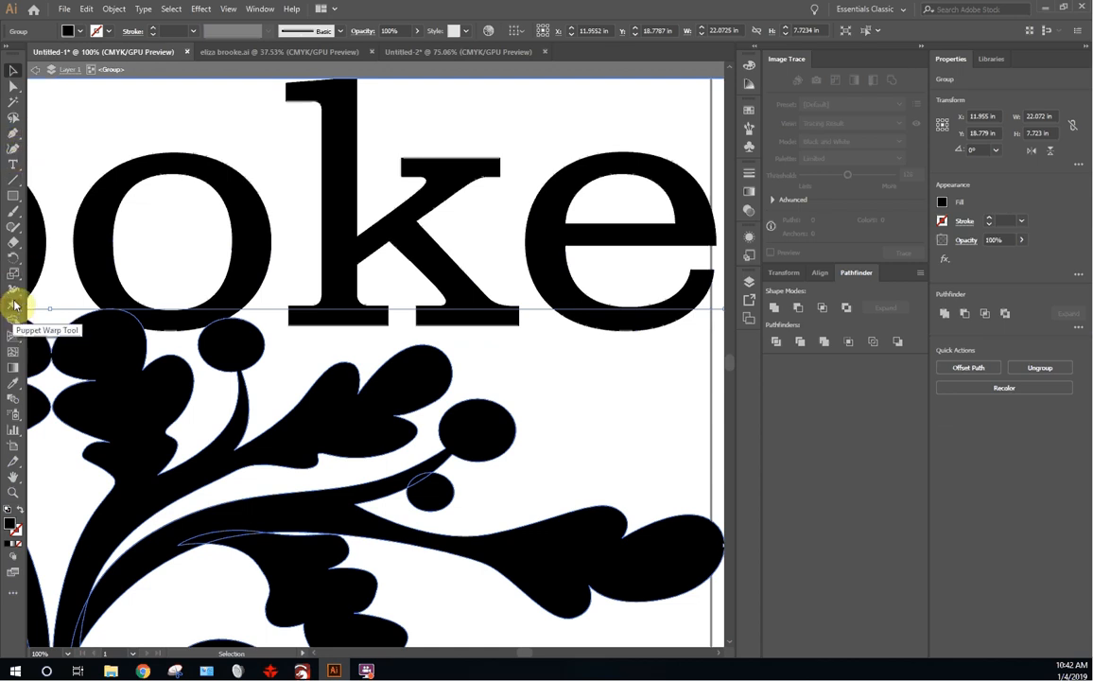
{"action": "left_click", "coordinate": [16, 304]}
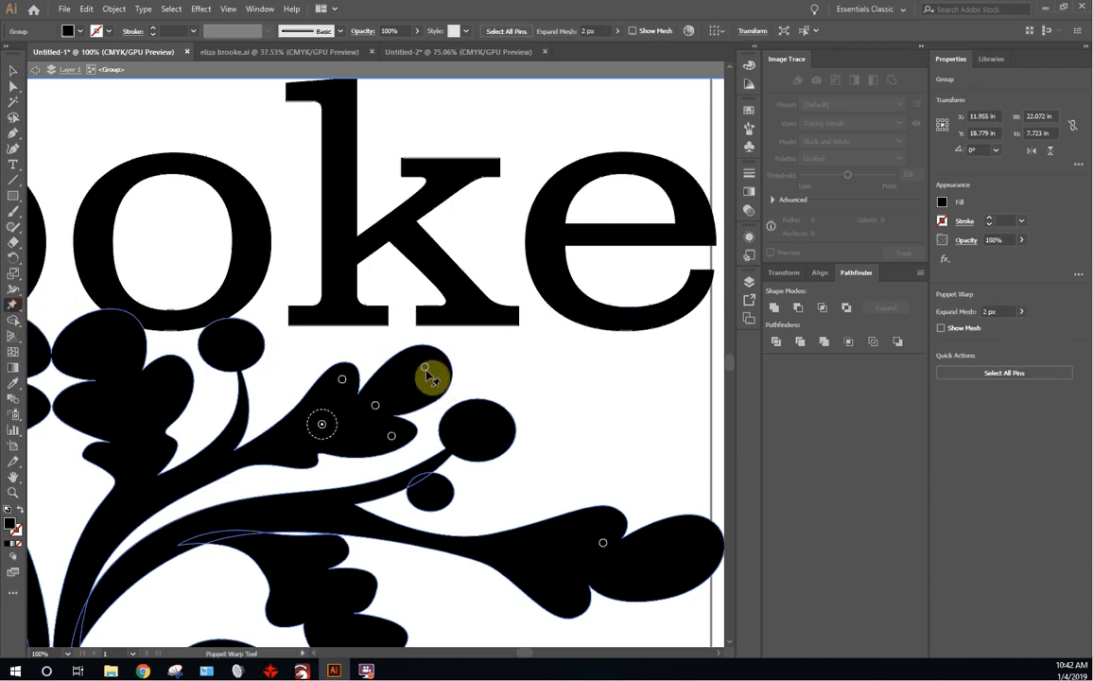
Step: Bend the ornament's upper leaf down and to the left with puppet-warp pin drags
{"action": "left_click_drag", "start_coordinate": [425, 369], "coordinate": [424, 348]}
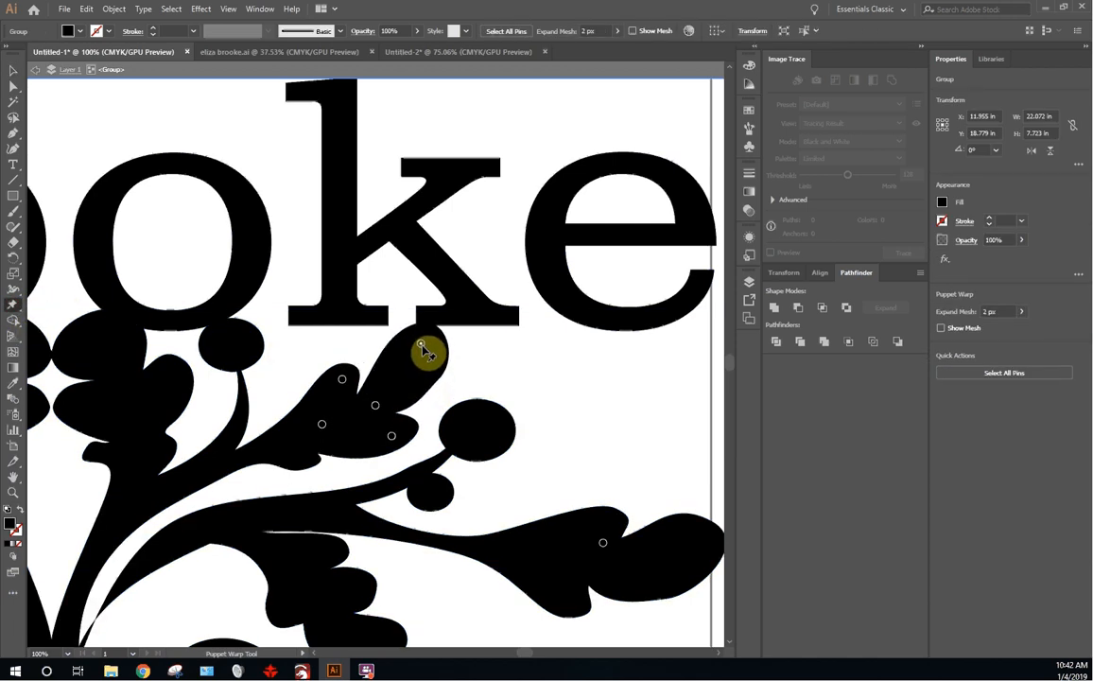
{"action": "left_click_drag", "start_coordinate": [423, 346], "coordinate": [369, 392]}
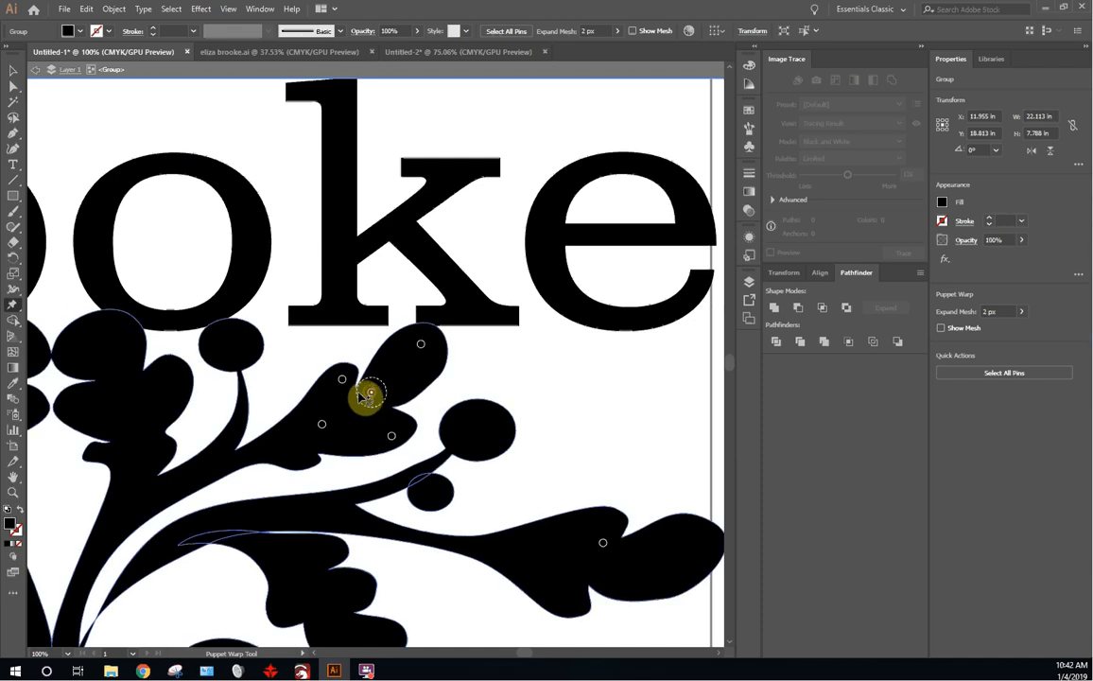
{"action": "left_click_drag", "start_coordinate": [369, 391], "coordinate": [338, 369]}
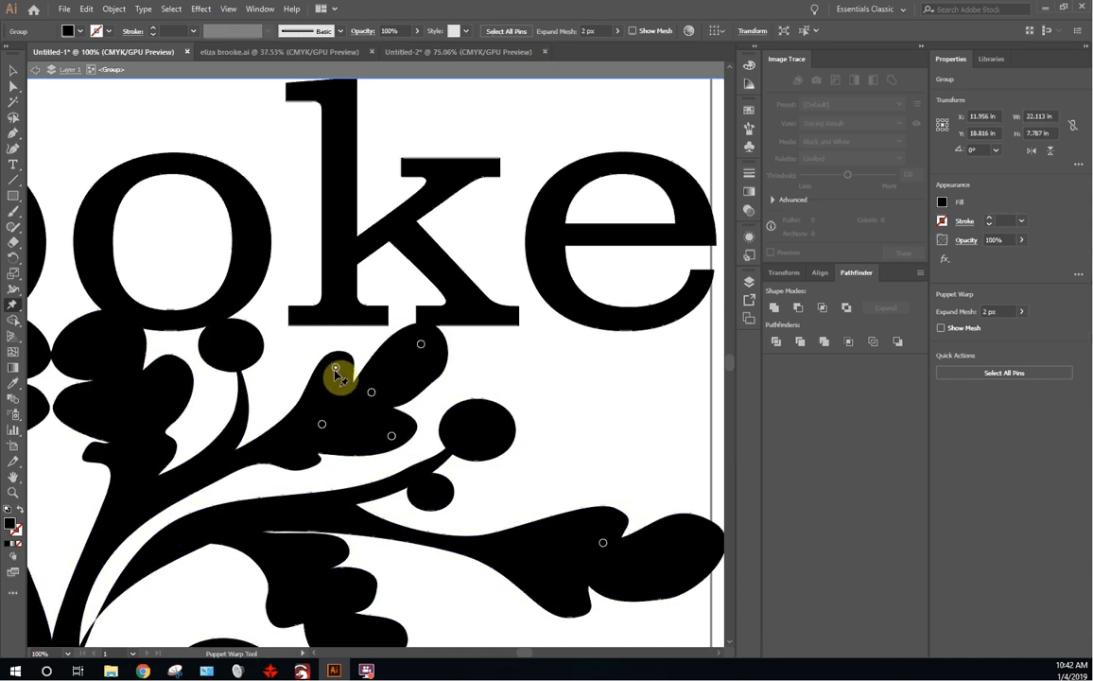
{"action": "left_click_drag", "start_coordinate": [339, 369], "coordinate": [322, 426]}
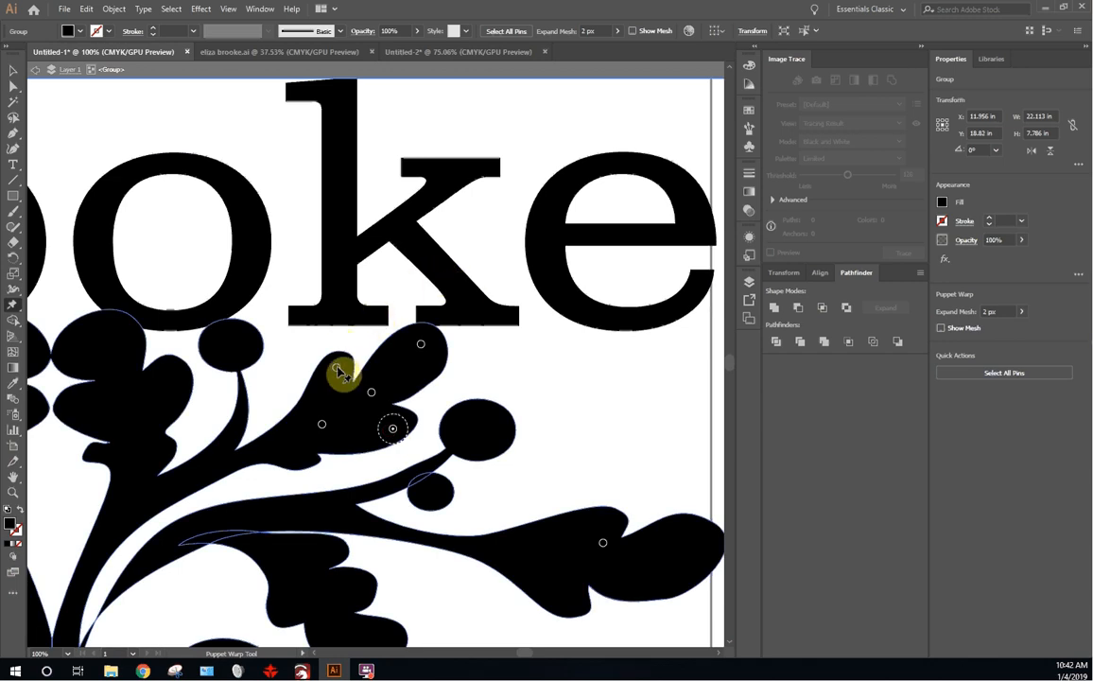
{"action": "left_click_drag", "start_coordinate": [342, 371], "coordinate": [333, 340]}
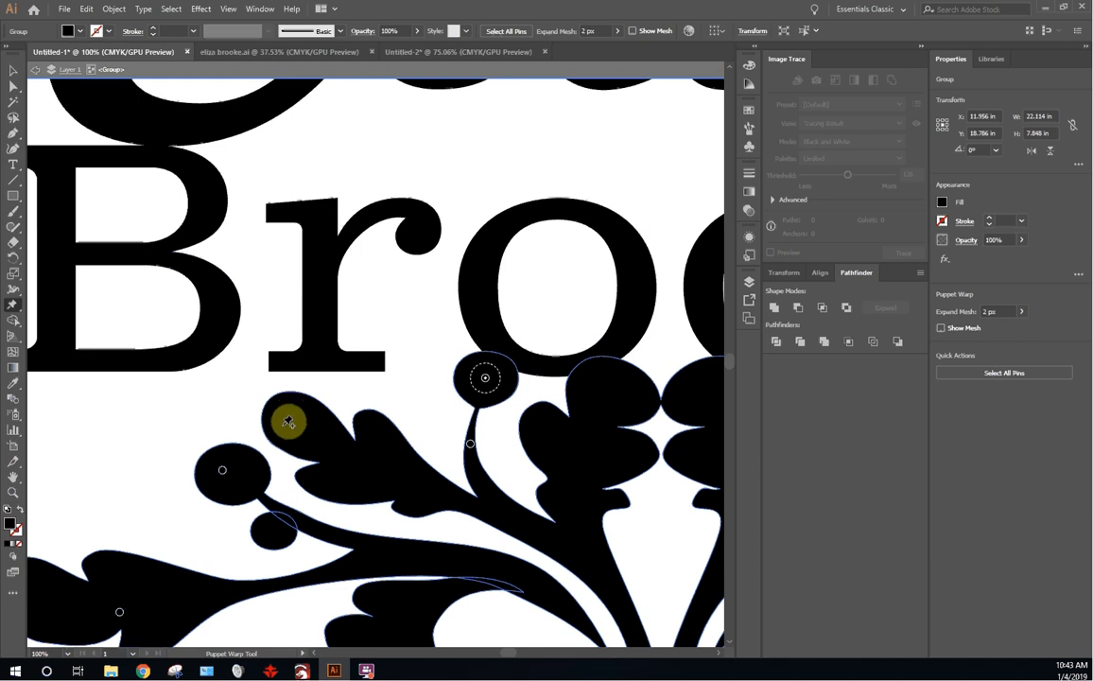
Step: Reshape the left leaf cluster into new curves, then leave the ornament deselected
{"action": "left_click_drag", "start_coordinate": [287, 420], "coordinate": [337, 473]}
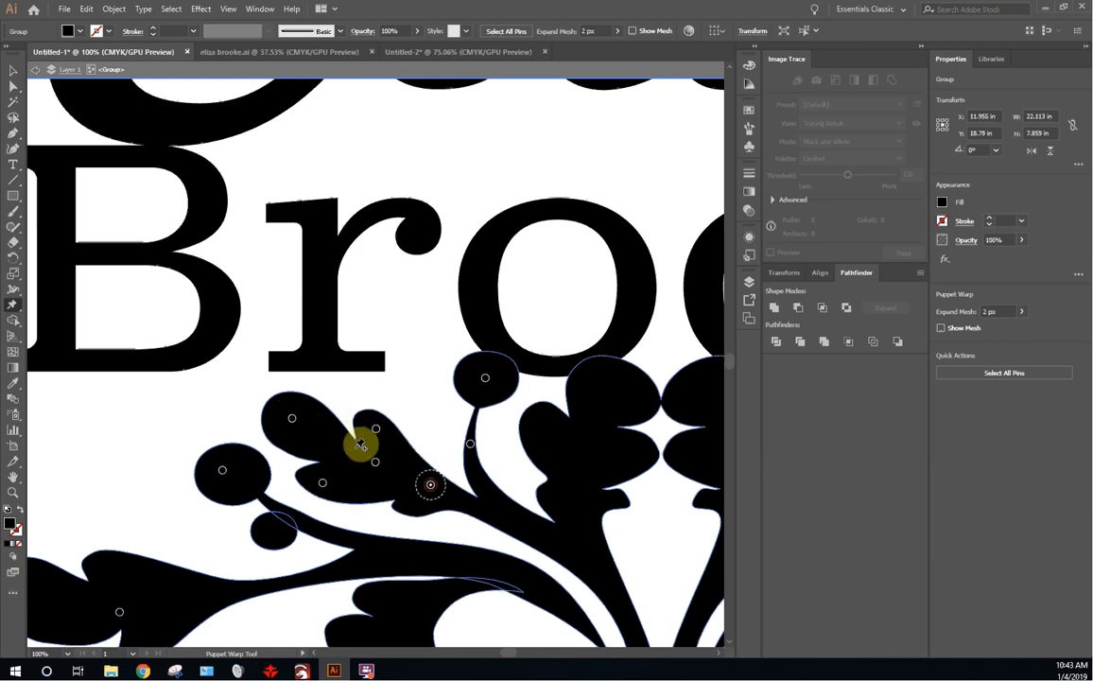
{"action": "left_click_drag", "start_coordinate": [359, 444], "coordinate": [302, 407]}
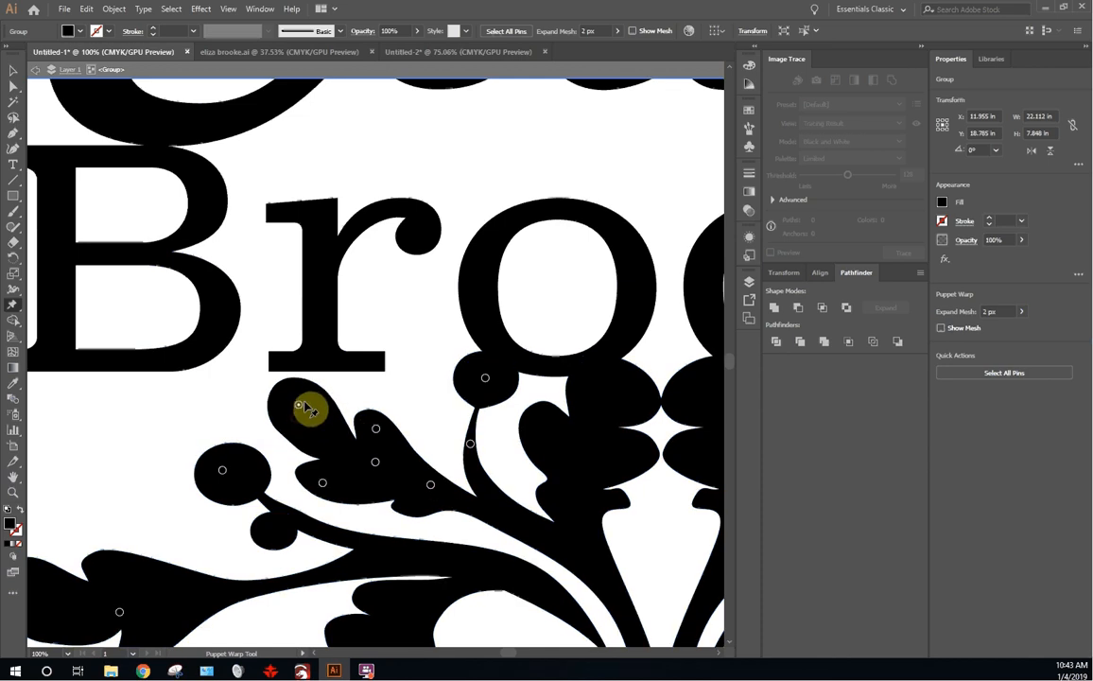
{"action": "left_click_drag", "start_coordinate": [310, 407], "coordinate": [299, 388]}
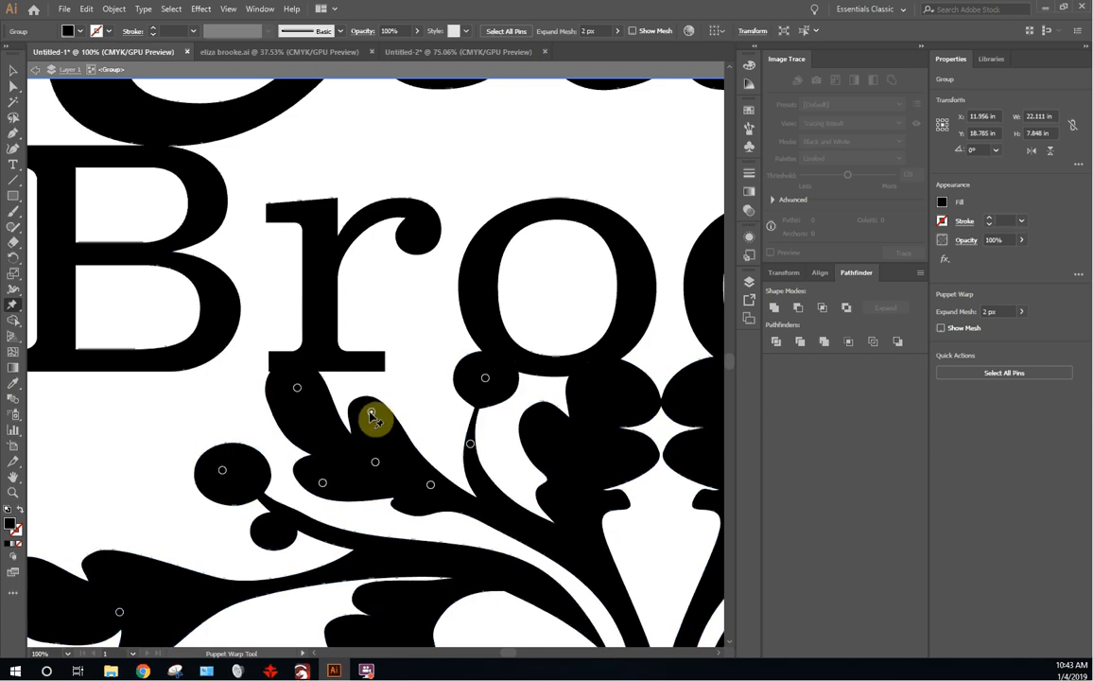
{"action": "left_click_drag", "start_coordinate": [371, 418], "coordinate": [364, 466]}
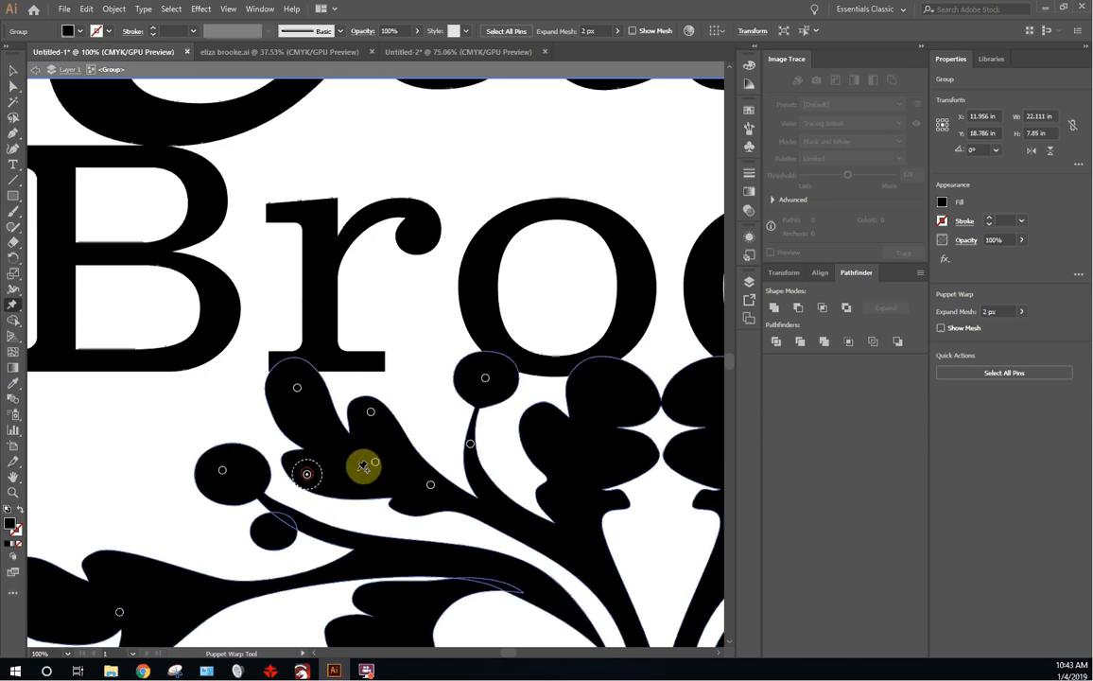
{"action": "left_click_drag", "start_coordinate": [363, 466], "coordinate": [354, 401]}
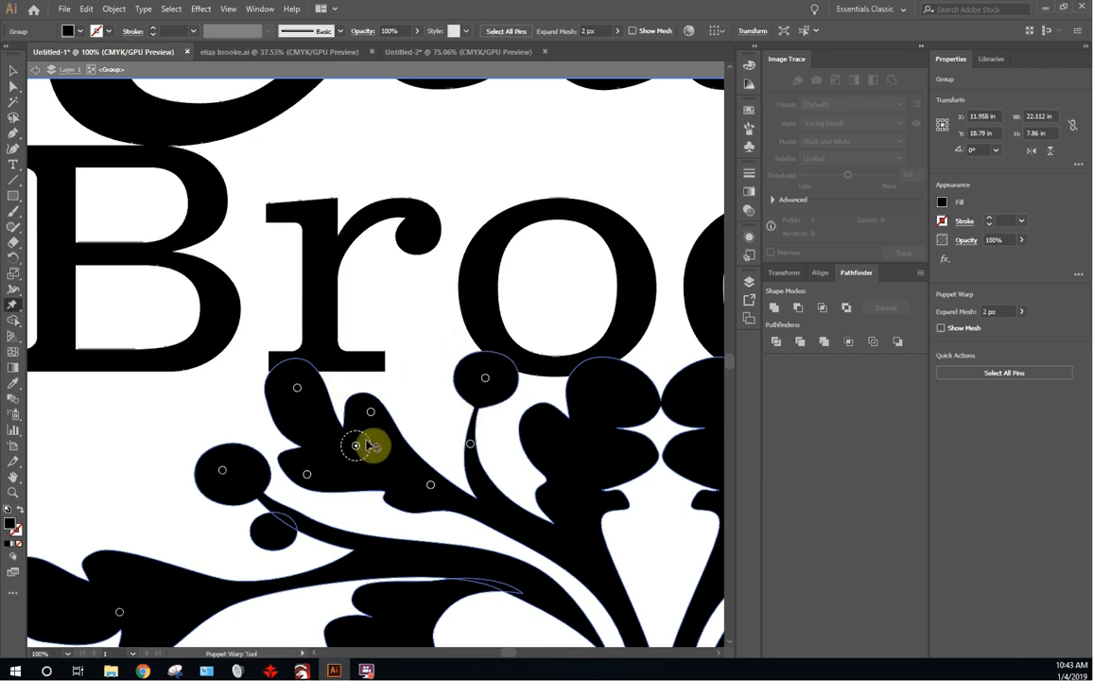
{"action": "left_click_drag", "start_coordinate": [371, 447], "coordinate": [344, 361]}
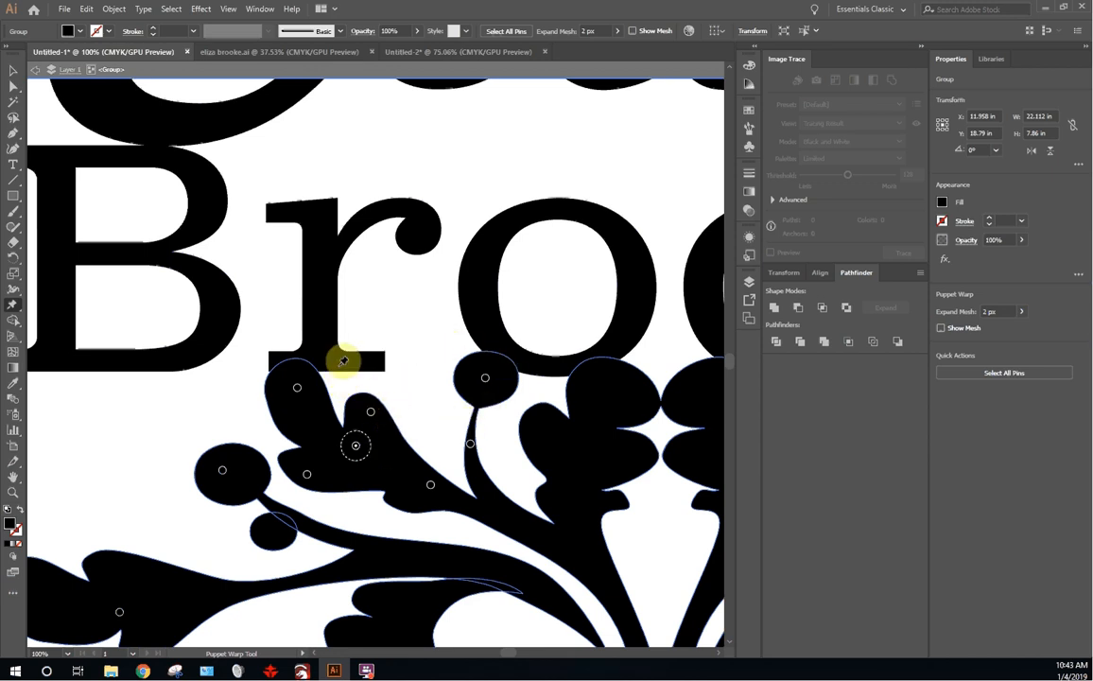
{"action": "left_click", "coordinate": [13, 70]}
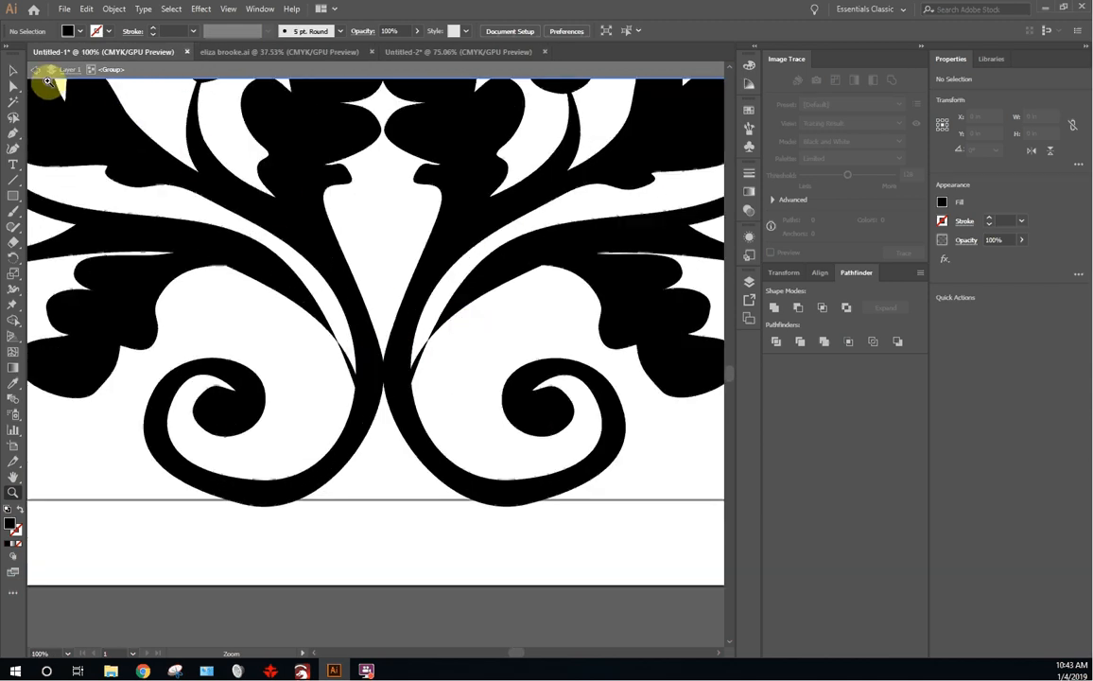
{"action": "left_click", "coordinate": [444, 320]}
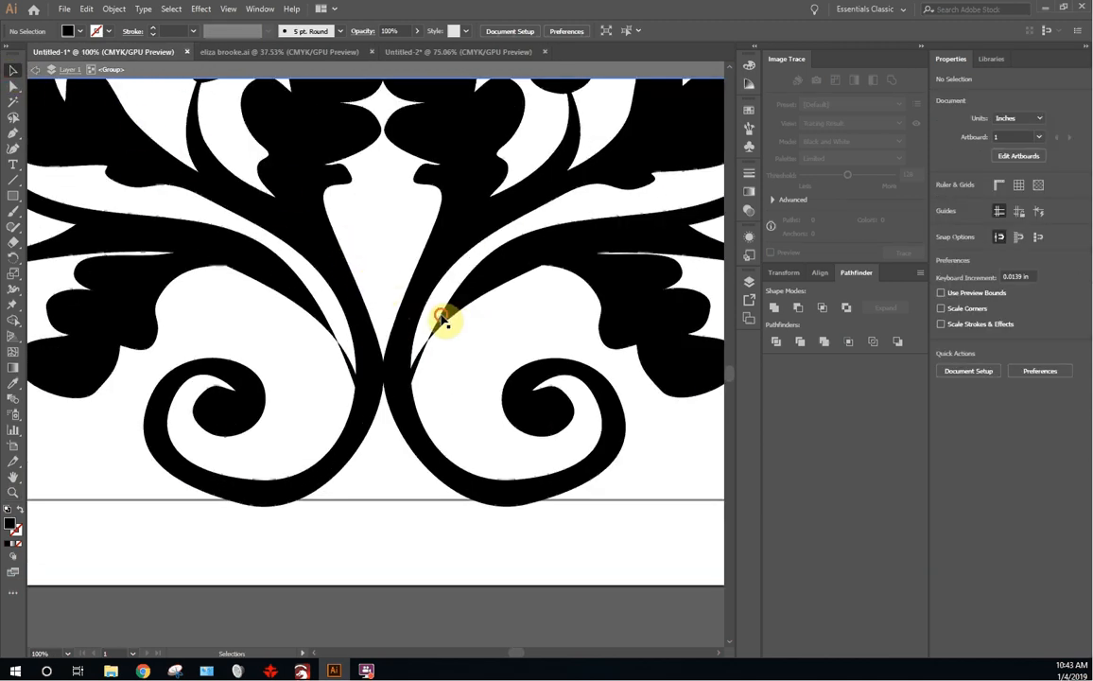
{"action": "left_click", "coordinate": [445, 320]}
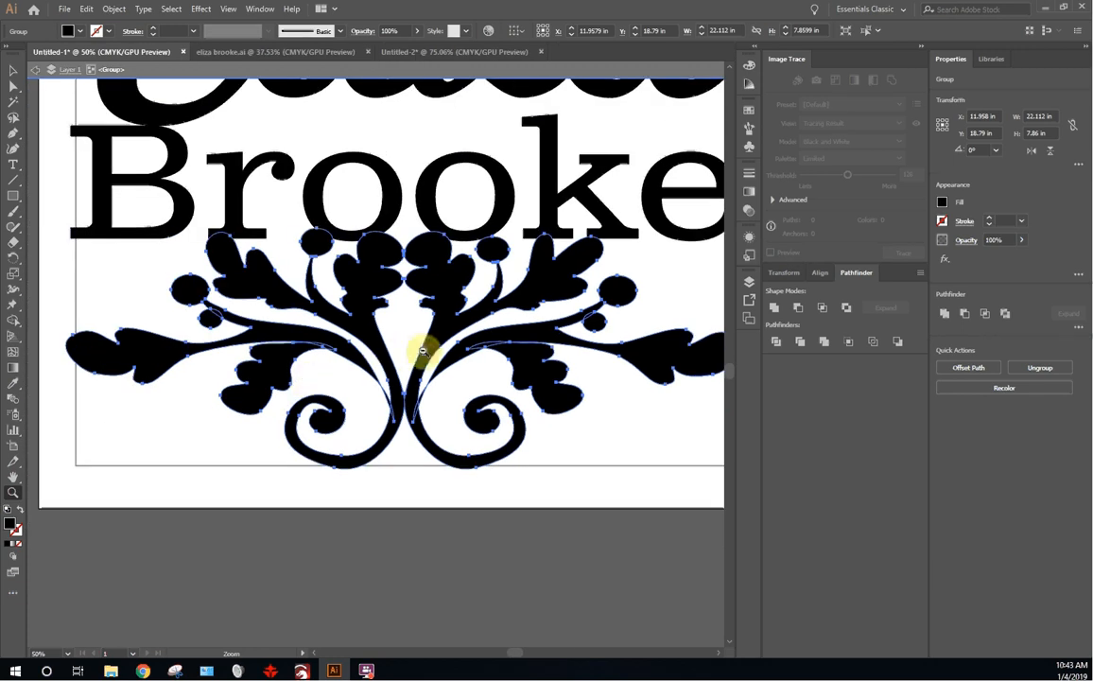
{"action": "mouse_move", "coordinate": [416, 309]}
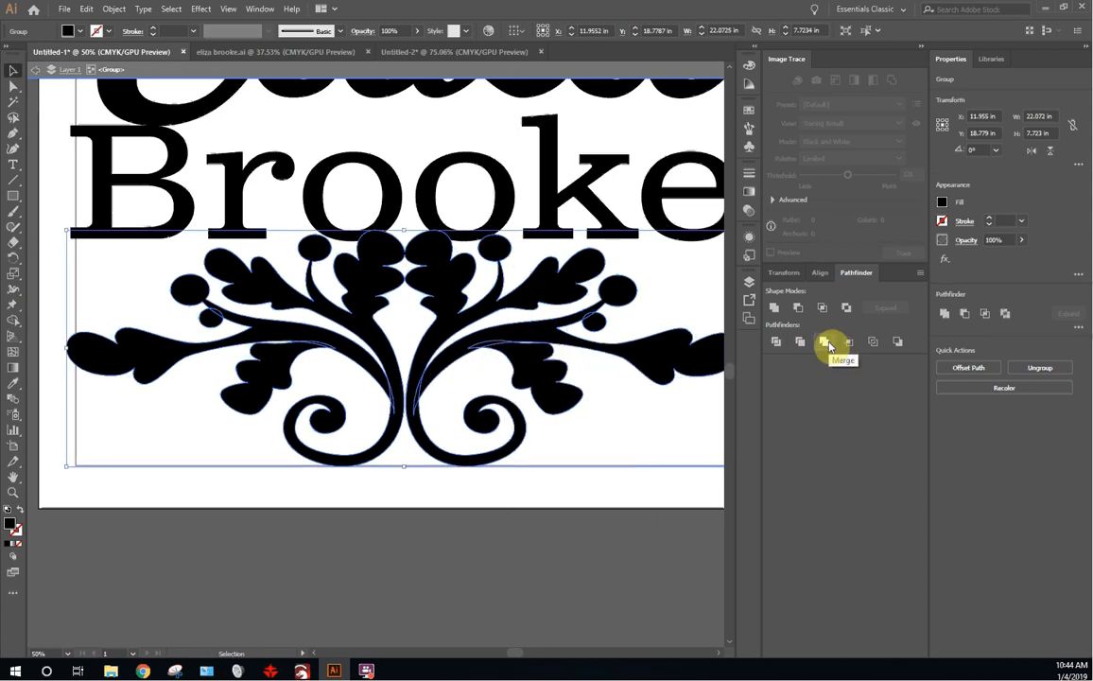
{"action": "left_click", "coordinate": [824, 340]}
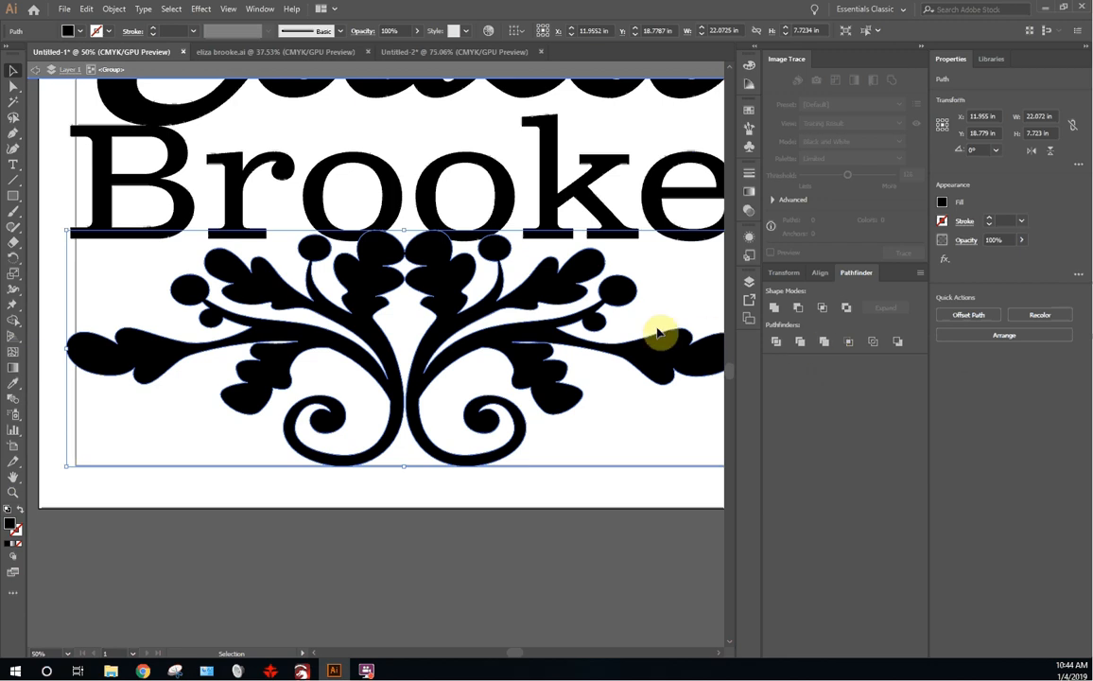
{"action": "mouse_move", "coordinate": [28, 166]}
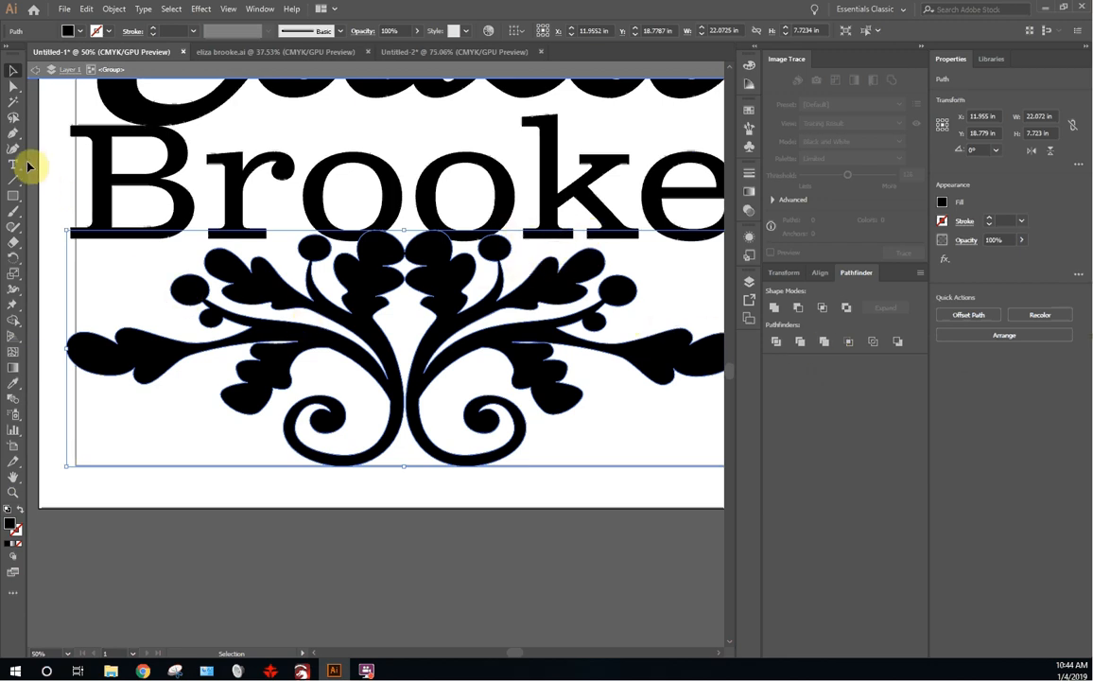
{"action": "mouse_move", "coordinate": [16, 231]}
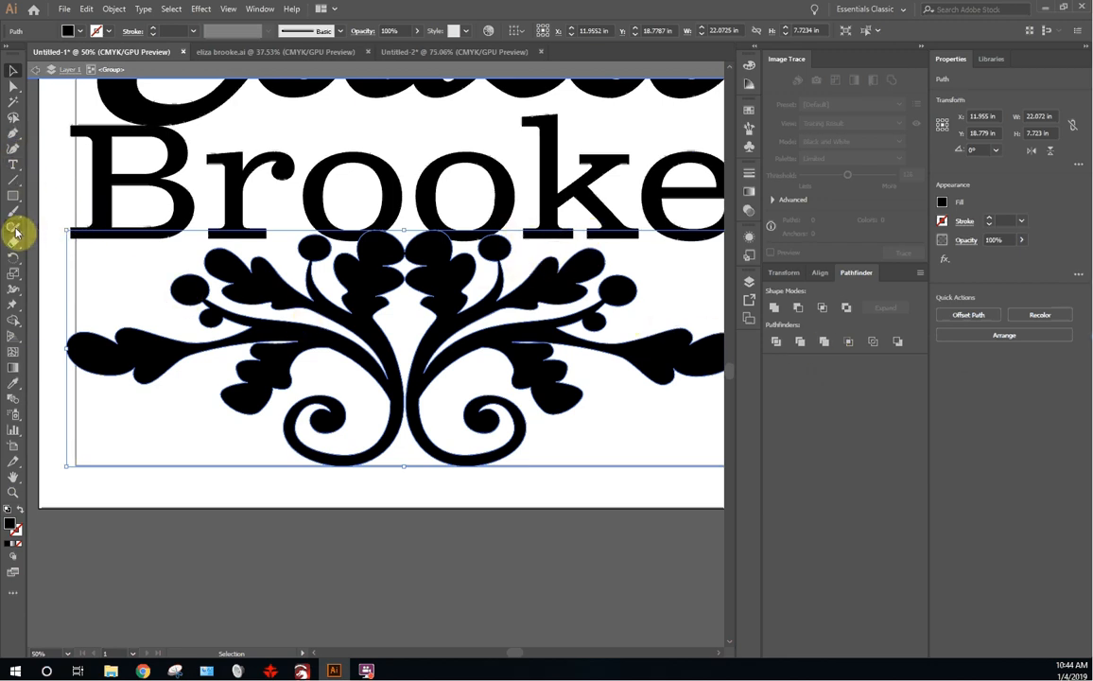
{"action": "mouse_move", "coordinate": [13, 377]}
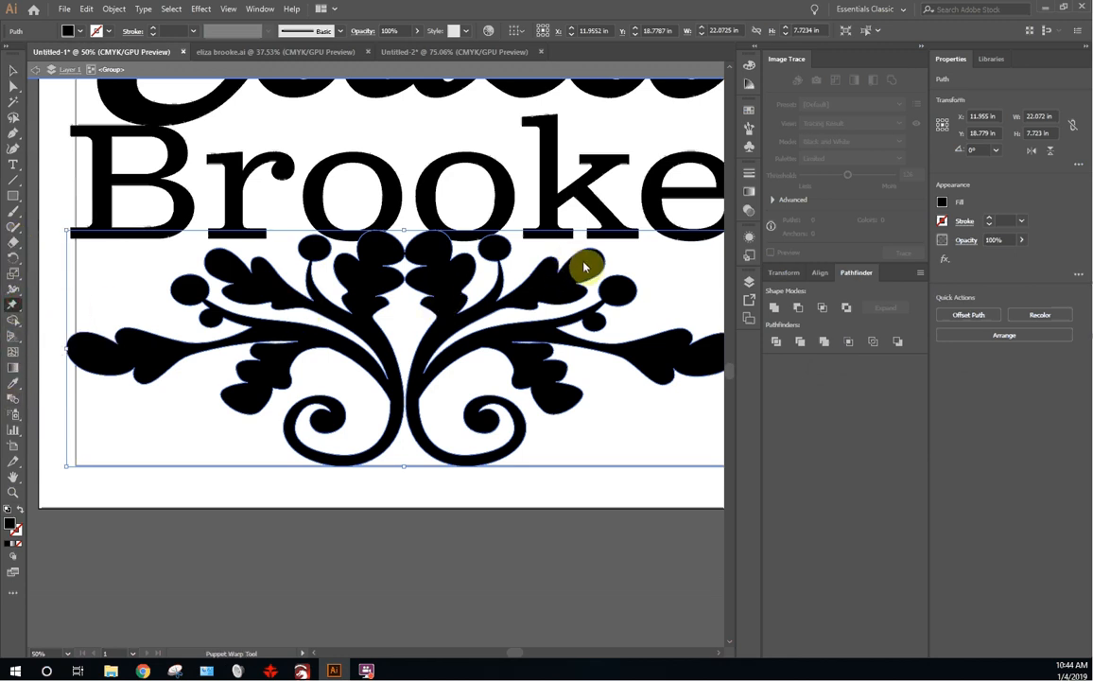
Step: Pin the black ornament and bend its right-hand leaves into new curves
{"action": "left_click", "coordinate": [562, 280]}
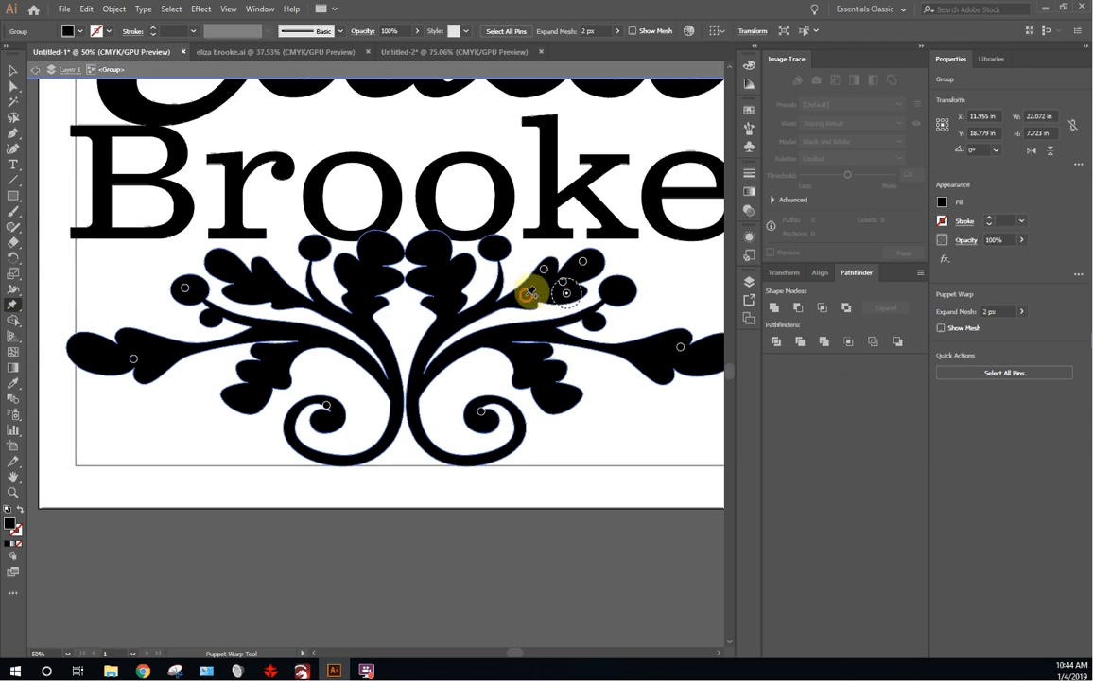
{"action": "left_click_drag", "start_coordinate": [534, 291], "coordinate": [586, 248]}
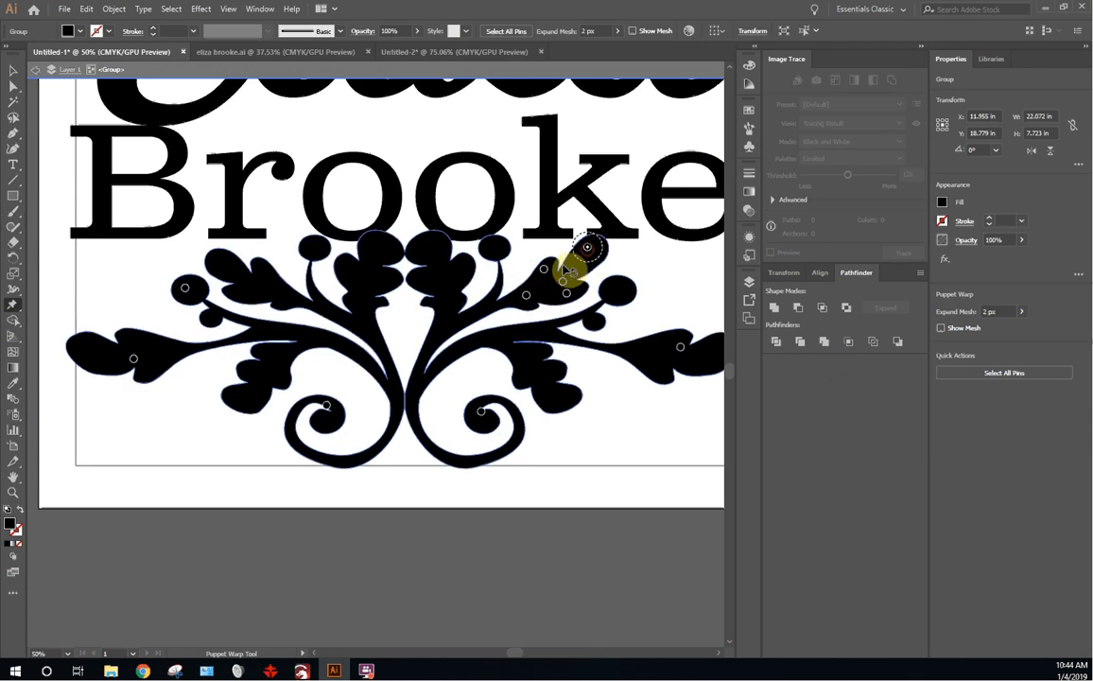
{"action": "left_click_drag", "start_coordinate": [587, 247], "coordinate": [546, 249]}
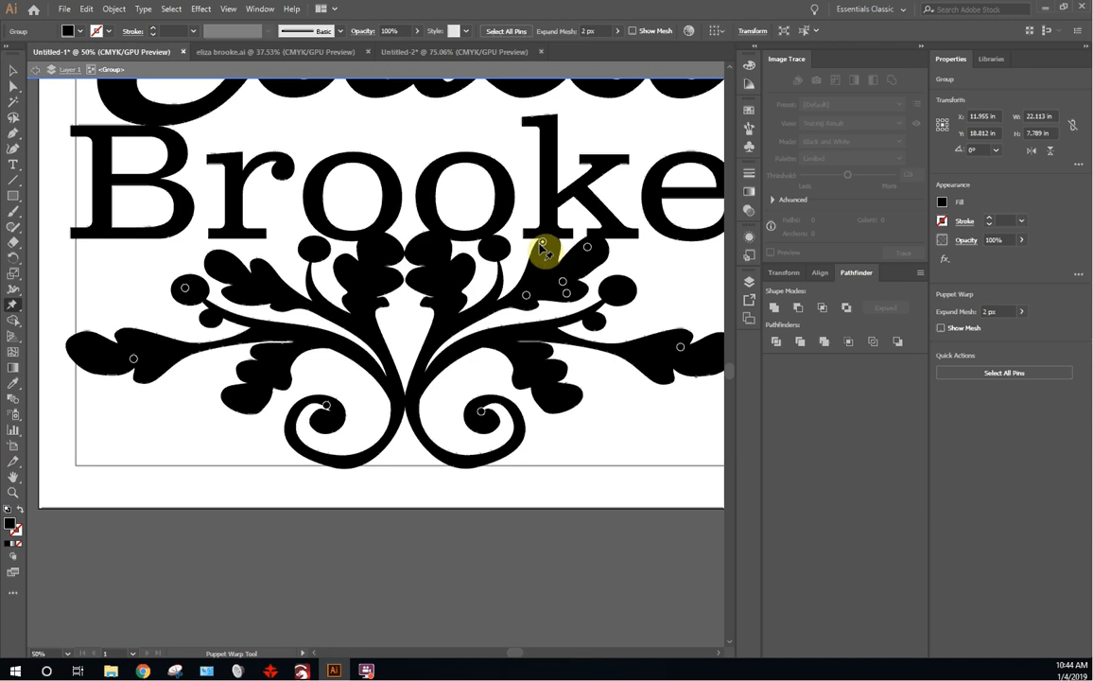
{"action": "left_click_drag", "start_coordinate": [544, 248], "coordinate": [560, 274]}
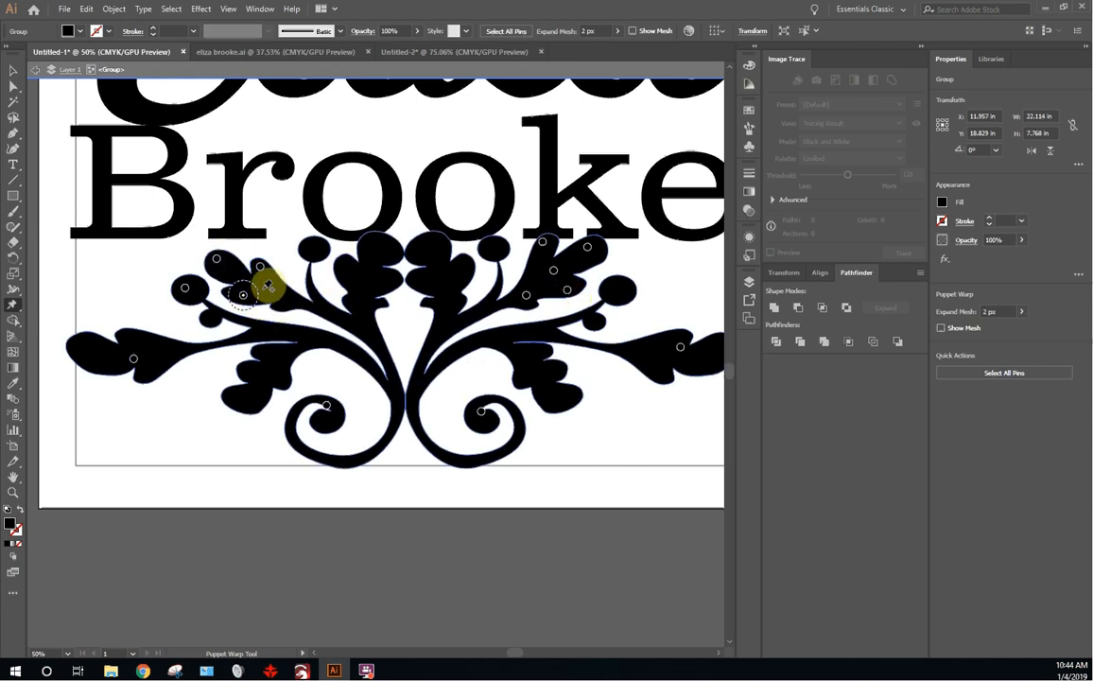
Step: Bend and fine-tune the ornament's outer left-hand leaves
{"action": "left_click_drag", "start_coordinate": [269, 287], "coordinate": [227, 263]}
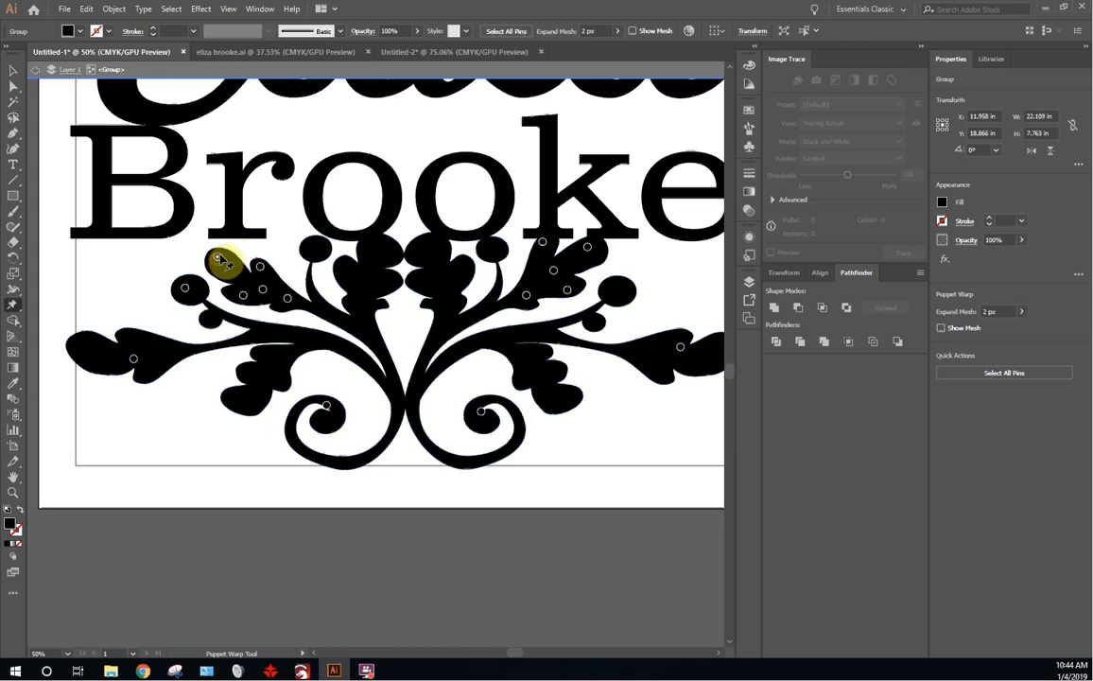
{"action": "left_click_drag", "start_coordinate": [227, 263], "coordinate": [263, 274]}
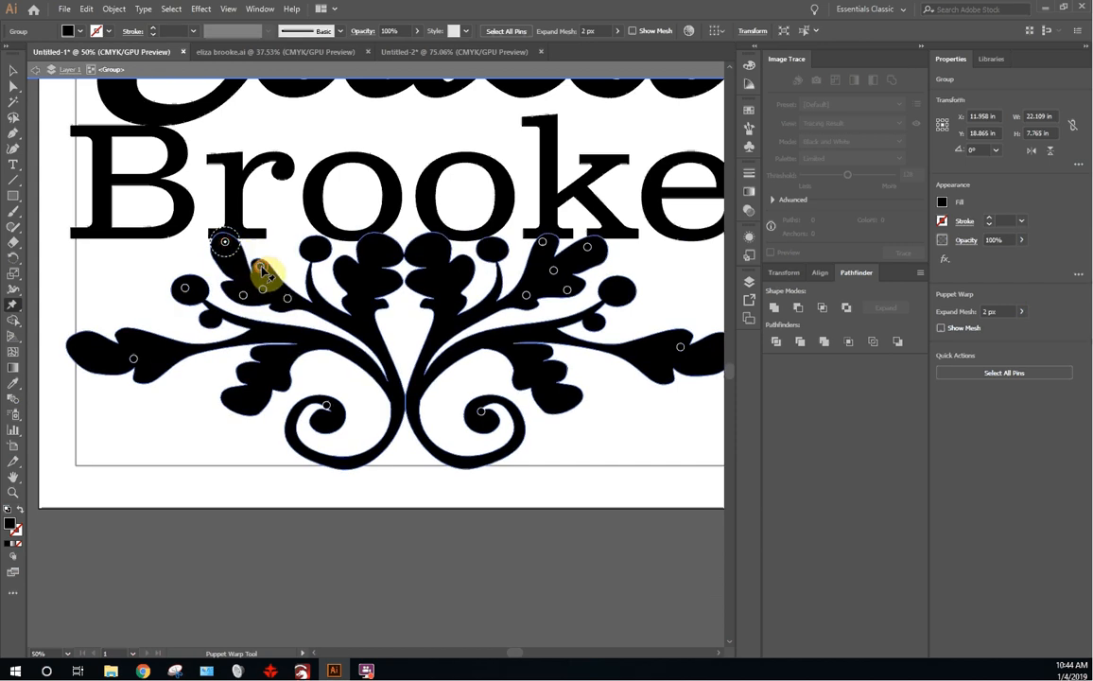
{"action": "left_click_drag", "start_coordinate": [225, 242], "coordinate": [242, 286]}
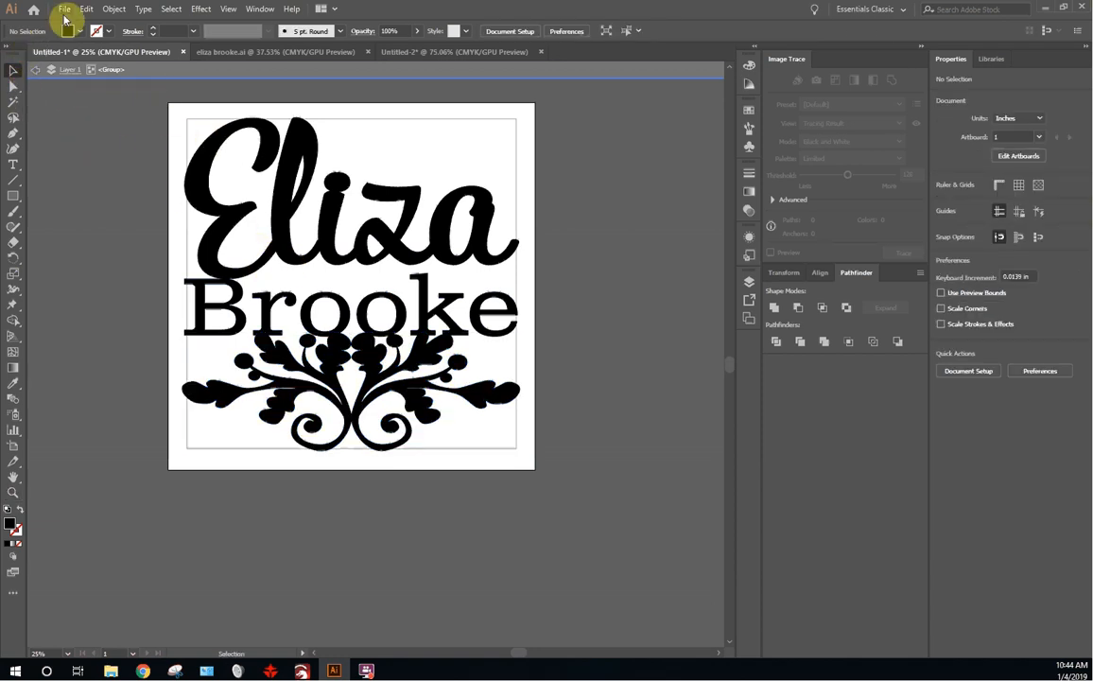
Step: Save the sign to the Desktop as an Illustrator file named 'Eliza test', accepting the Illustrator options
{"action": "left_click", "coordinate": [65, 8]}
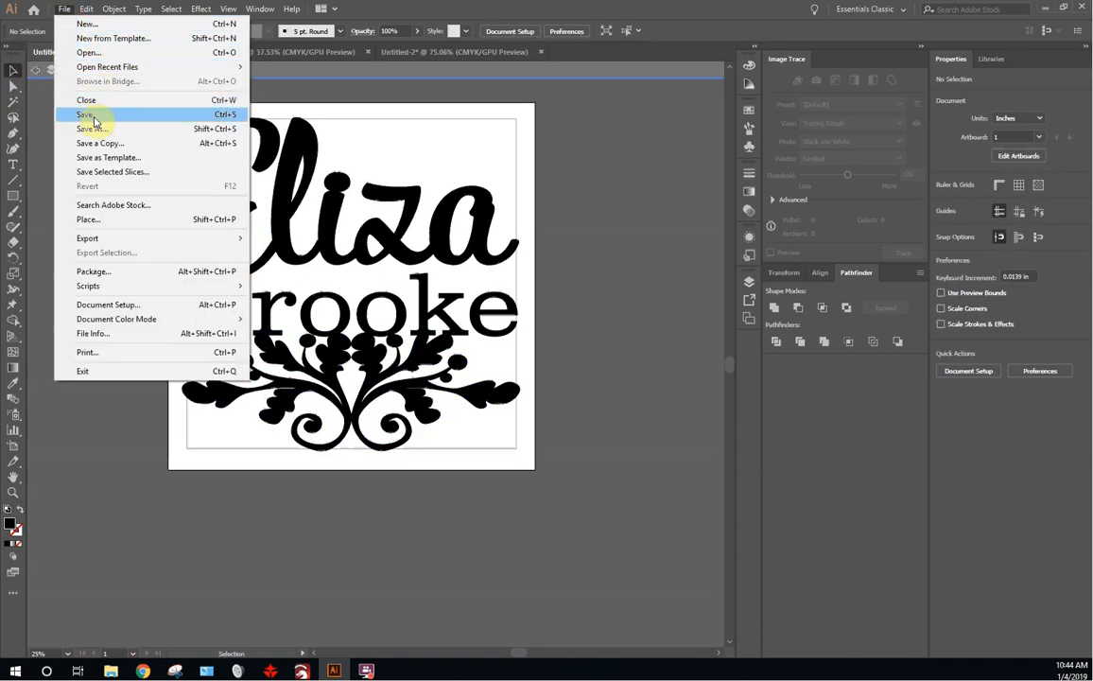
{"action": "left_click", "coordinate": [93, 129]}
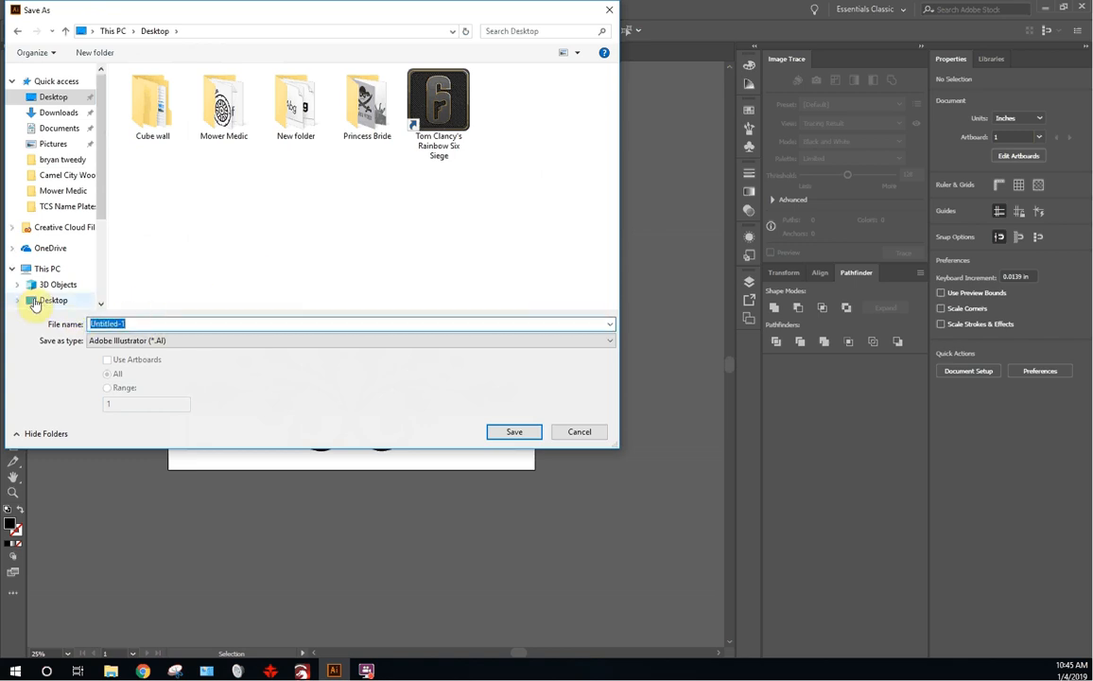
{"action": "type", "text": "Eliza"}
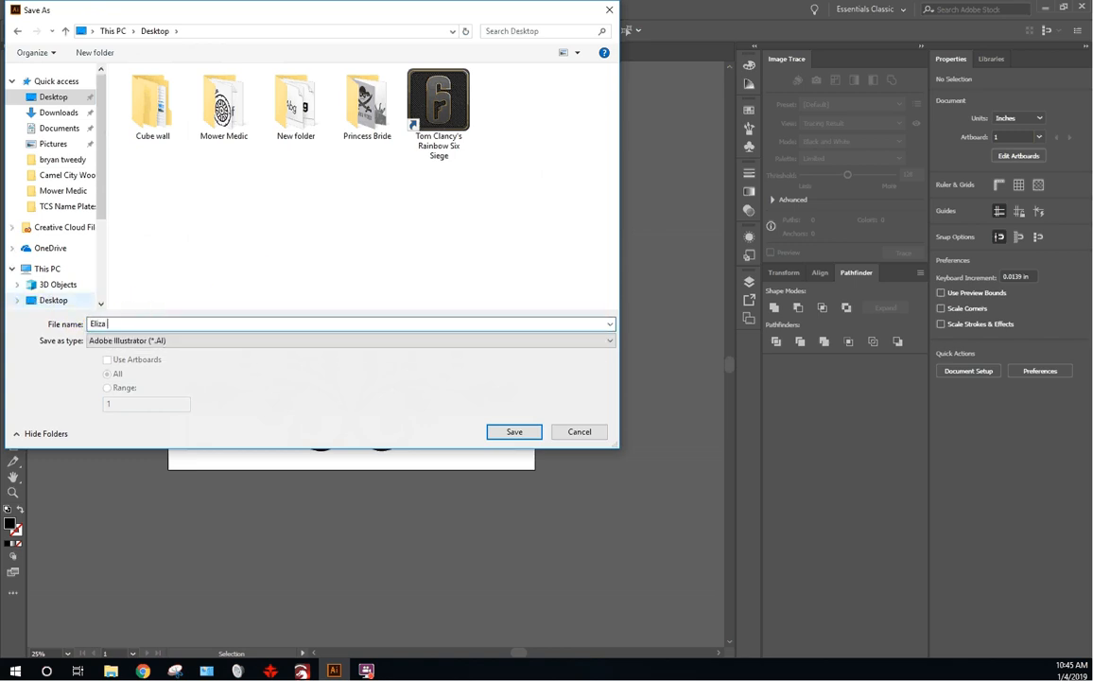
{"action": "type", "text": "test"}
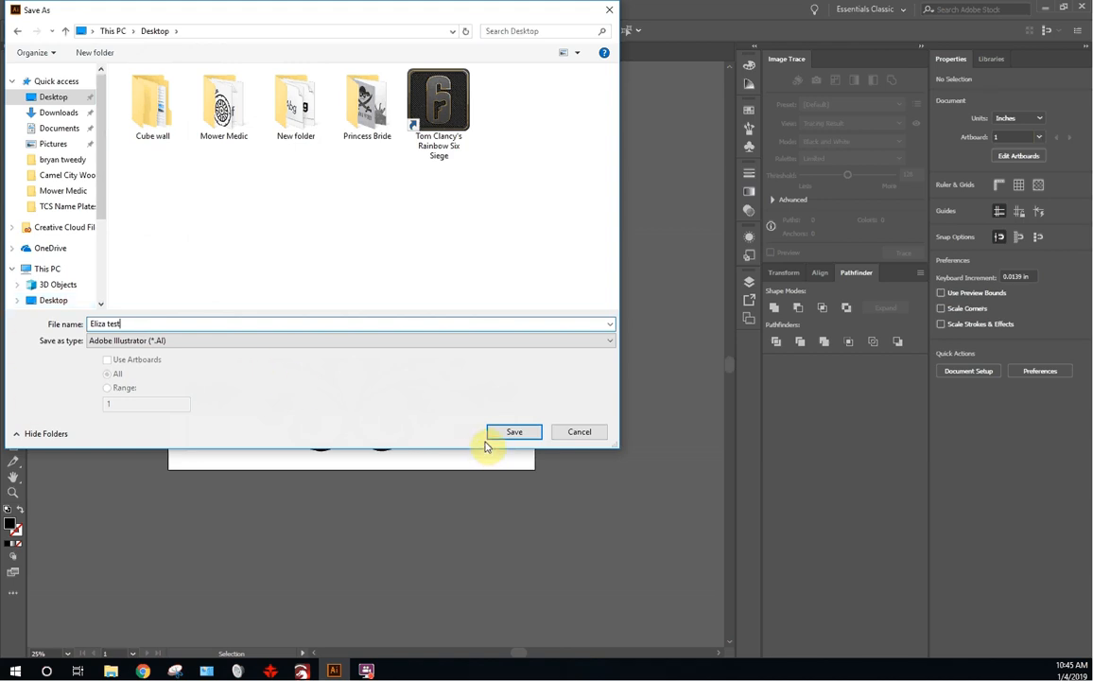
{"action": "left_click", "coordinate": [515, 432]}
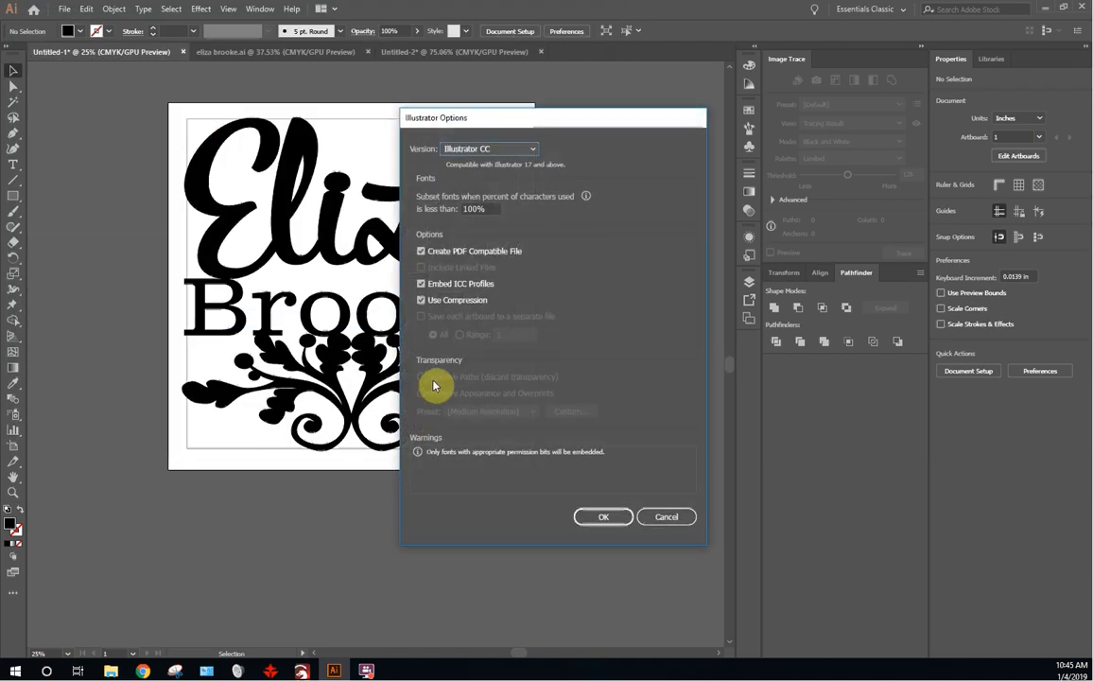
{"action": "left_click", "coordinate": [603, 516]}
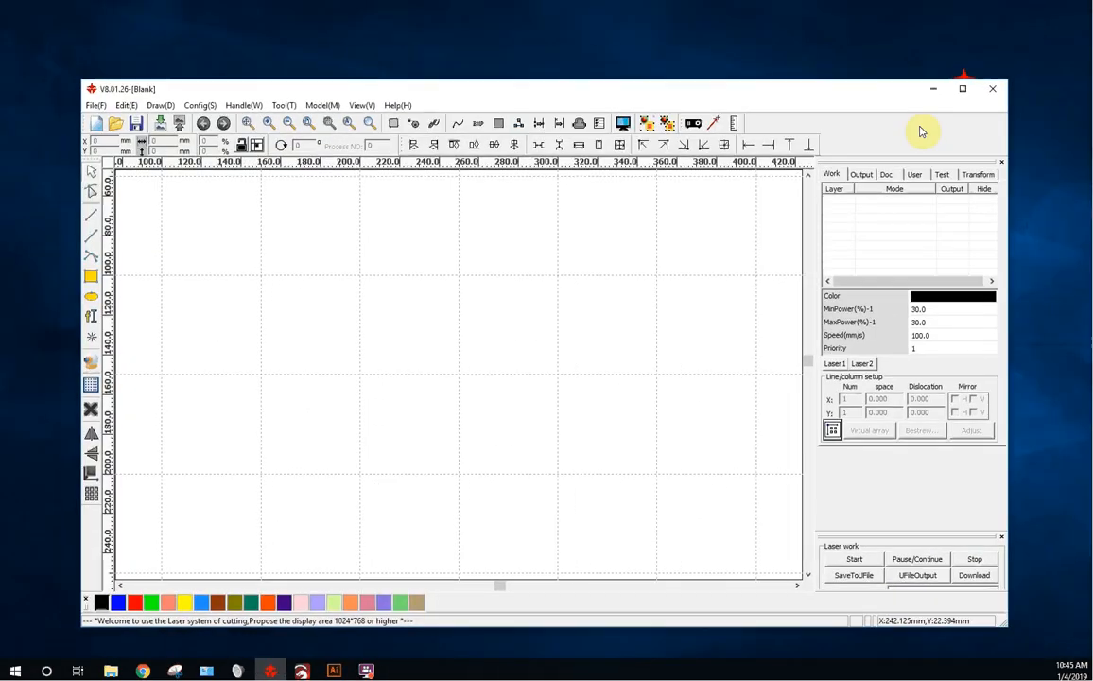
Step: Get the blank RDWorks window out of the way to reveal LightBurn's workspace
{"action": "left_click", "coordinate": [962, 89]}
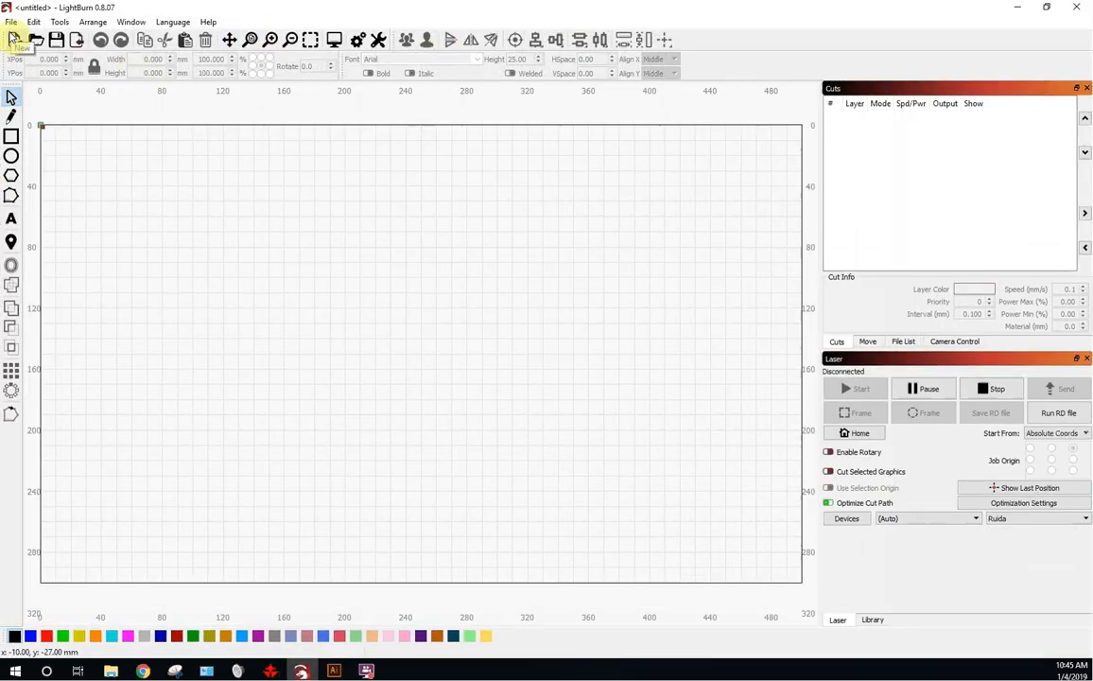
Step: Import the 'Eliza test' .ai file from the Desktop into the LightBurn project
{"action": "left_click", "coordinate": [12, 23]}
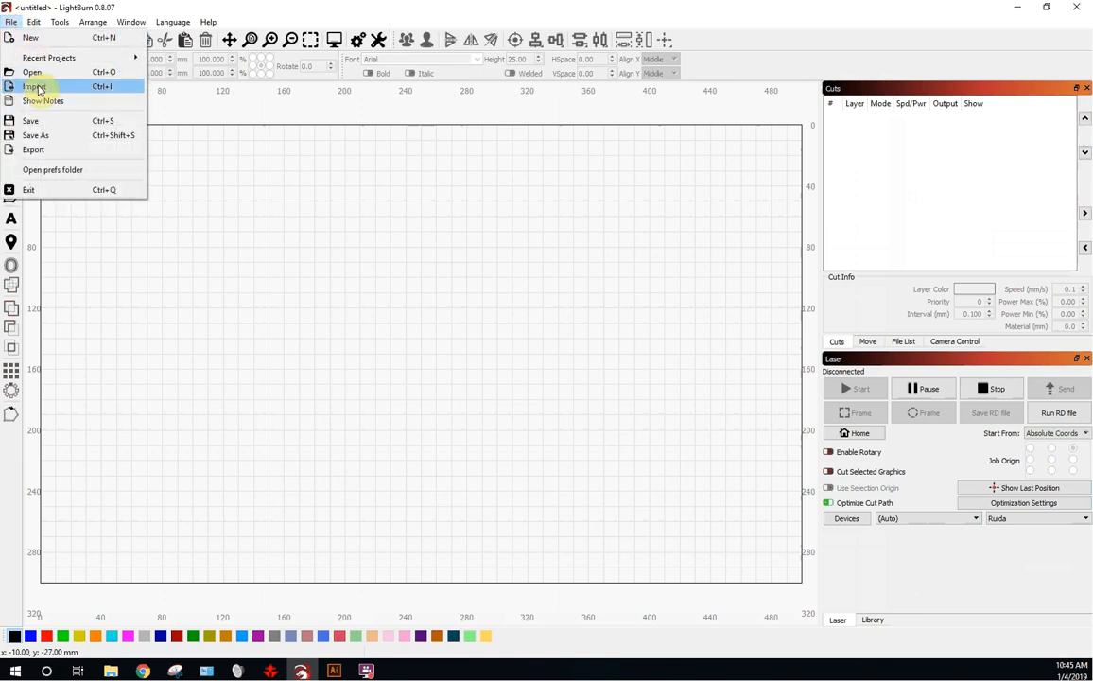
{"action": "left_click", "coordinate": [34, 87]}
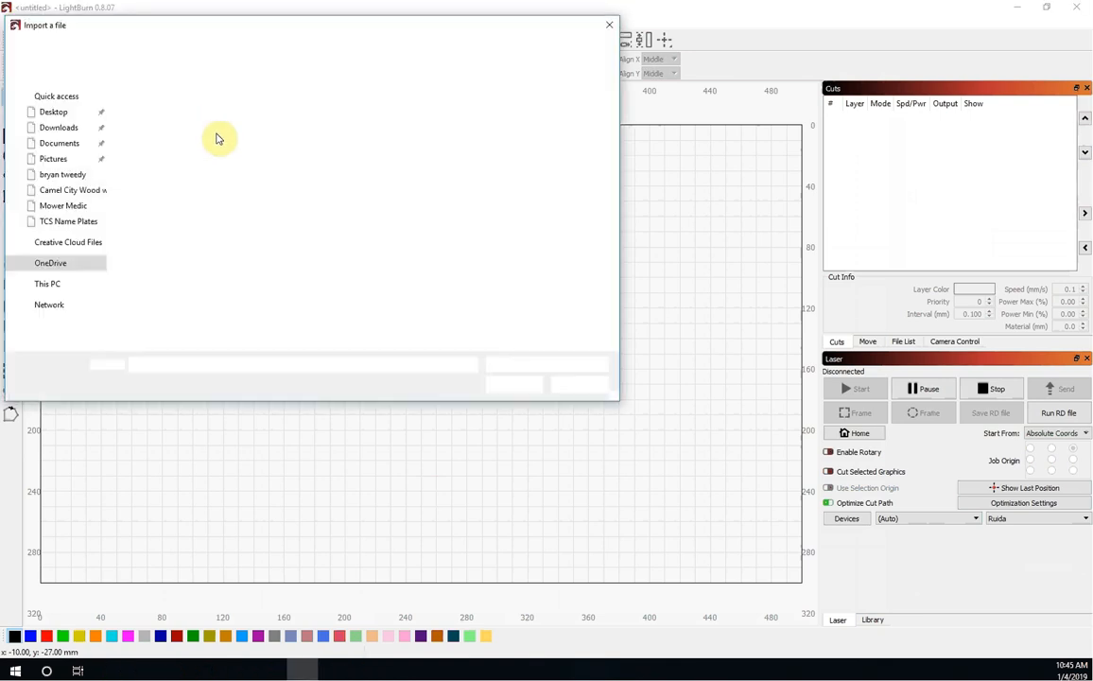
{"action": "left_click", "coordinate": [60, 174]}
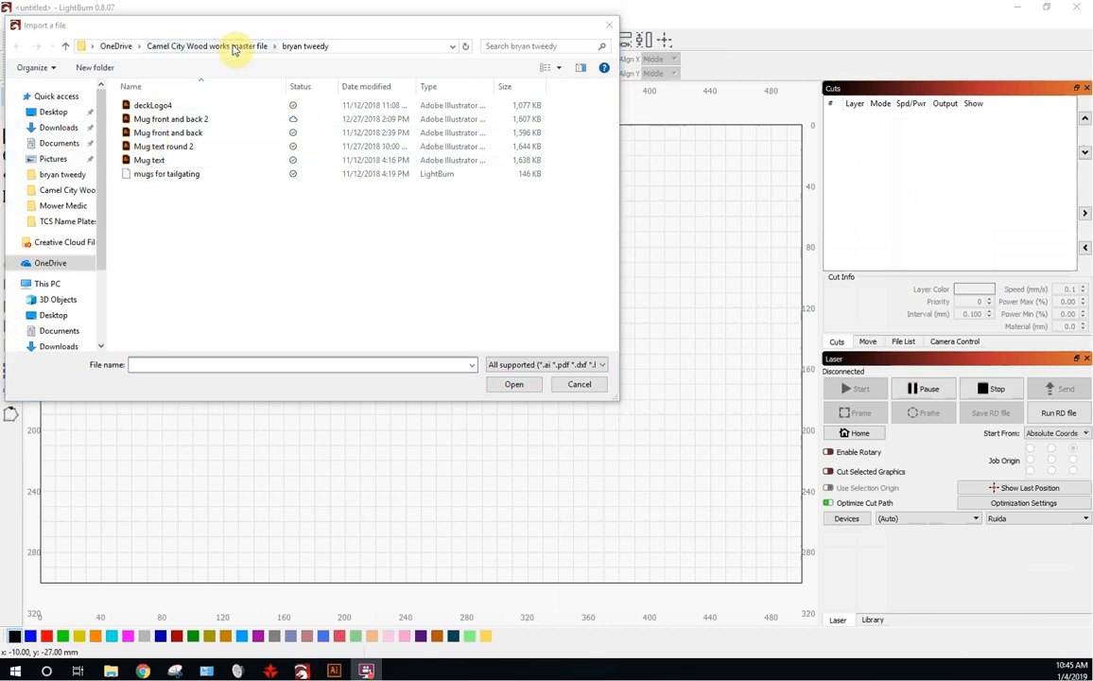
{"action": "left_click", "coordinate": [53, 112]}
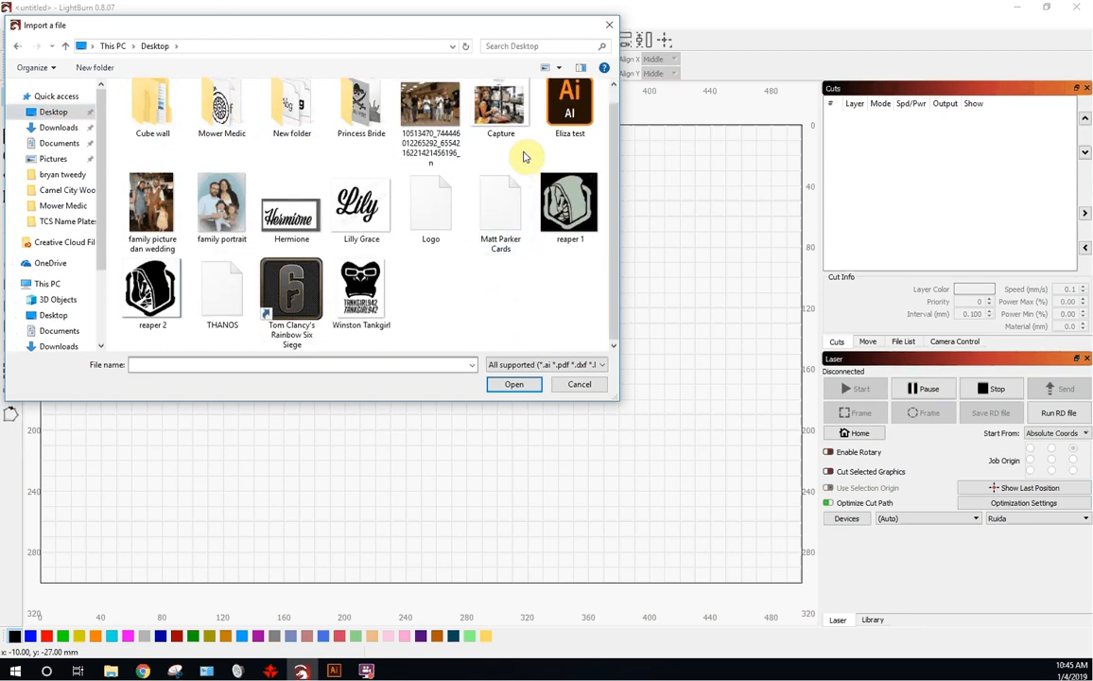
{"action": "left_click", "coordinate": [514, 384]}
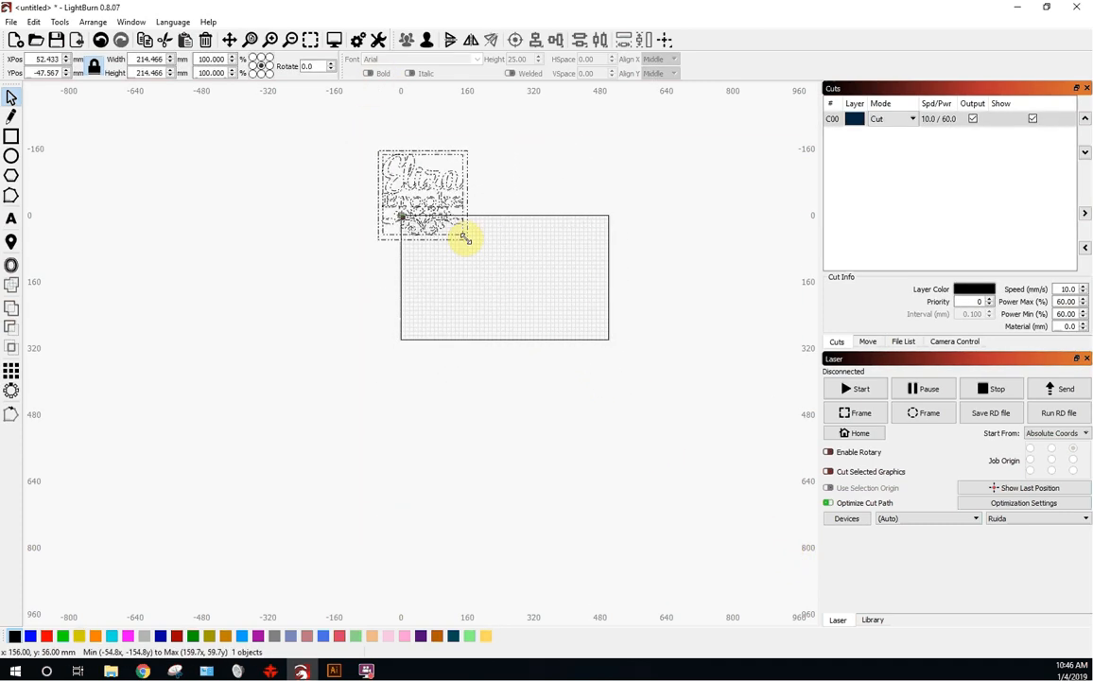
Step: Move the imported sign onto the bed grid and zoom in on it
{"action": "left_click_drag", "start_coordinate": [423, 193], "coordinate": [503, 277]}
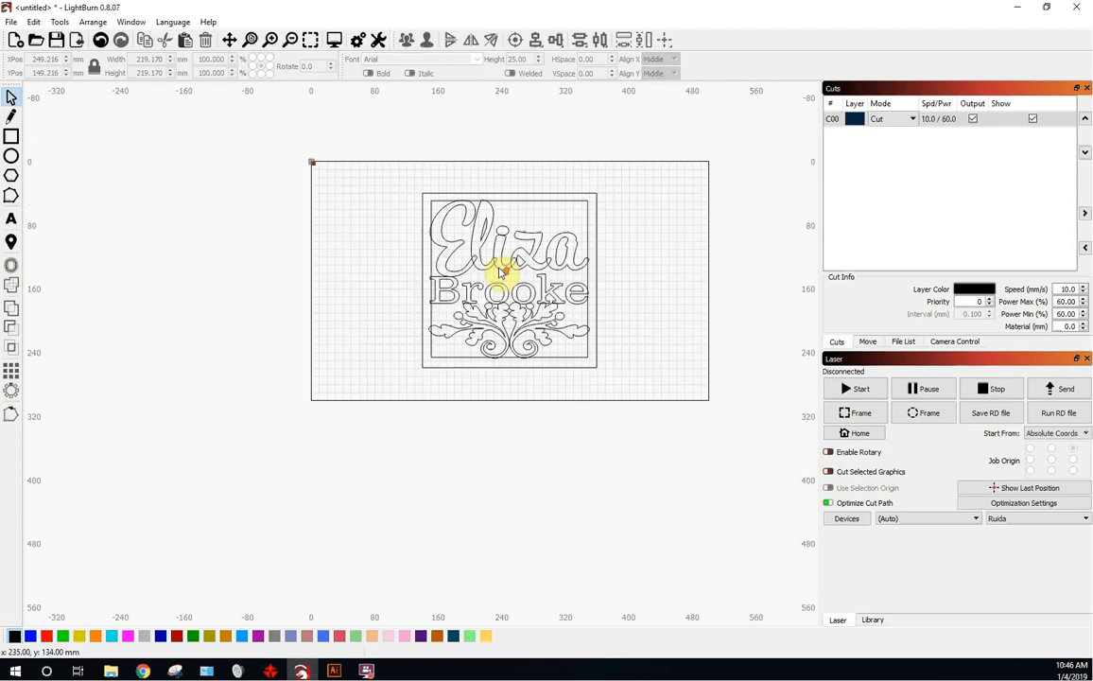
{"action": "scroll", "scroll_direction": "up", "scroll_amount": 3}
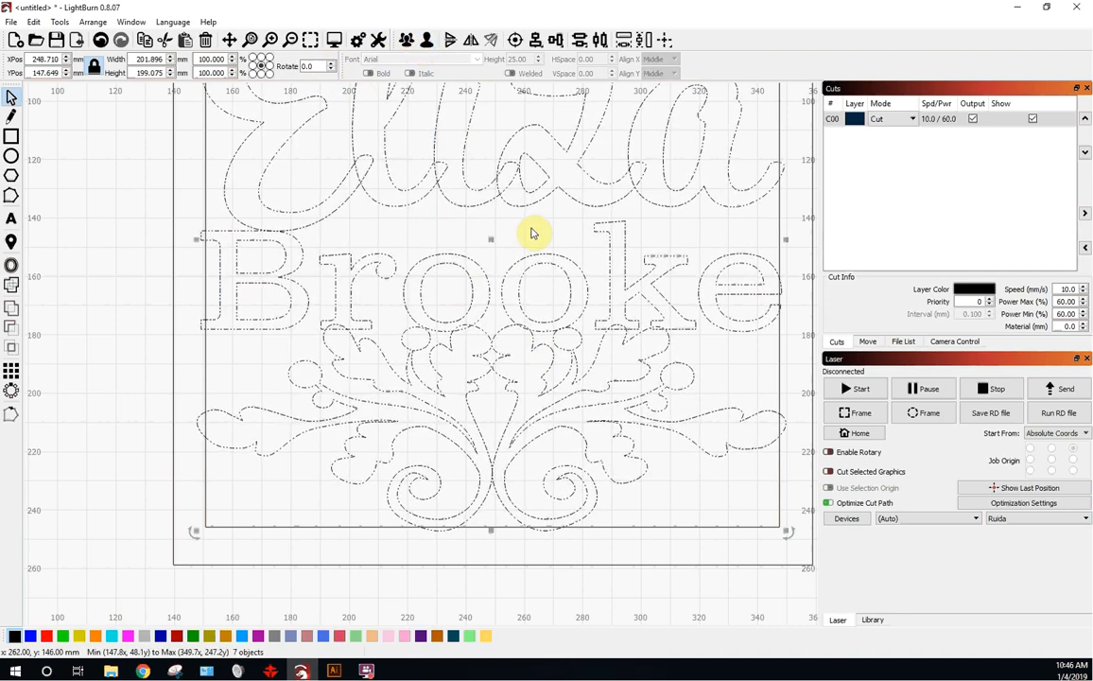
Step: Select the lower Brooke-and-flourish artwork and weld its outlines into merged shapes
{"action": "left_click", "coordinate": [571, 356]}
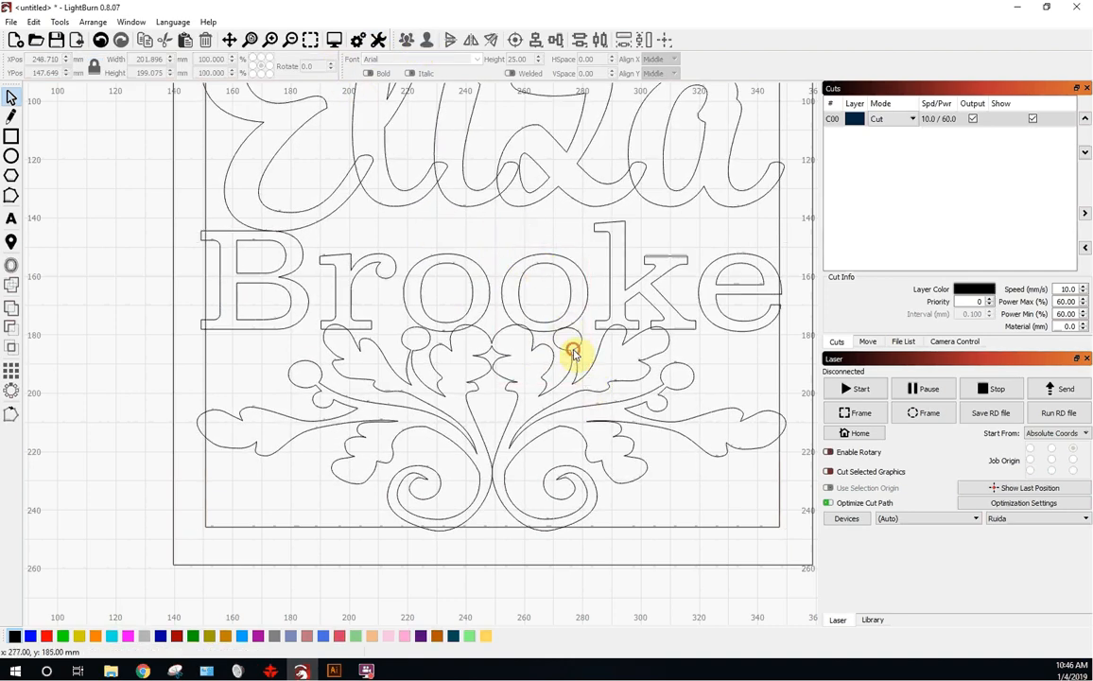
{"action": "left_click", "coordinate": [549, 326]}
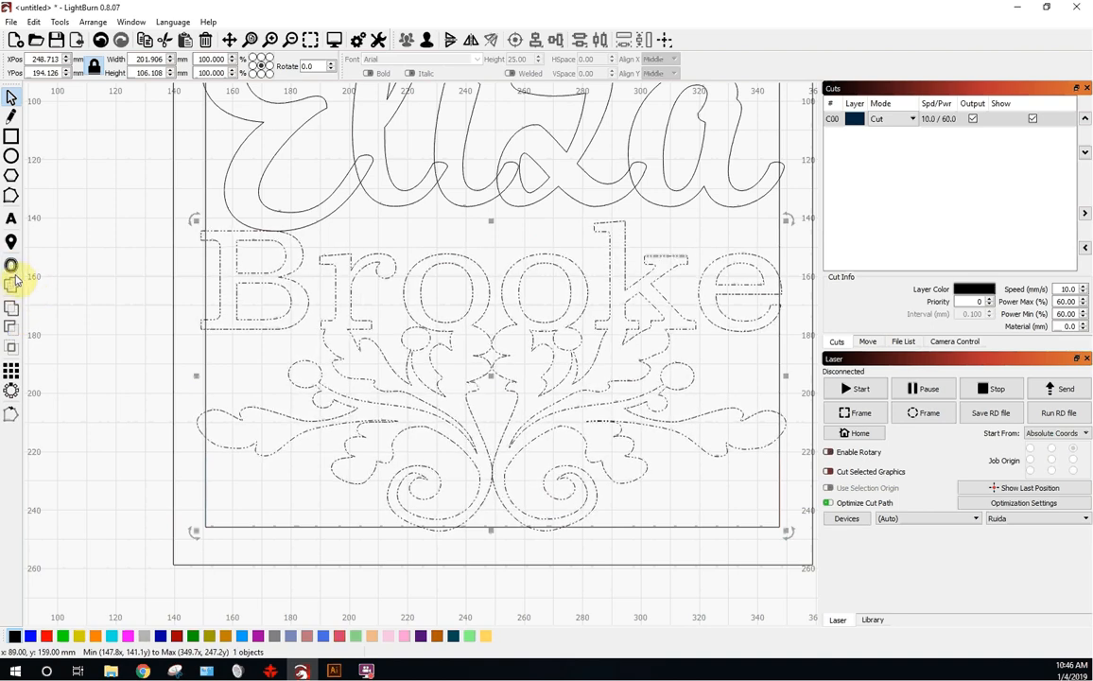
{"action": "left_click", "coordinate": [206, 344]}
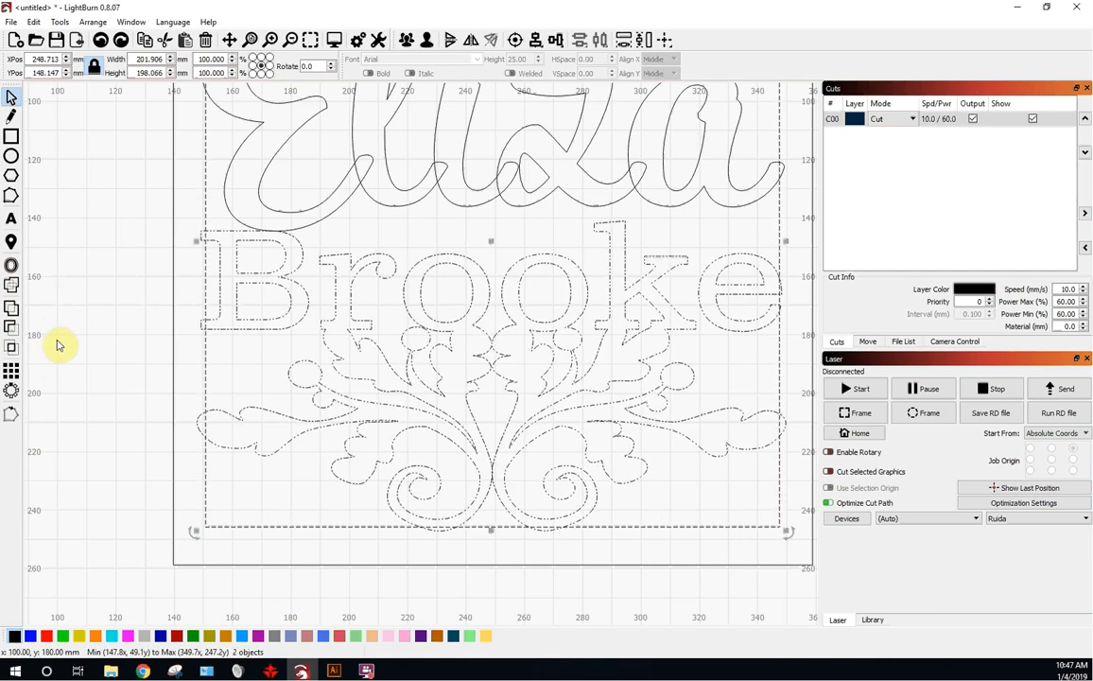
{"action": "mouse_move", "coordinate": [11, 333]}
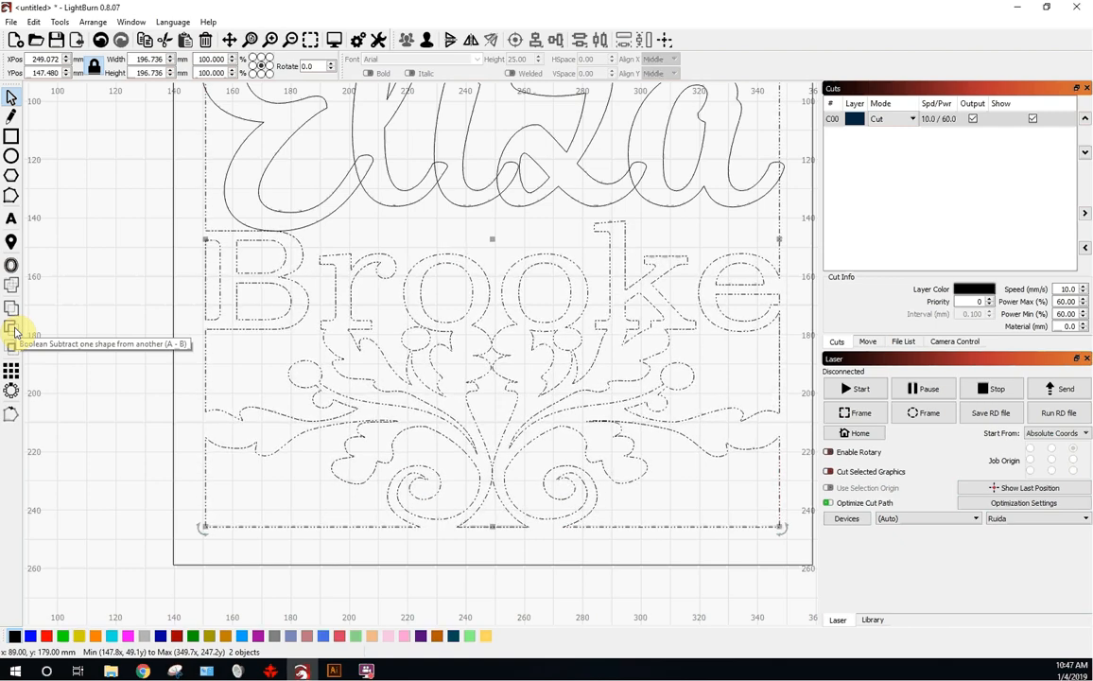
{"action": "left_click", "coordinate": [652, 392]}
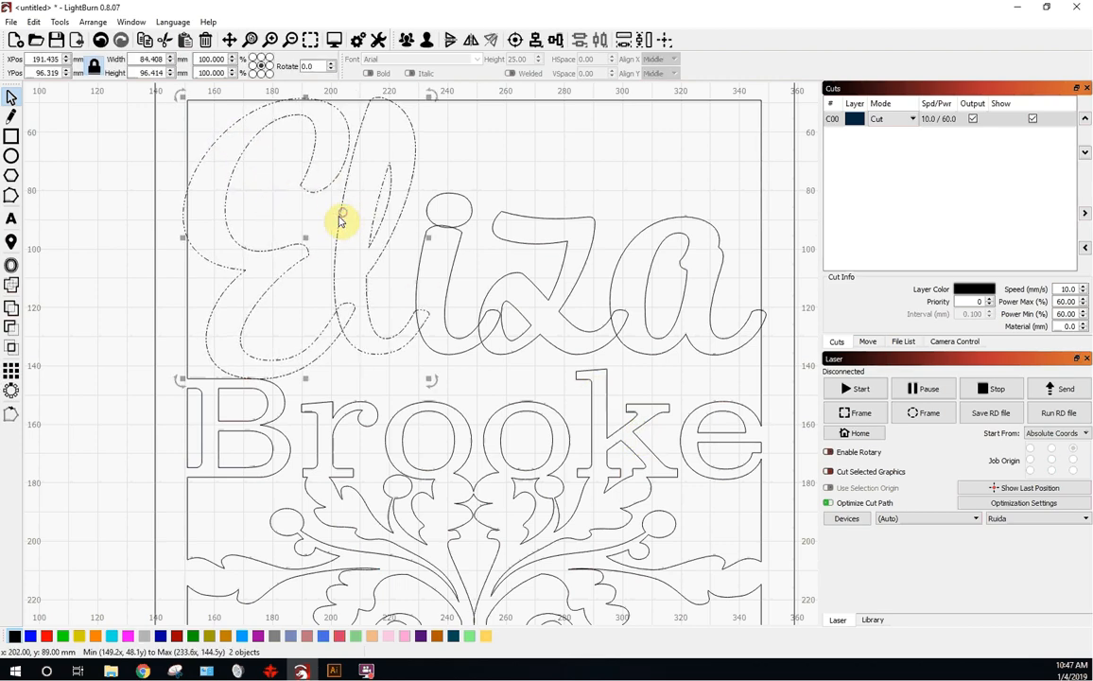
{"action": "mouse_move", "coordinate": [464, 247]}
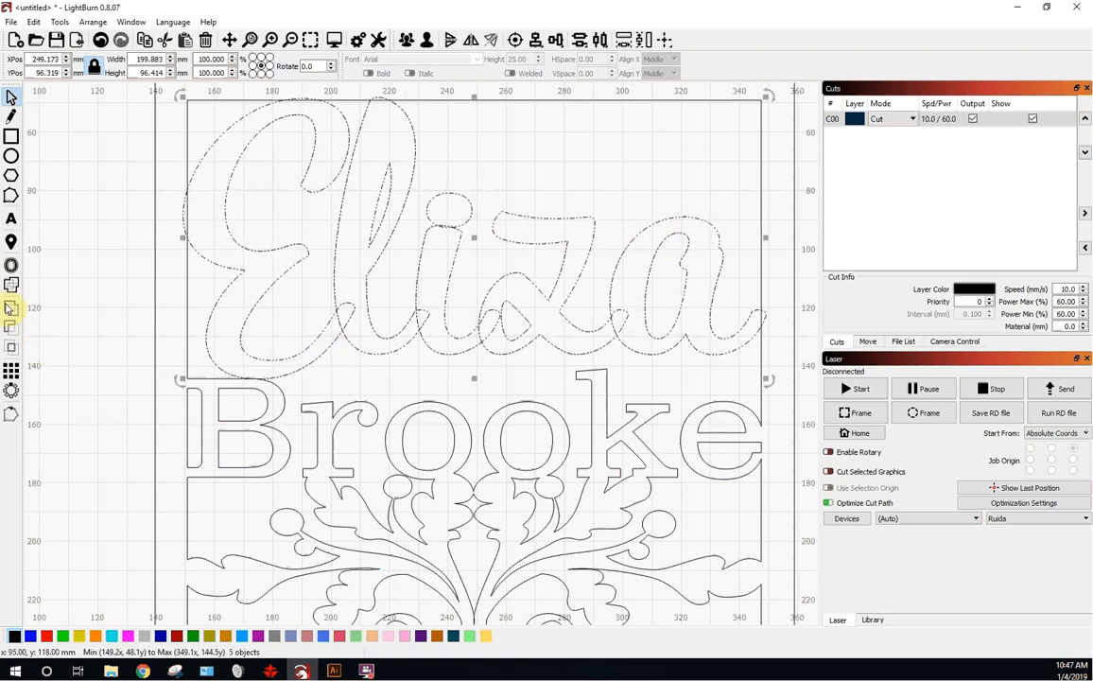
{"action": "mouse_move", "coordinate": [12, 284]}
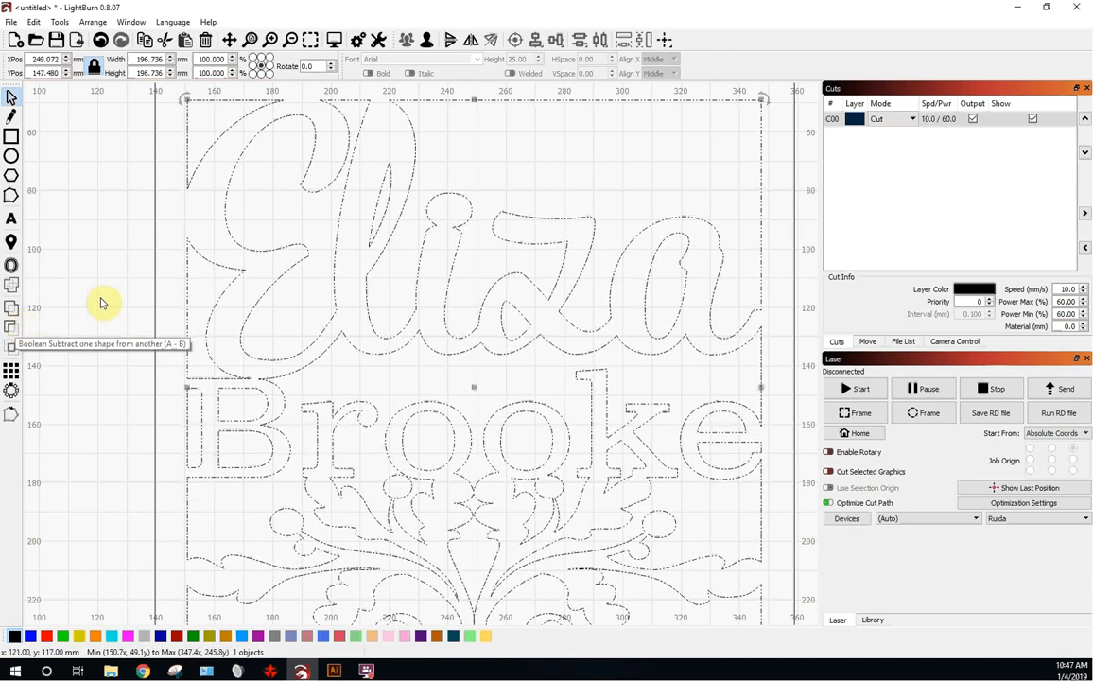
{"action": "left_click", "coordinate": [255, 382]}
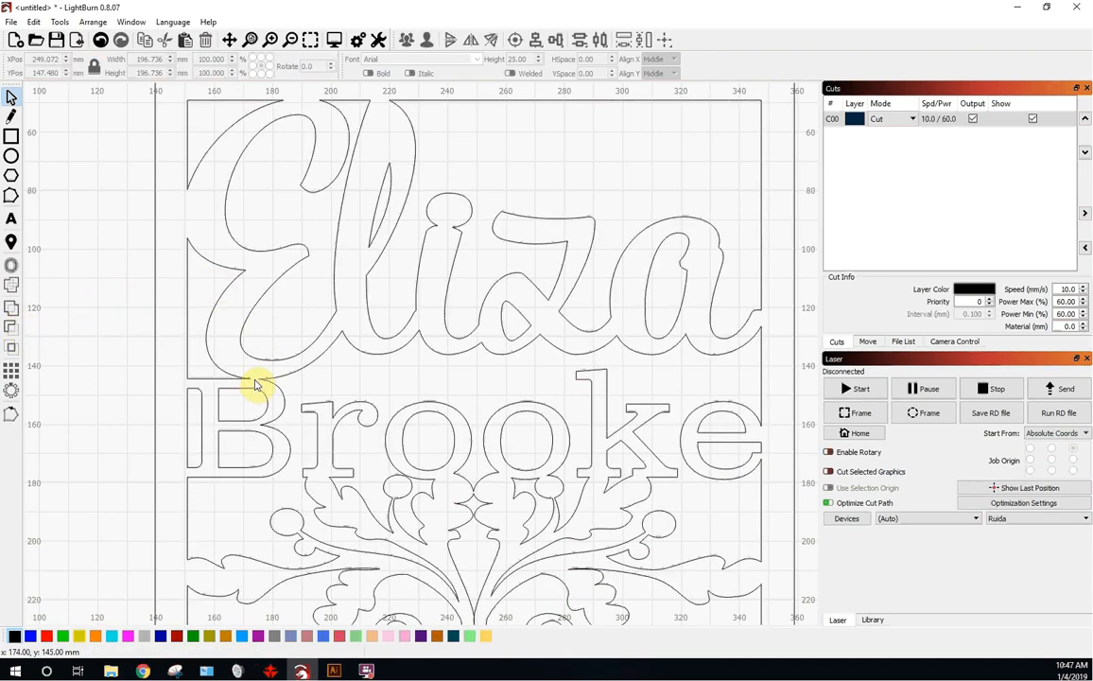
{"action": "mouse_move", "coordinate": [388, 132]}
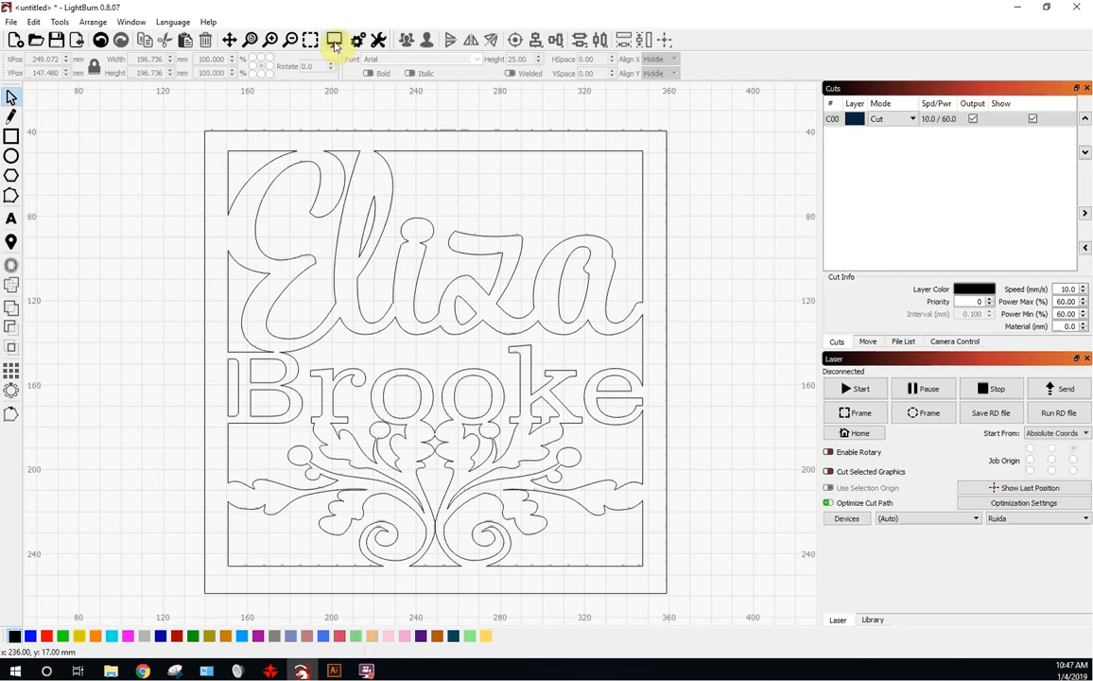
{"action": "left_click", "coordinate": [333, 40]}
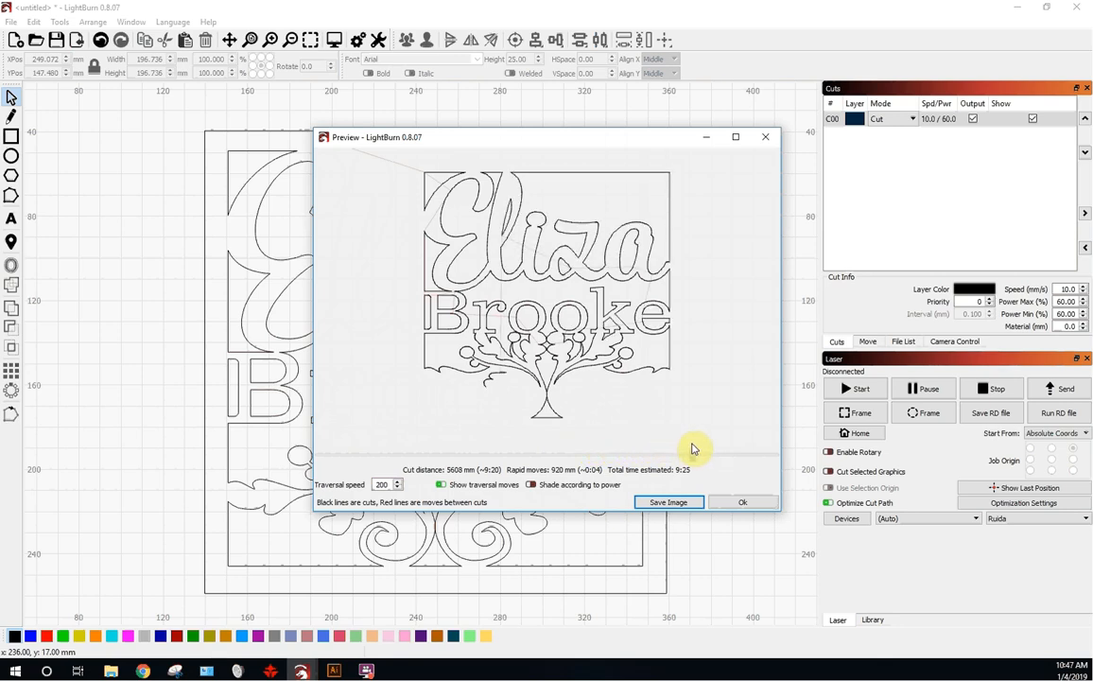
{"action": "mouse_move", "coordinate": [757, 454]}
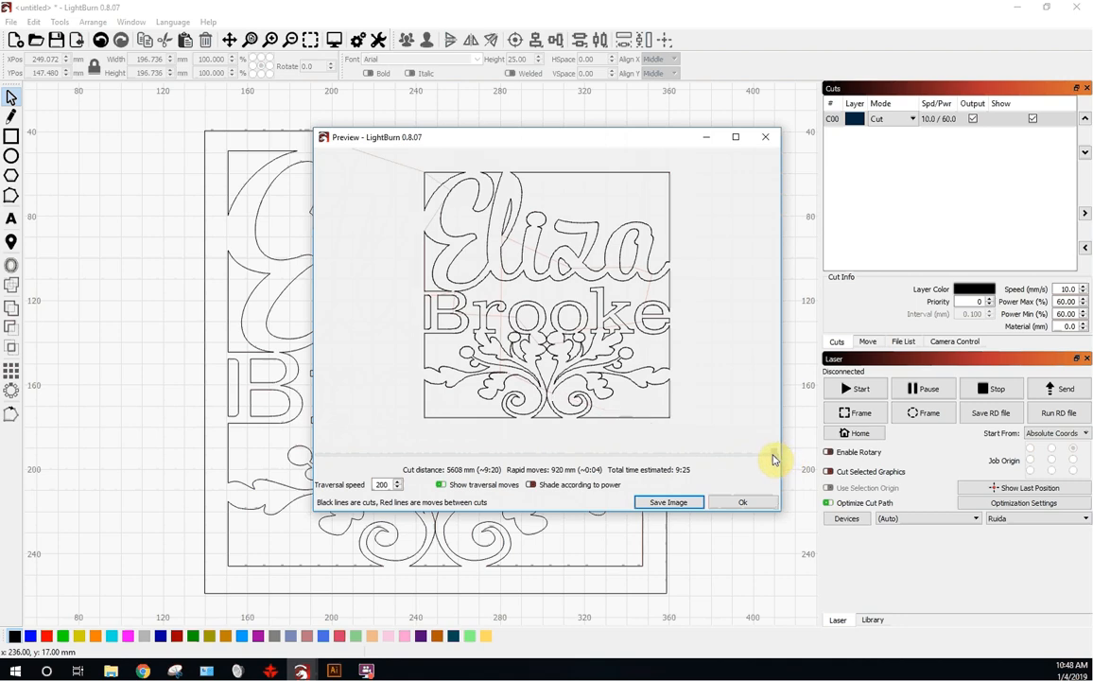
{"action": "left_click", "coordinate": [742, 504]}
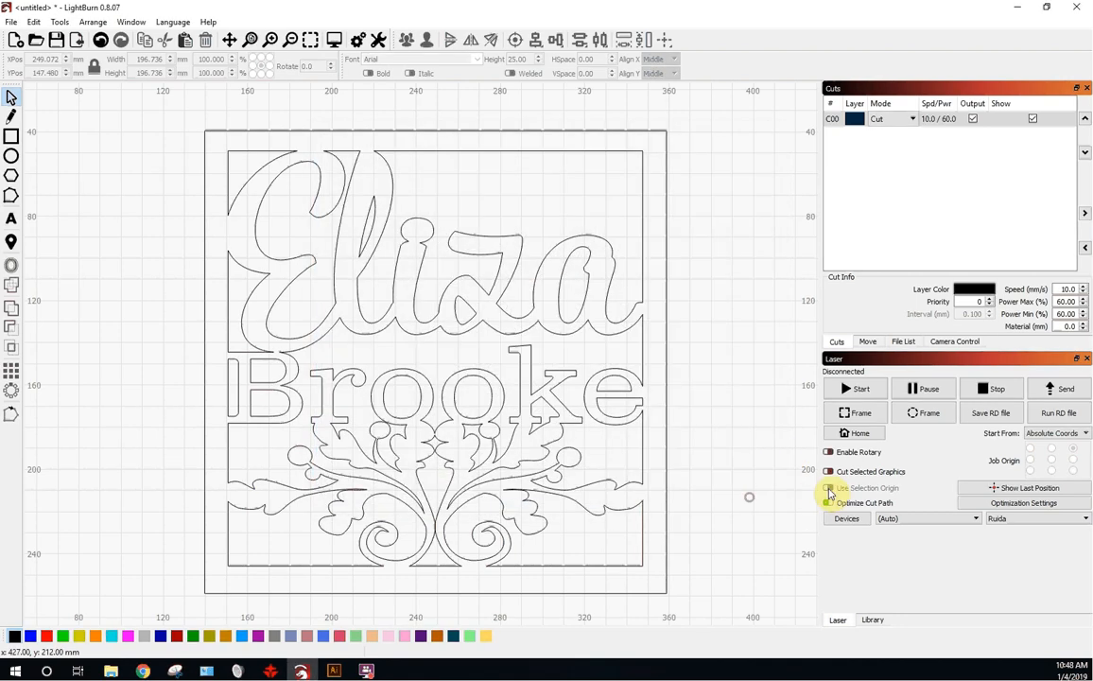
{"action": "left_click", "coordinate": [1023, 503]}
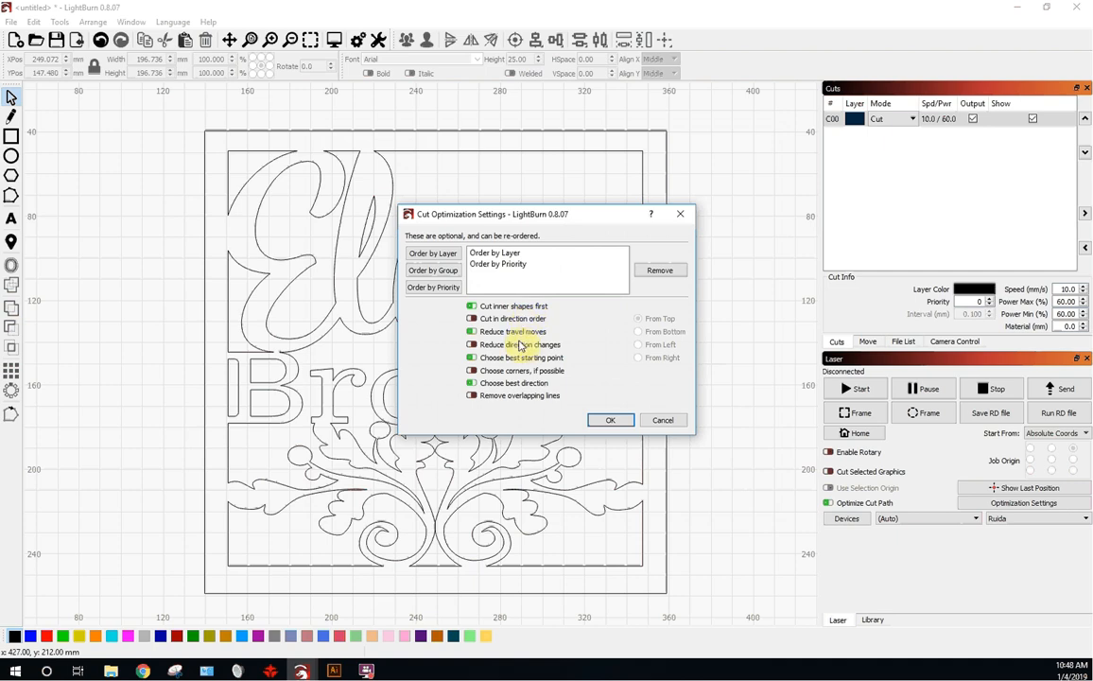
{"action": "mouse_move", "coordinate": [534, 382]}
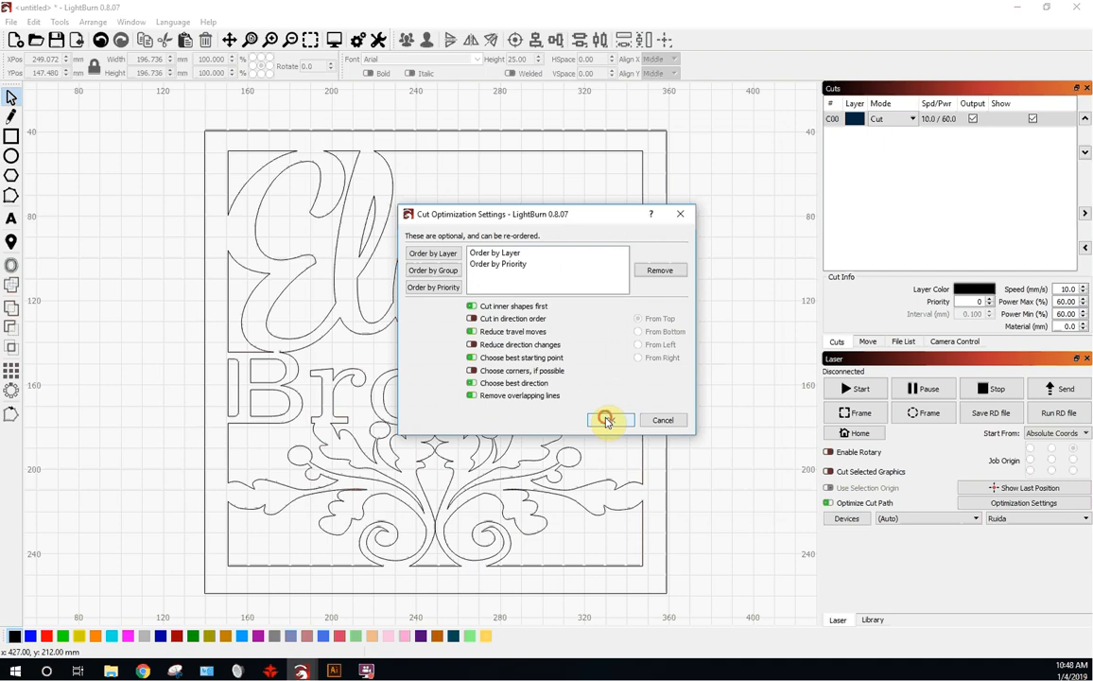
{"action": "left_click", "coordinate": [609, 420]}
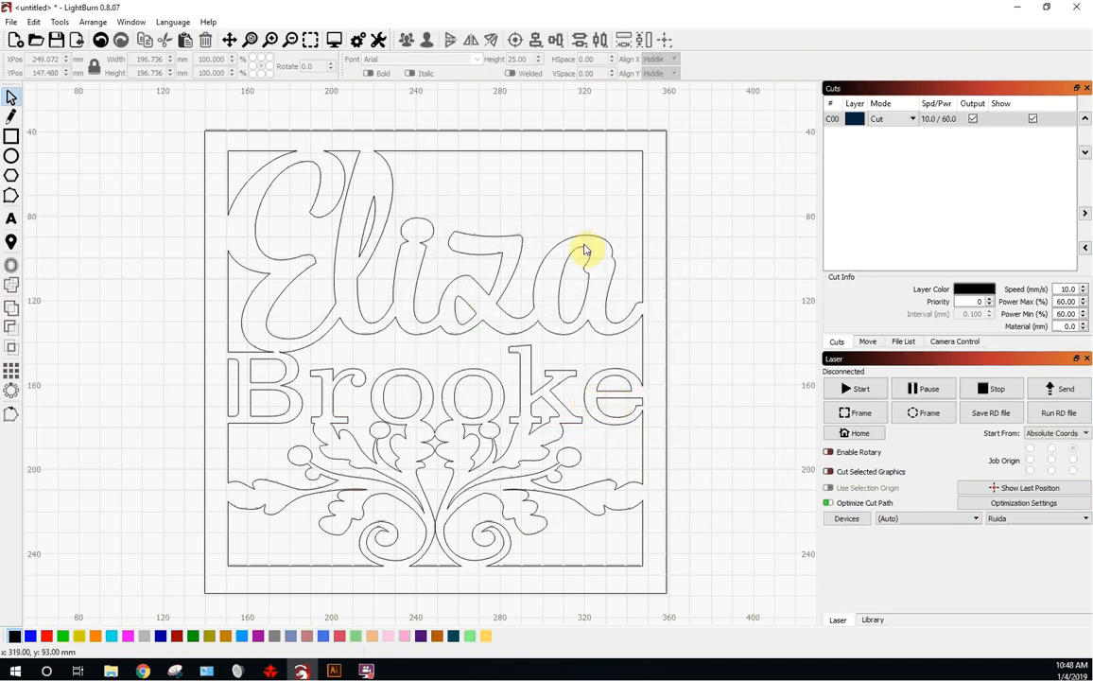
{"action": "mouse_move", "coordinate": [717, 302]}
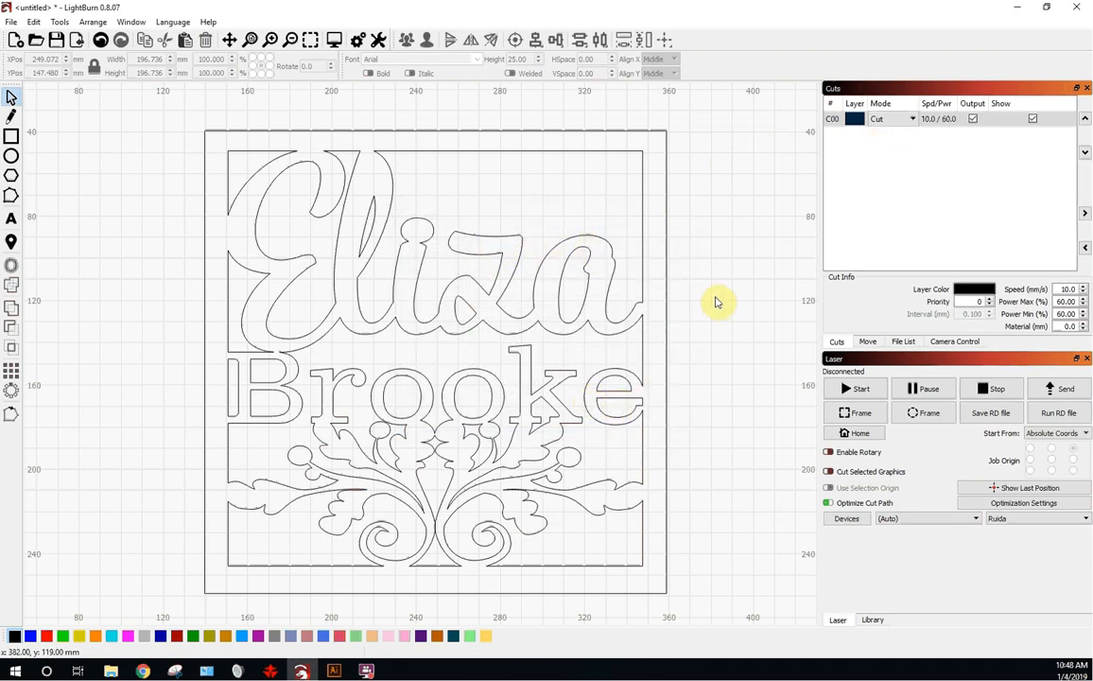
{"action": "mouse_move", "coordinate": [681, 342]}
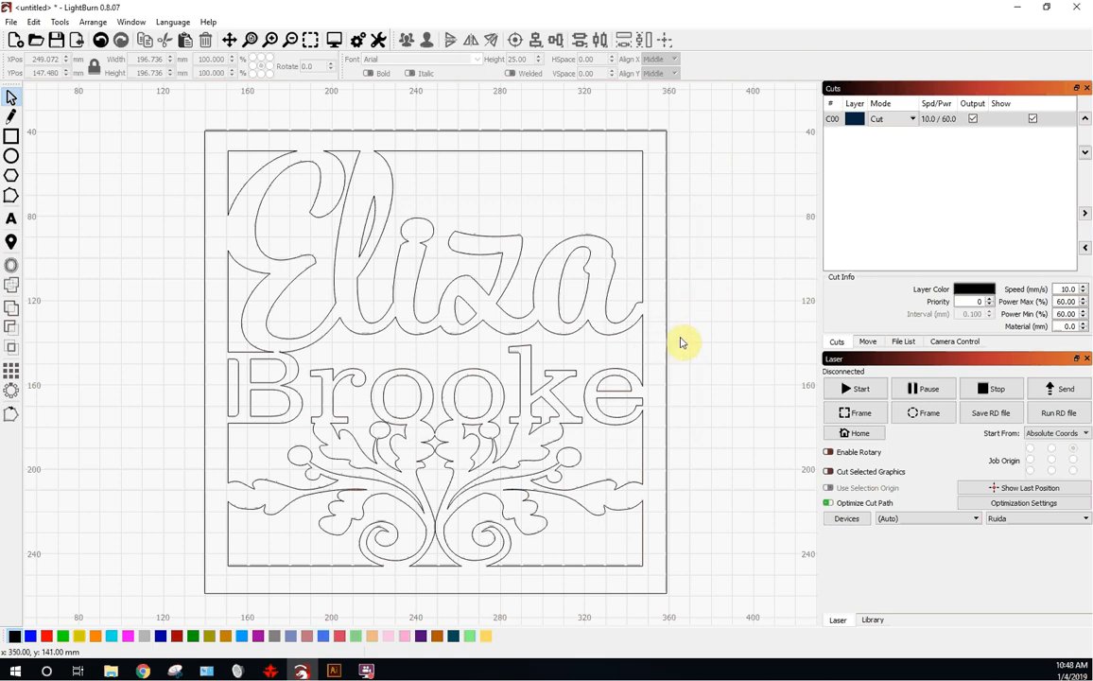
{"action": "mouse_move", "coordinate": [723, 250]}
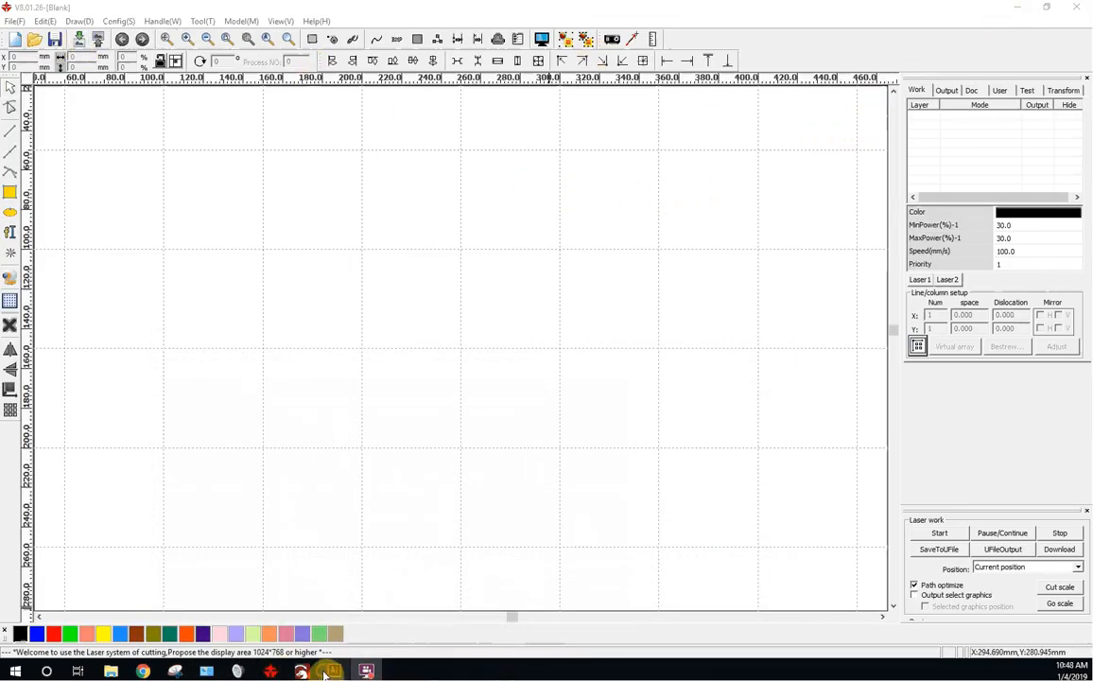
Step: Switch back to Illustrator, select the whole sign group and apply Pathfinder Divide
{"action": "left_click", "coordinate": [333, 671]}
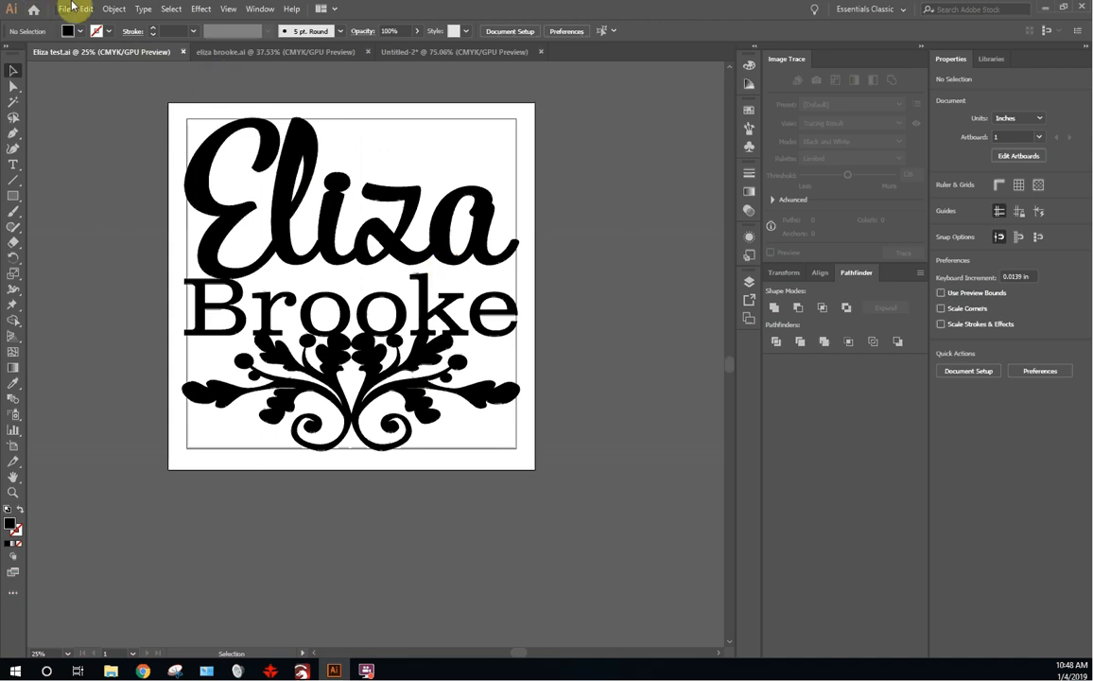
{"action": "mouse_move", "coordinate": [280, 216]}
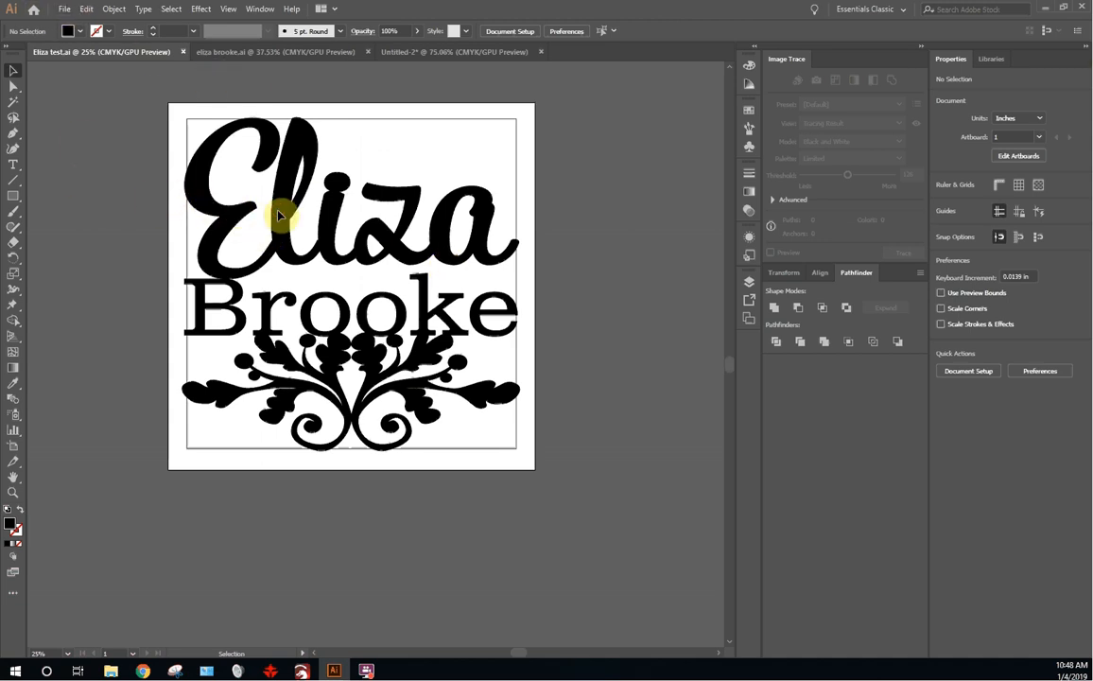
{"action": "left_click", "coordinate": [350, 284]}
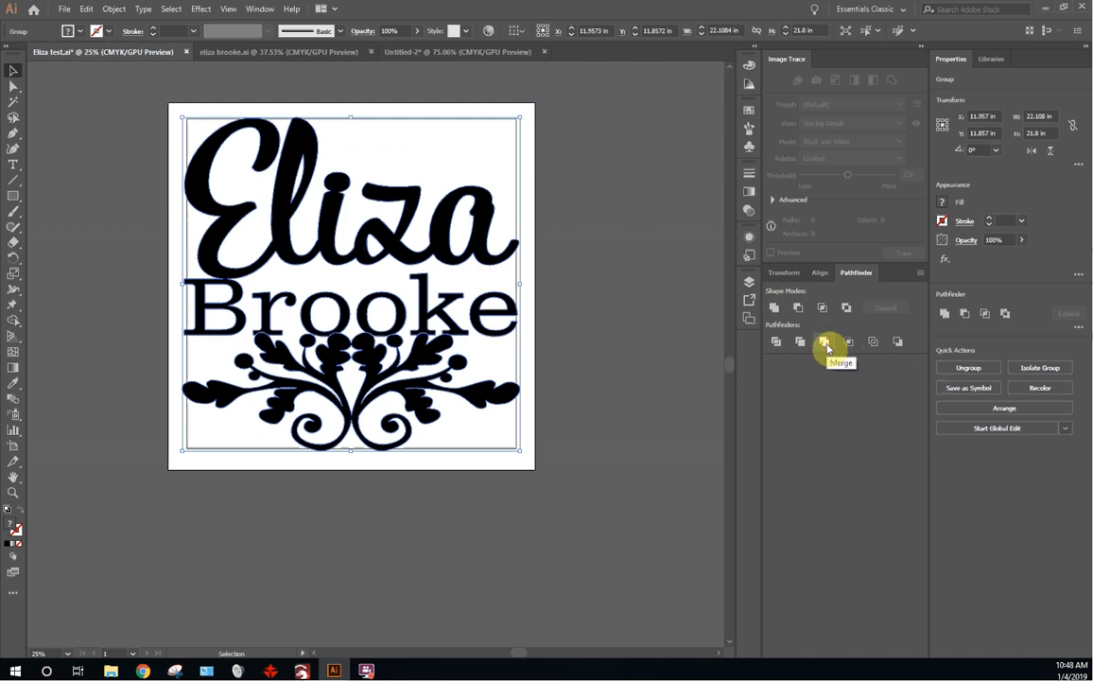
{"action": "left_click", "coordinate": [825, 340]}
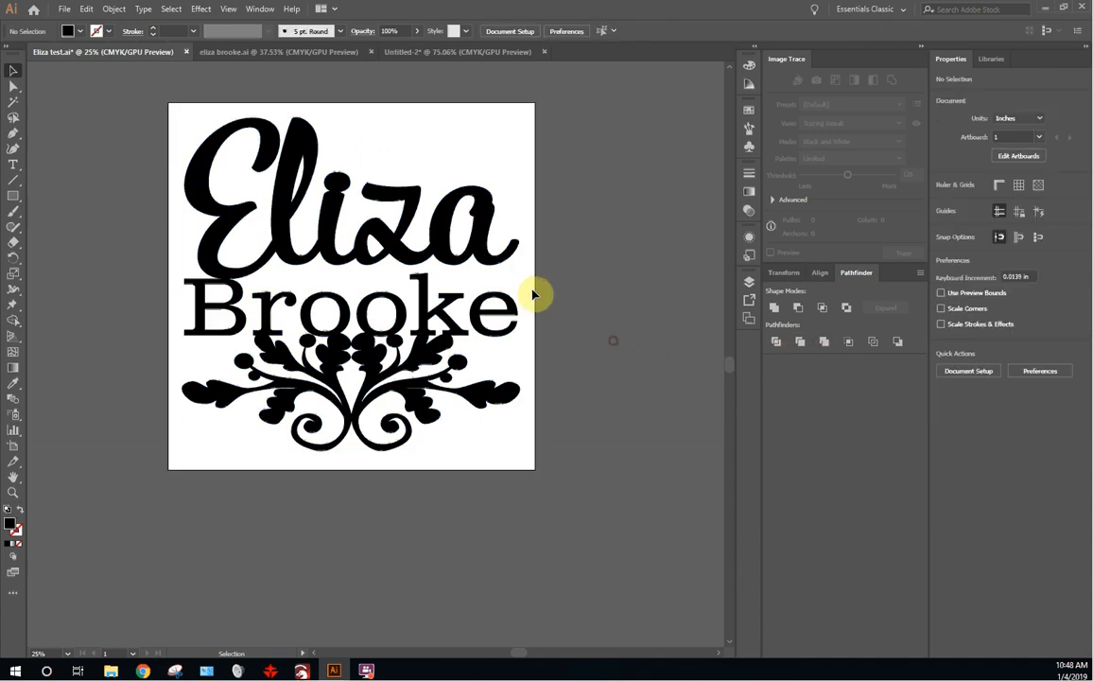
{"action": "mouse_move", "coordinate": [566, 291]}
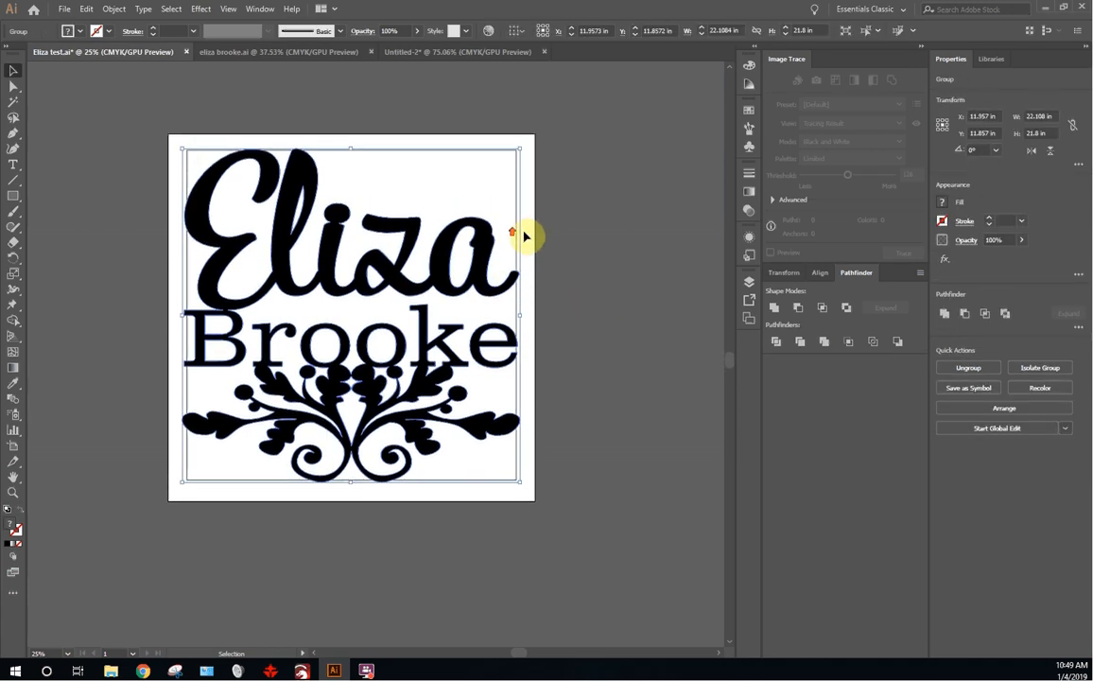
{"action": "mouse_move", "coordinate": [783, 348]}
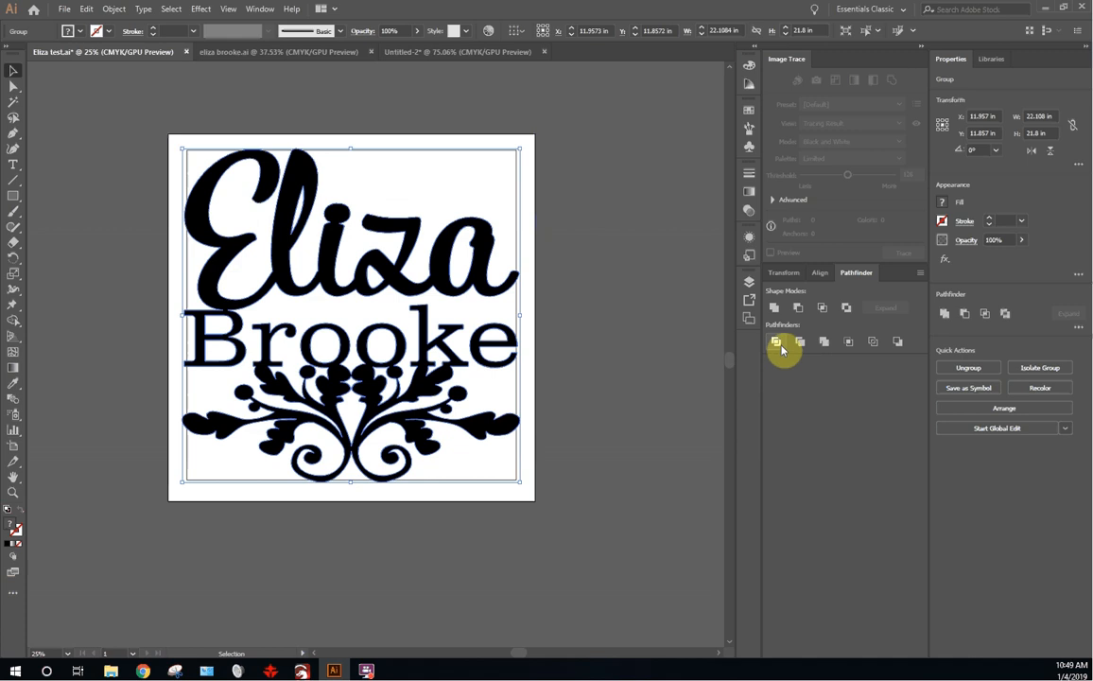
{"action": "mouse_move", "coordinate": [369, 261]}
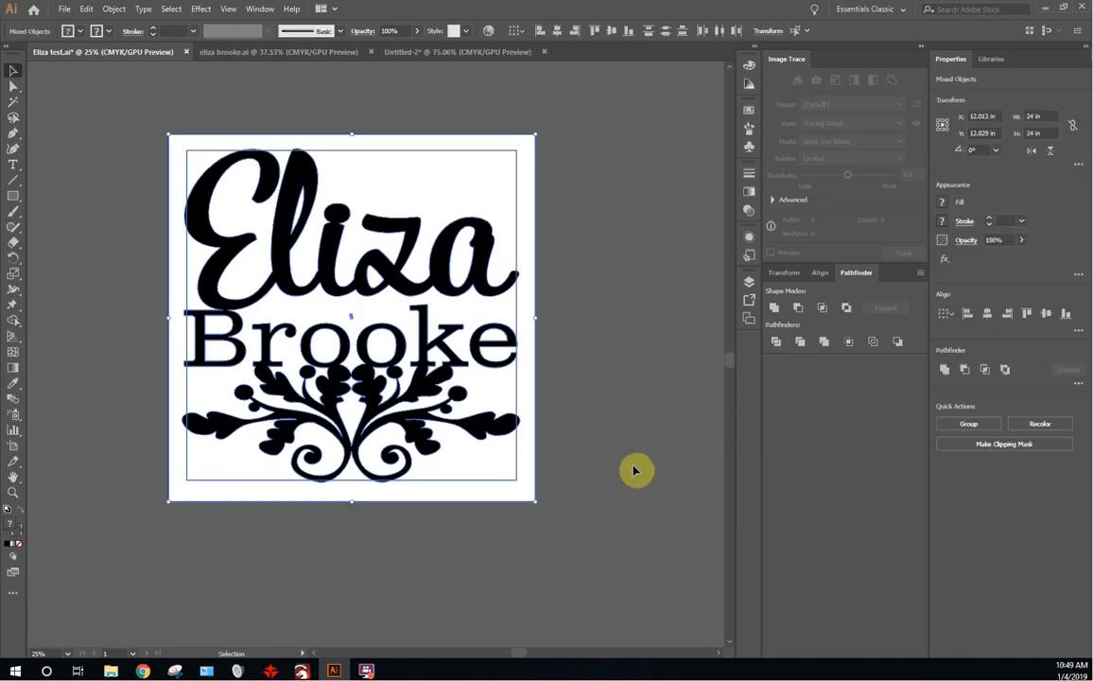
{"action": "mouse_move", "coordinate": [55, 96]}
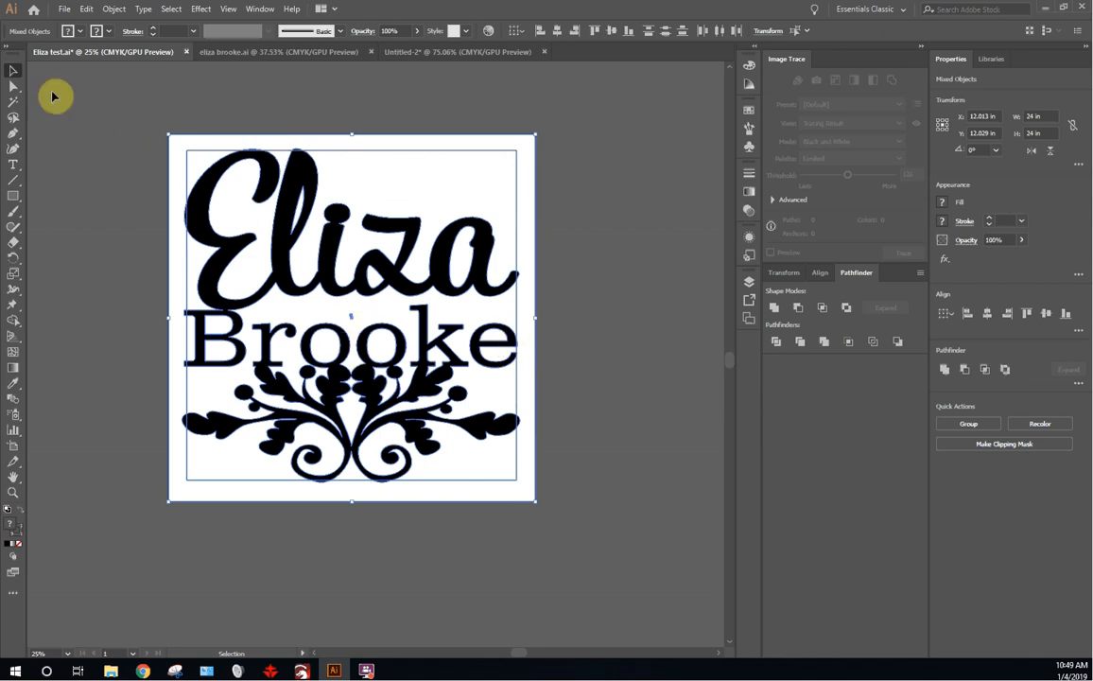
Step: Start saving the Eliza Brooke sign artwork as a new file via Save As
{"action": "left_click", "coordinate": [65, 8]}
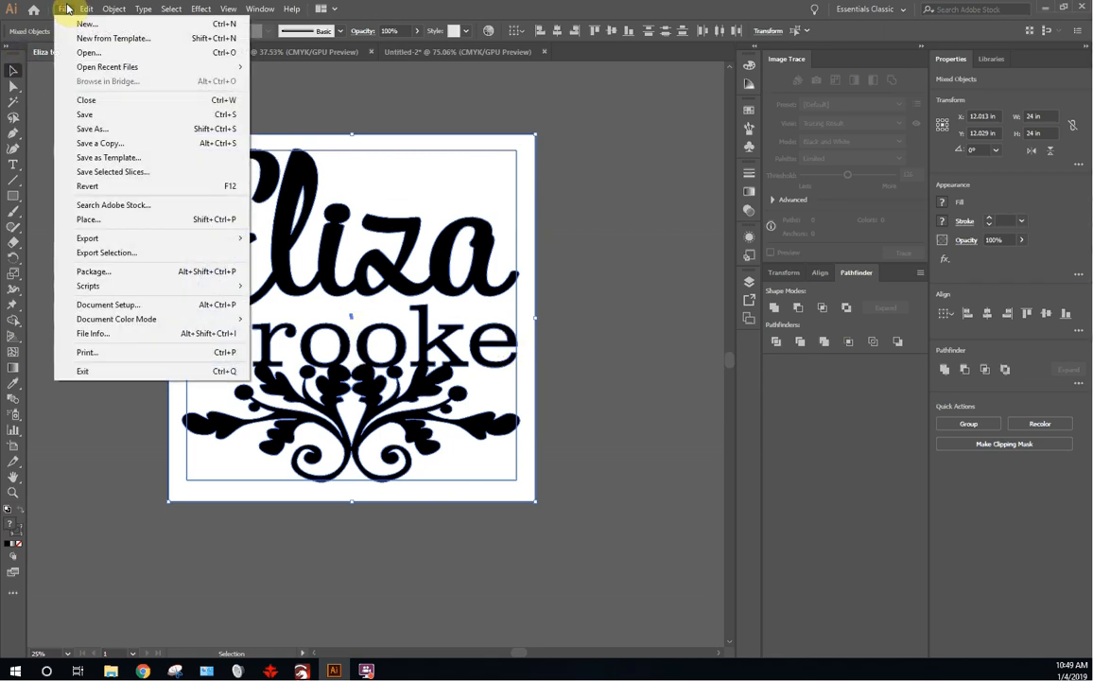
{"action": "mouse_move", "coordinate": [114, 170]}
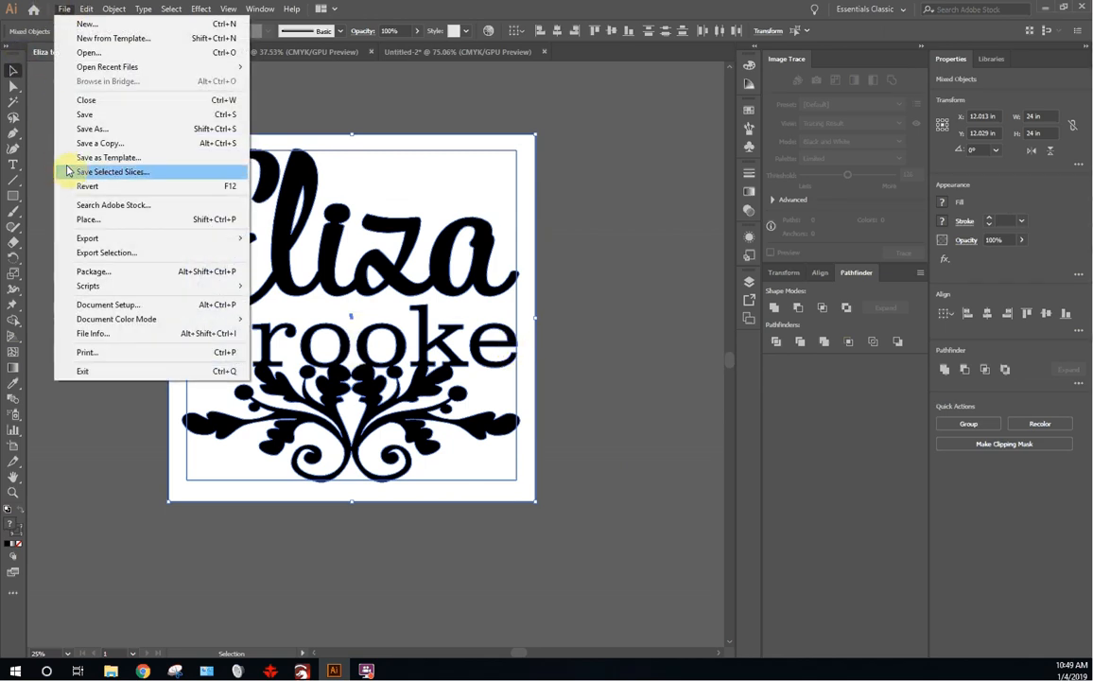
{"action": "mouse_move", "coordinate": [87, 53]}
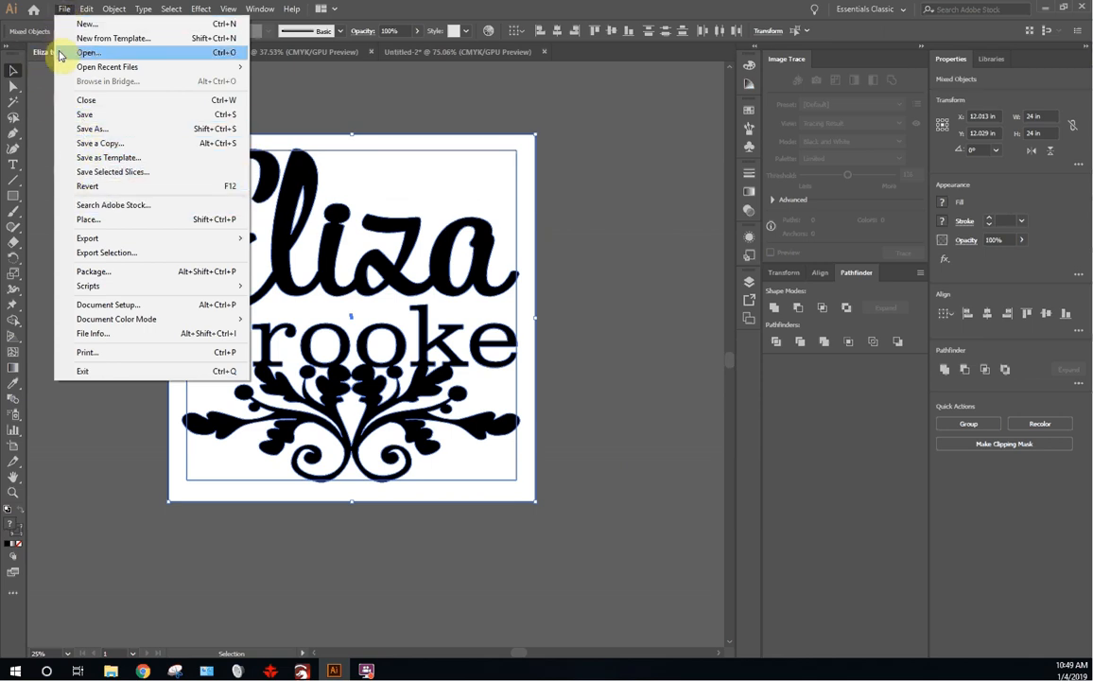
{"action": "mouse_move", "coordinate": [87, 238]}
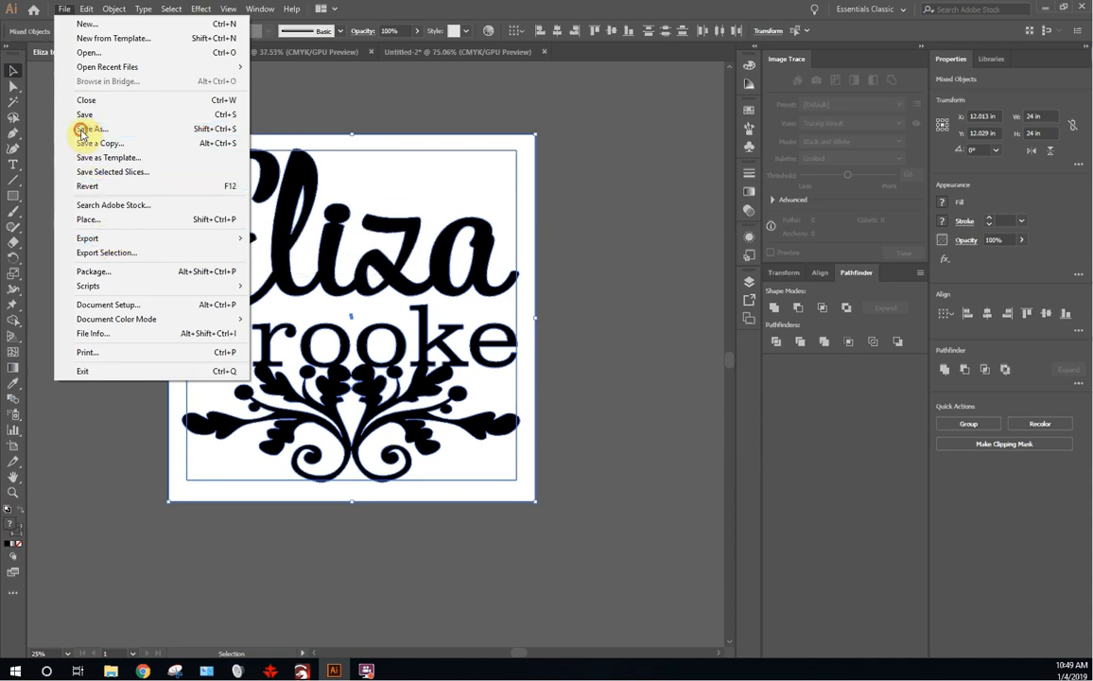
{"action": "left_click", "coordinate": [92, 128]}
{"action": "type", "text": "Eliza test rd can"}
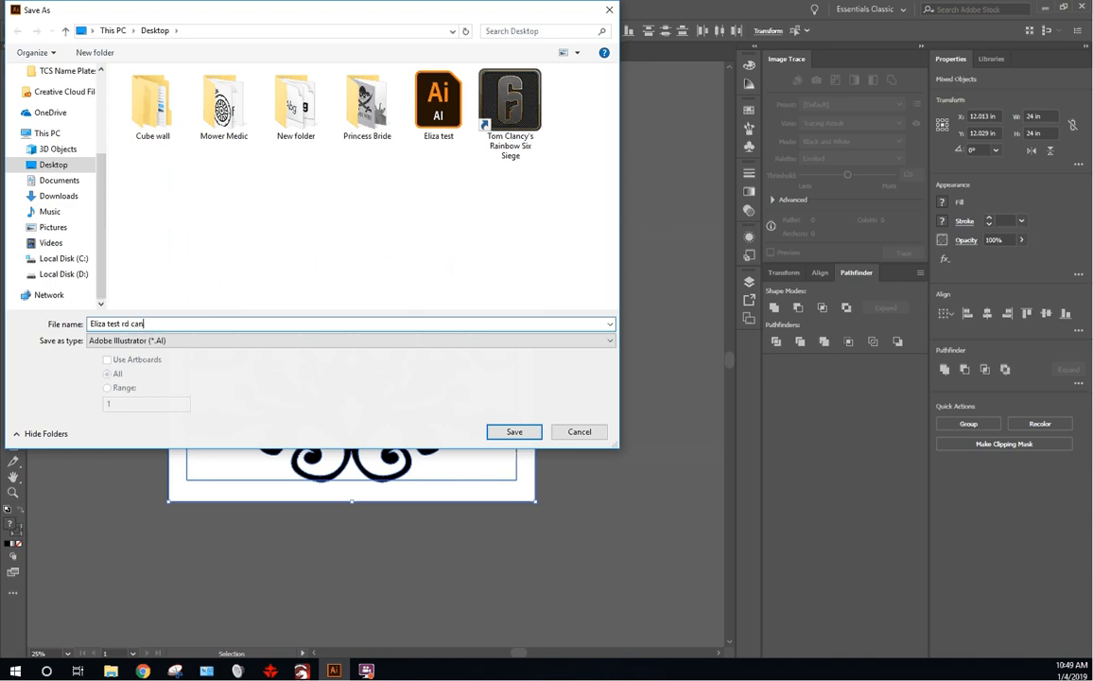
Step: Name the copy 'Eliza test rdworks' and confirm saving to the Desktop
{"action": "key", "text": "Backspace"}
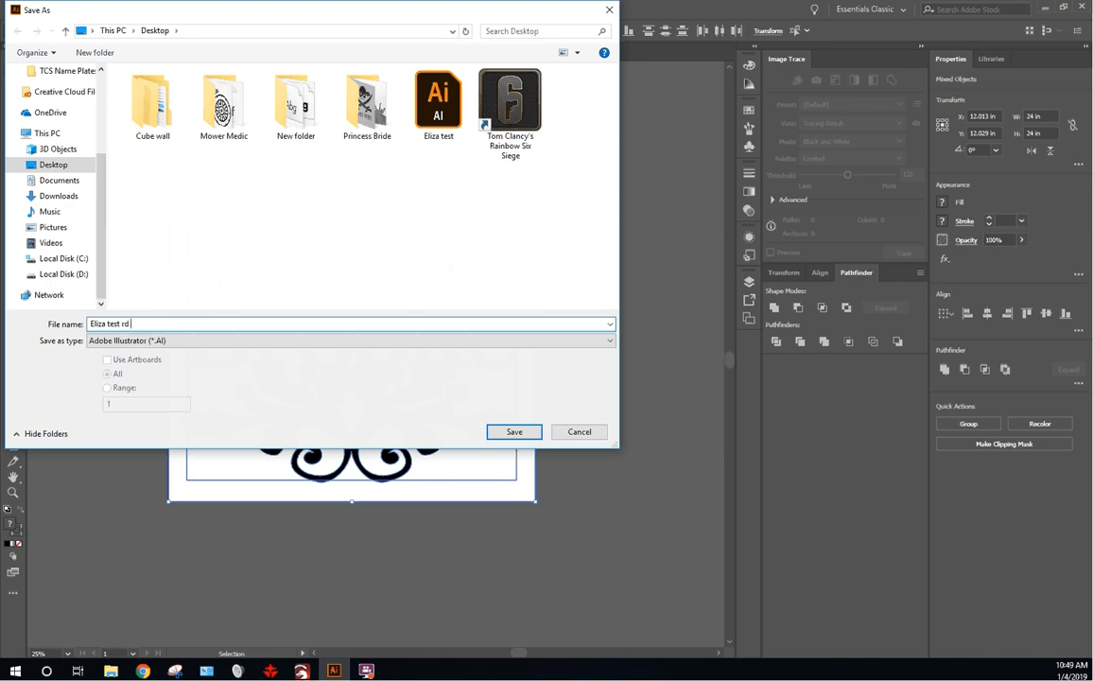
{"action": "type", "text": "works"}
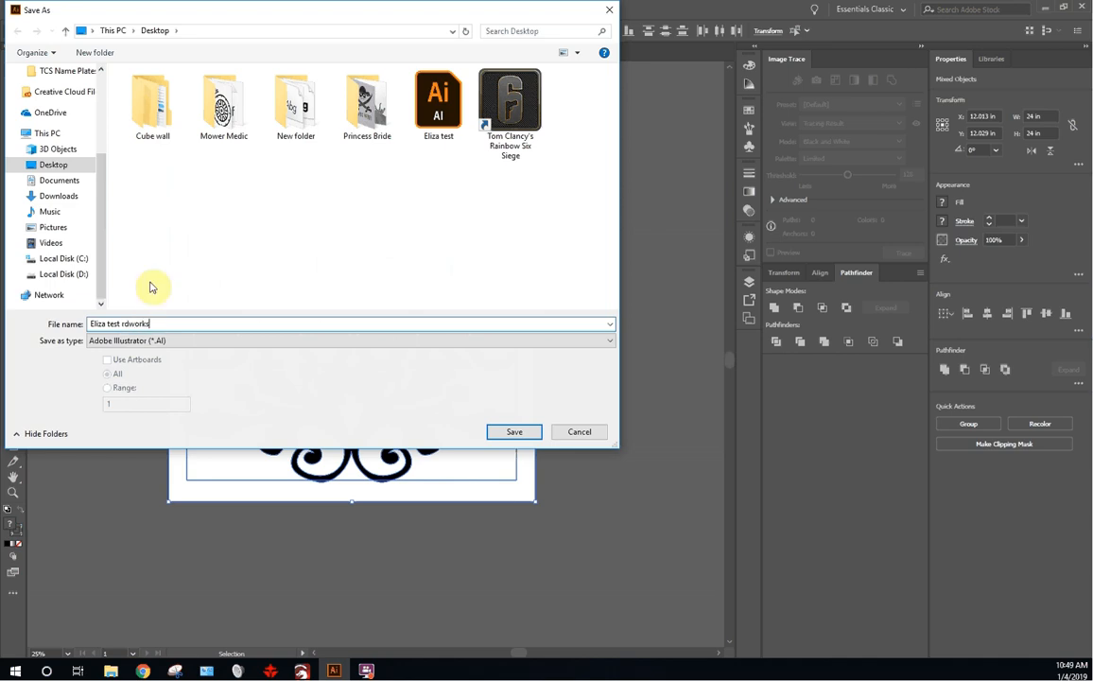
{"action": "left_click", "coordinate": [514, 431]}
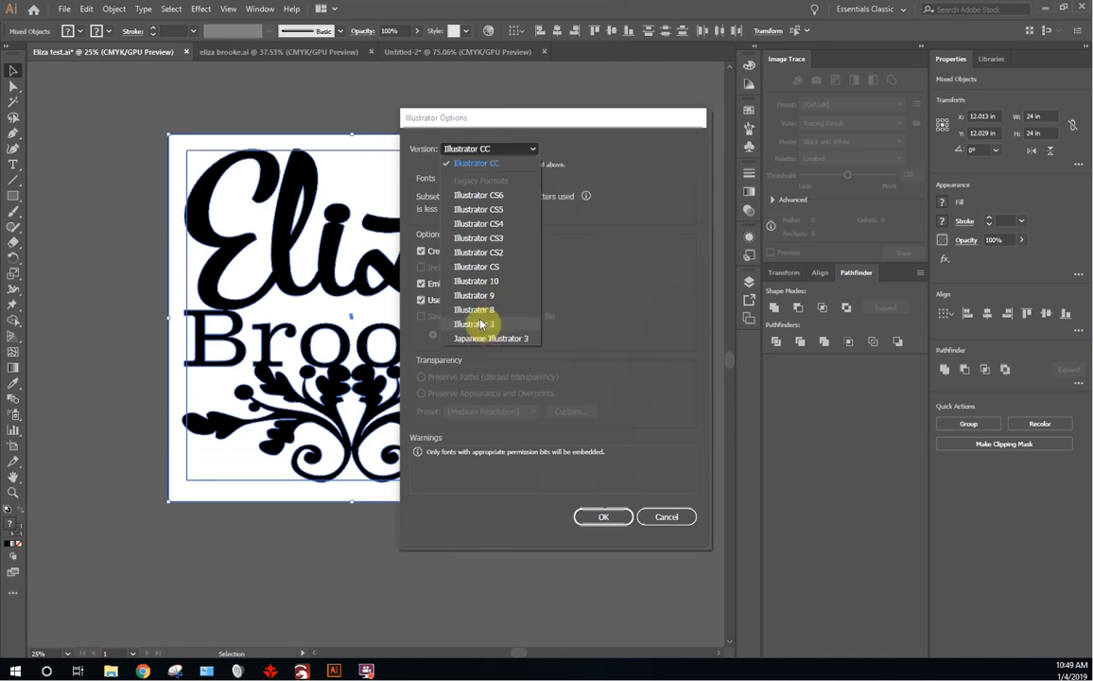
{"action": "mouse_move", "coordinate": [473, 310]}
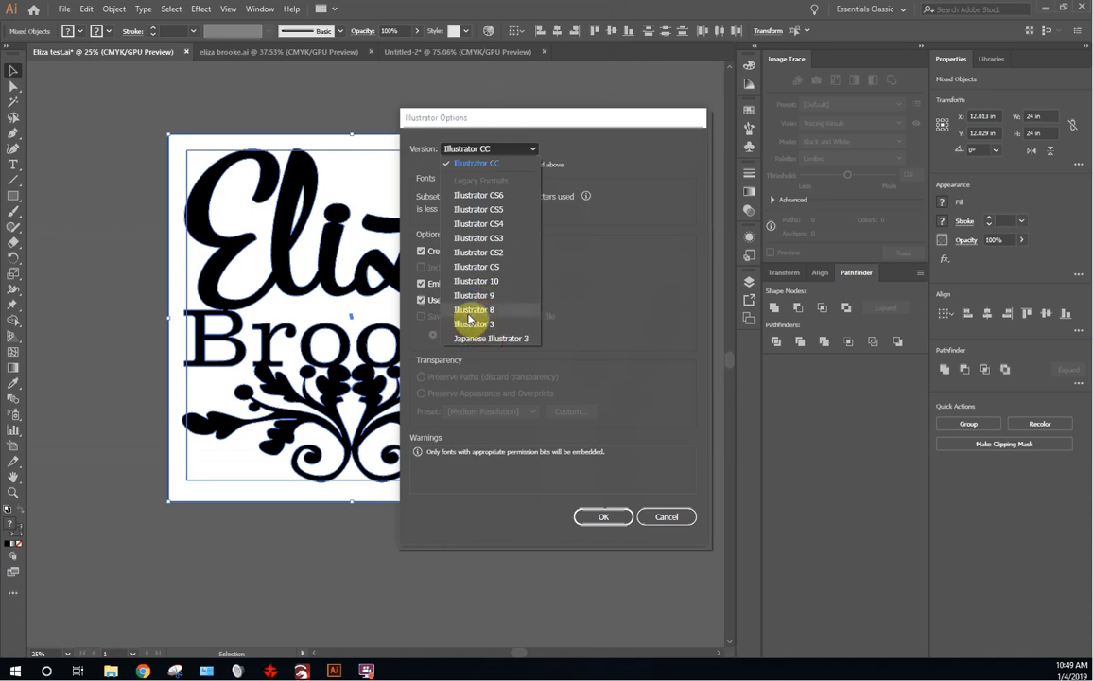
Step: Set the version to legacy Illustrator 3 in Illustrator Options and finish the save
{"action": "left_click", "coordinate": [475, 323]}
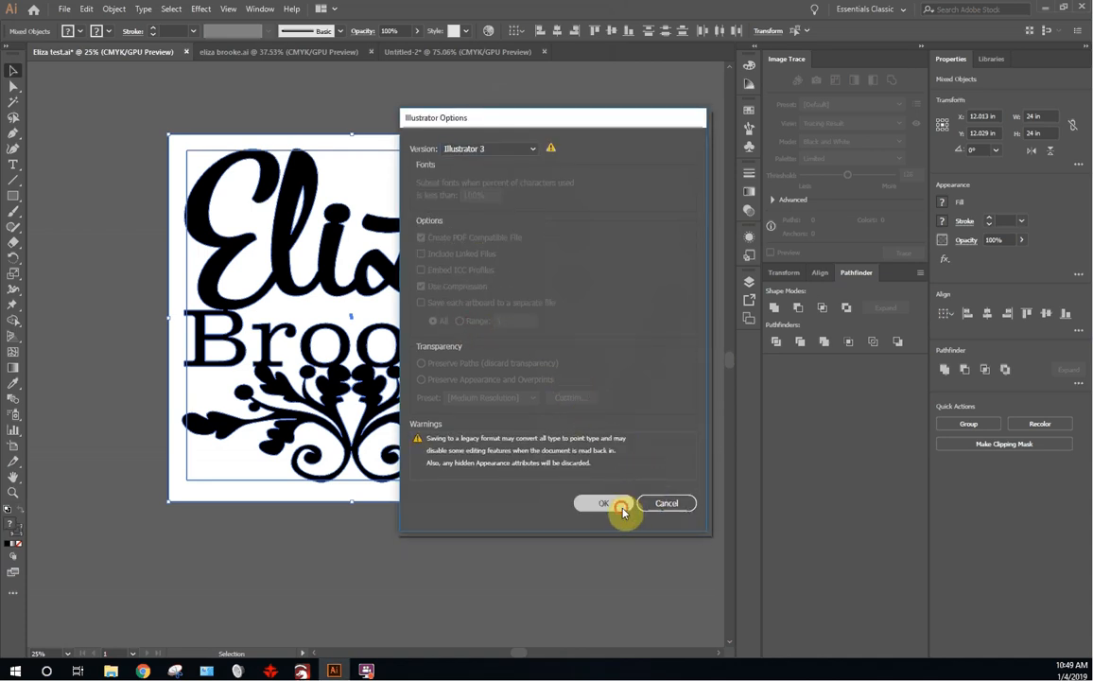
{"action": "left_click", "coordinate": [604, 504]}
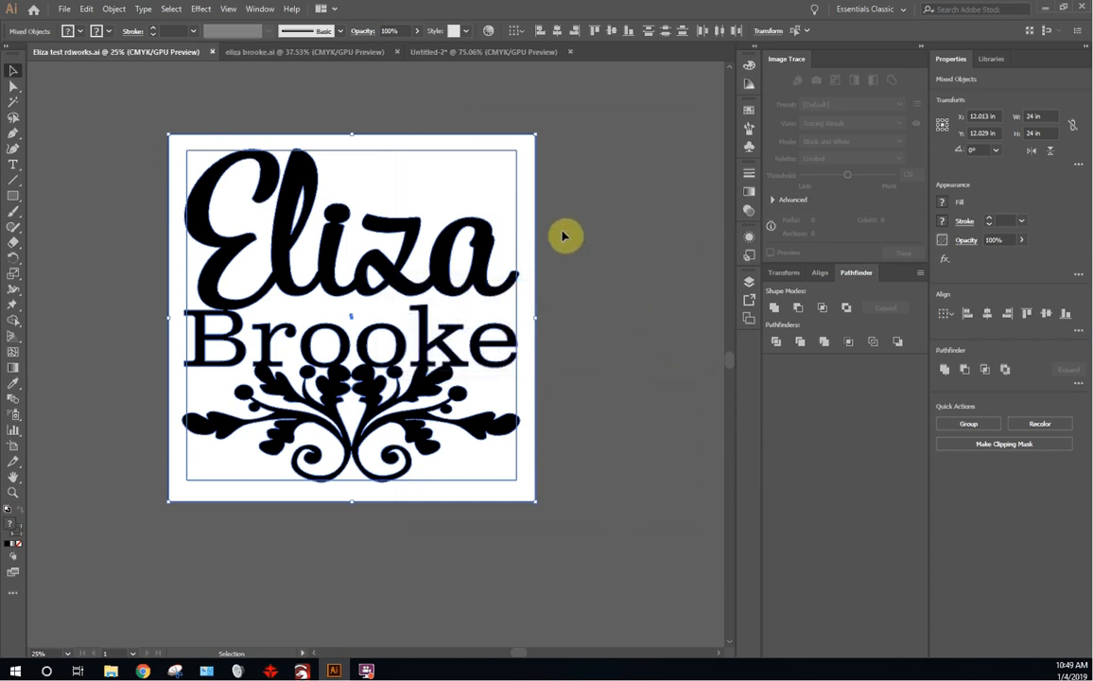
{"action": "left_click", "coordinate": [365, 670]}
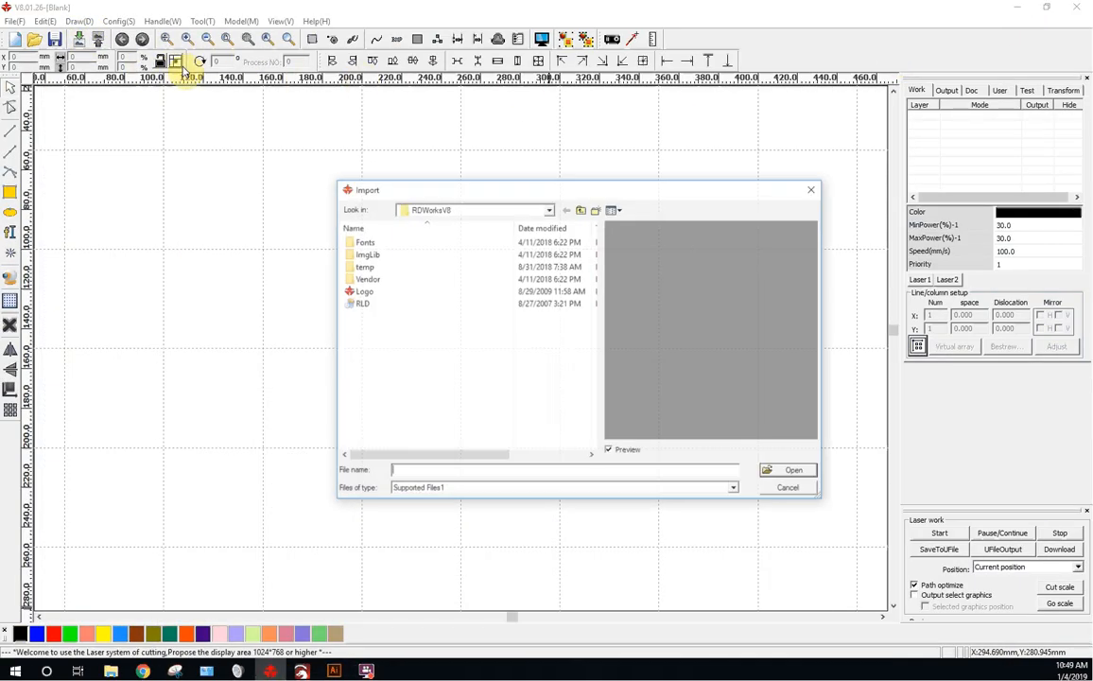
Step: Point the RDWorks Import dialog at the Desktop and browse for the saved AI file
{"action": "left_click", "coordinate": [549, 208]}
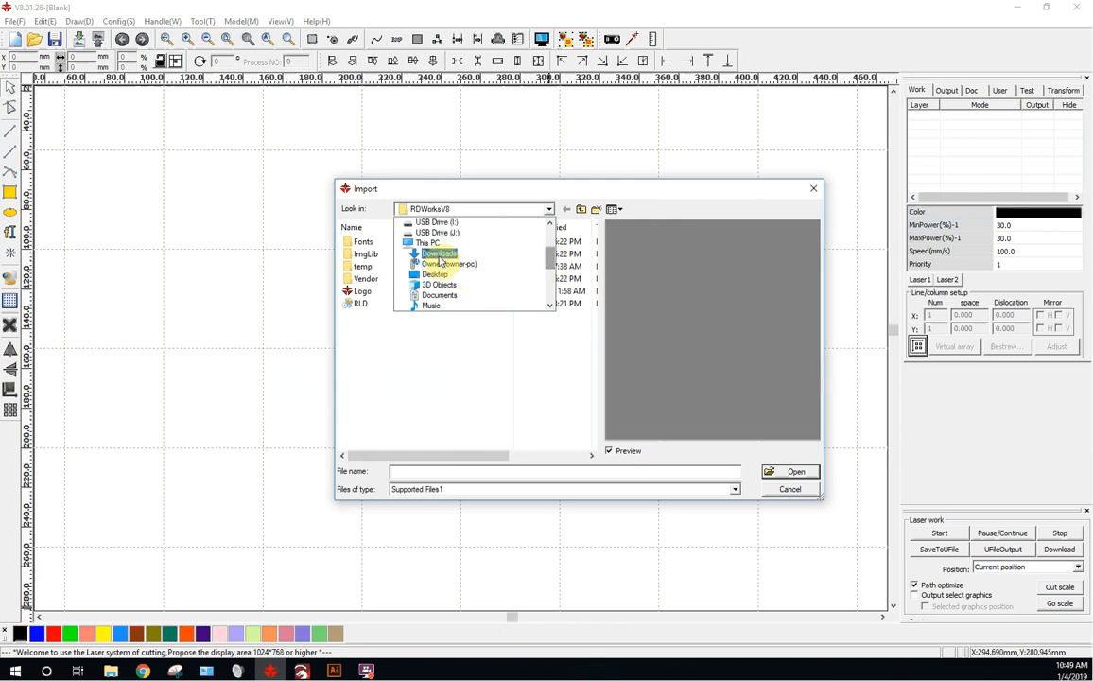
{"action": "left_click", "coordinate": [435, 274]}
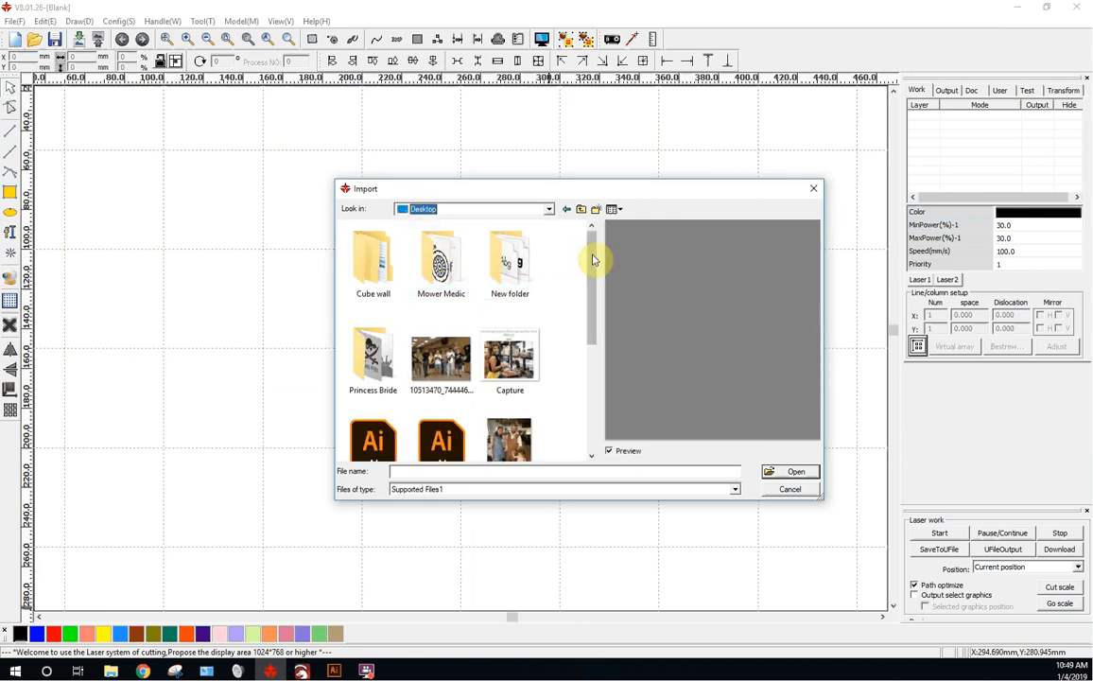
{"action": "scroll", "scroll_direction": "down", "scroll_amount": 3}
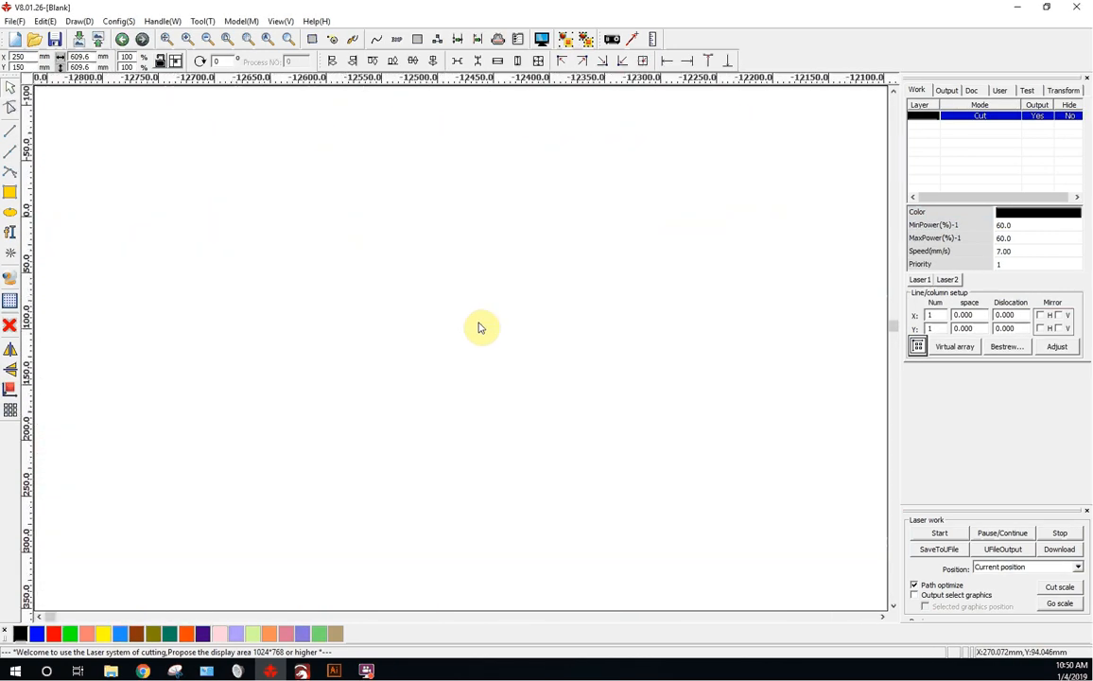
{"action": "scroll", "scroll_direction": "right", "scroll_amount": 3}
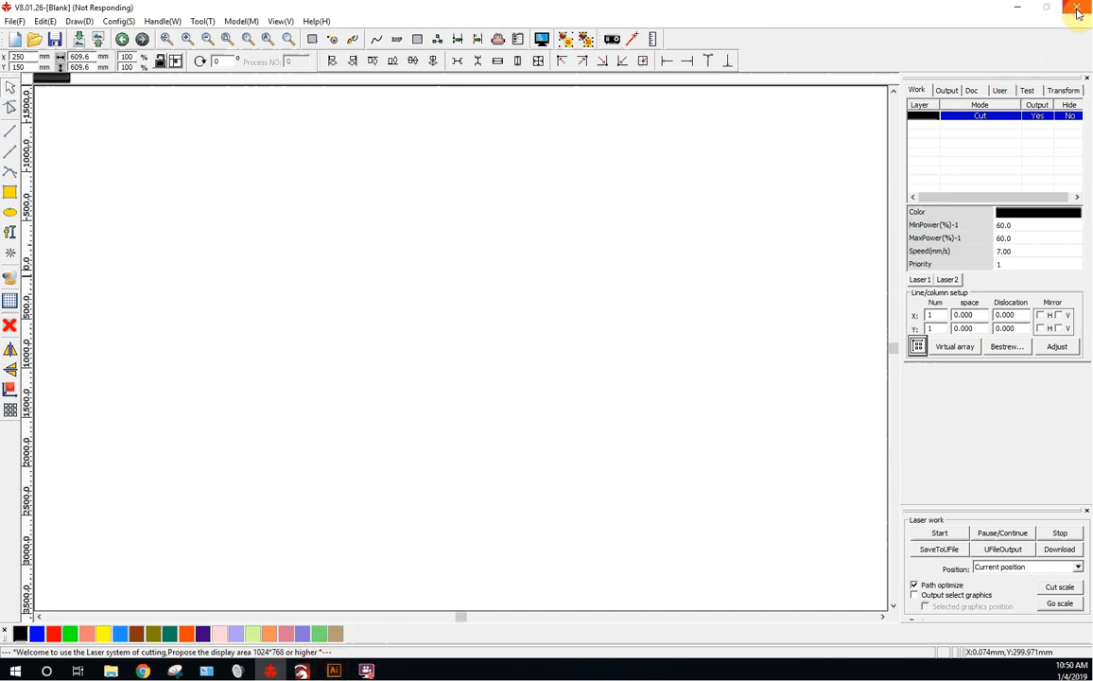
Step: Force the frozen RDWorks window closed and relaunch to import from the Desktop again
{"action": "left_click", "coordinate": [1078, 11]}
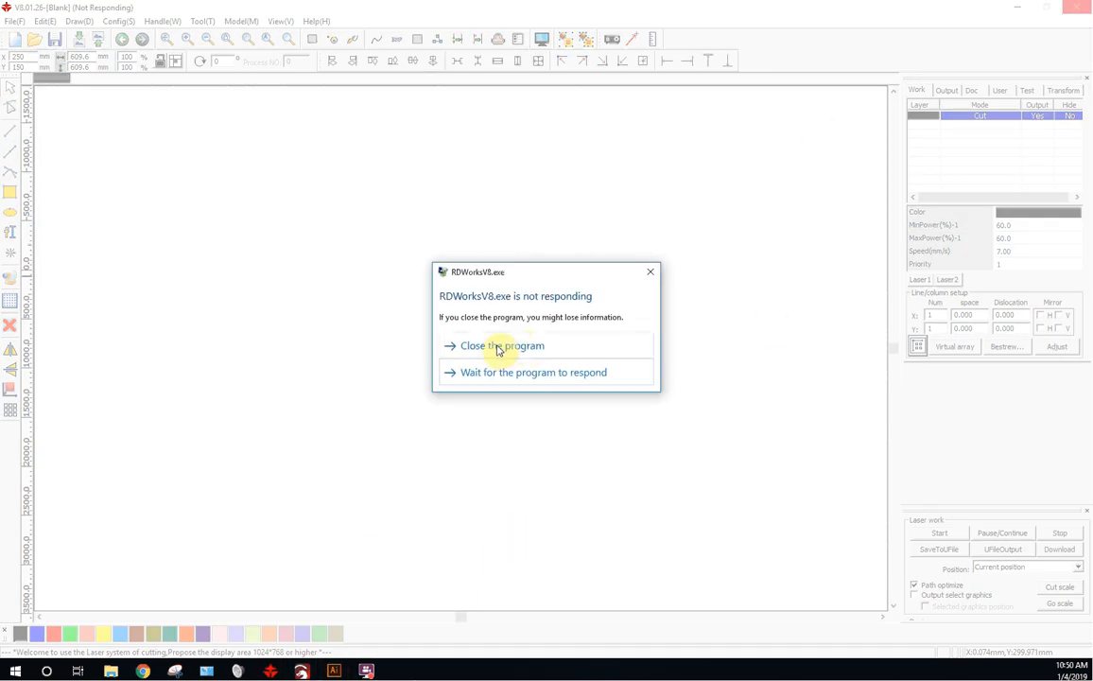
{"action": "left_click", "coordinate": [503, 344]}
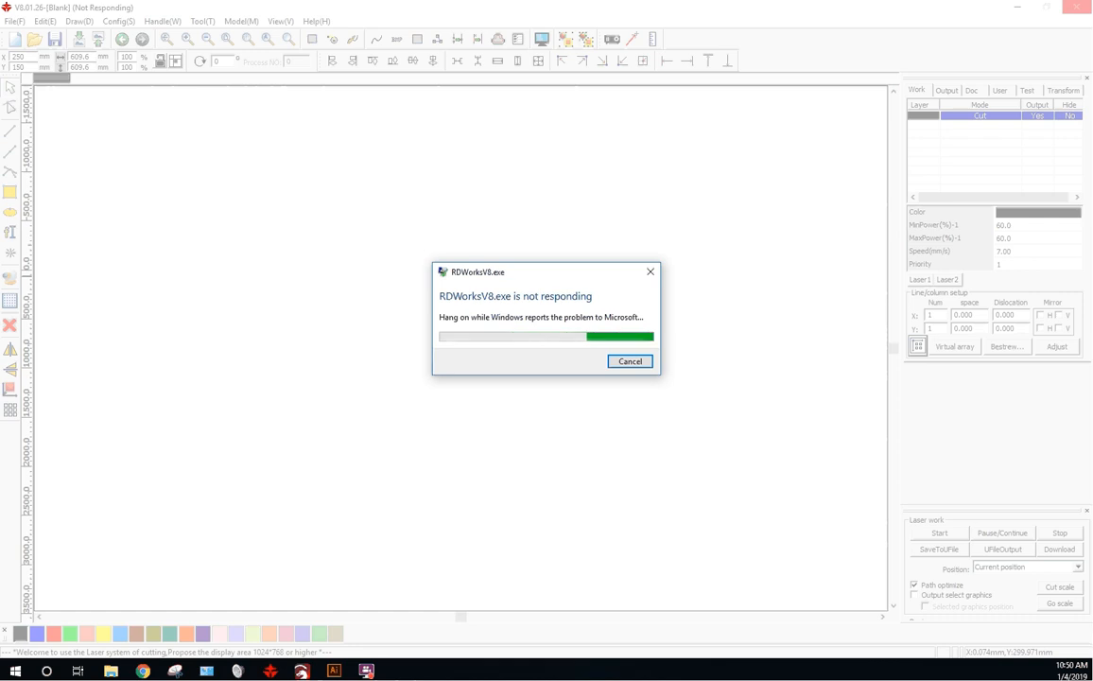
{"action": "left_click", "coordinate": [630, 359]}
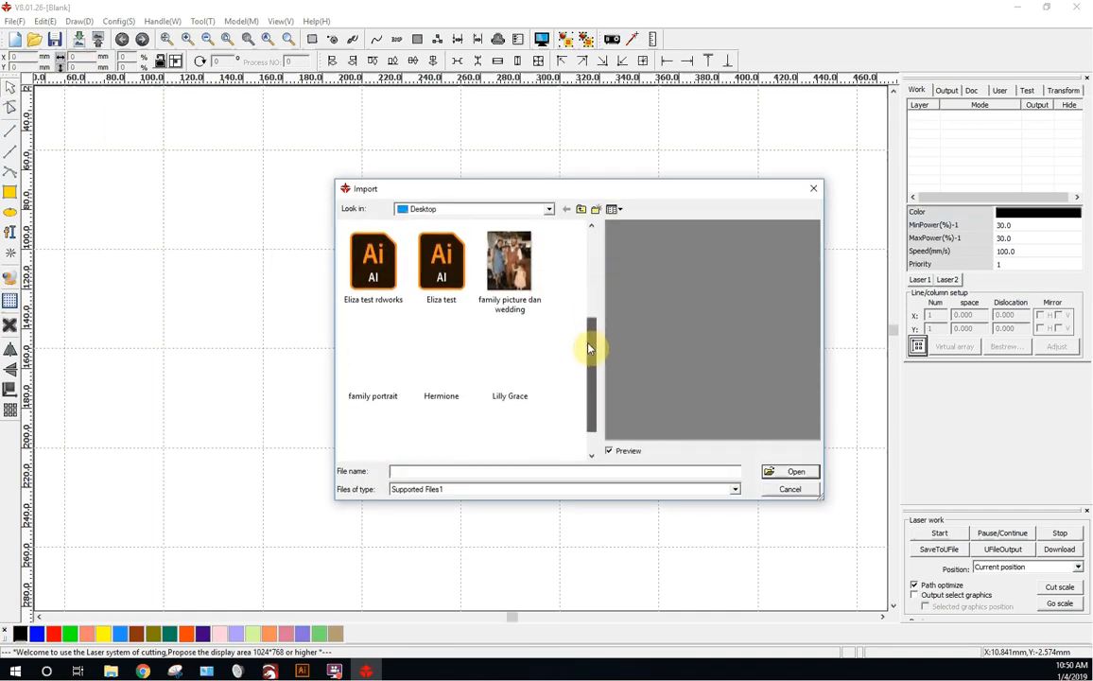
Step: Import 'Eliza text stencils' and zoom so the Eliza Brooke cut outlines fill the work area
{"action": "left_click", "coordinate": [373, 256]}
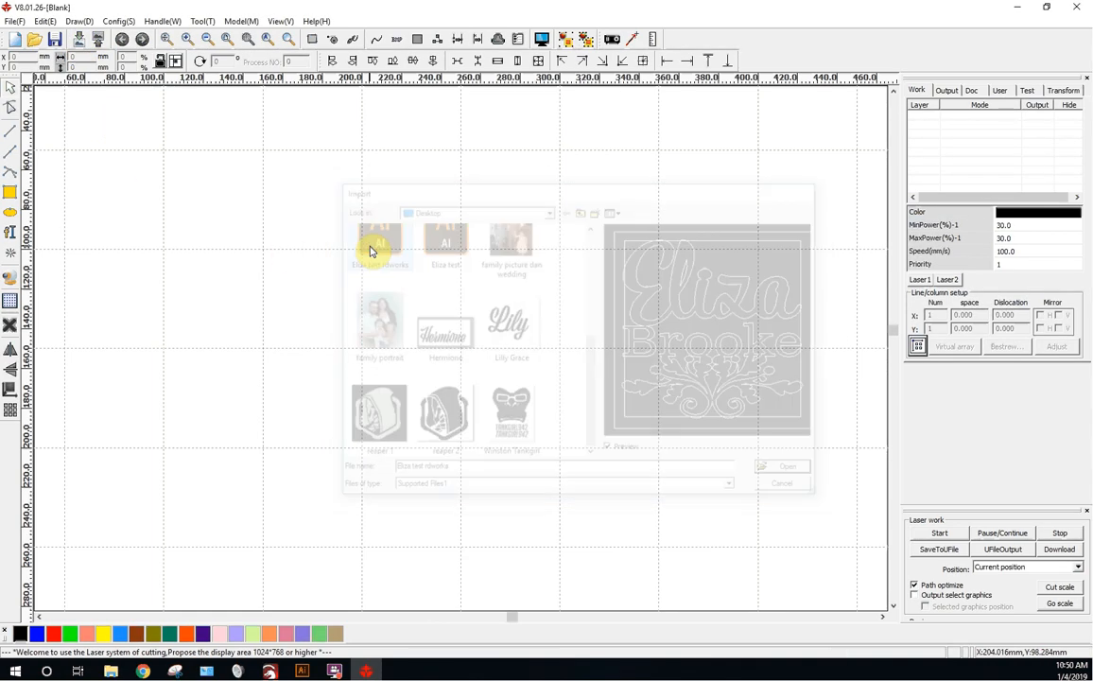
{"action": "left_click", "coordinate": [782, 465]}
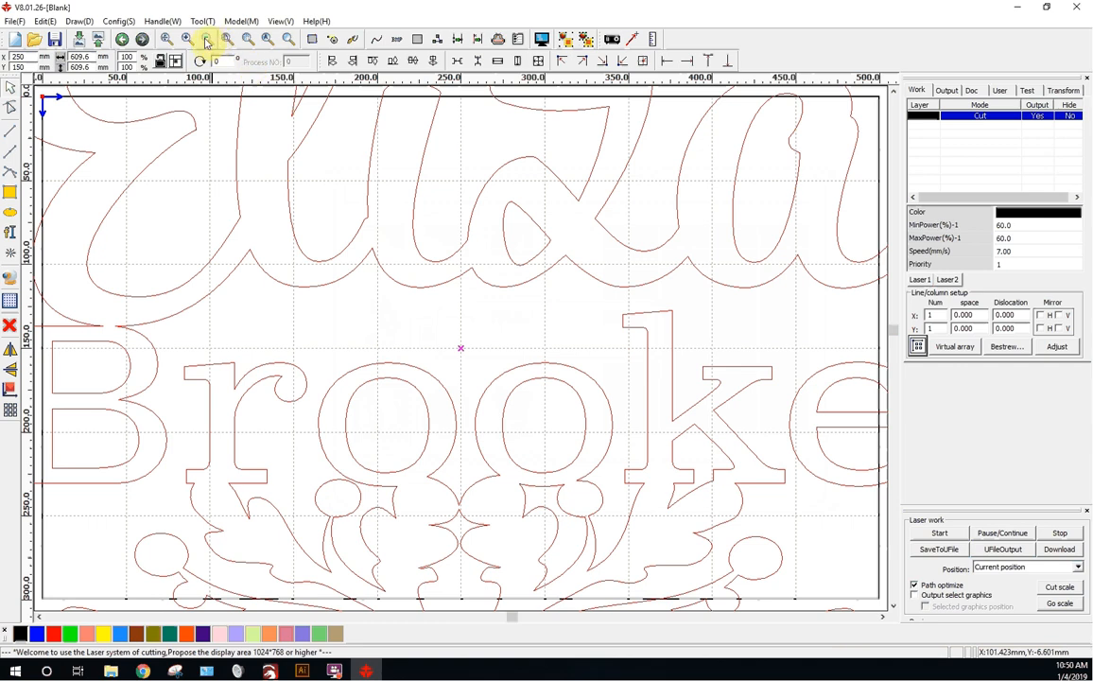
{"action": "left_click", "coordinate": [207, 37]}
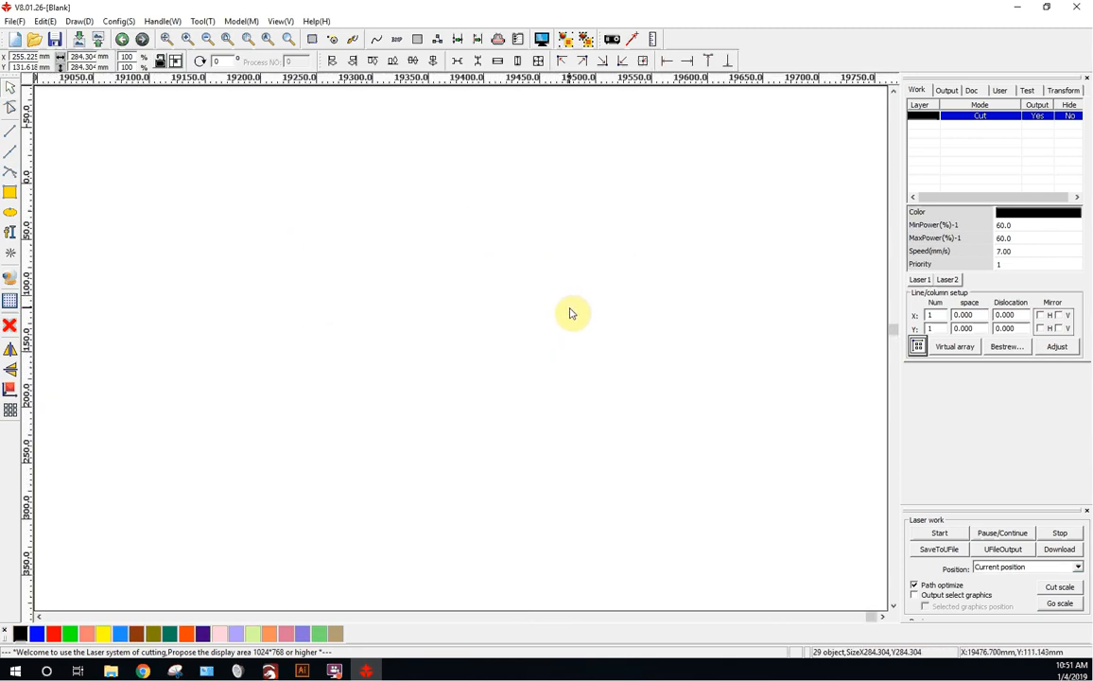
{"action": "left_click", "coordinate": [181, 45]}
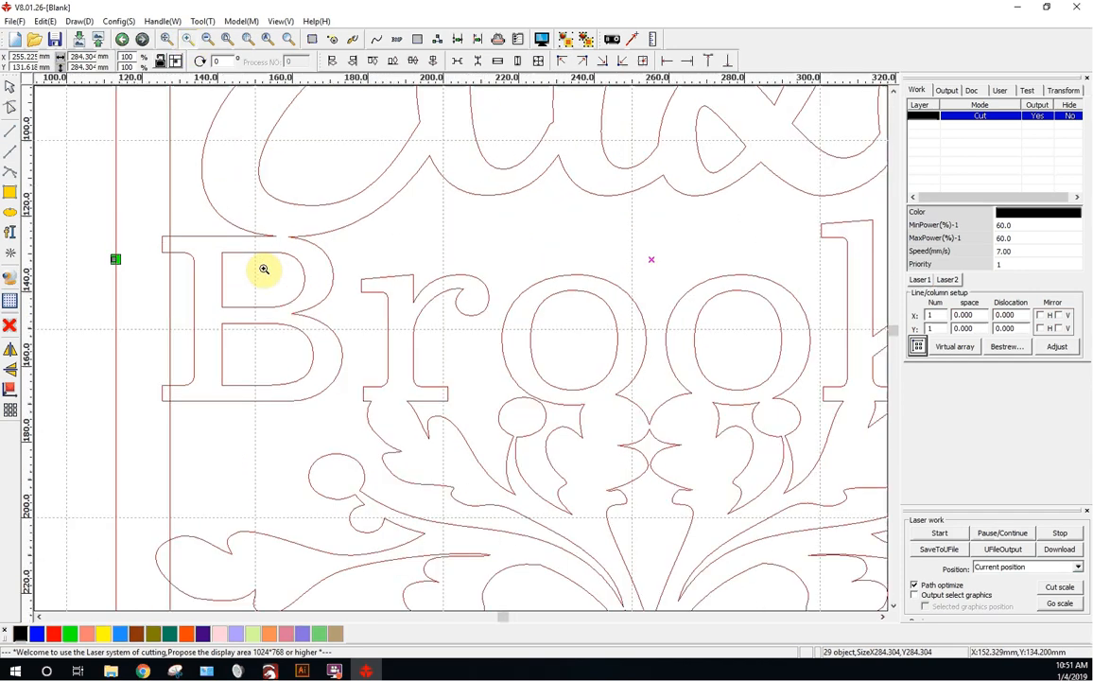
{"action": "mouse_move", "coordinate": [276, 272]}
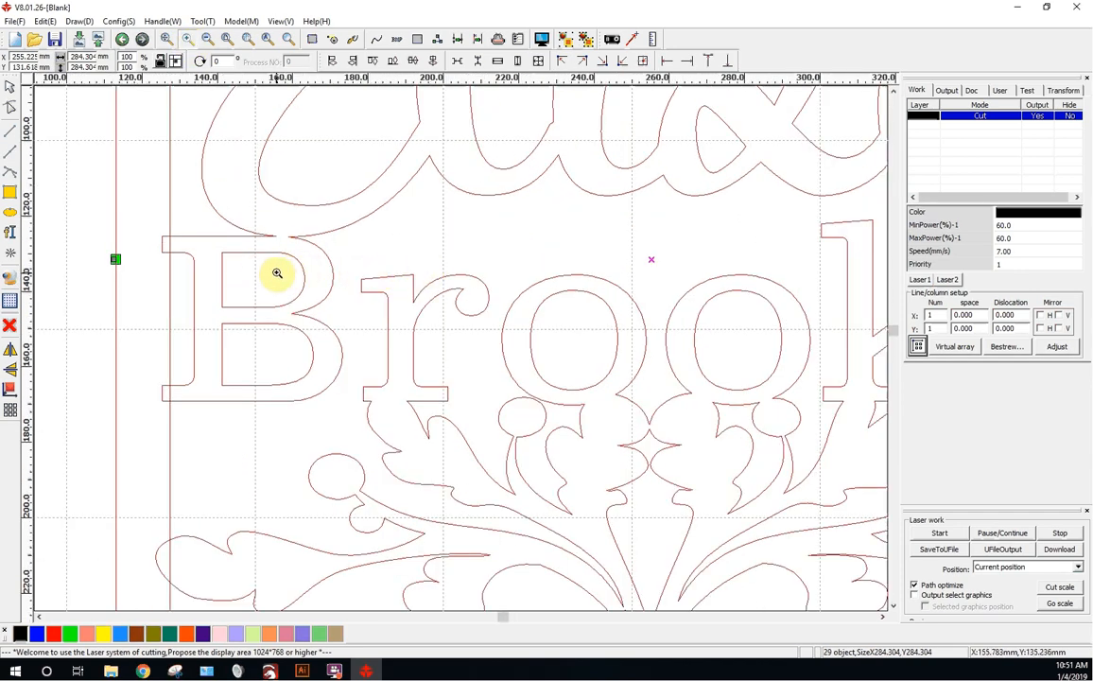
{"action": "mouse_move", "coordinate": [465, 307]}
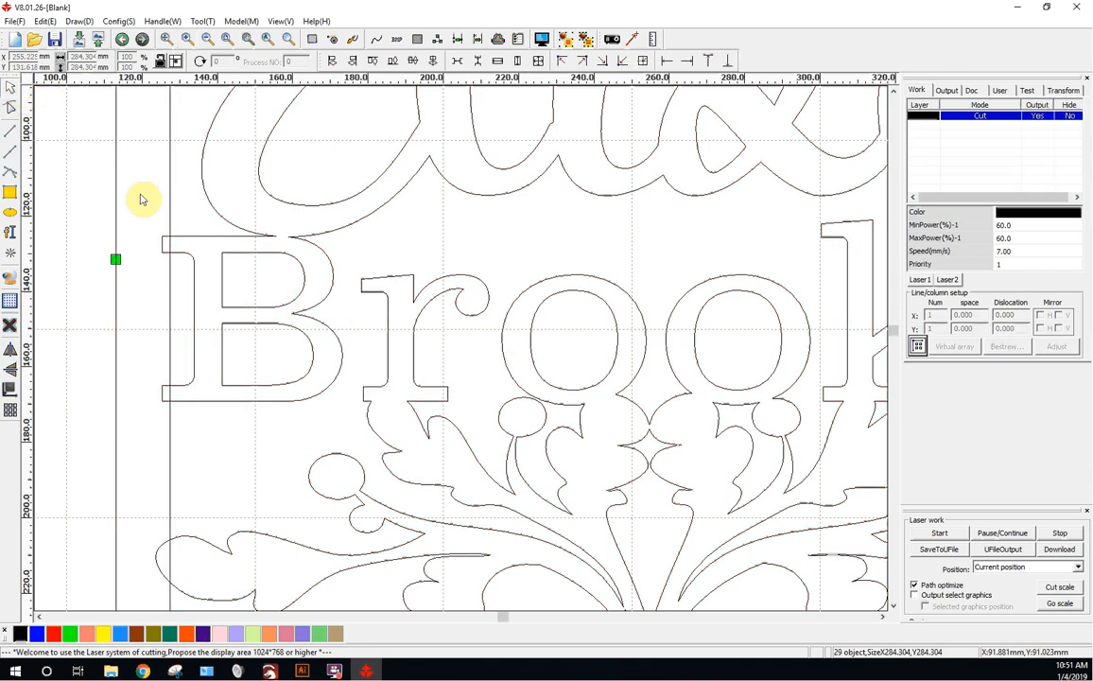
{"action": "mouse_move", "coordinate": [178, 259]}
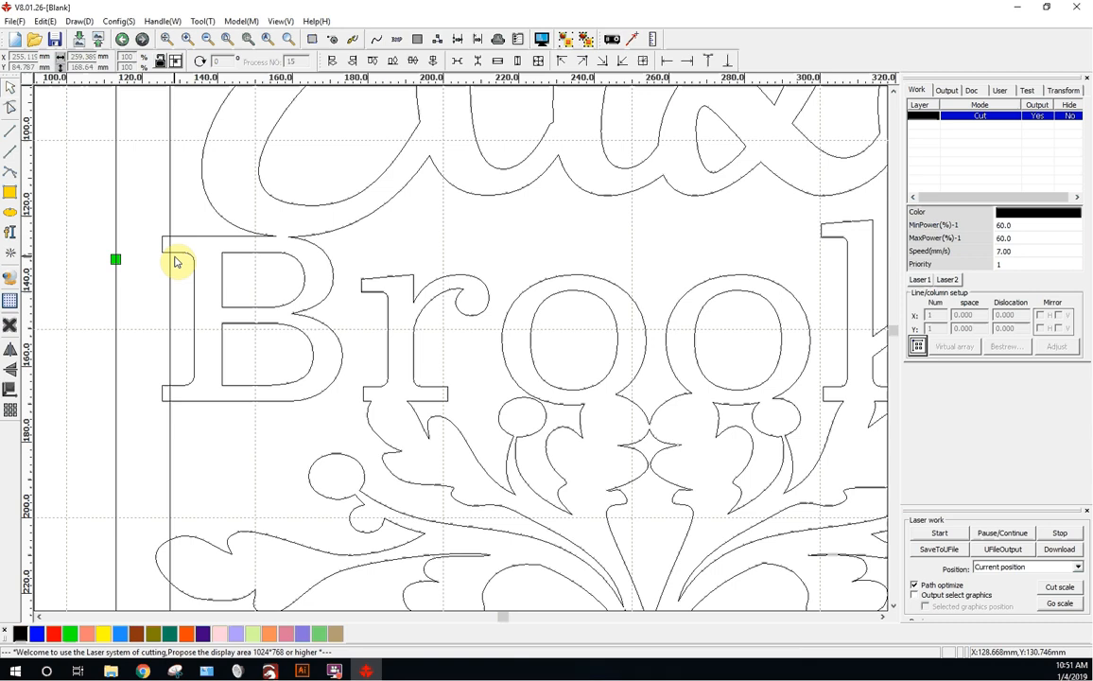
{"action": "mouse_move", "coordinate": [178, 261]}
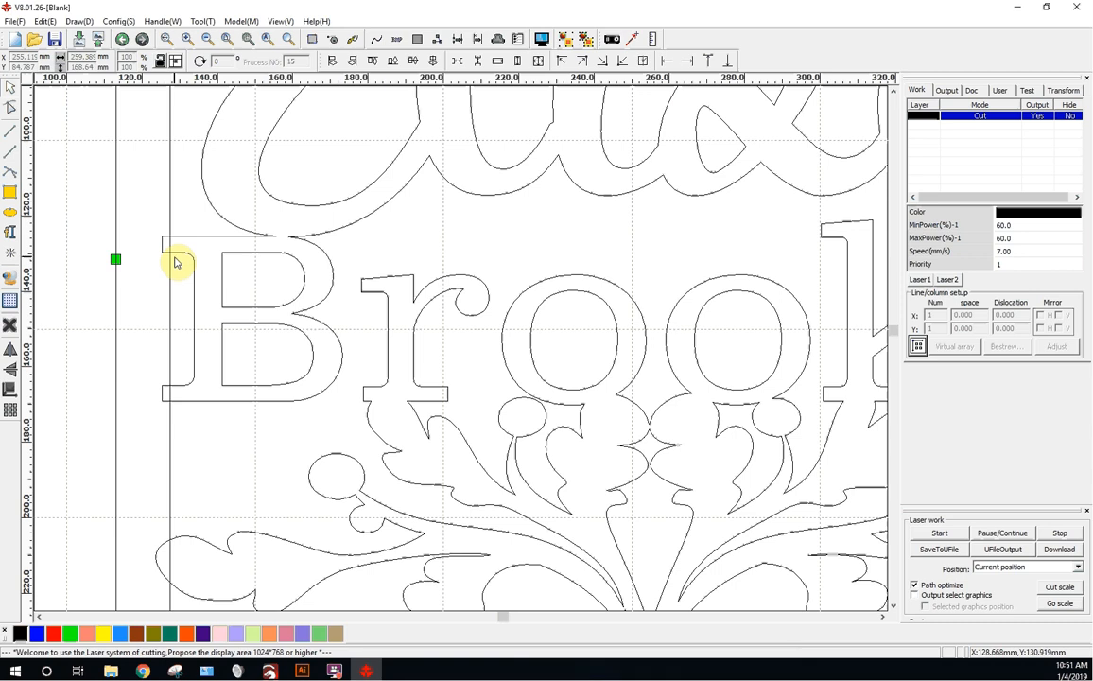
{"action": "mouse_move", "coordinate": [102, 476]}
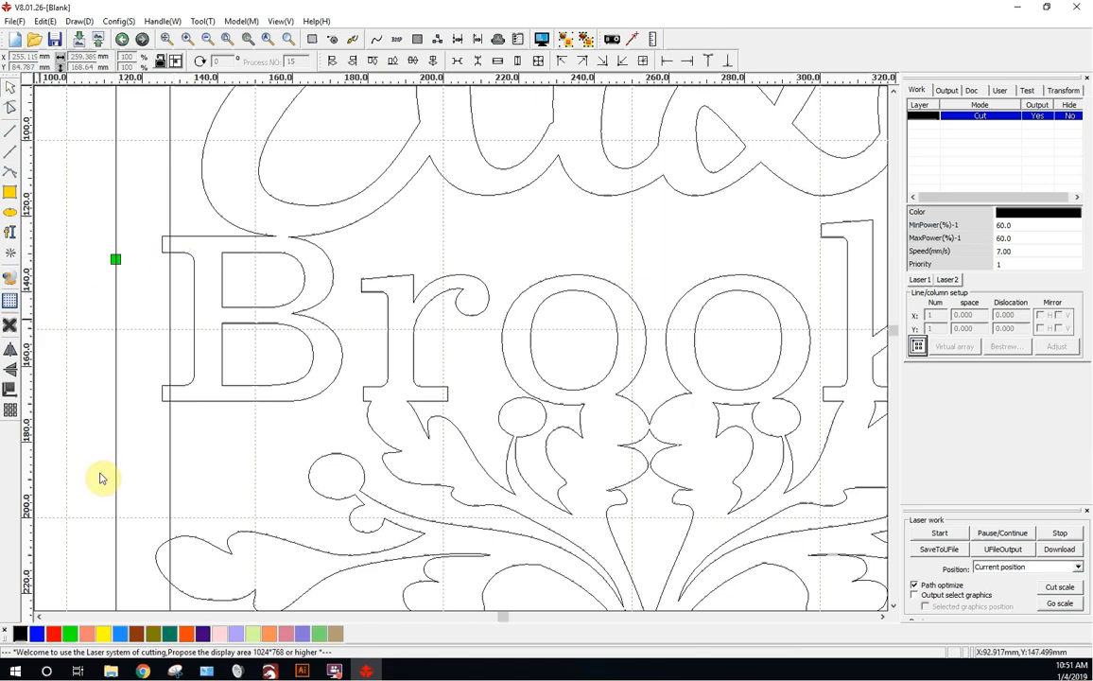
{"action": "left_click", "coordinate": [301, 672]}
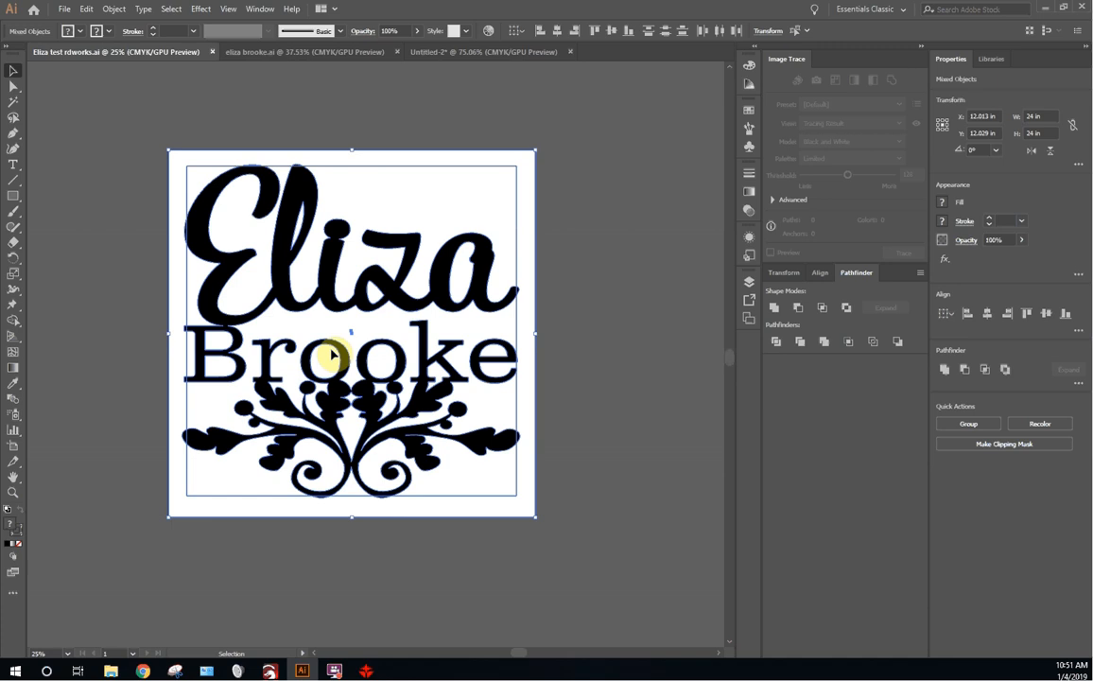
{"action": "mouse_move", "coordinate": [480, 149]}
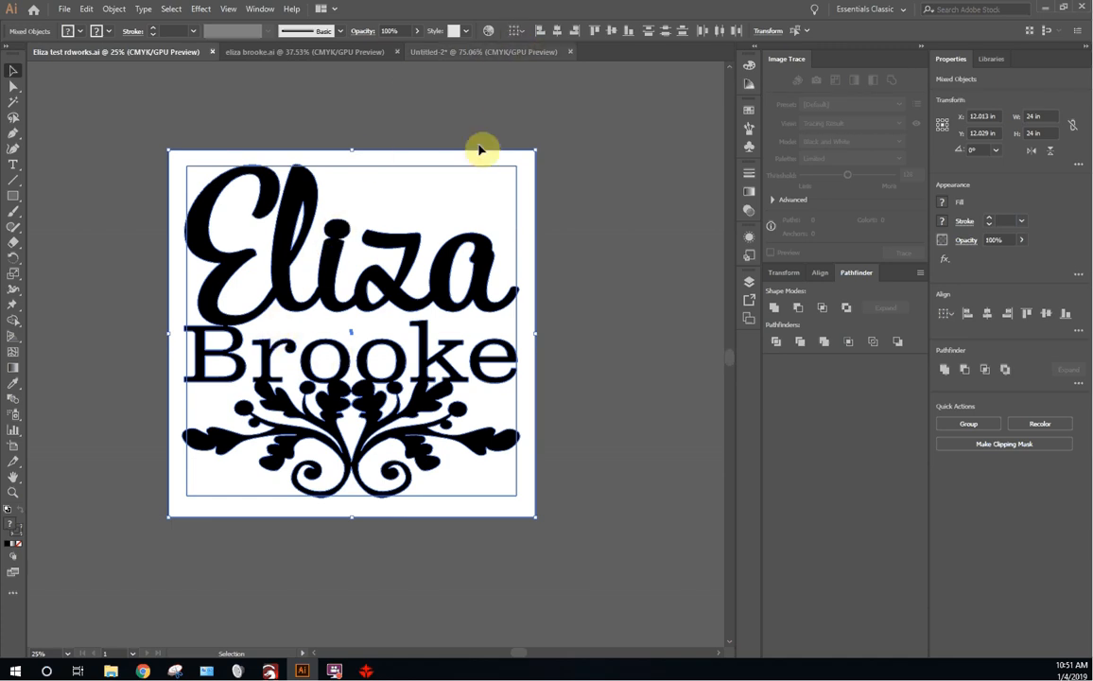
{"action": "mouse_move", "coordinate": [514, 336]}
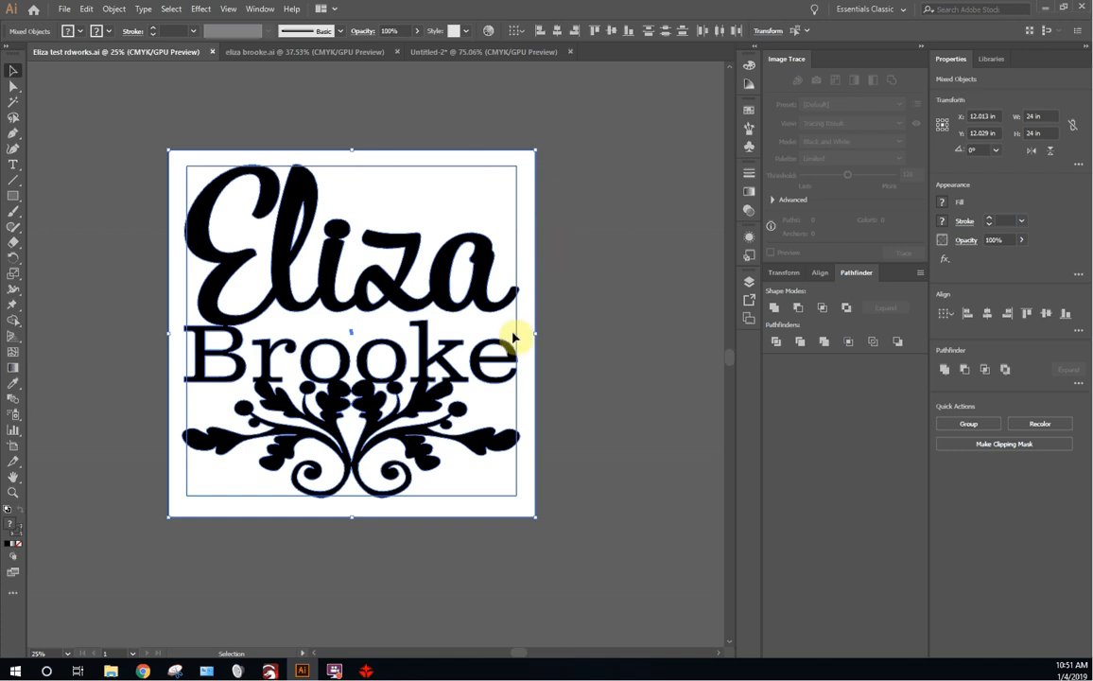
{"action": "mouse_move", "coordinate": [881, 105]}
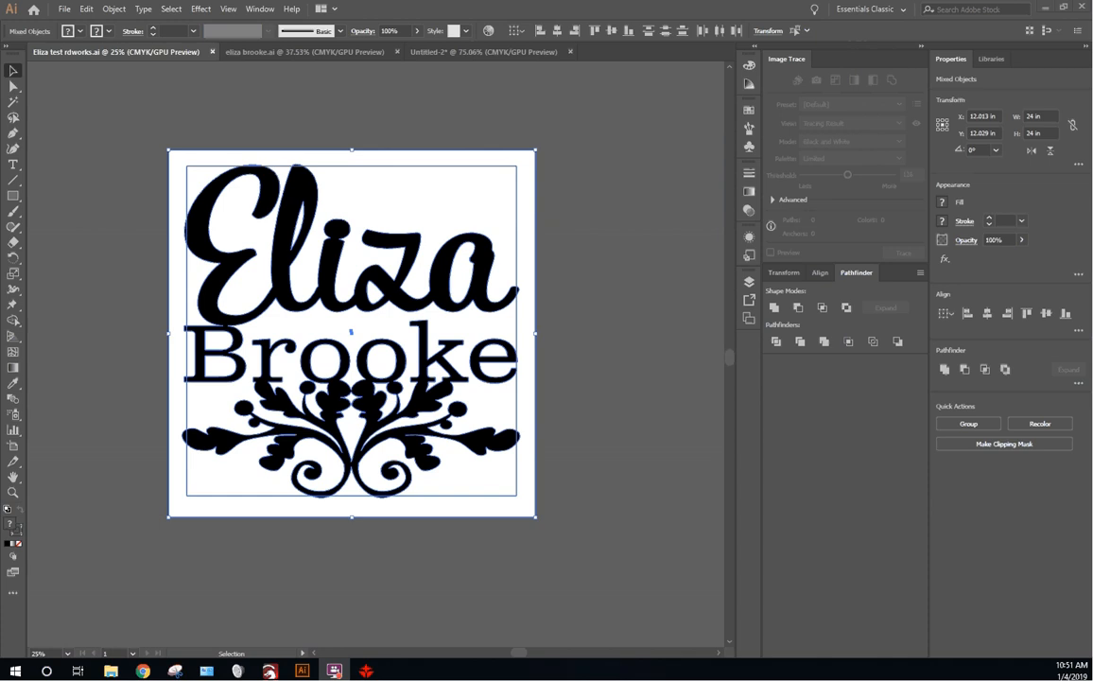
{"action": "mouse_move", "coordinate": [121, 193]}
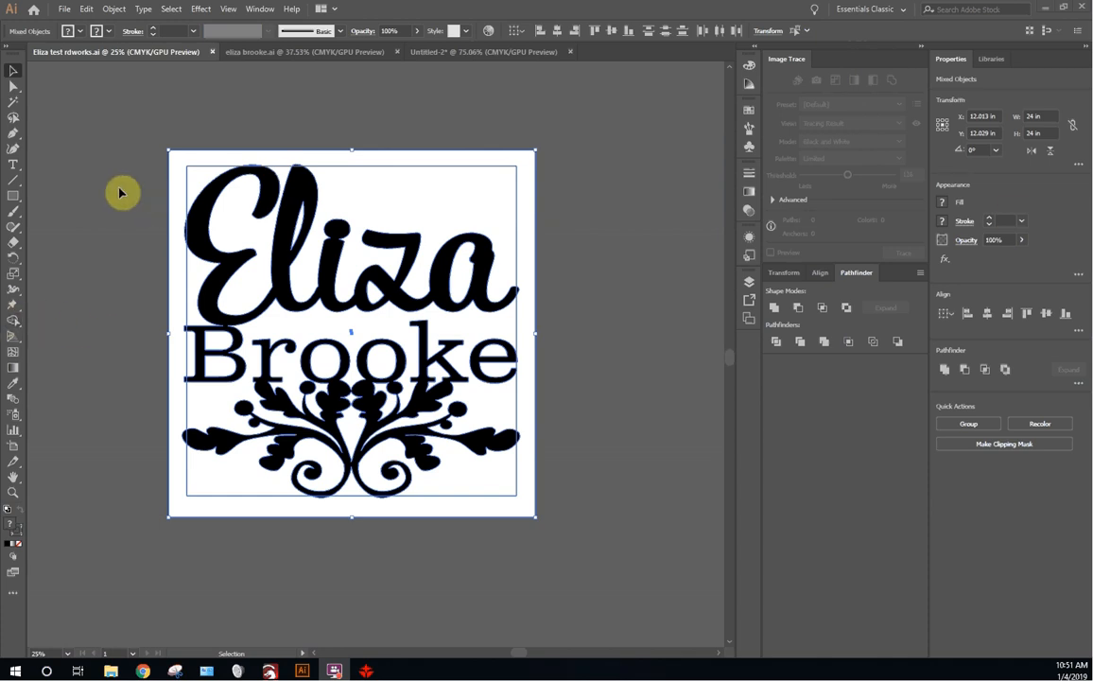
{"action": "mouse_move", "coordinate": [609, 238]}
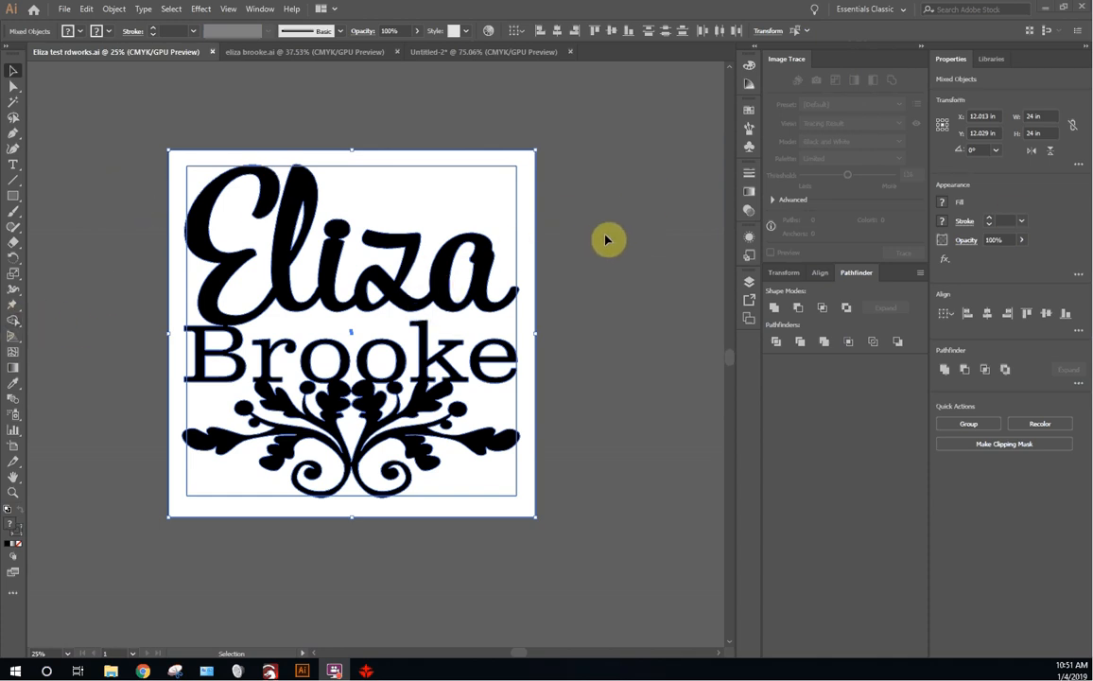
{"action": "mouse_move", "coordinate": [492, 225]}
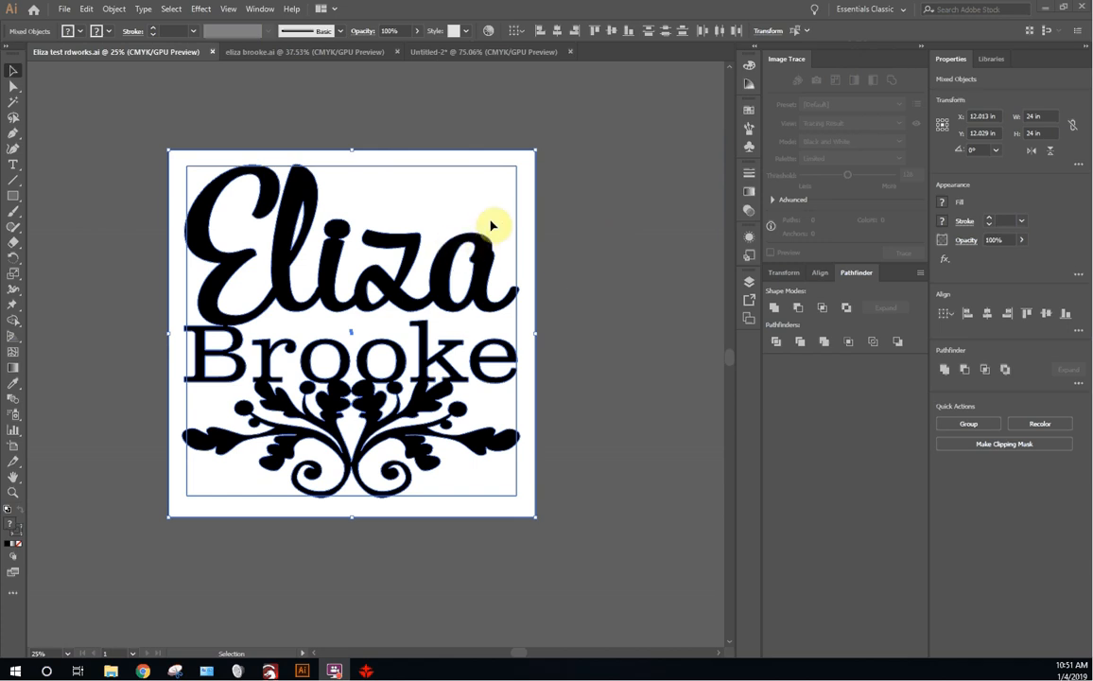
{"action": "mouse_move", "coordinate": [654, 159]}
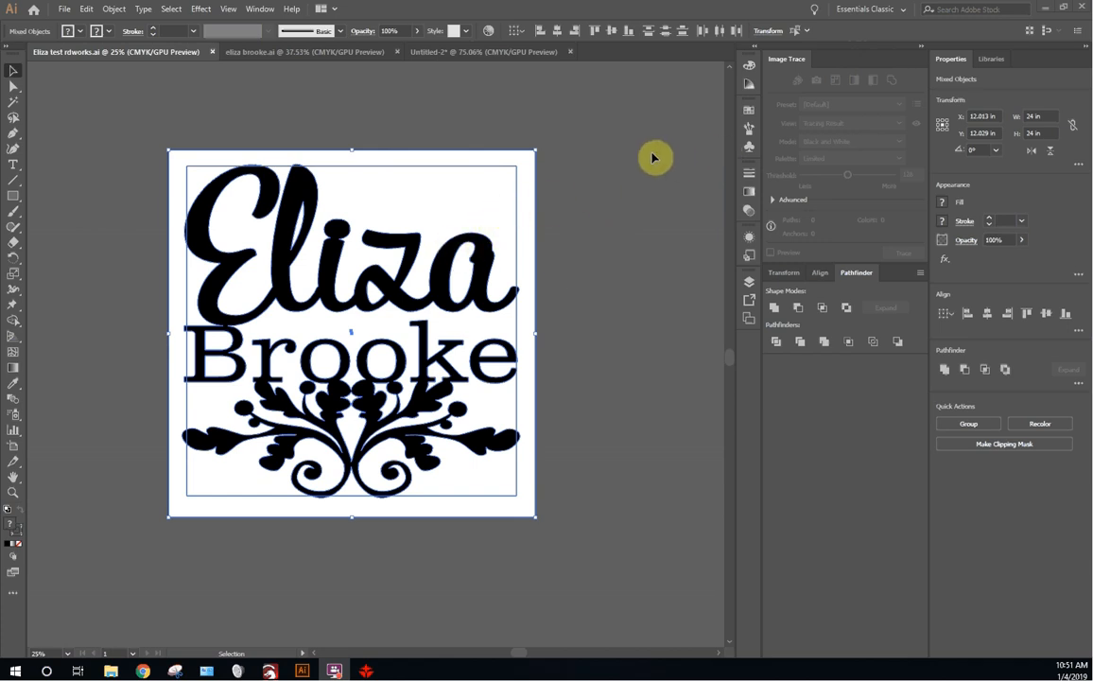